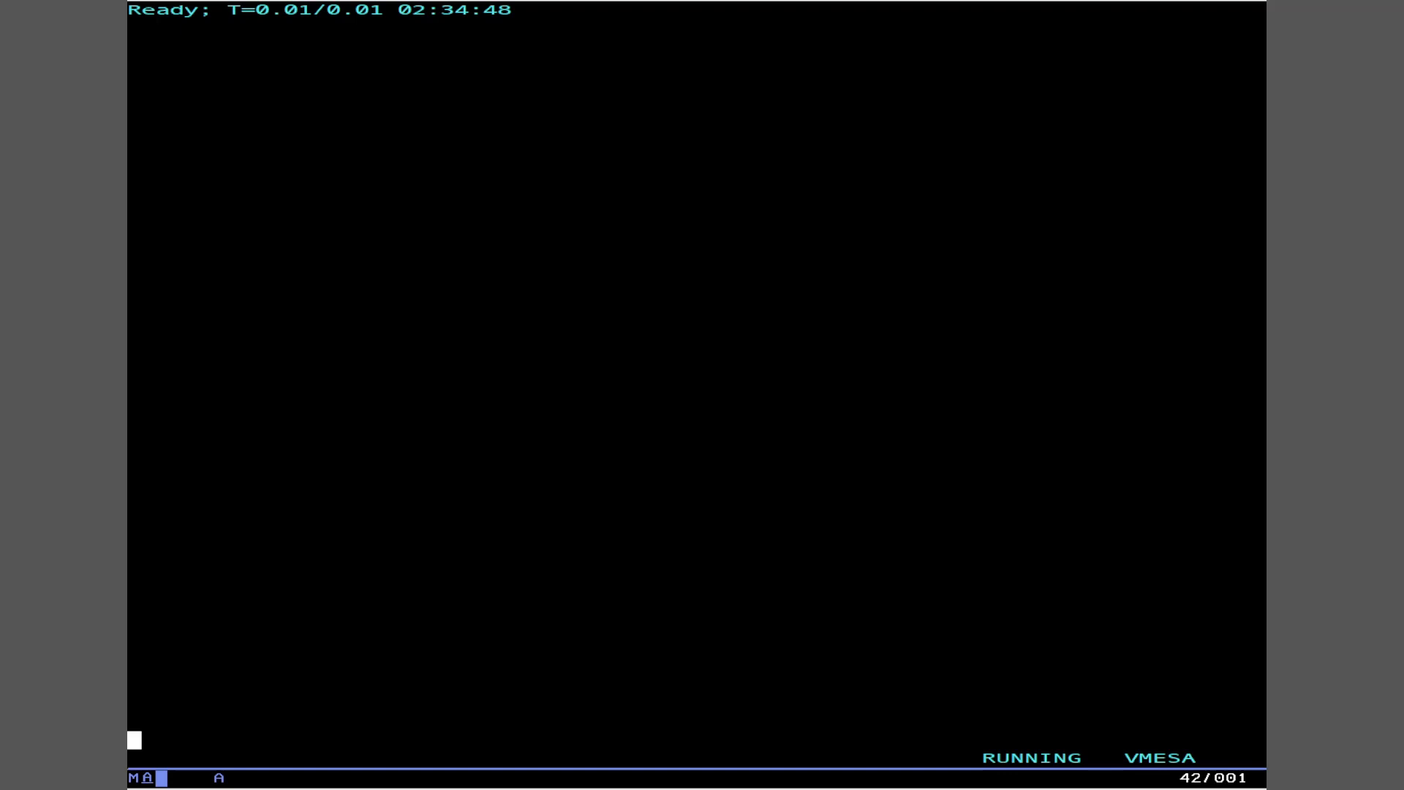
Step: Open the HSNET VTAMLST file in XEDIT from the CMS Ready prompt
text(x xcaethnt vtamlst)
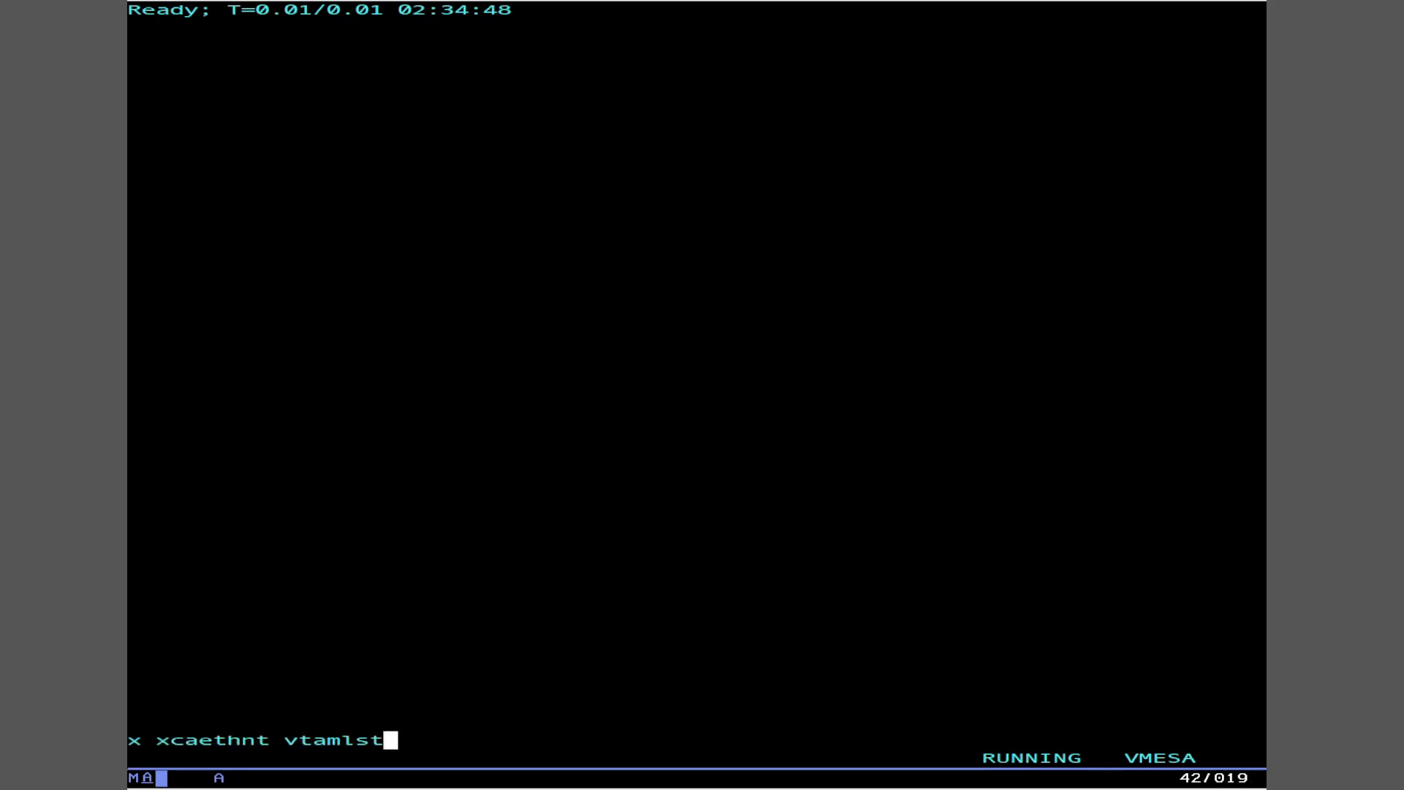
key(Enter)
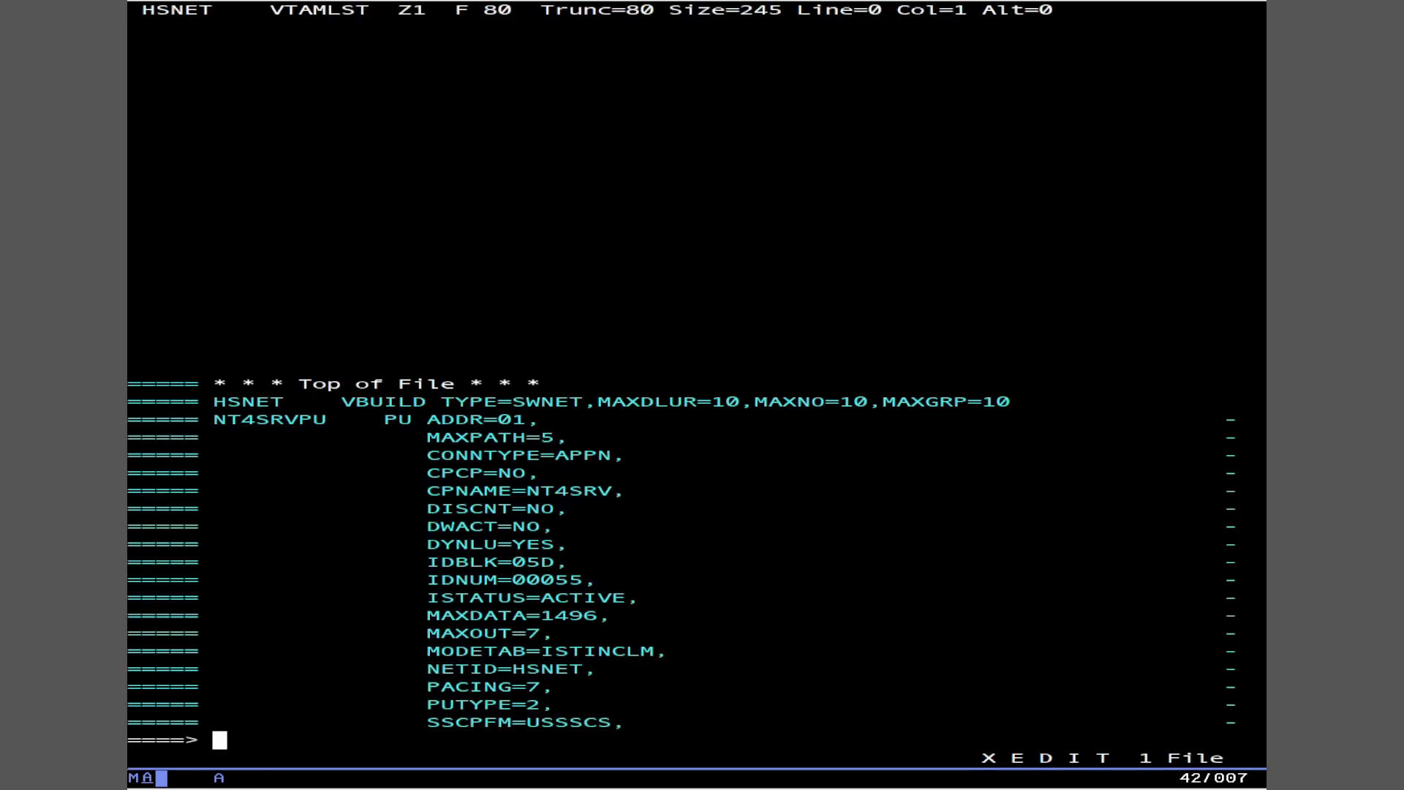
Step: Scroll the VTAMLST file past NT4SRV and CISCOPU to the OS2SRVPU PU and its OS2 LUs
scroll(down, 3)
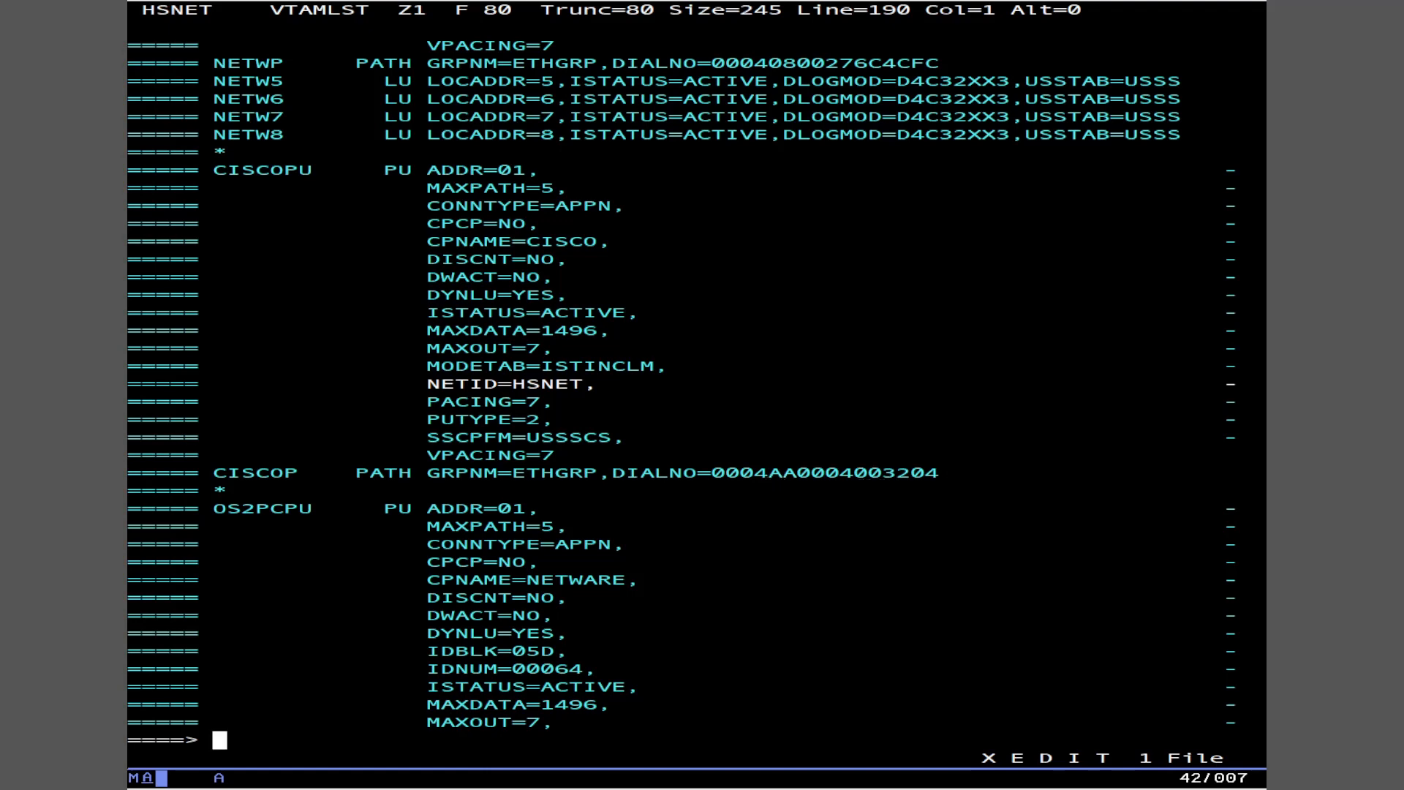
scroll(up, 3)
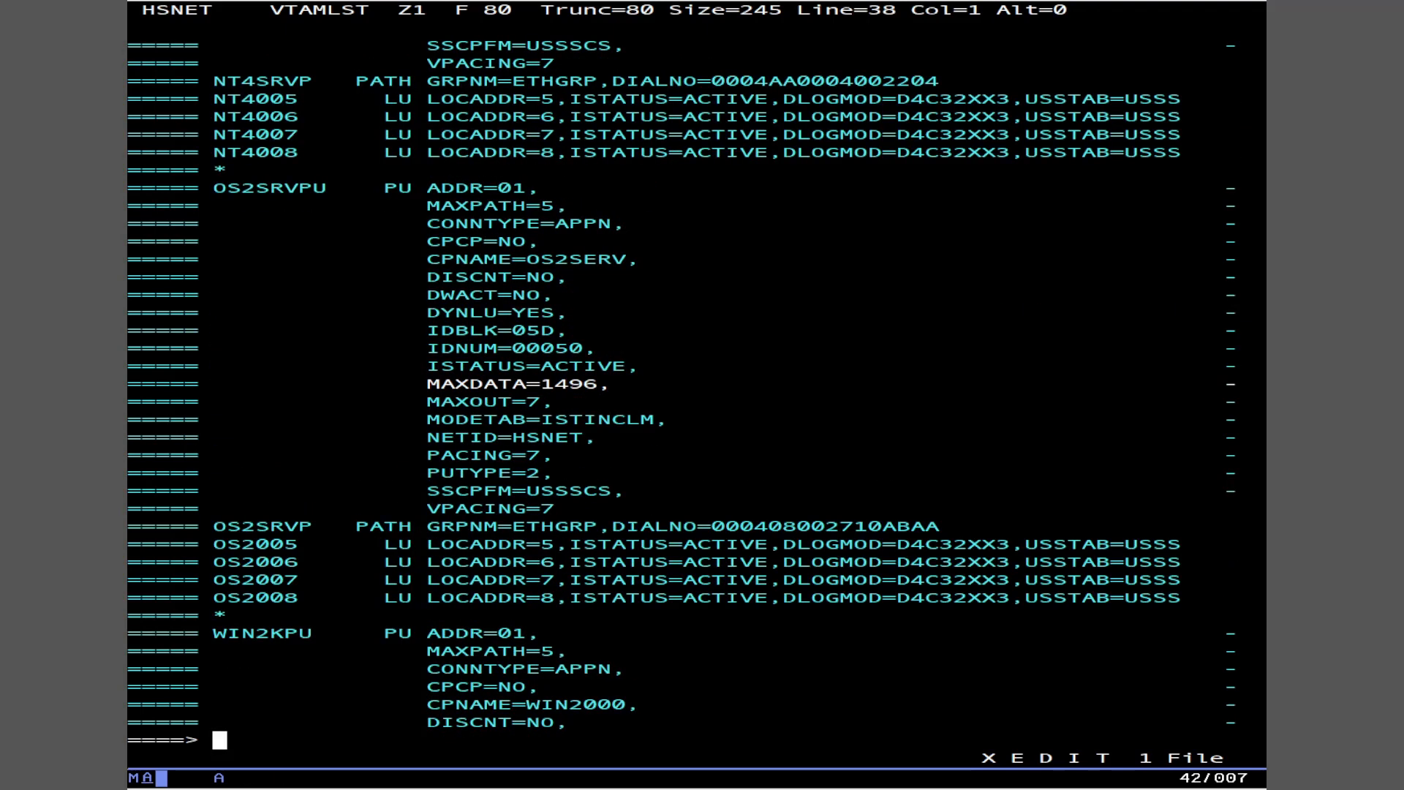
Step: Move down 10 lines and scroll to the WIN2KPU definition with its W2K005–W2K009 LUs
text(dso)
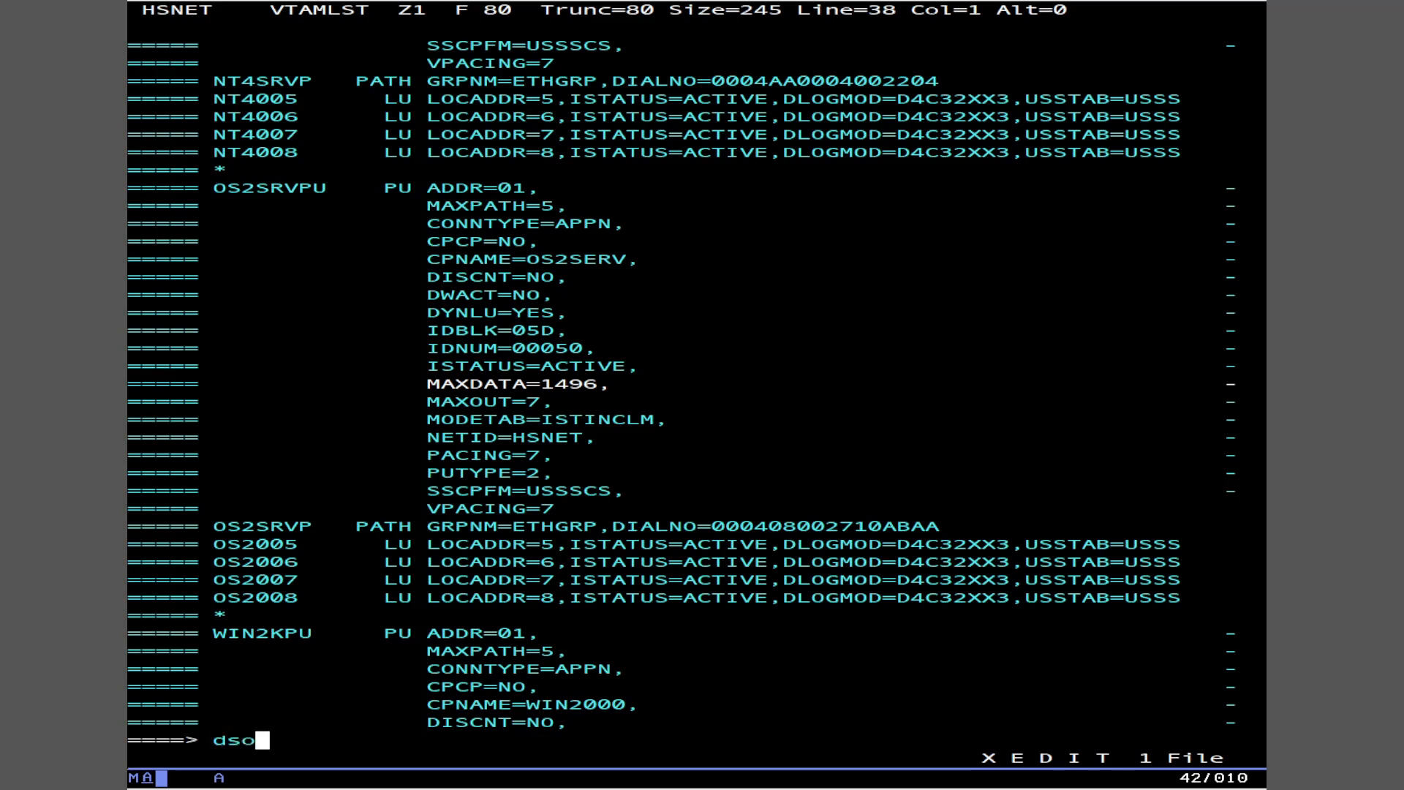
text(down 10)
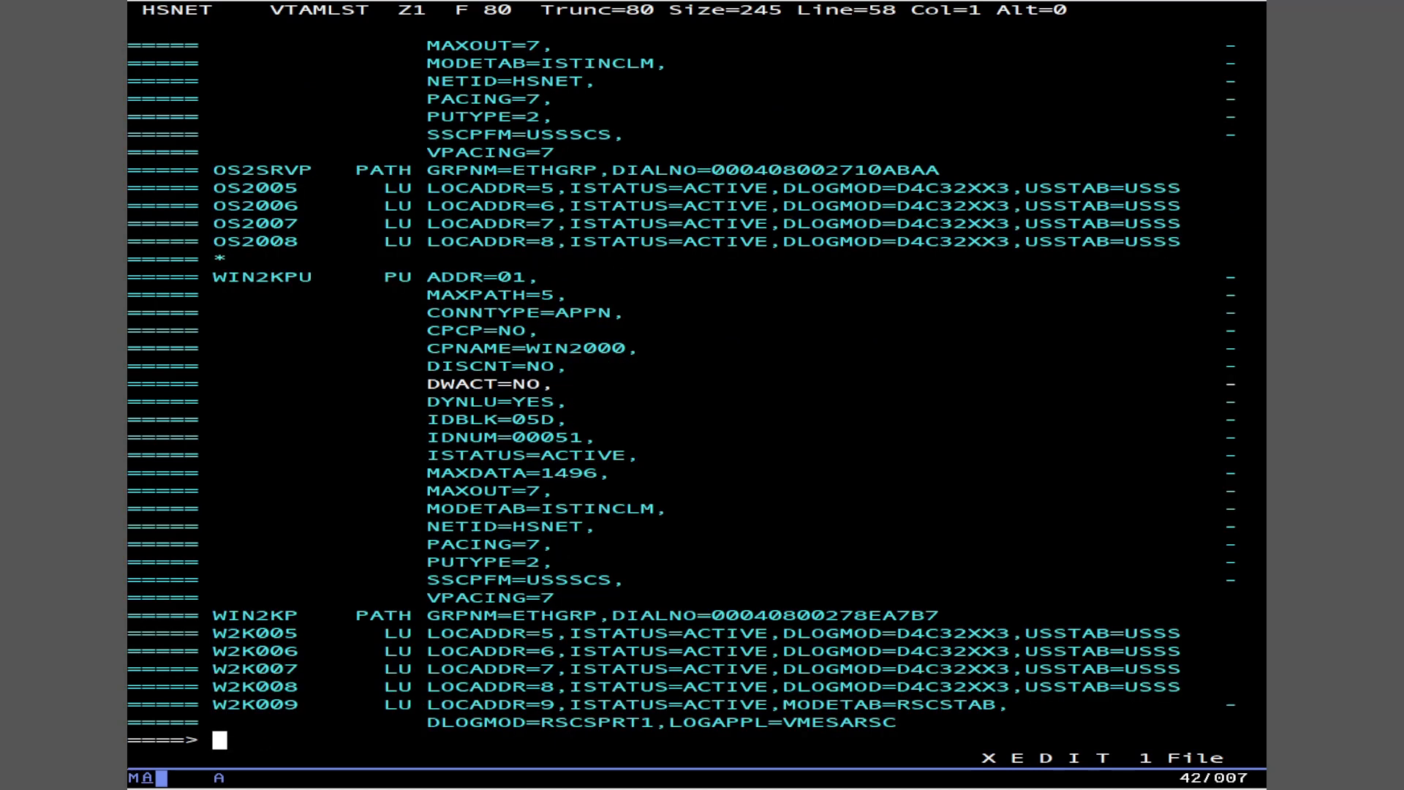
scroll(down, 3)
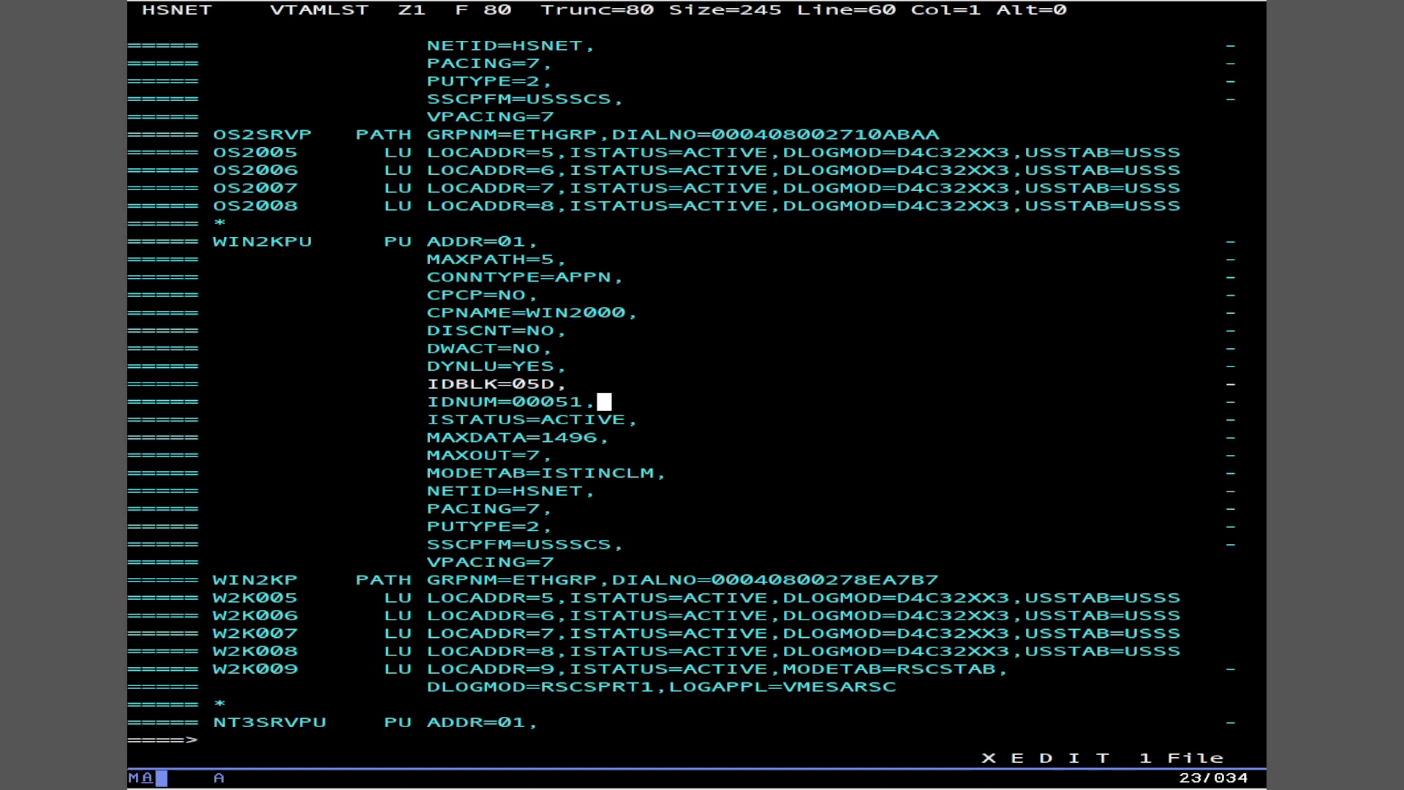
Step: Mark entries in the WIN2KPU section and scroll back toward the NT4SRV section
double_click(481, 597)
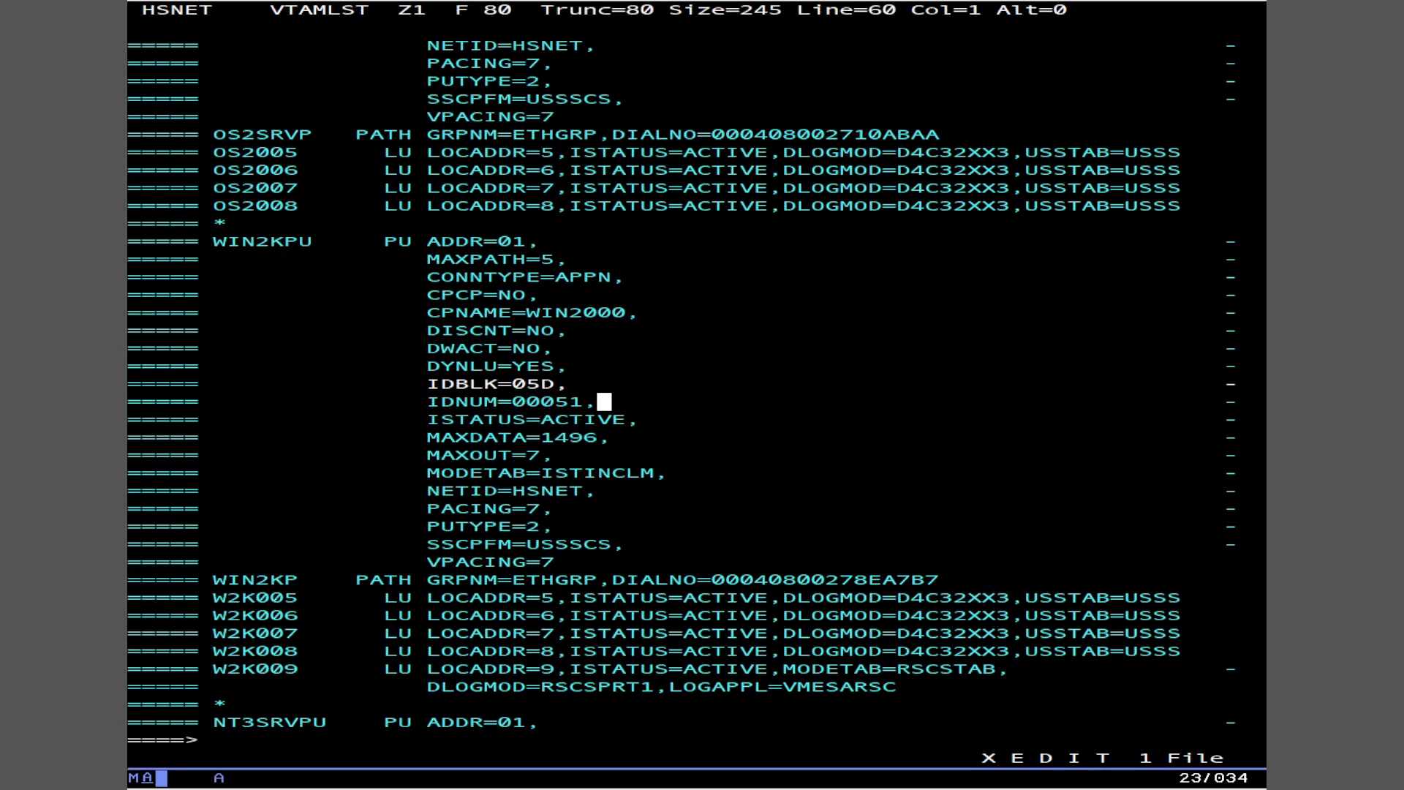
double_click(940, 597)
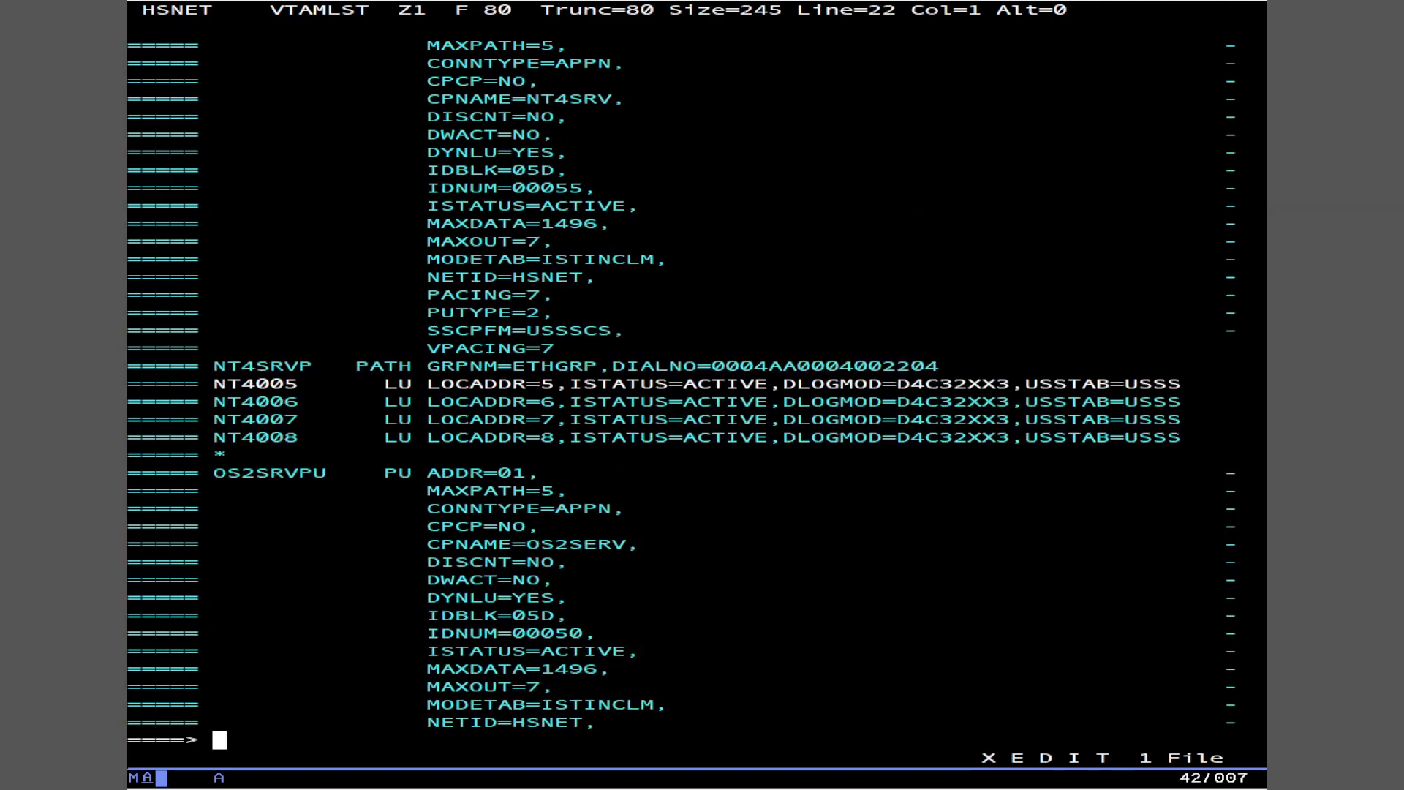
scroll(down, 3)
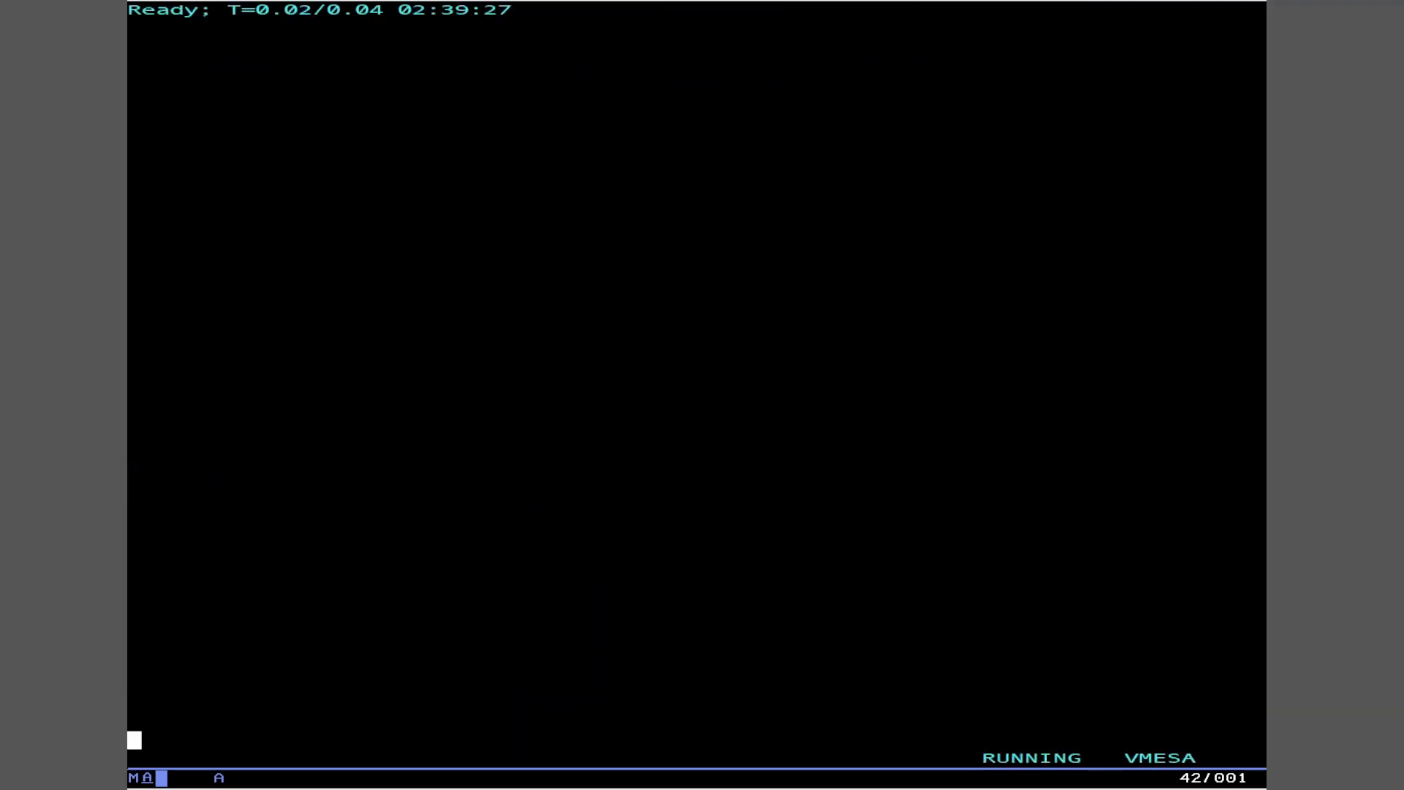
Step: Query the RSCS network and start it with applid VMESARSC via smsg rscs
text(smsg rscs q network)
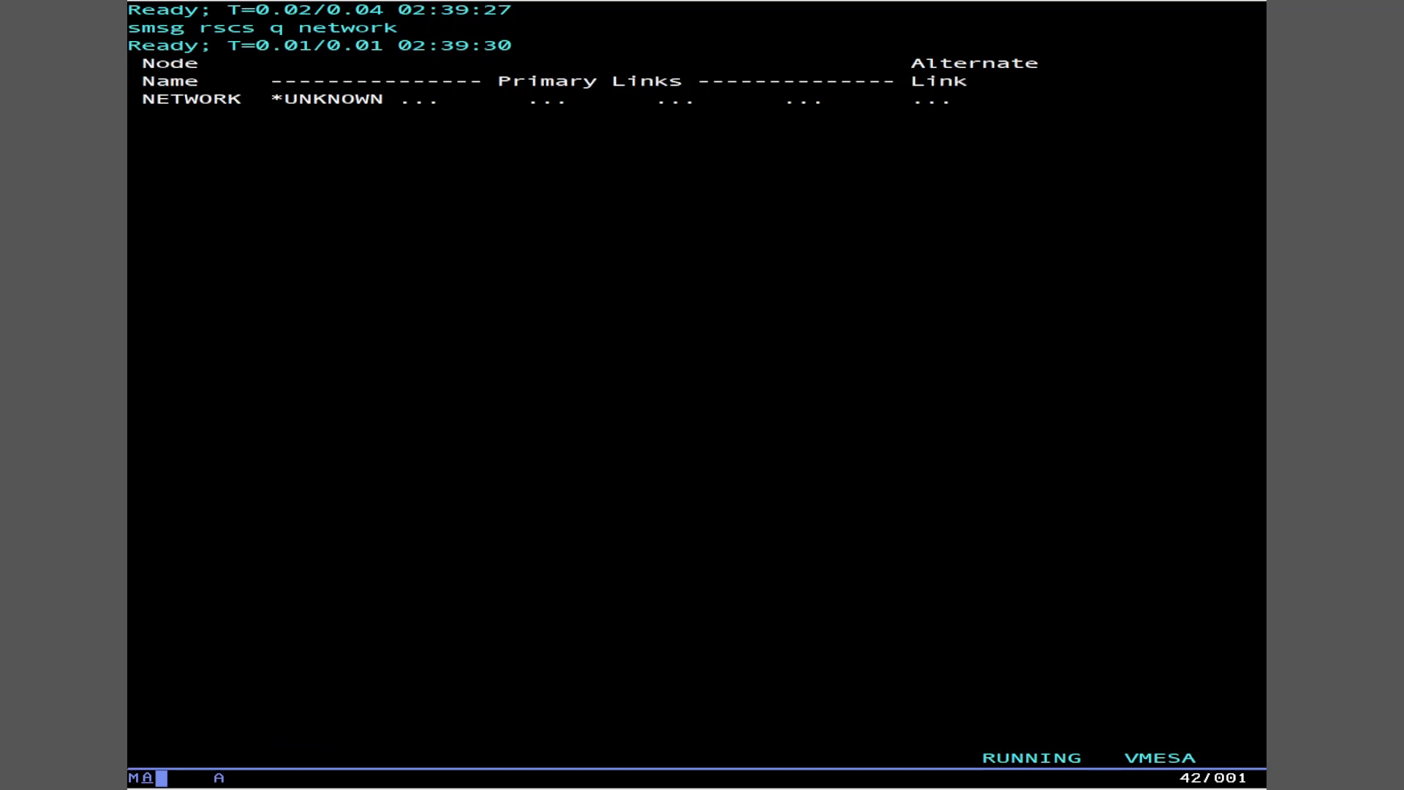
text(smsgr)
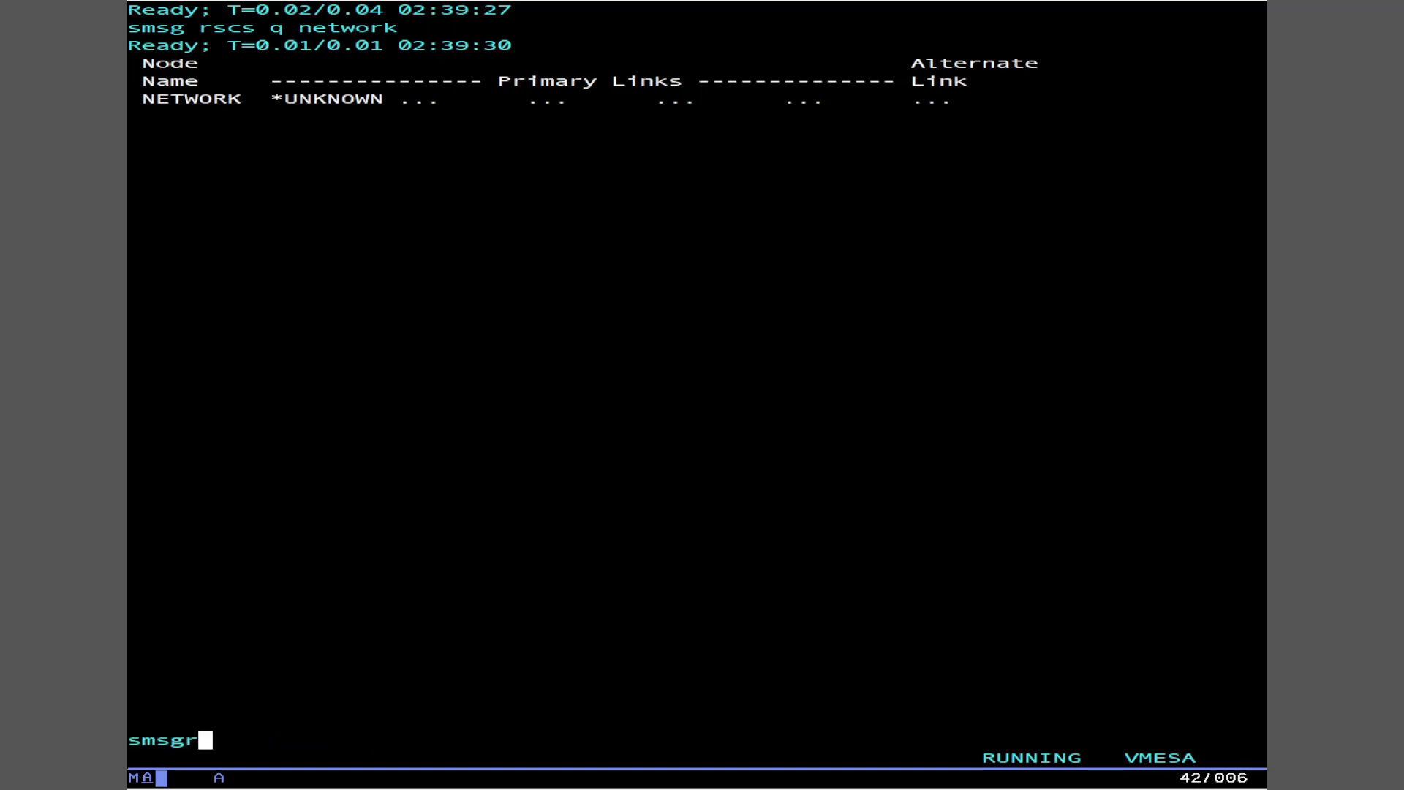
text(rscs network sta)
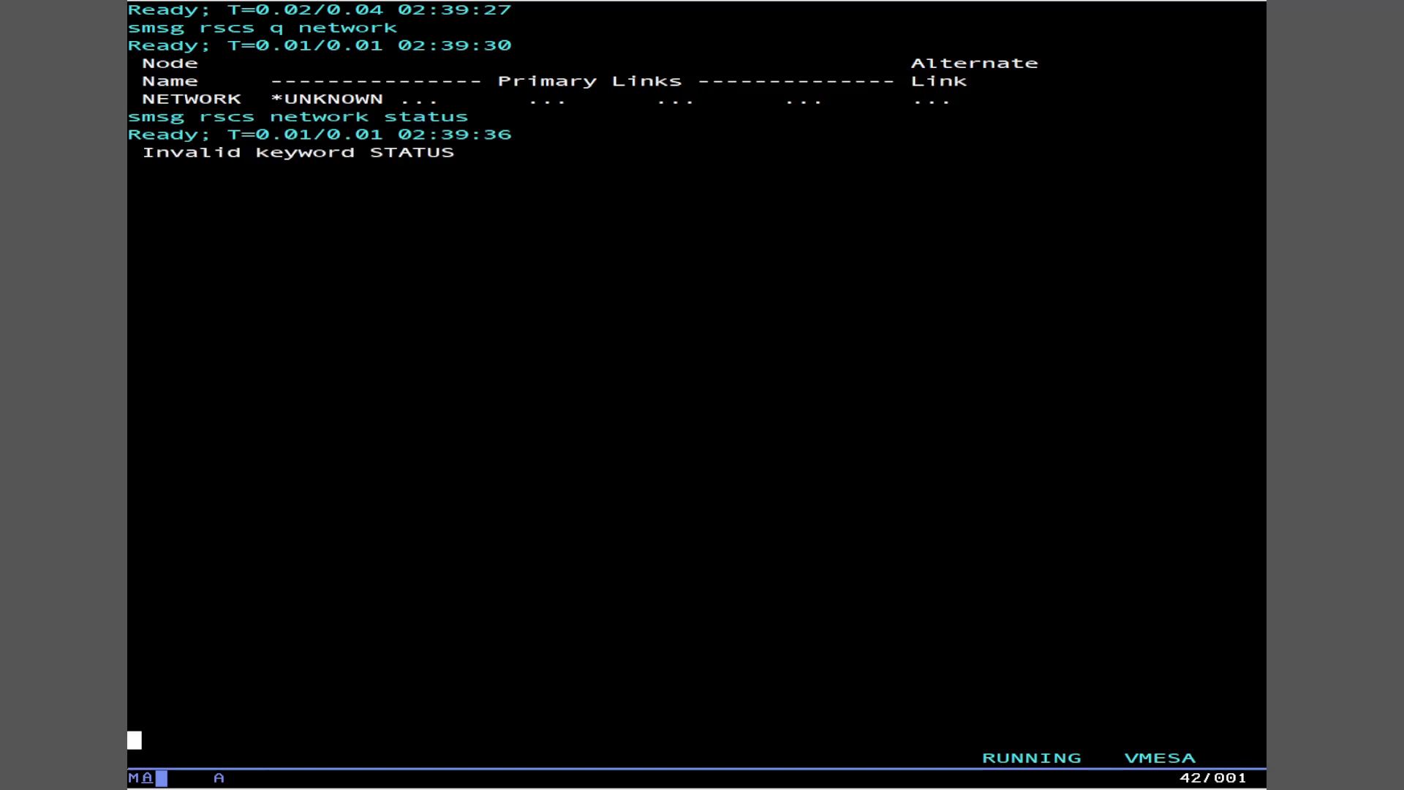
text(smsg rscs networ)
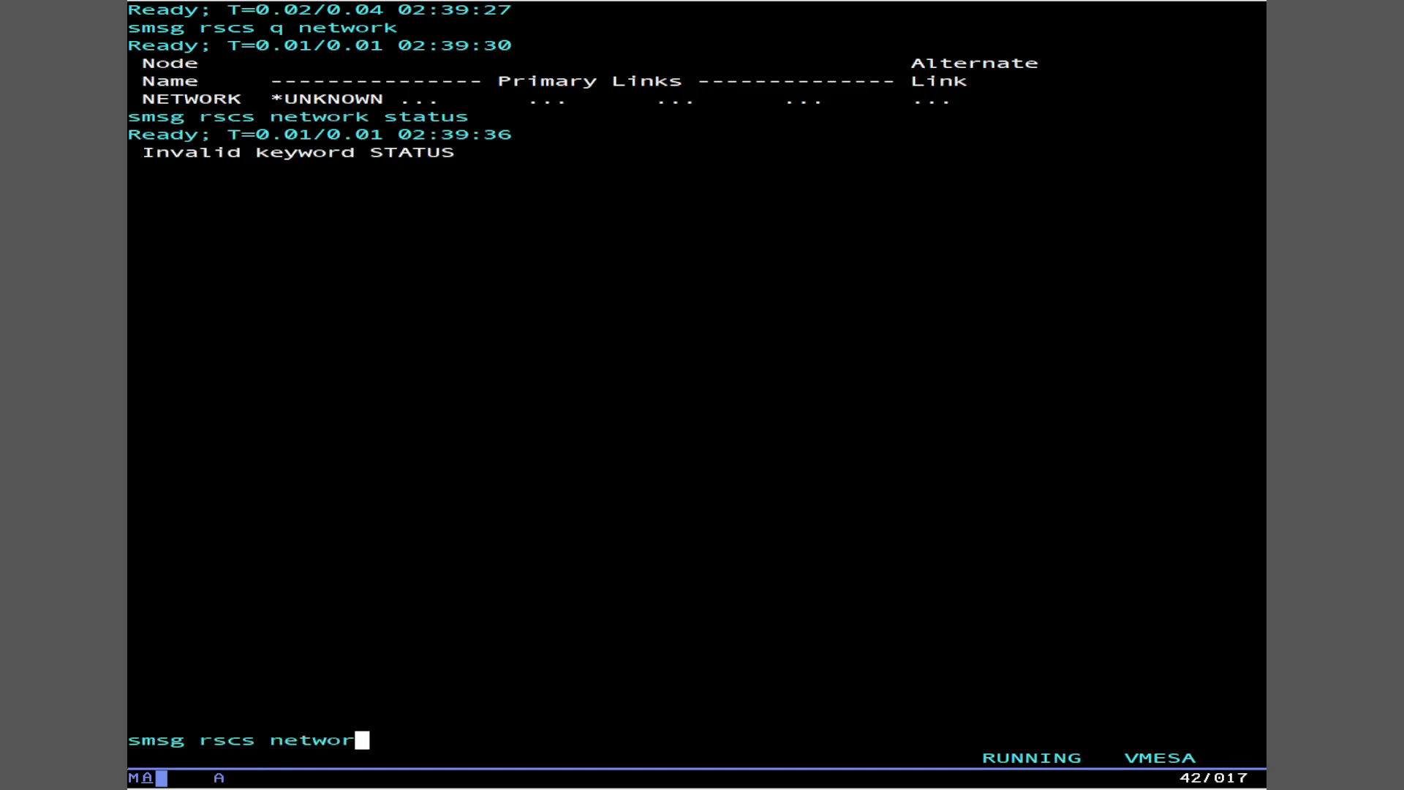
text(start applid vmesa)
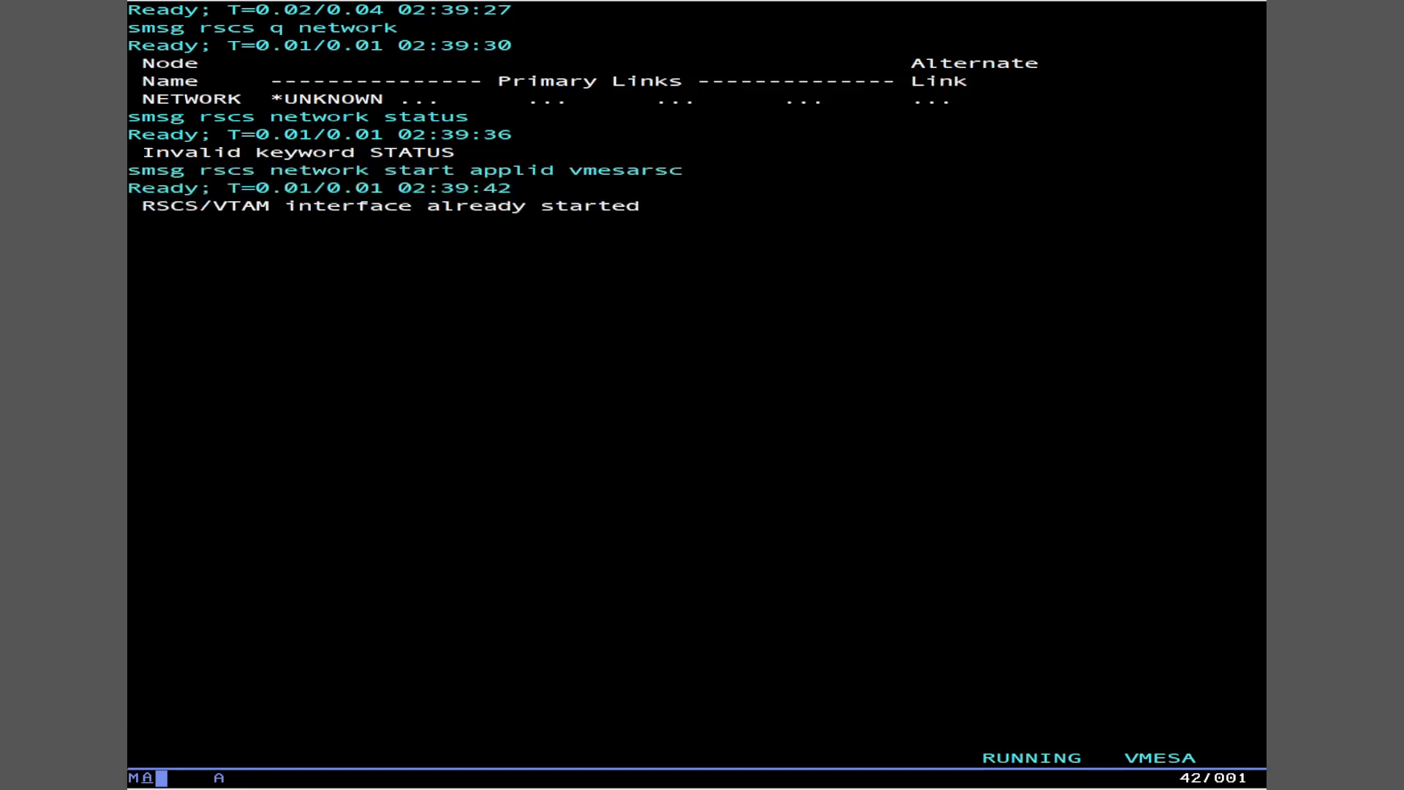
Step: Run smsg rscs q sys to list every RSCS link with its status, then clear the listing
text(smsg rscs q)
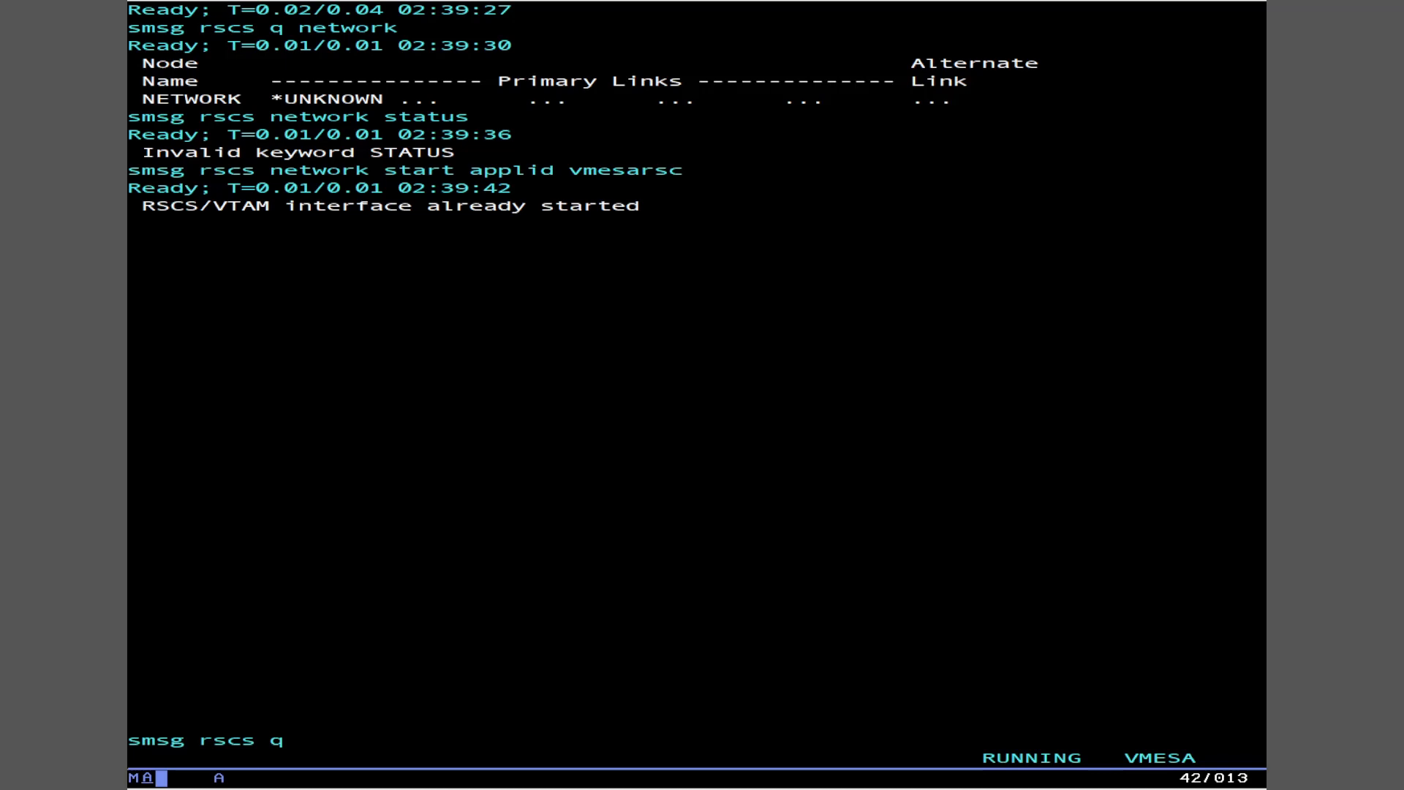
text(sys)
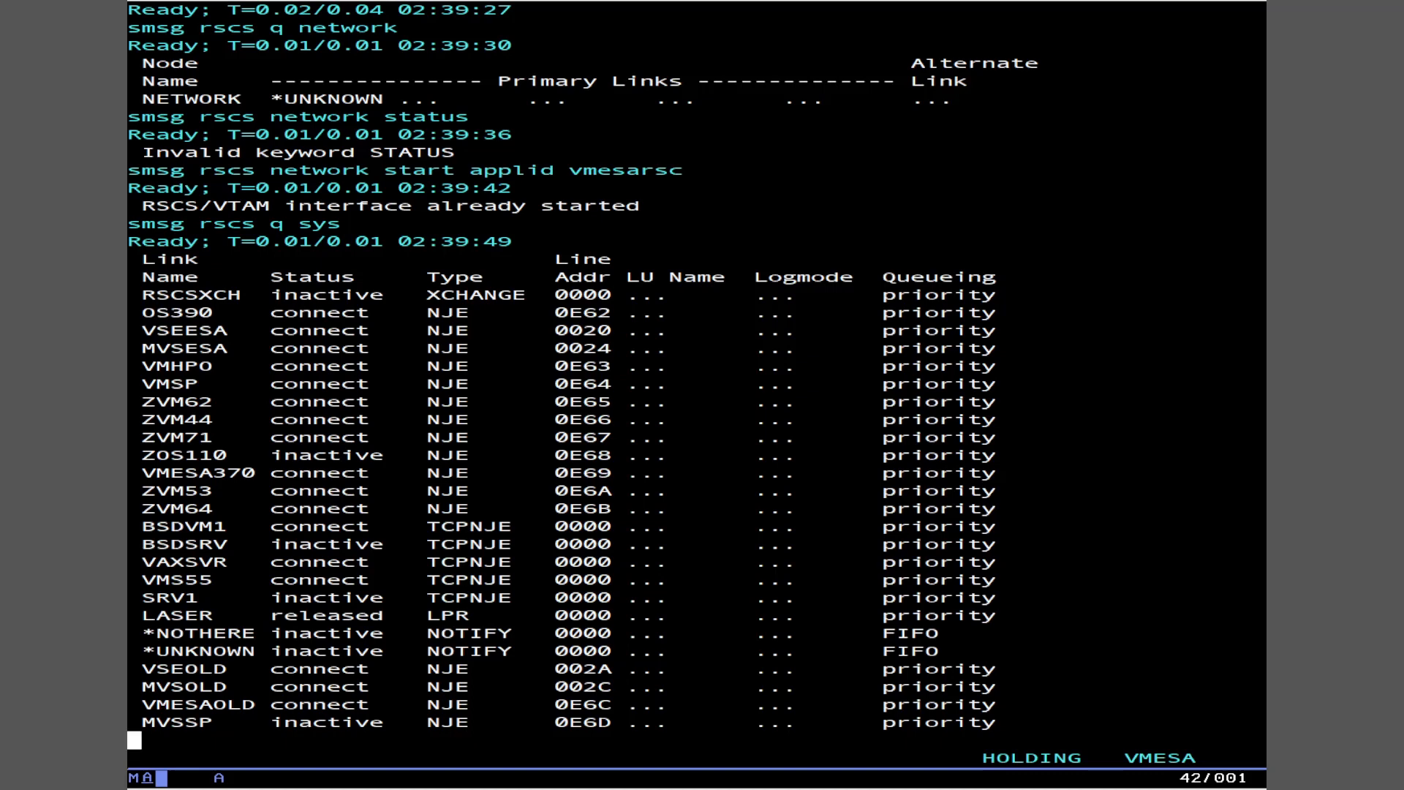
key(Enter)
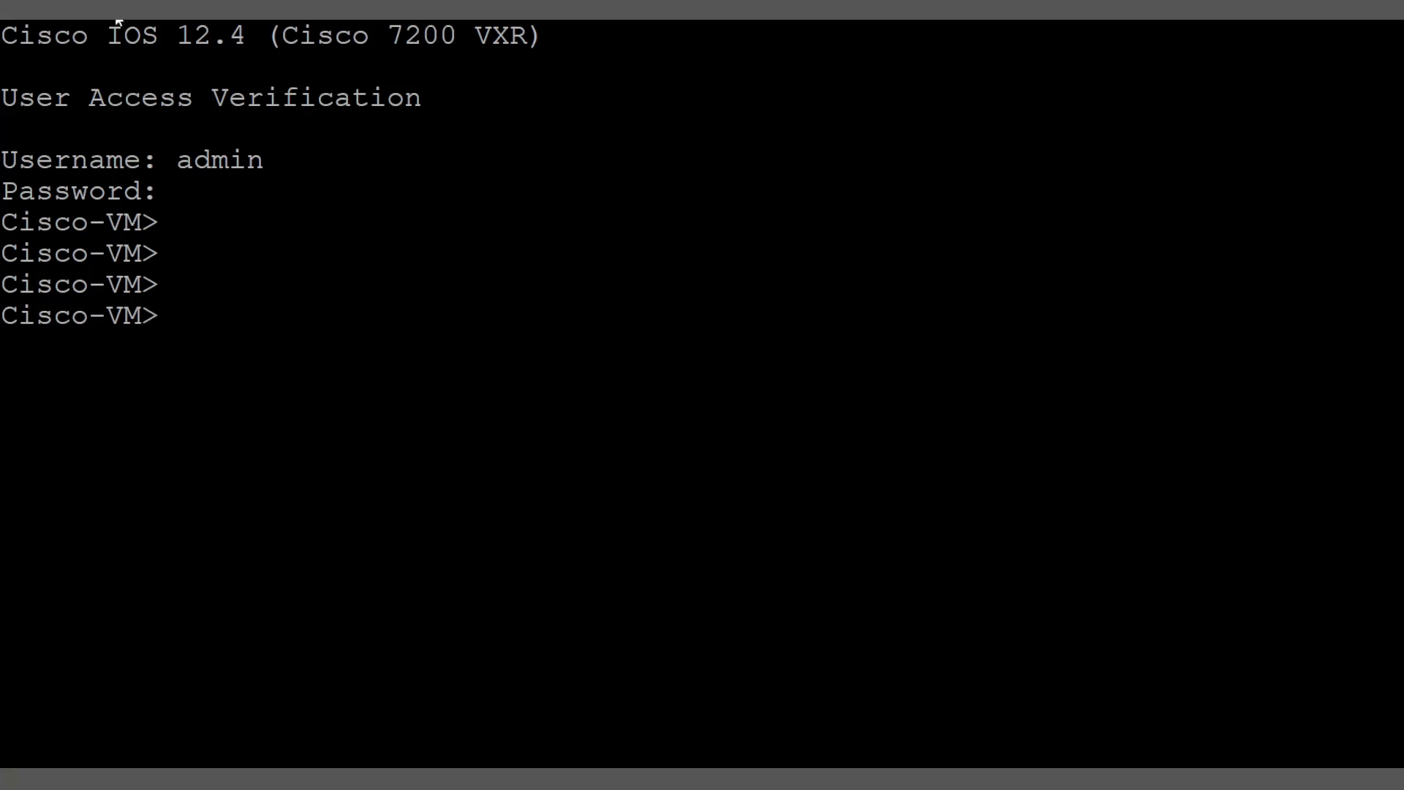
mouse_move(432, 353)
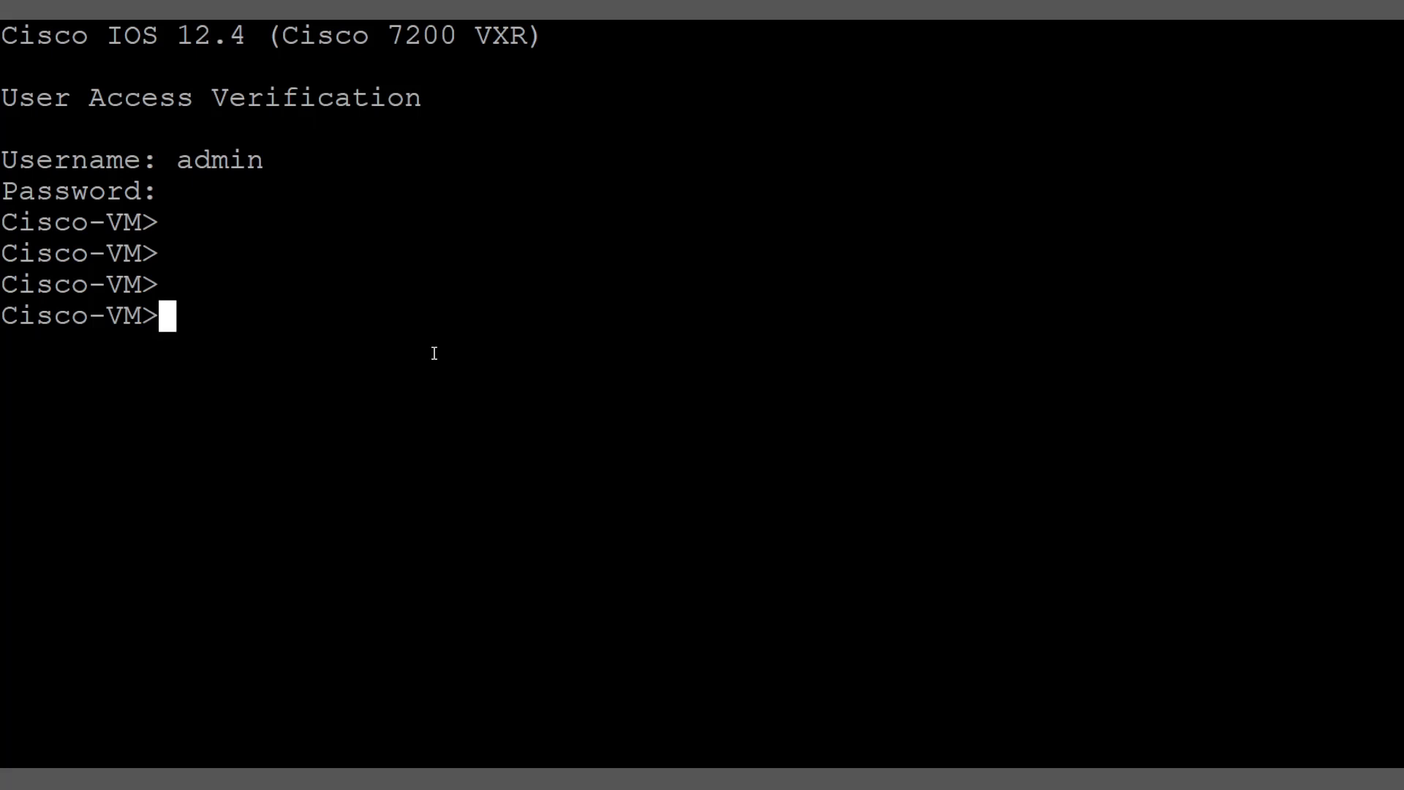
Step: Enter privileged mode on Cisco-VM with 'en' and request show running-config
text(en)
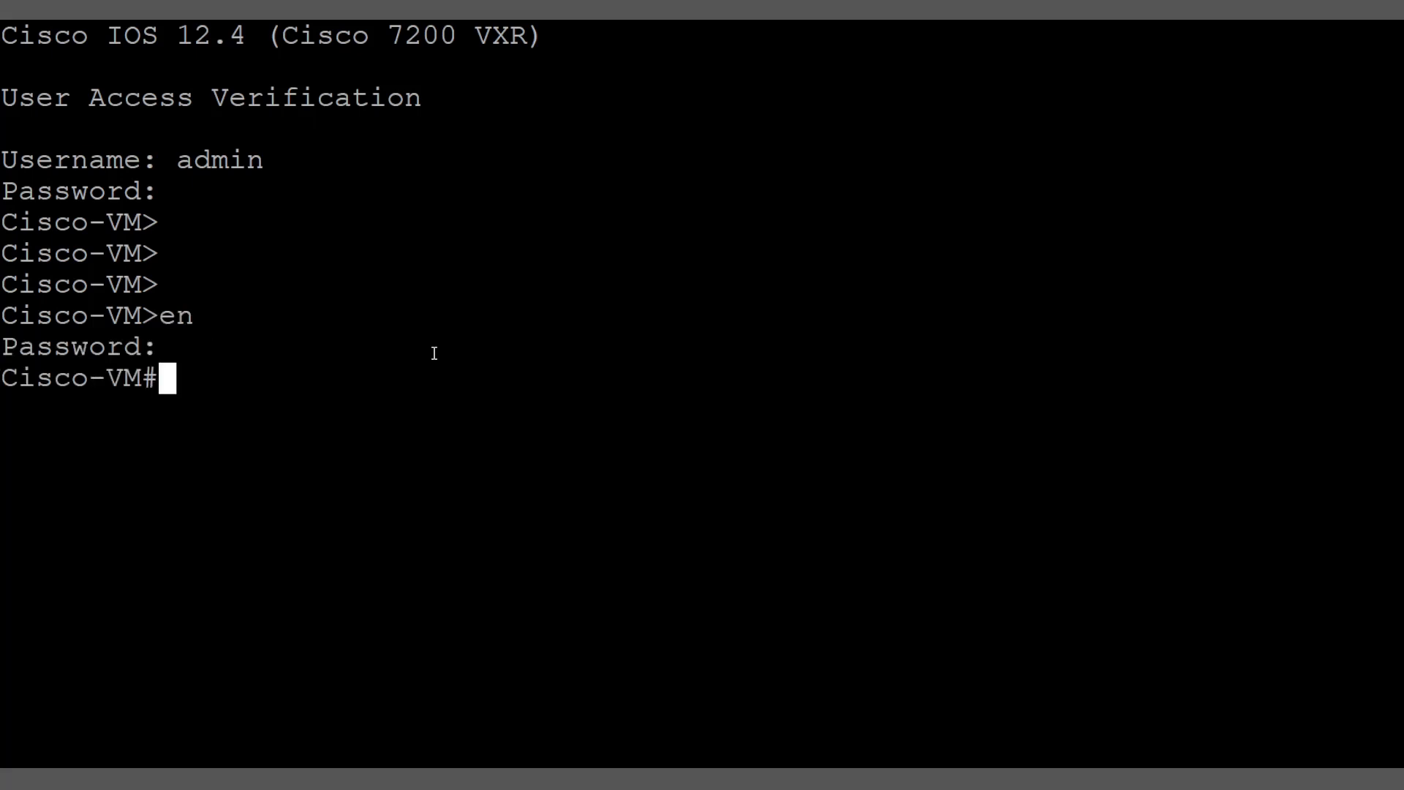
text(show running-config)
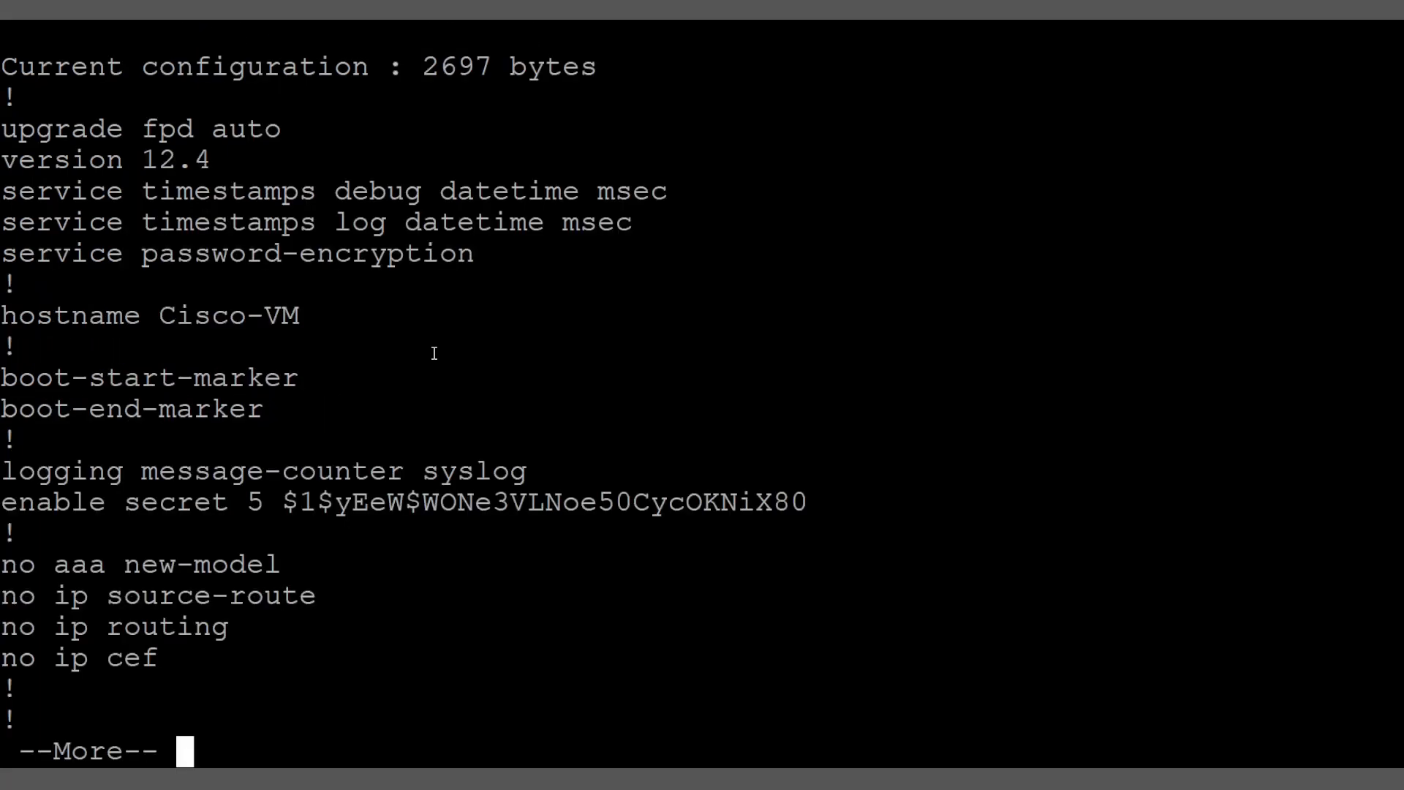
Step: Page through the running configuration to the snasw link lines and mark one
key(space)
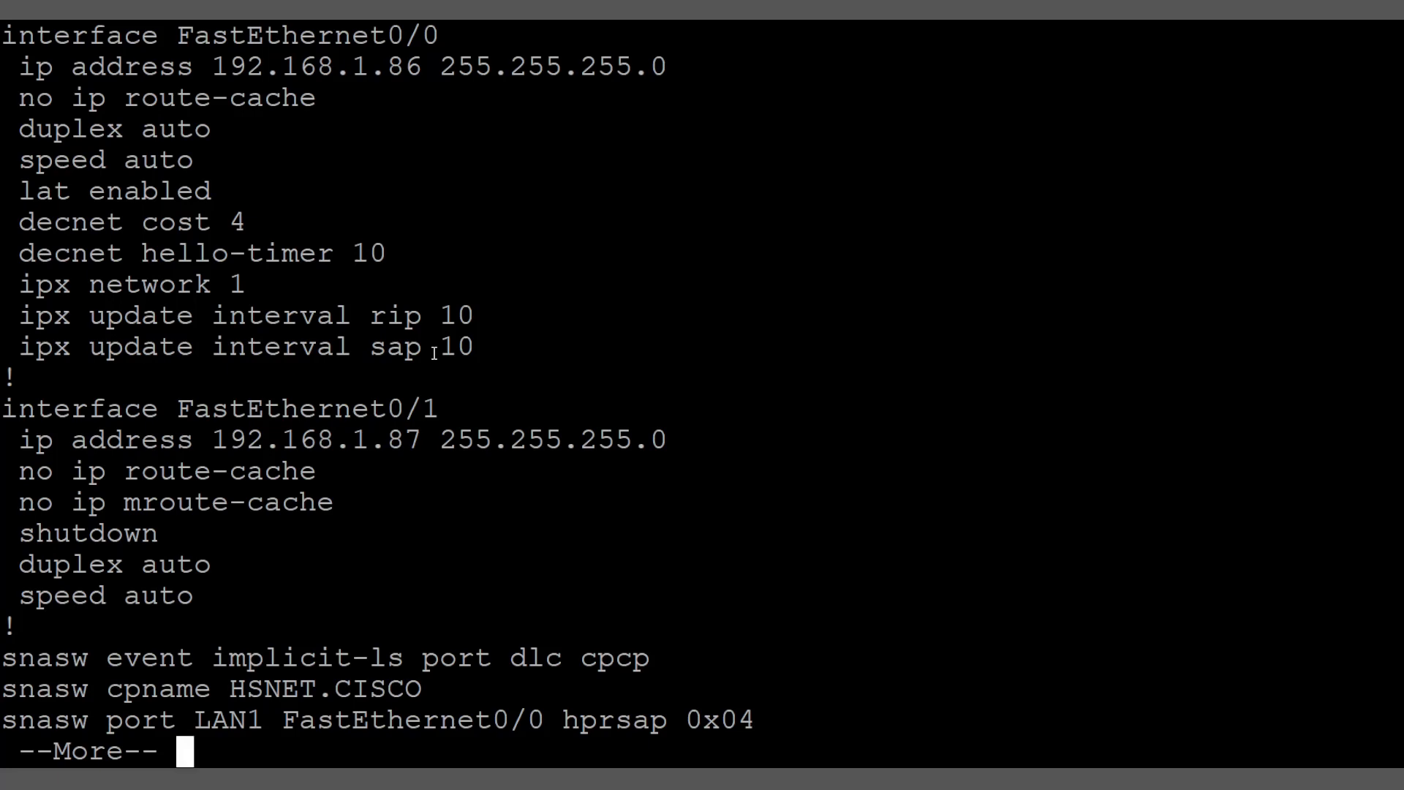
key(space)
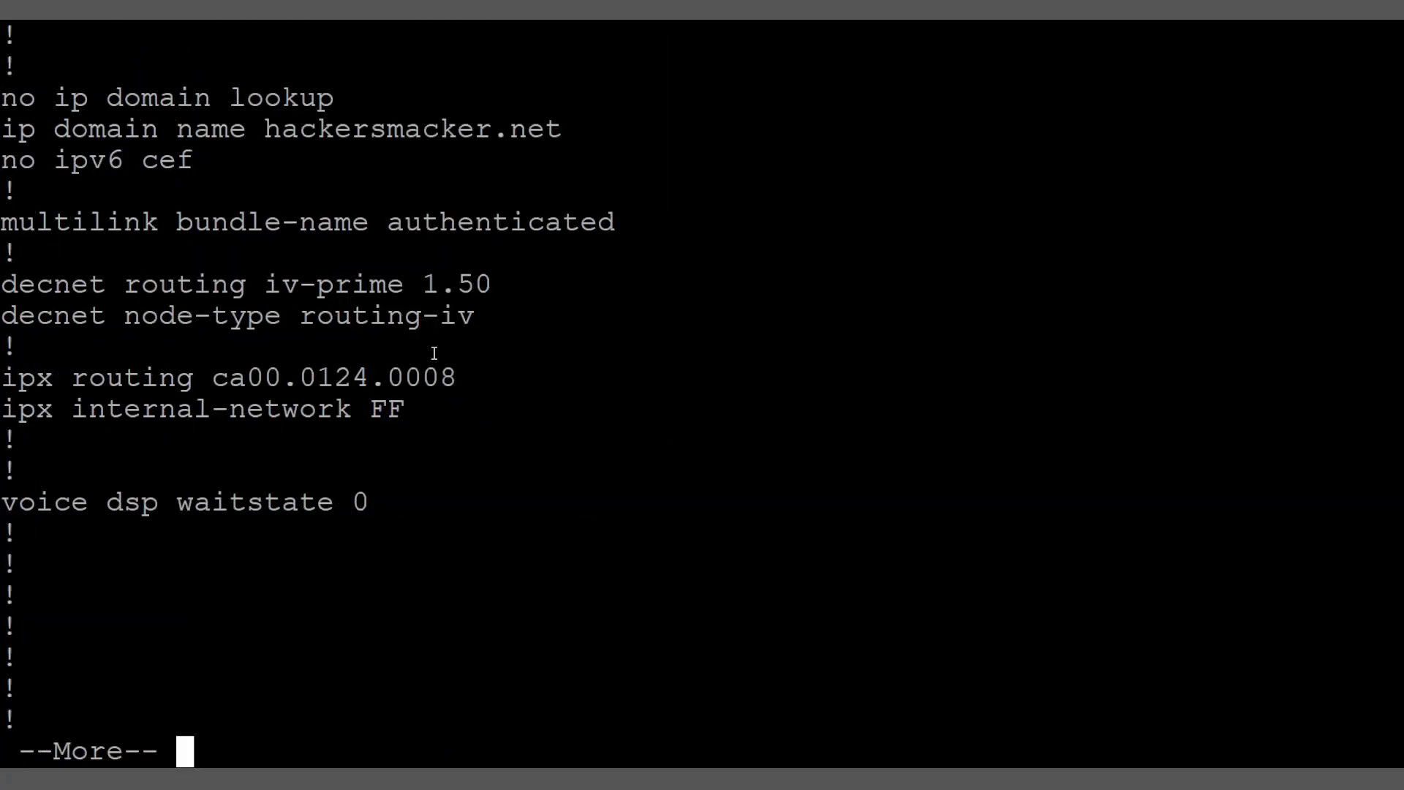
key(space)
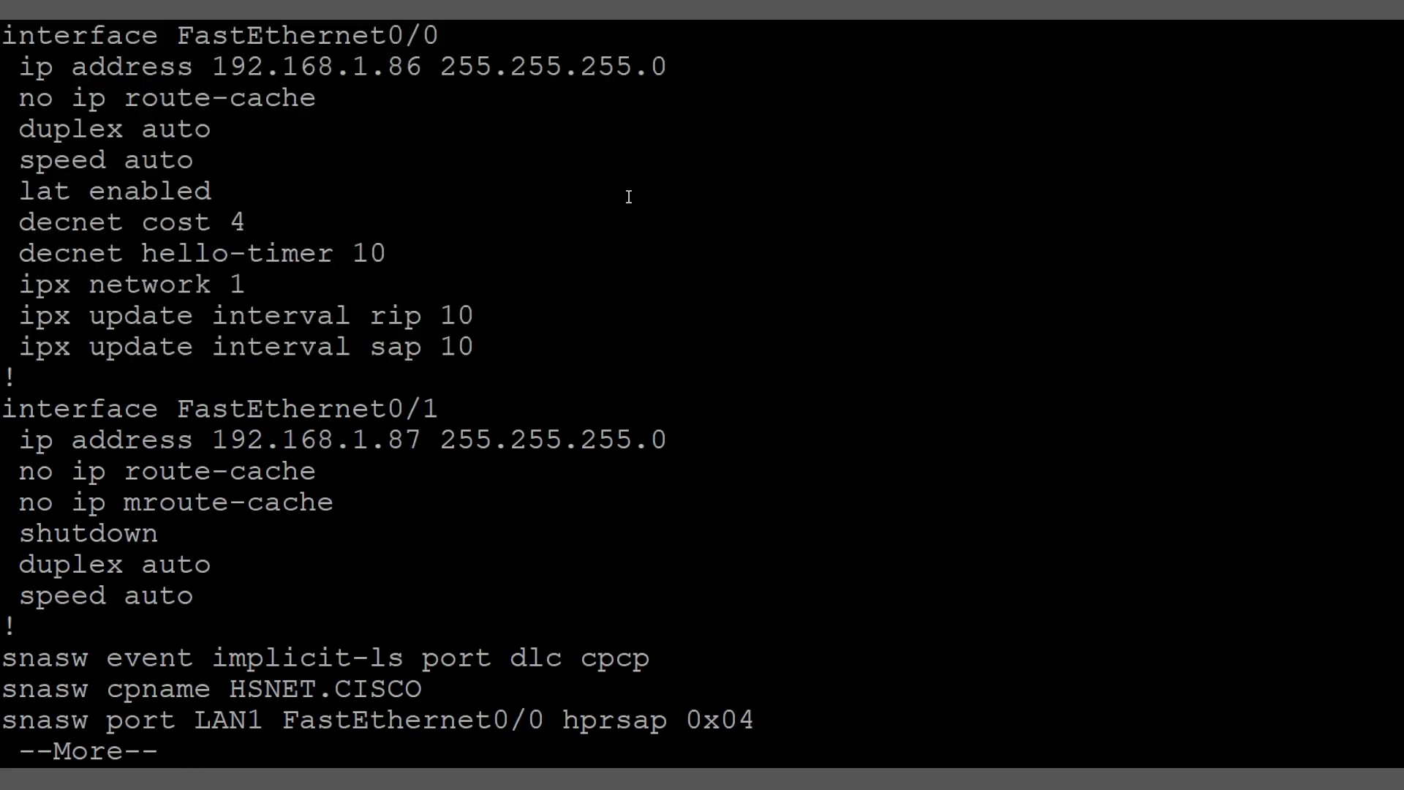
key(space)
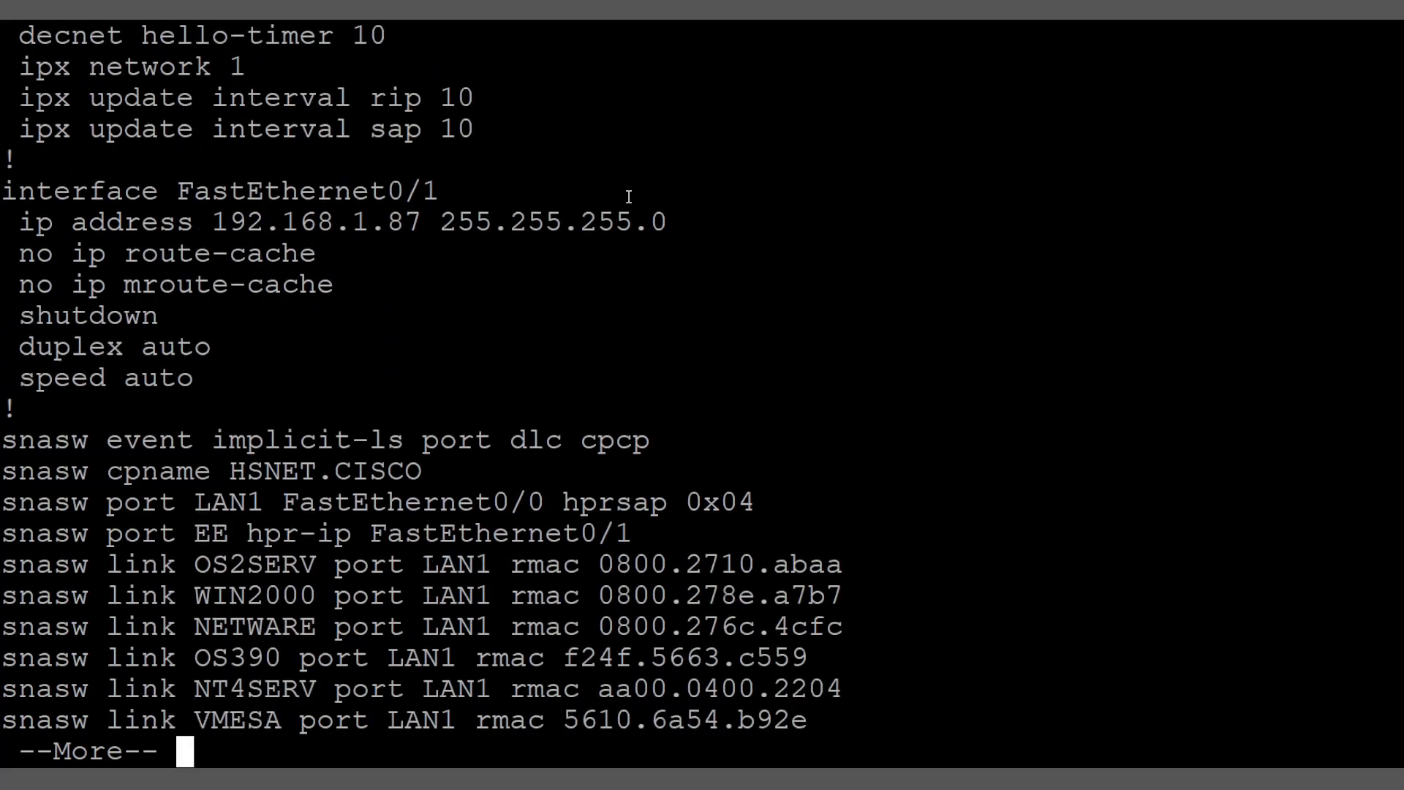
key(space)
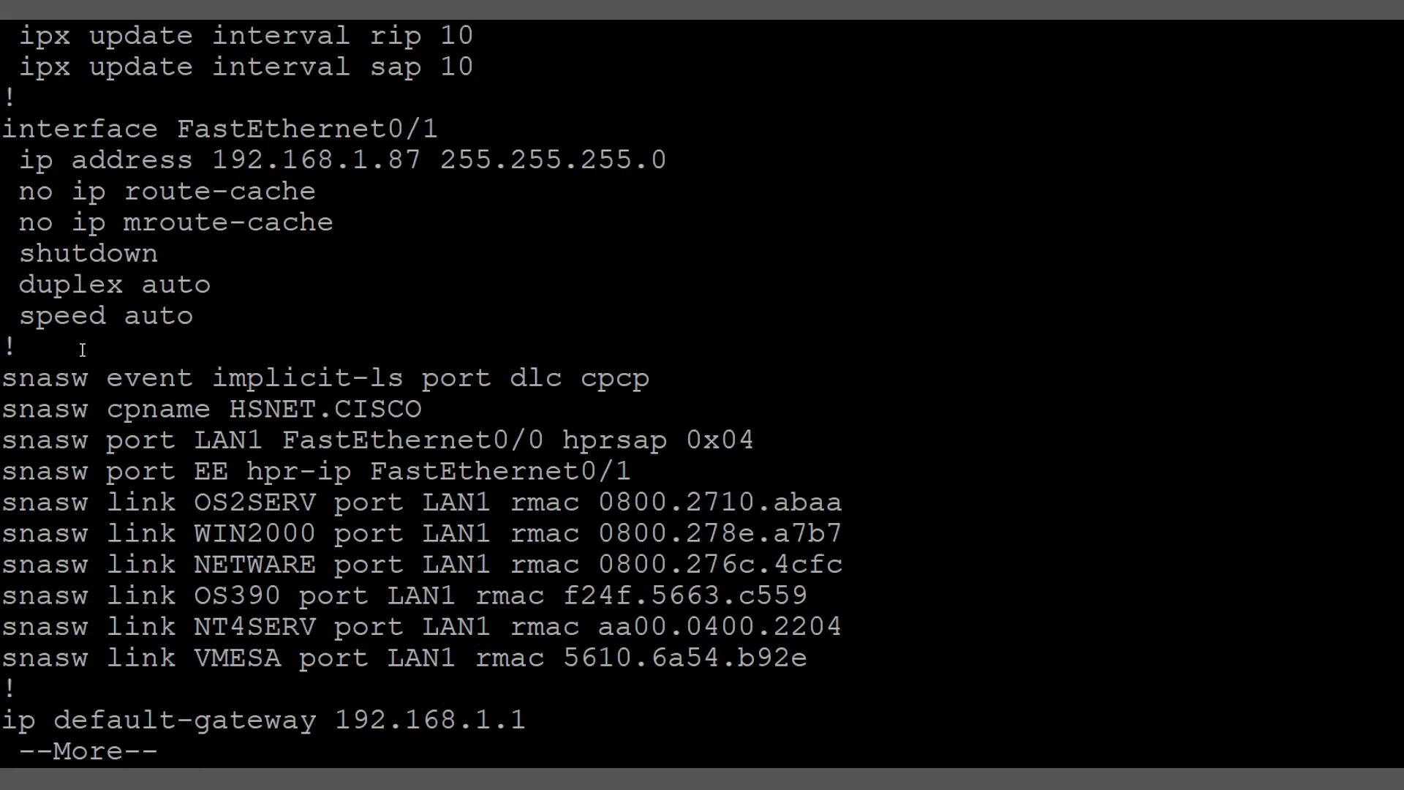
double_click(49, 378)
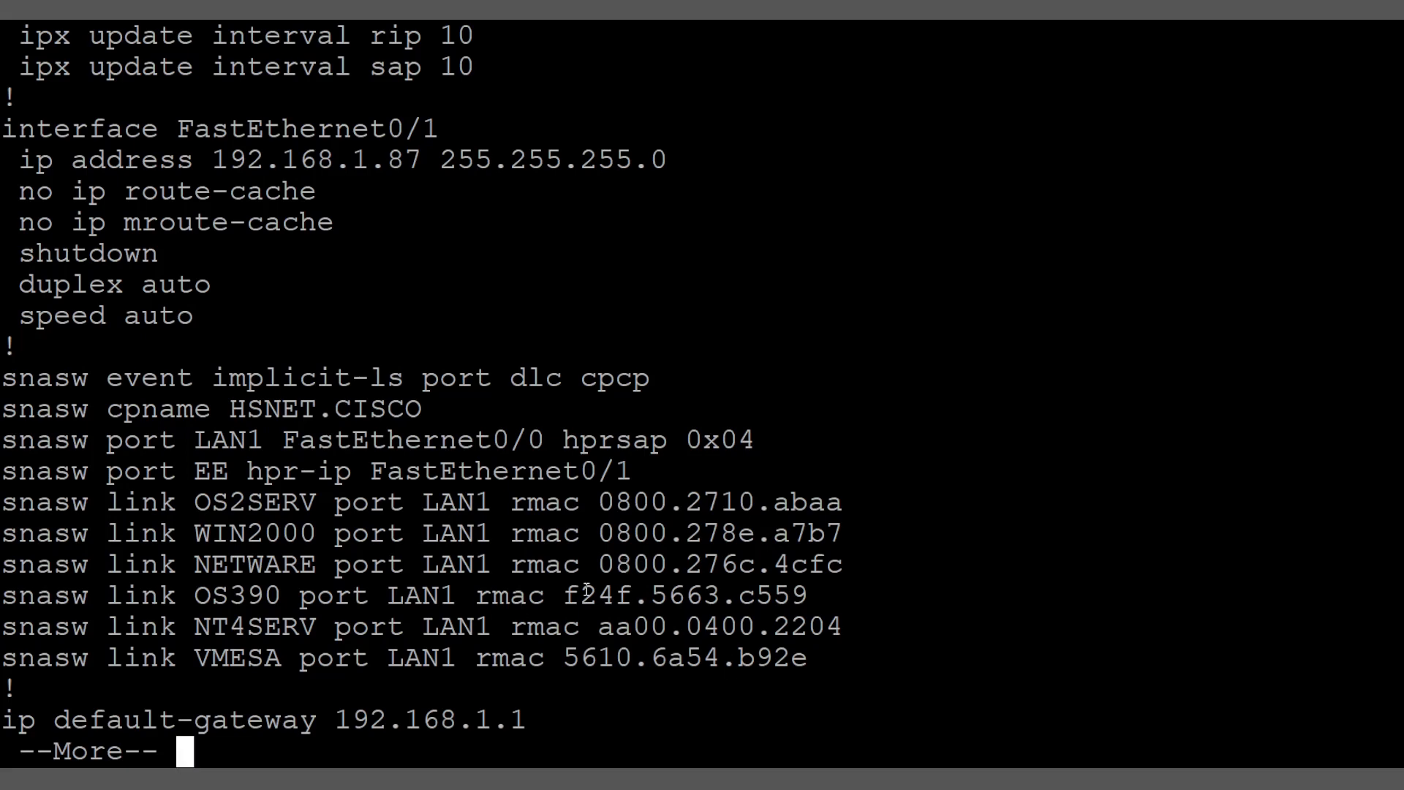
Step: Page past the default gateway and decnet host list to the banner and vty line settings
key(space)
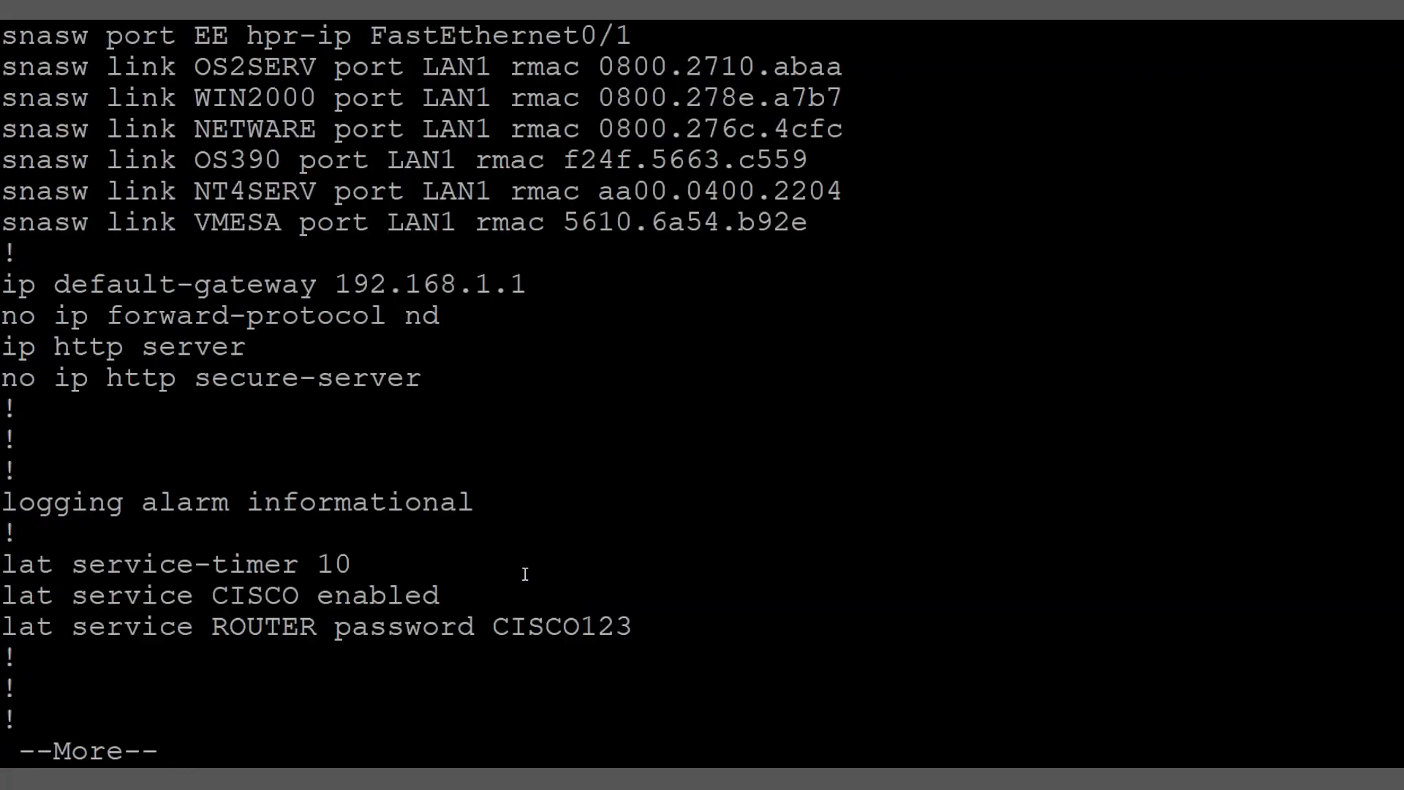
key(space)
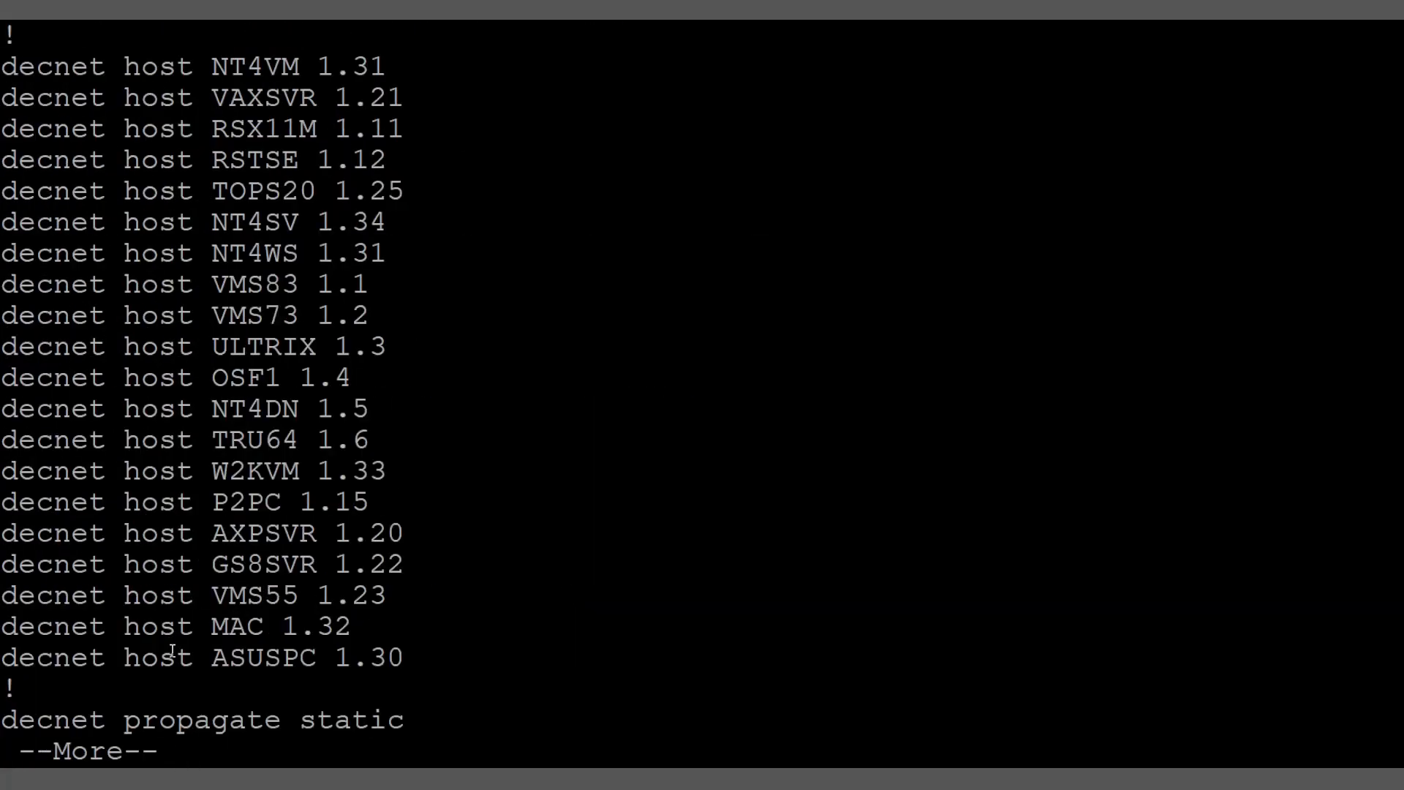
key(space)
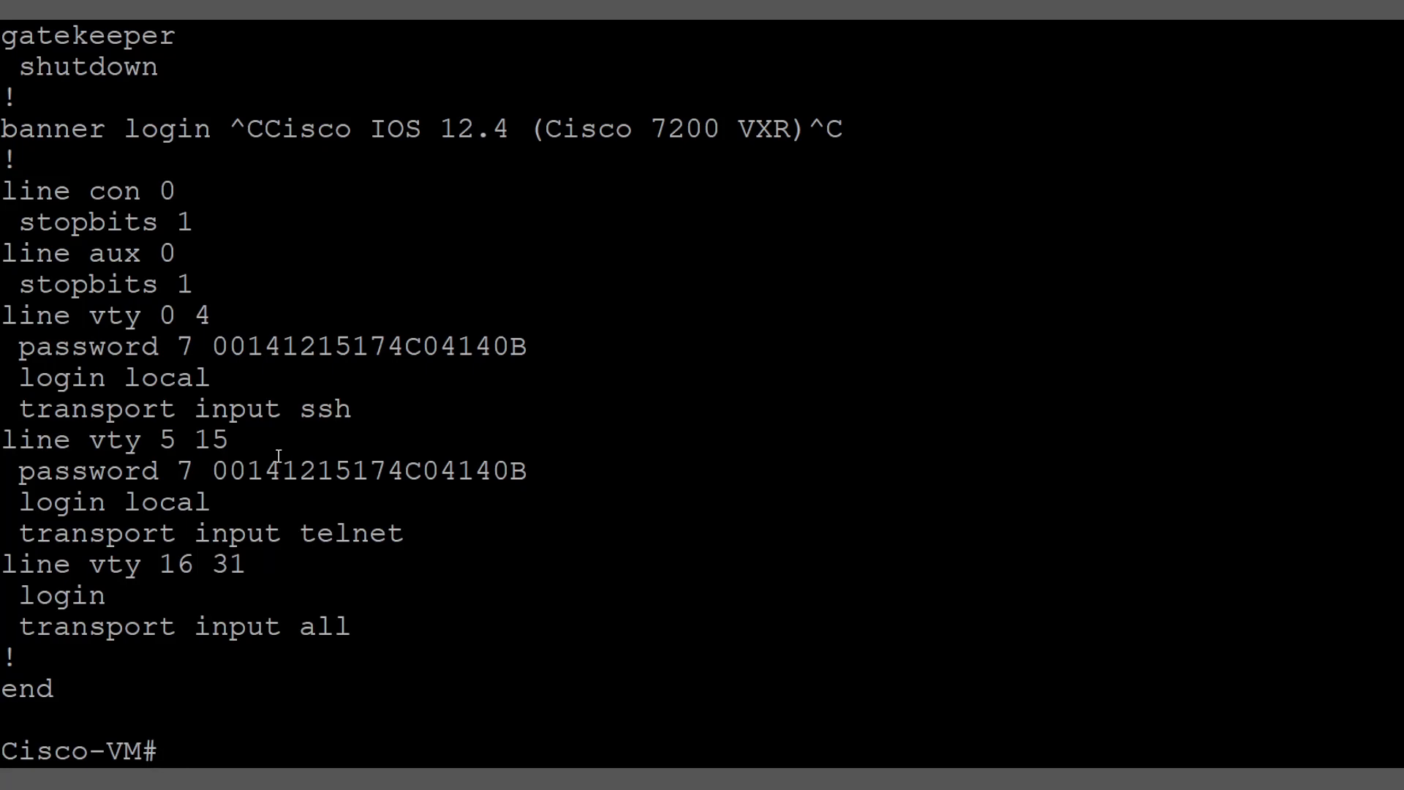
Step: List show snasw options and display the SNA directory with its single HSNET.CISCO home entry
text(show snasw)
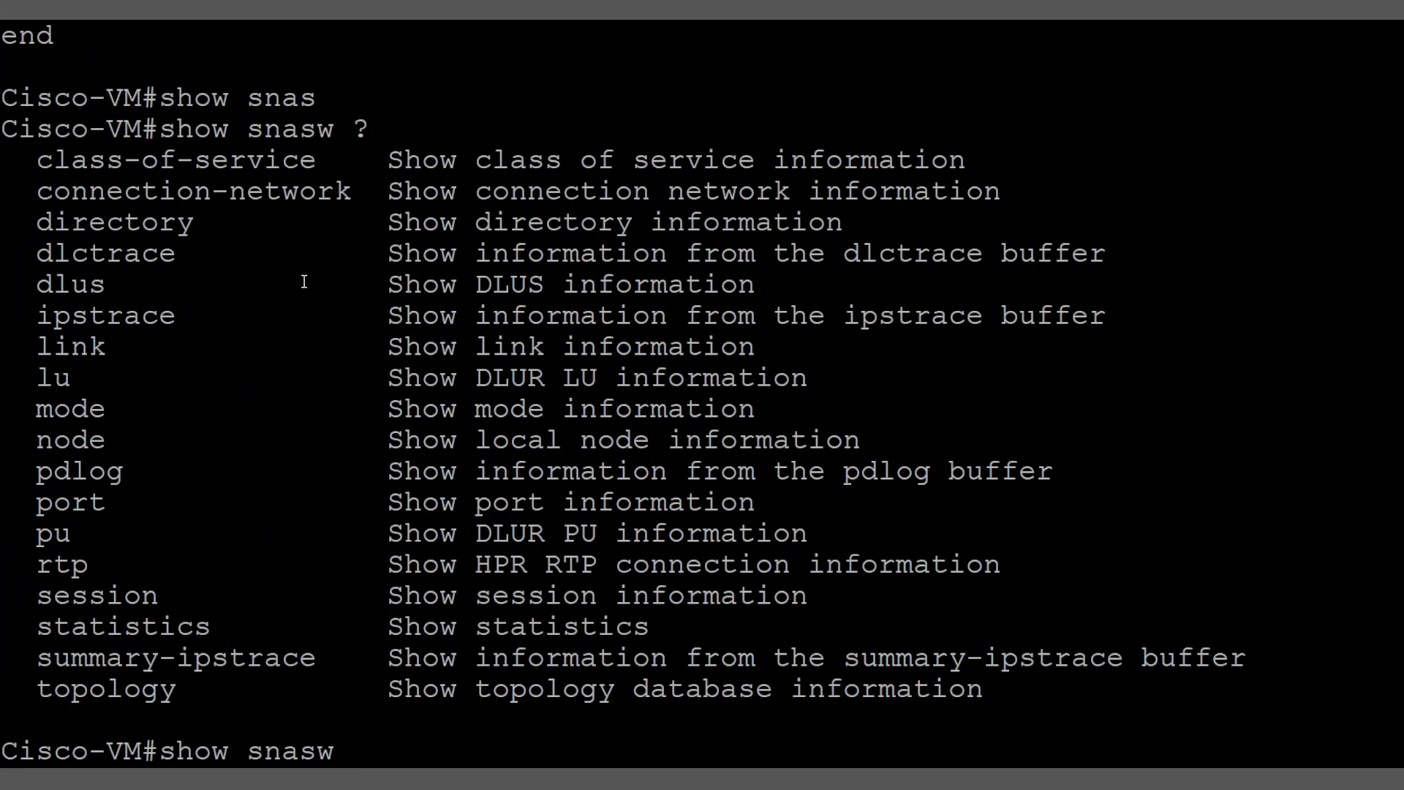
text(sd)
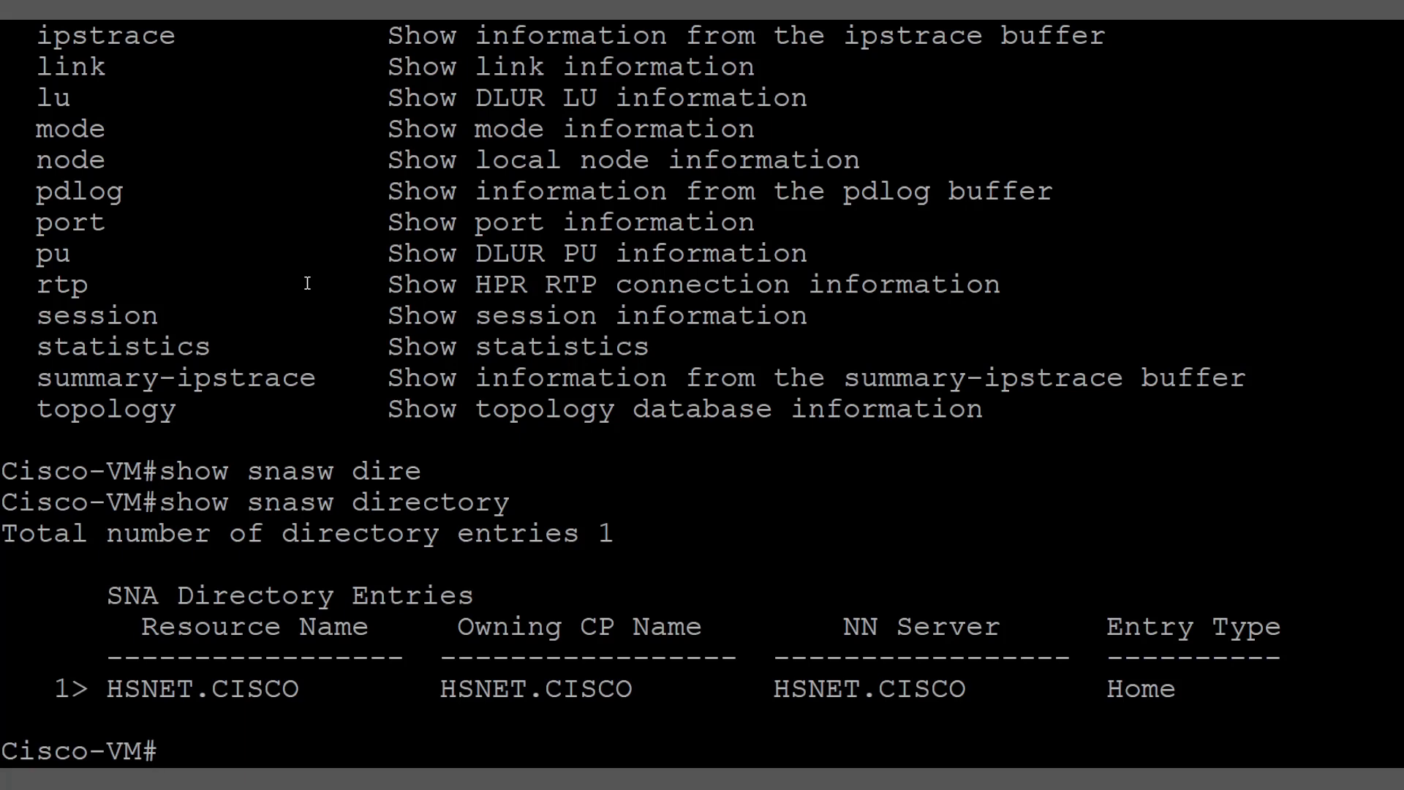
text(show snasw direc)
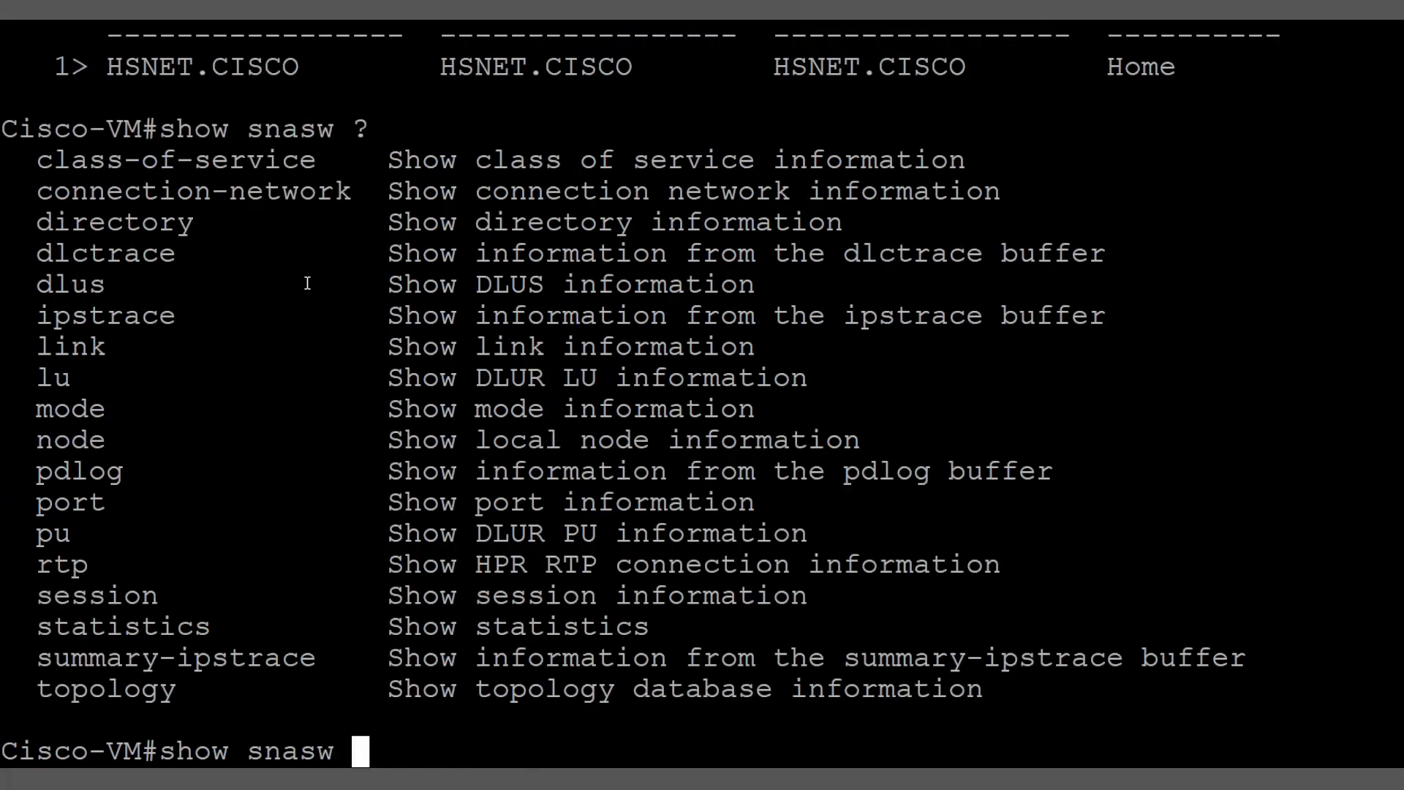
text(lu)
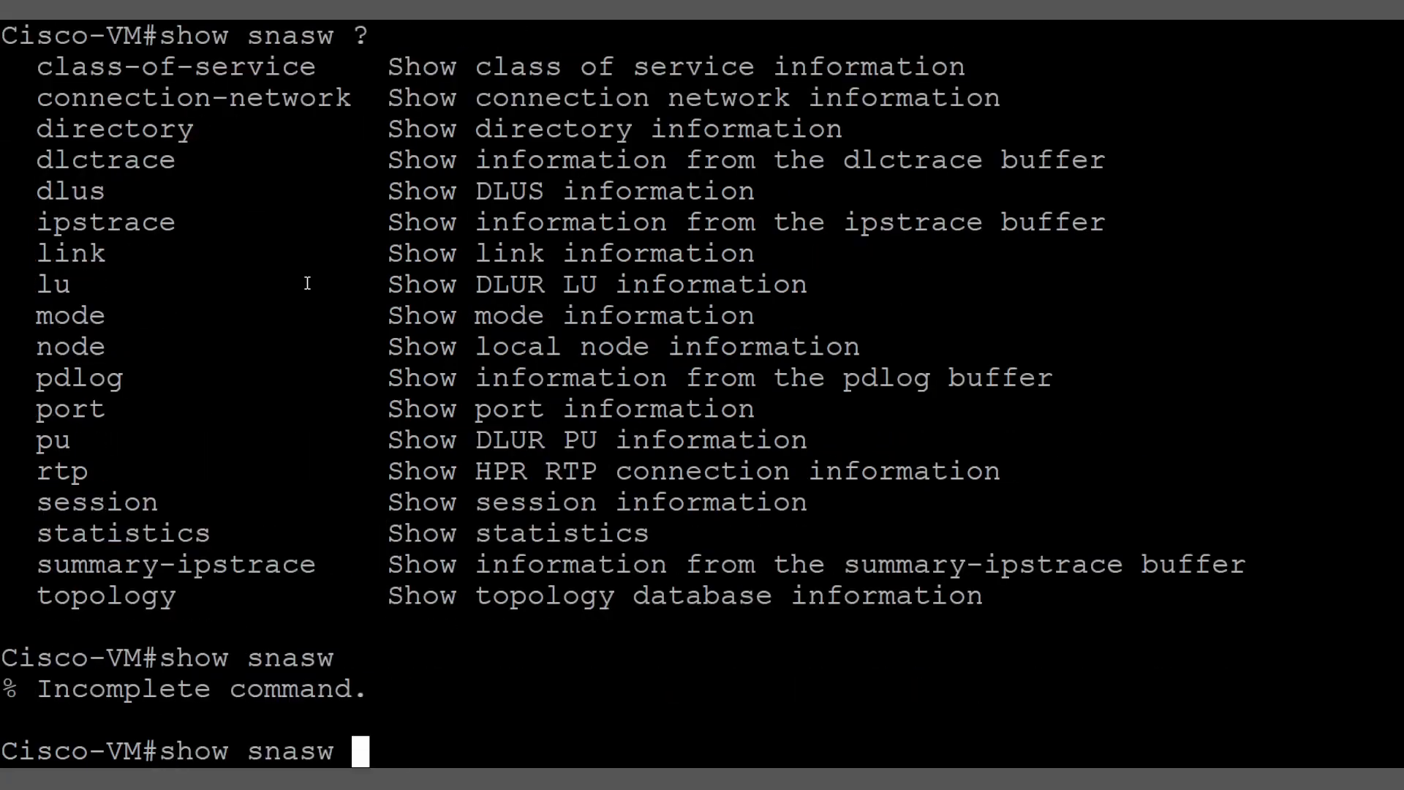
Step: Run show snasw node for HSNET.CISCO, paging through all details and marking the DLUR support line
text(p)
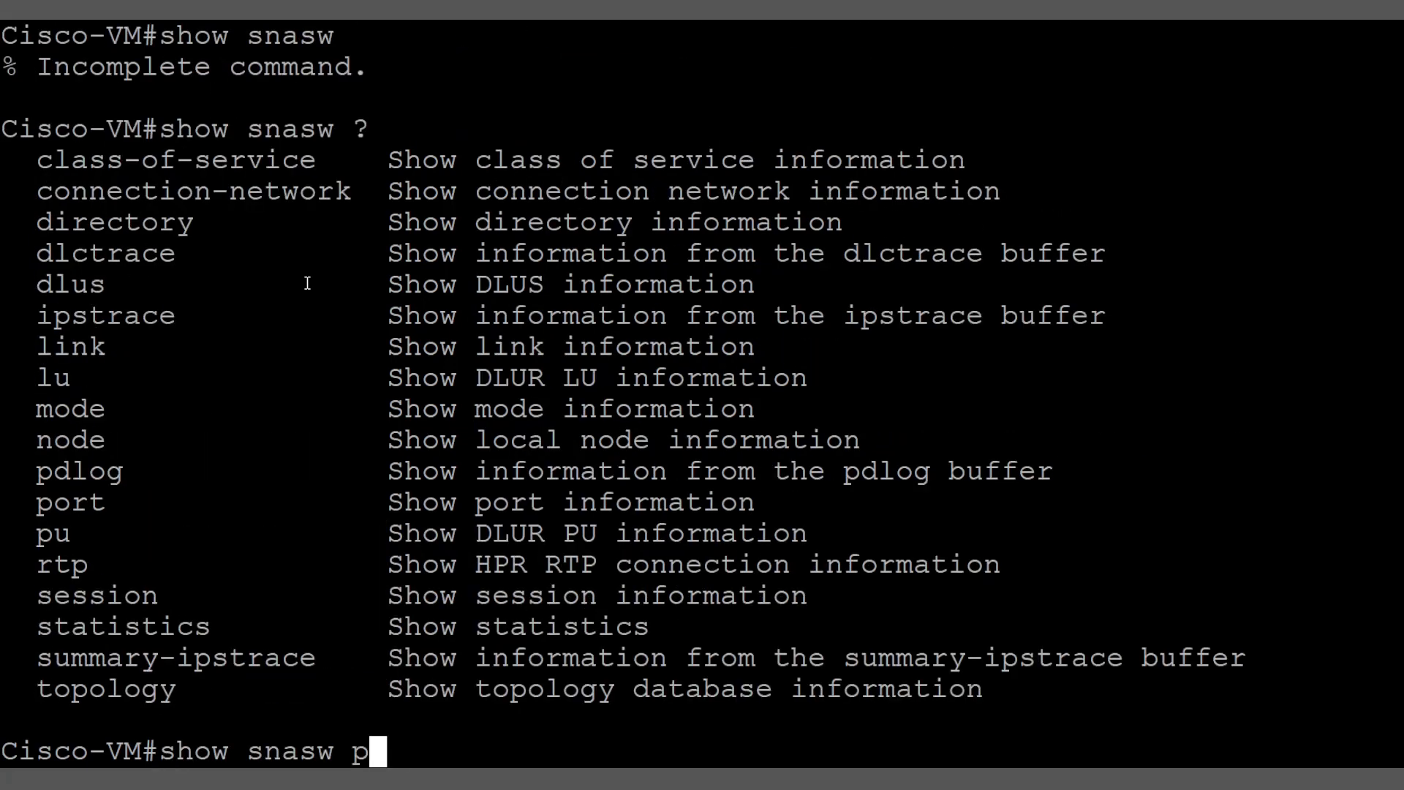
key(BackSpace)
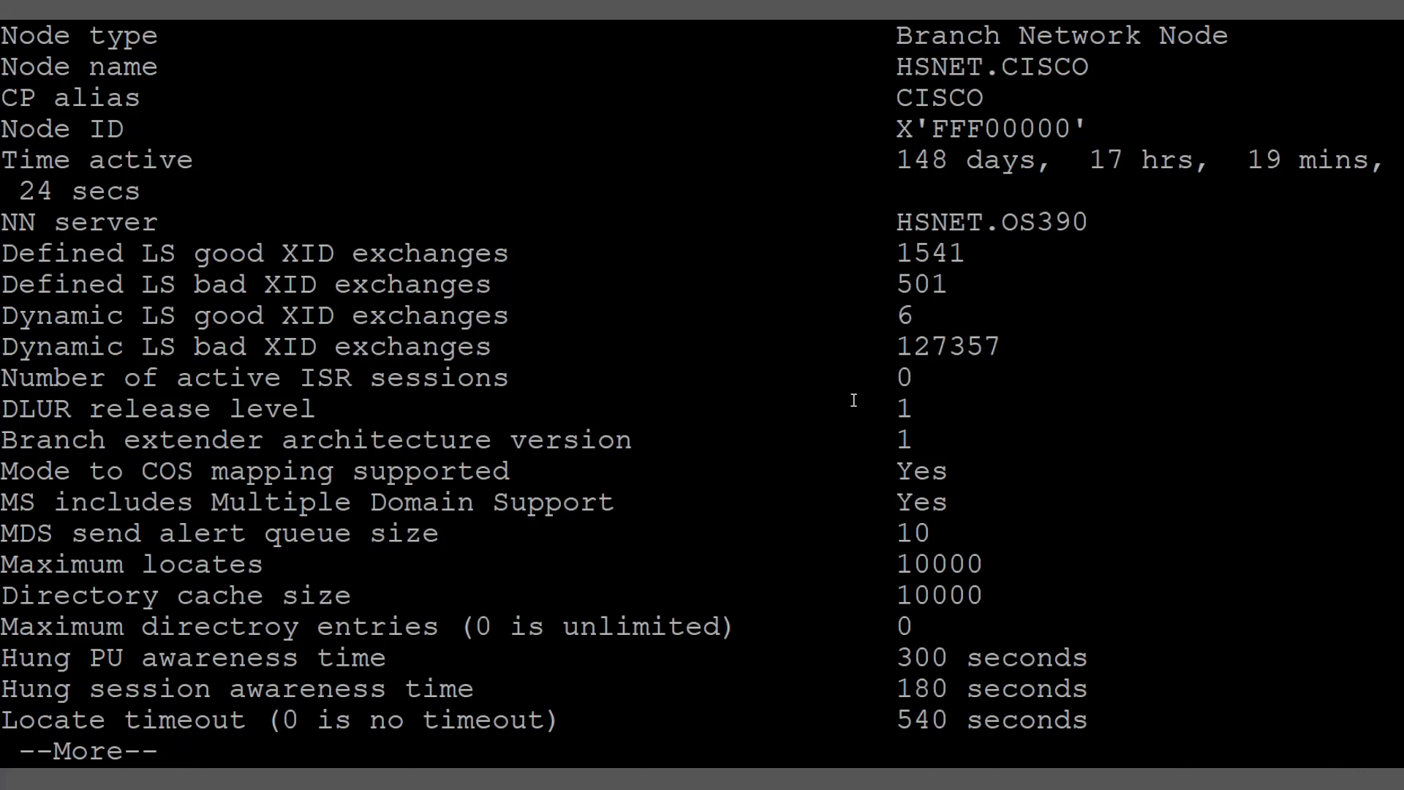
mouse_move(822, 397)
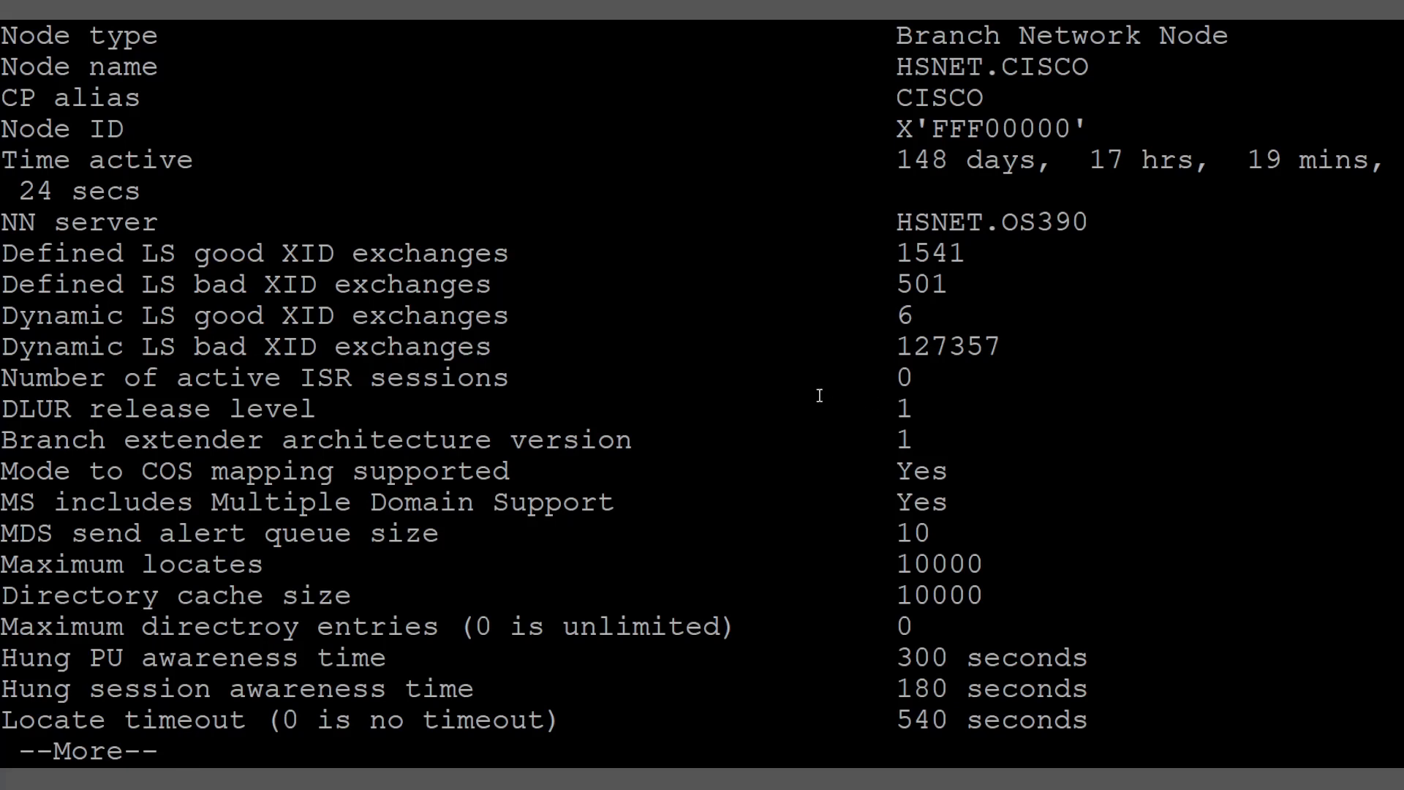
mouse_move(940, 336)
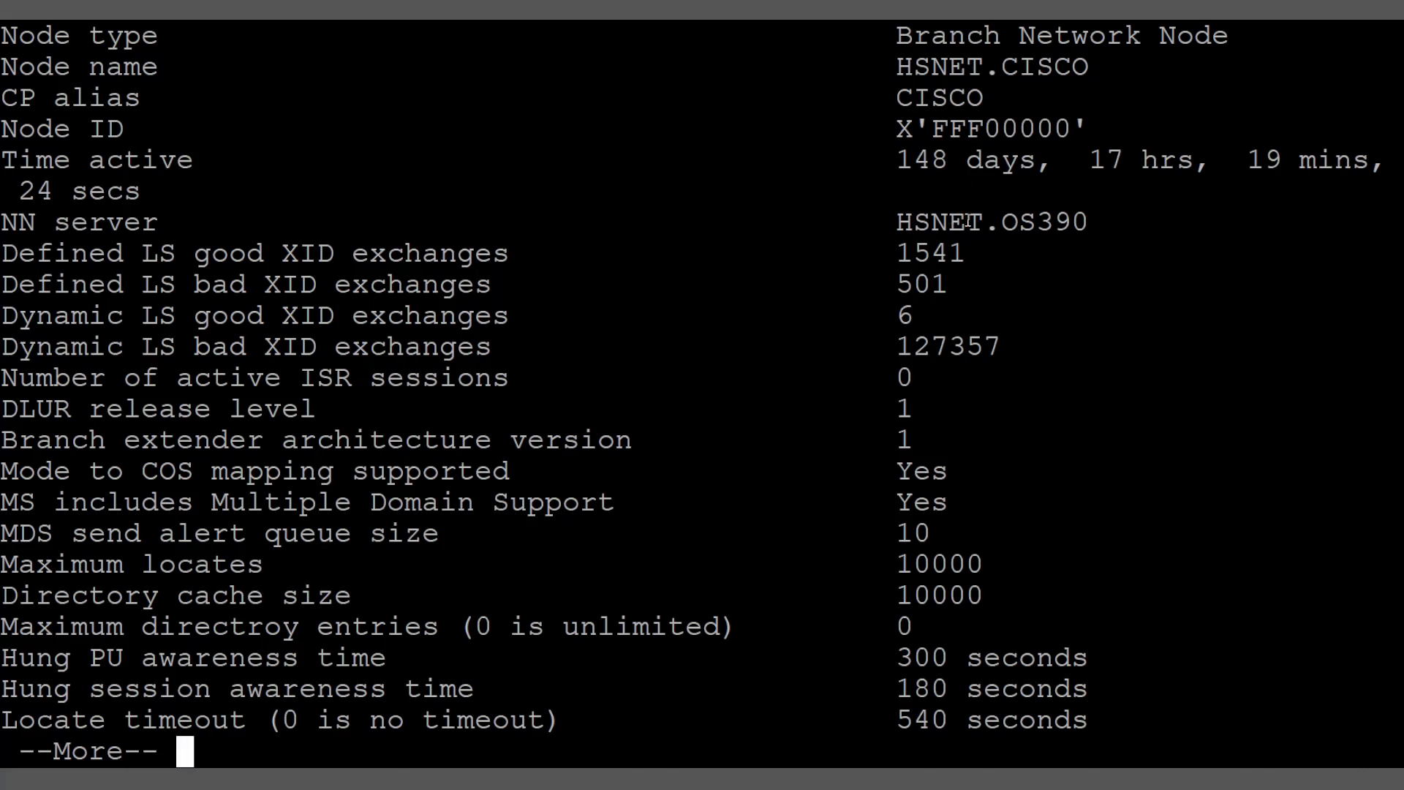
key(space)
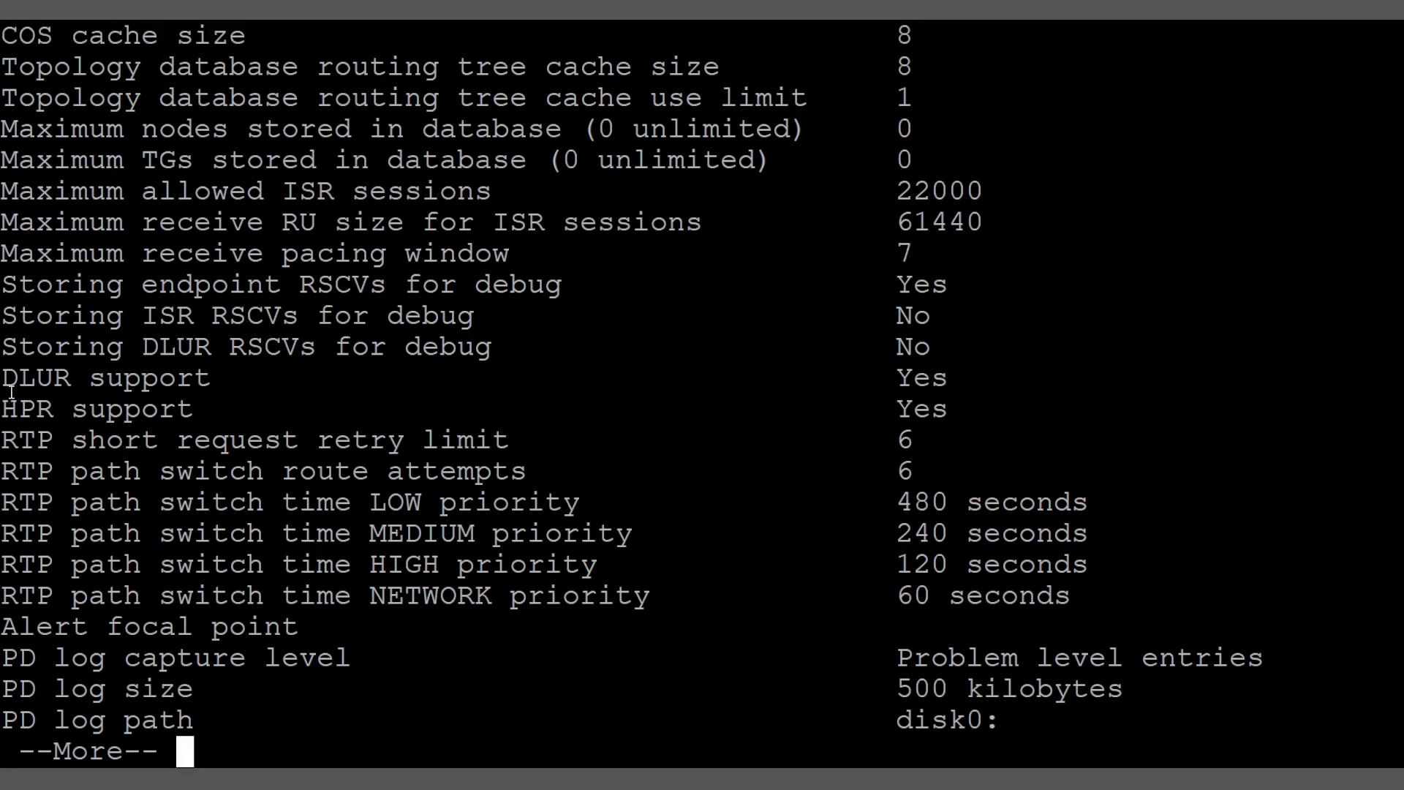
double_click(147, 378)
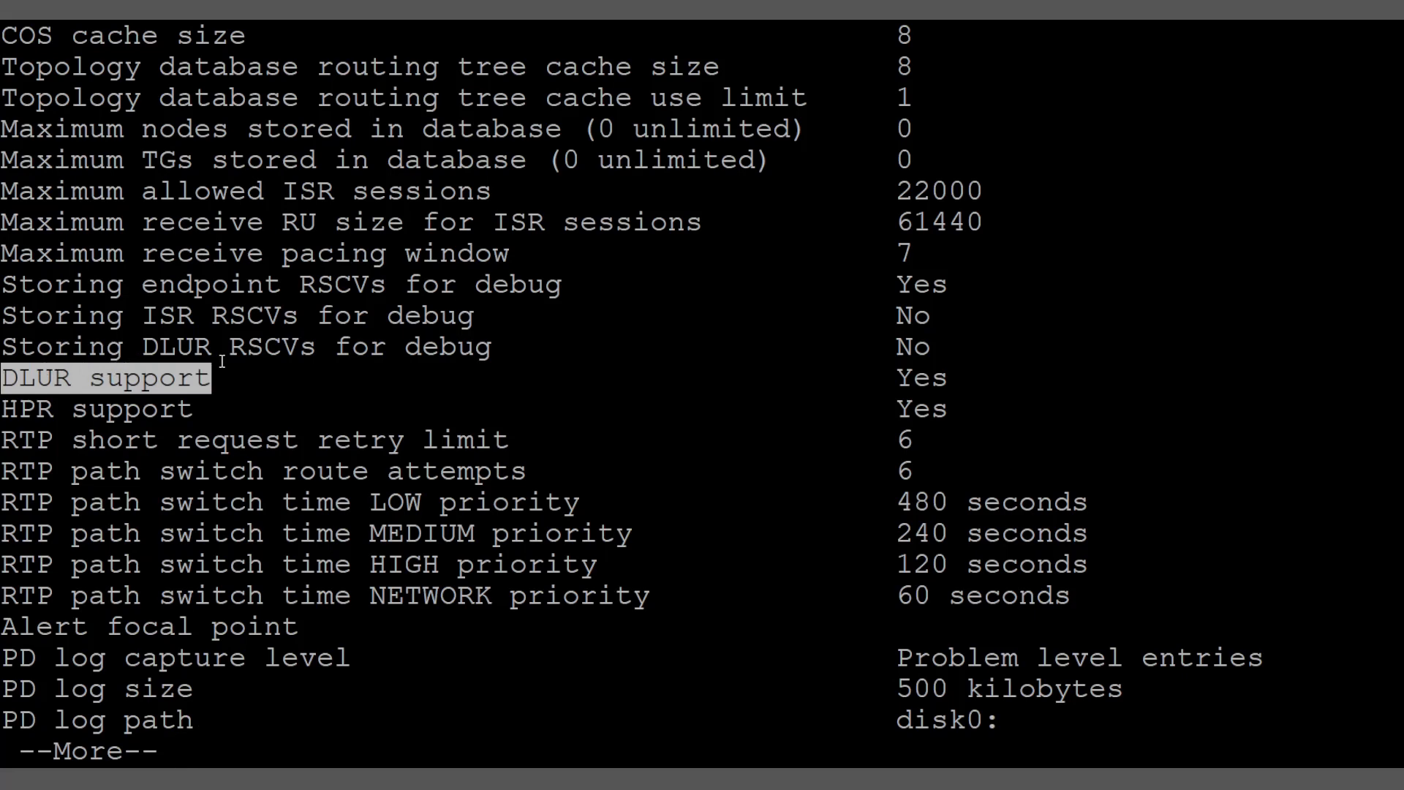
key(space)
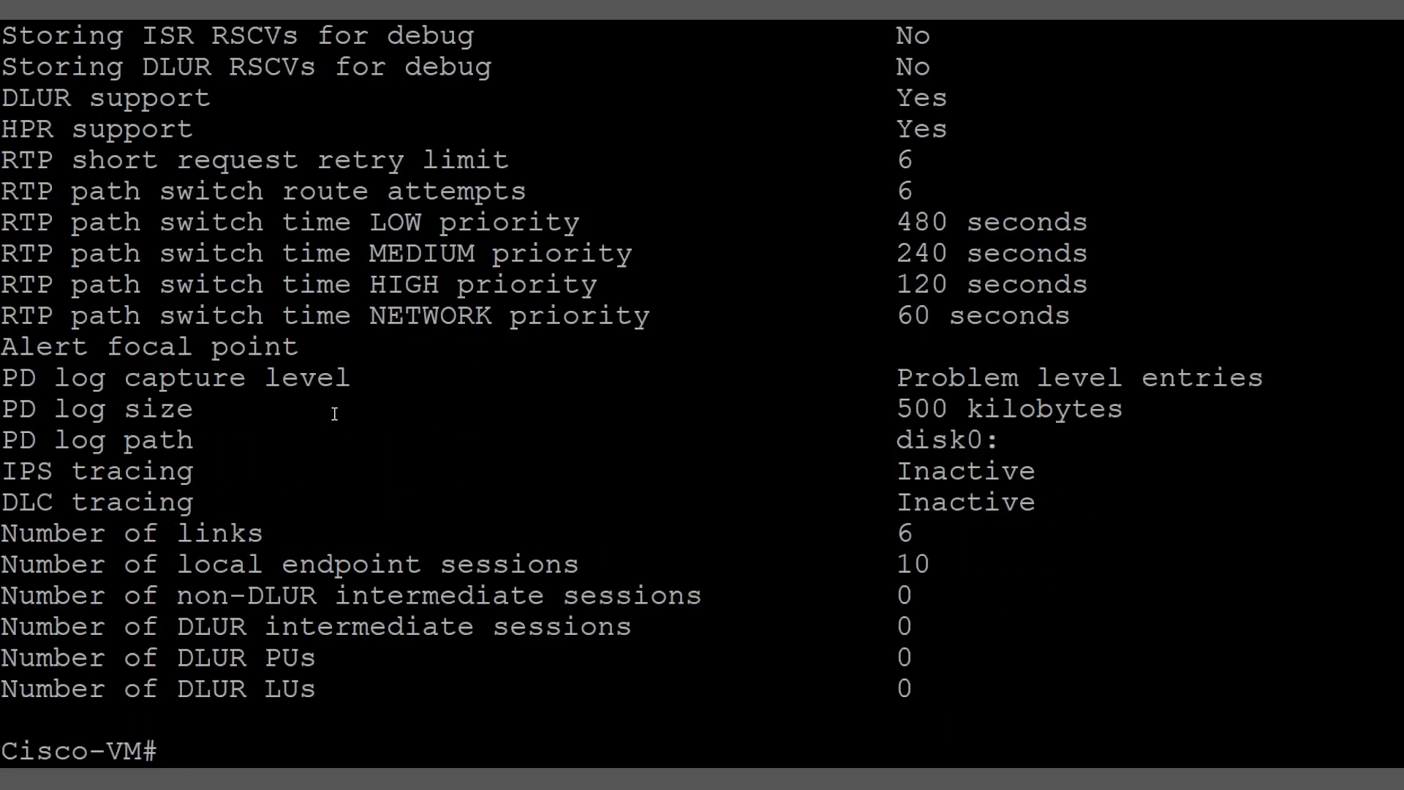
mouse_move(363, 433)
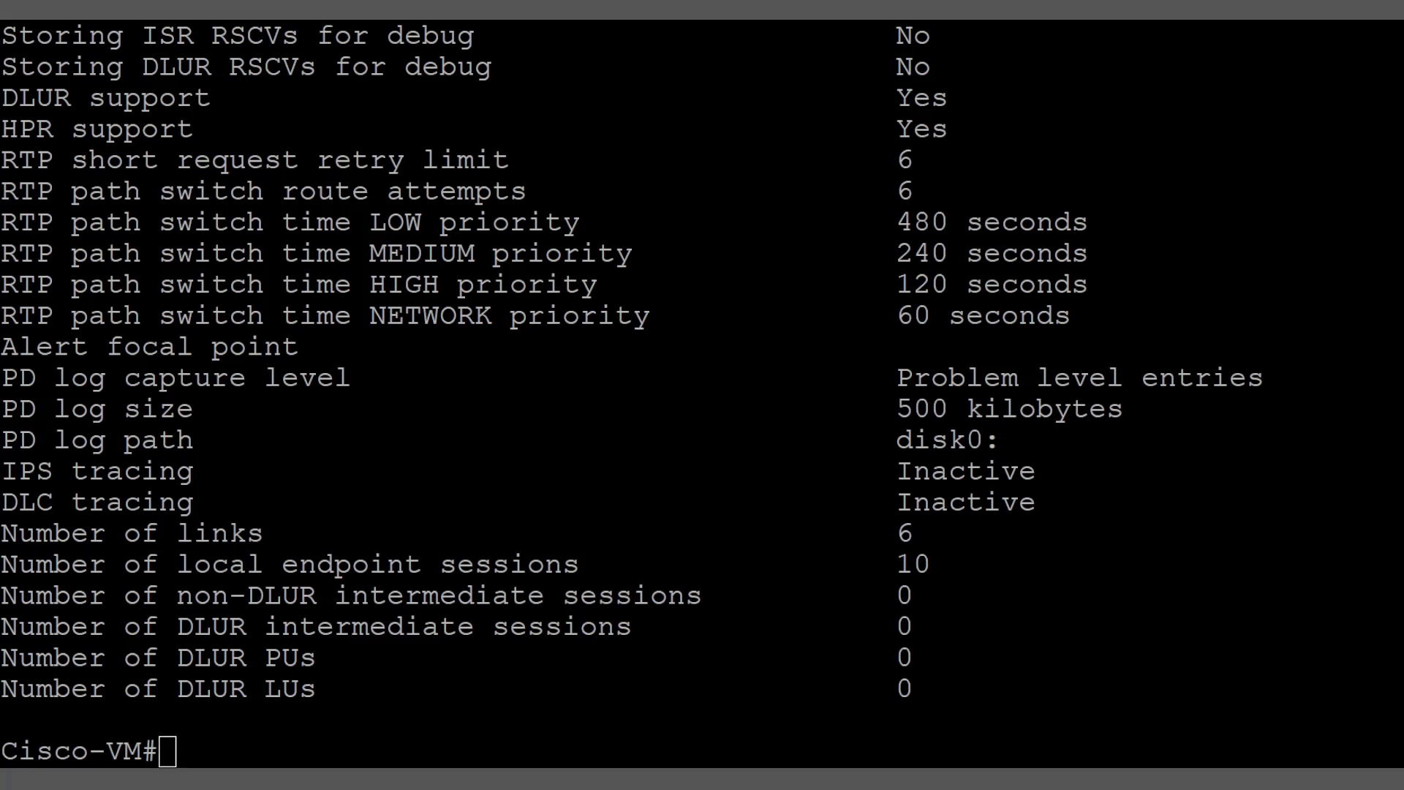
Step: Switch to SNA Manager, widen the tree pane, view SNA Service and list the server's link services
click(411, 775)
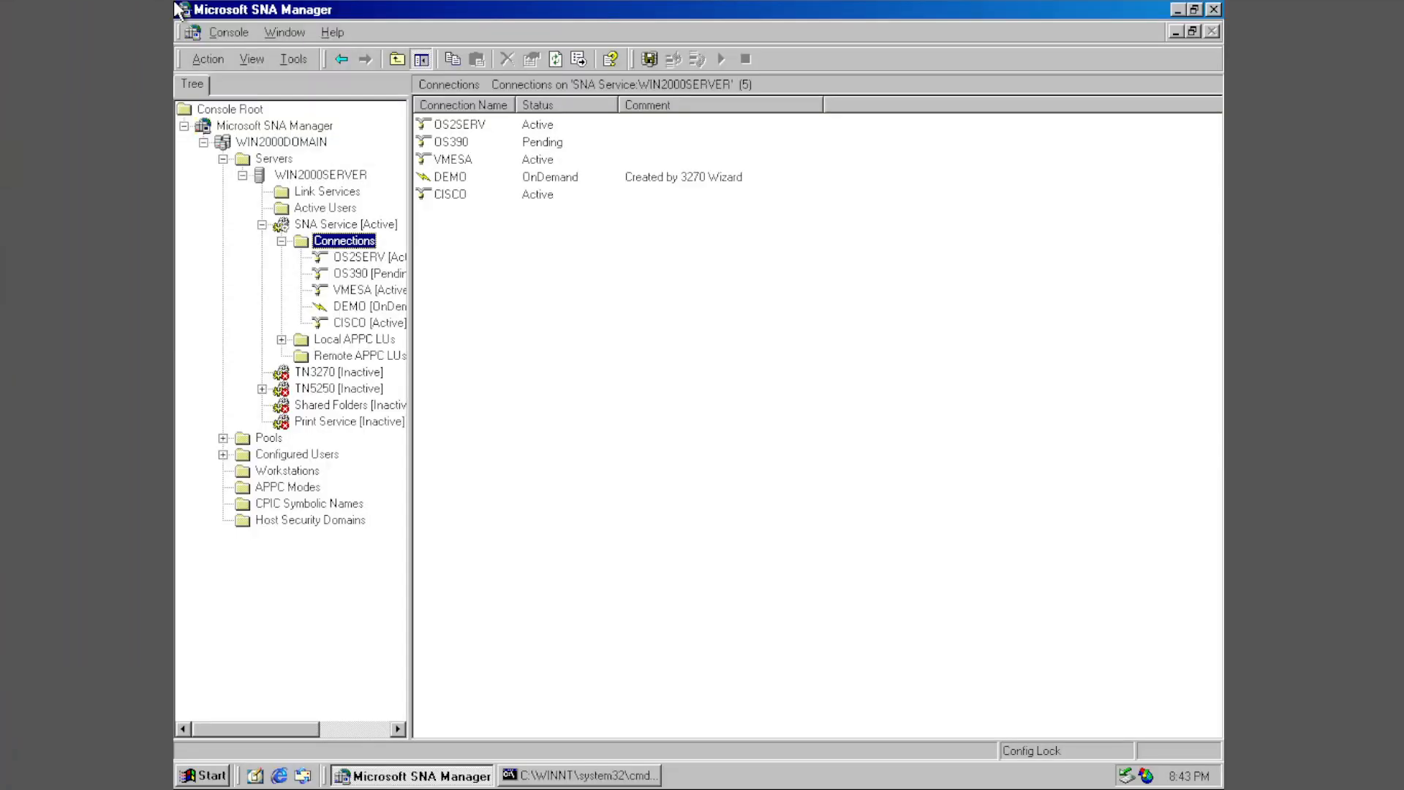
mouse_move(839, 328)
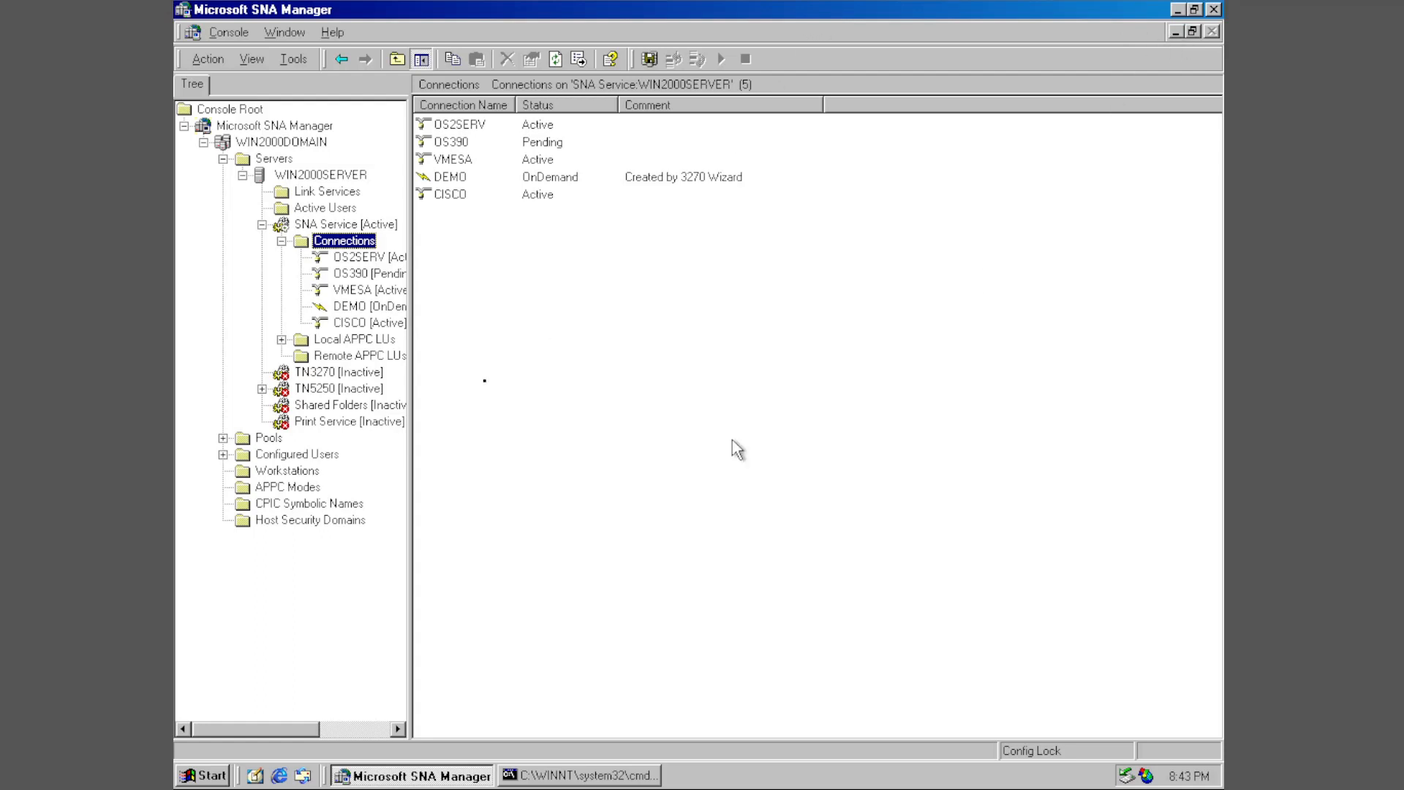
mouse_move(769, 453)
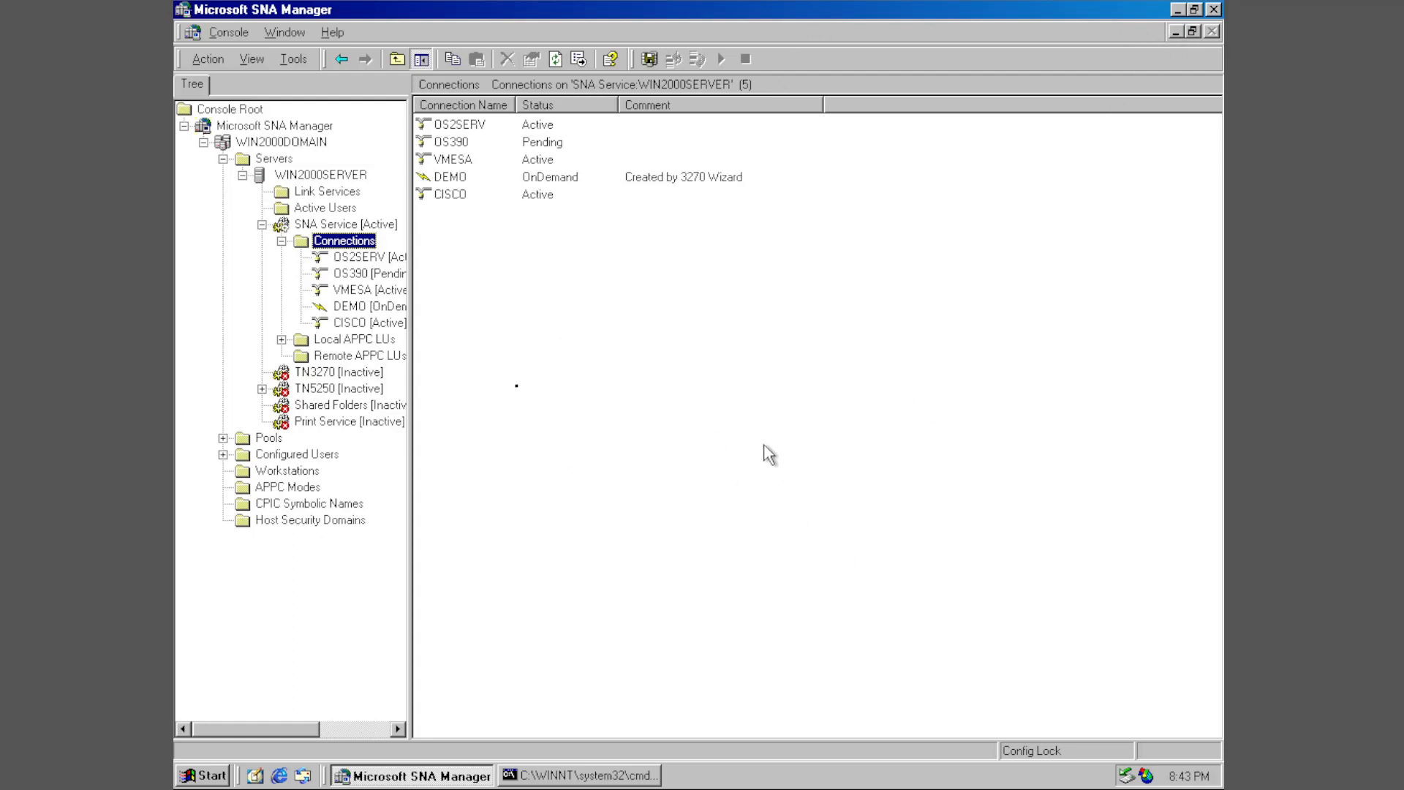
mouse_move(425, 500)
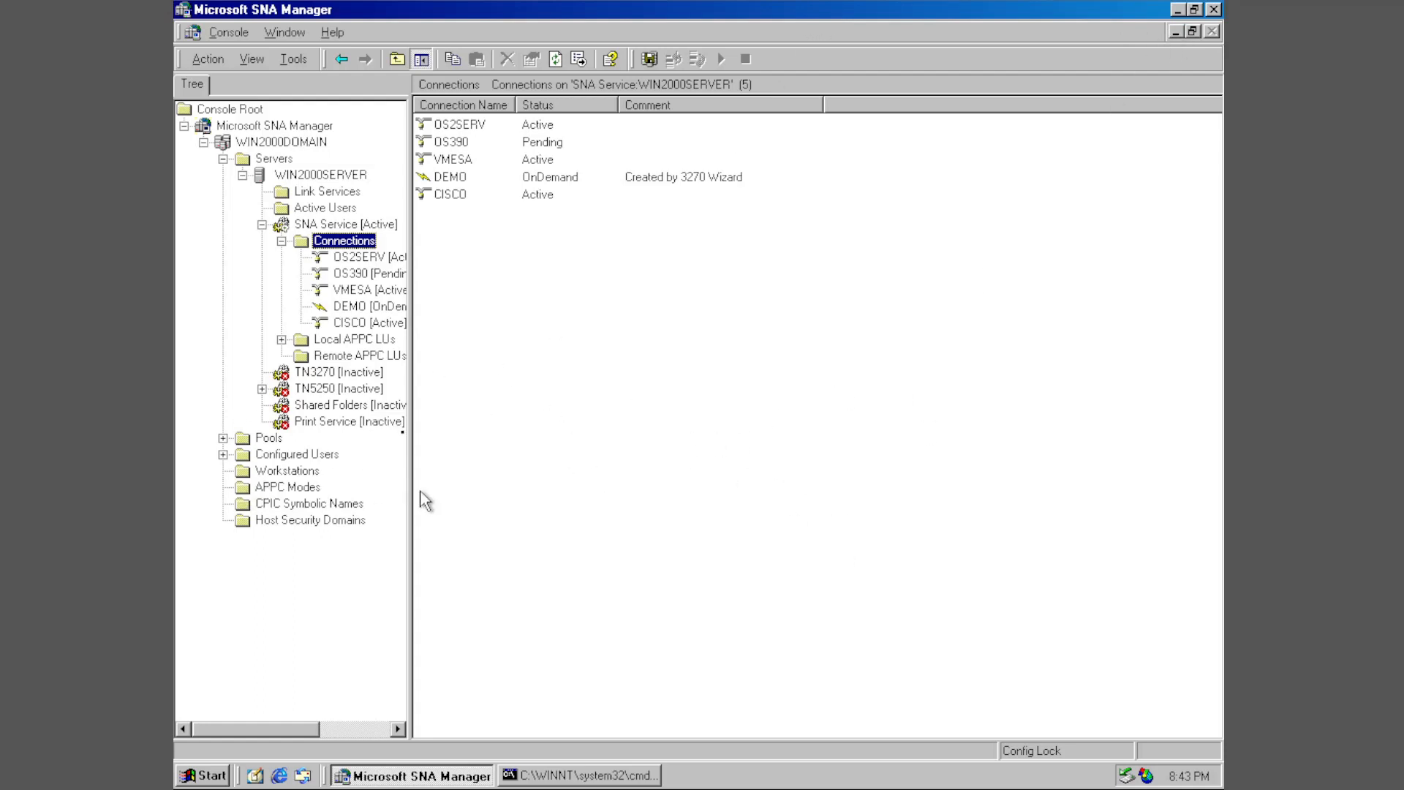
drag(412, 475, 548, 475)
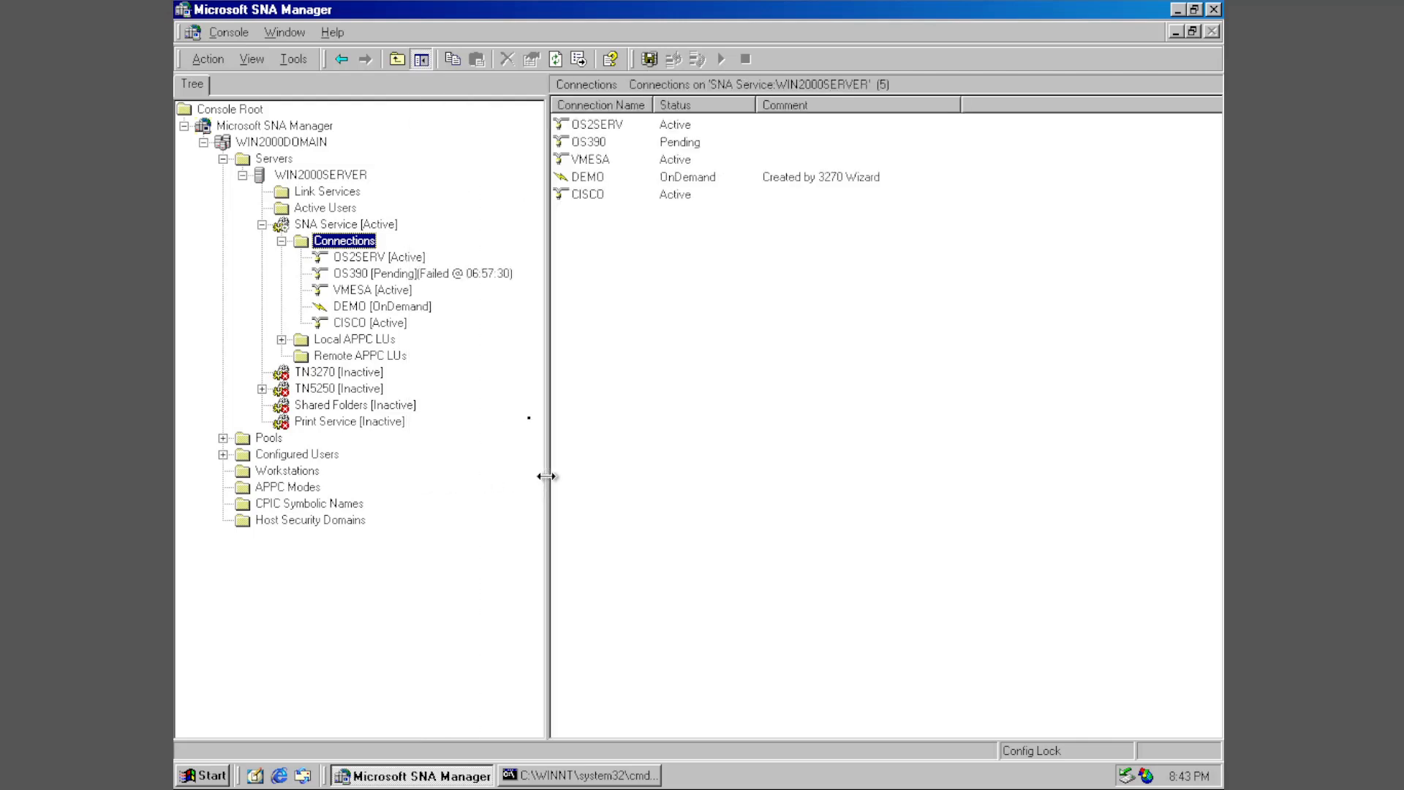
click(344, 224)
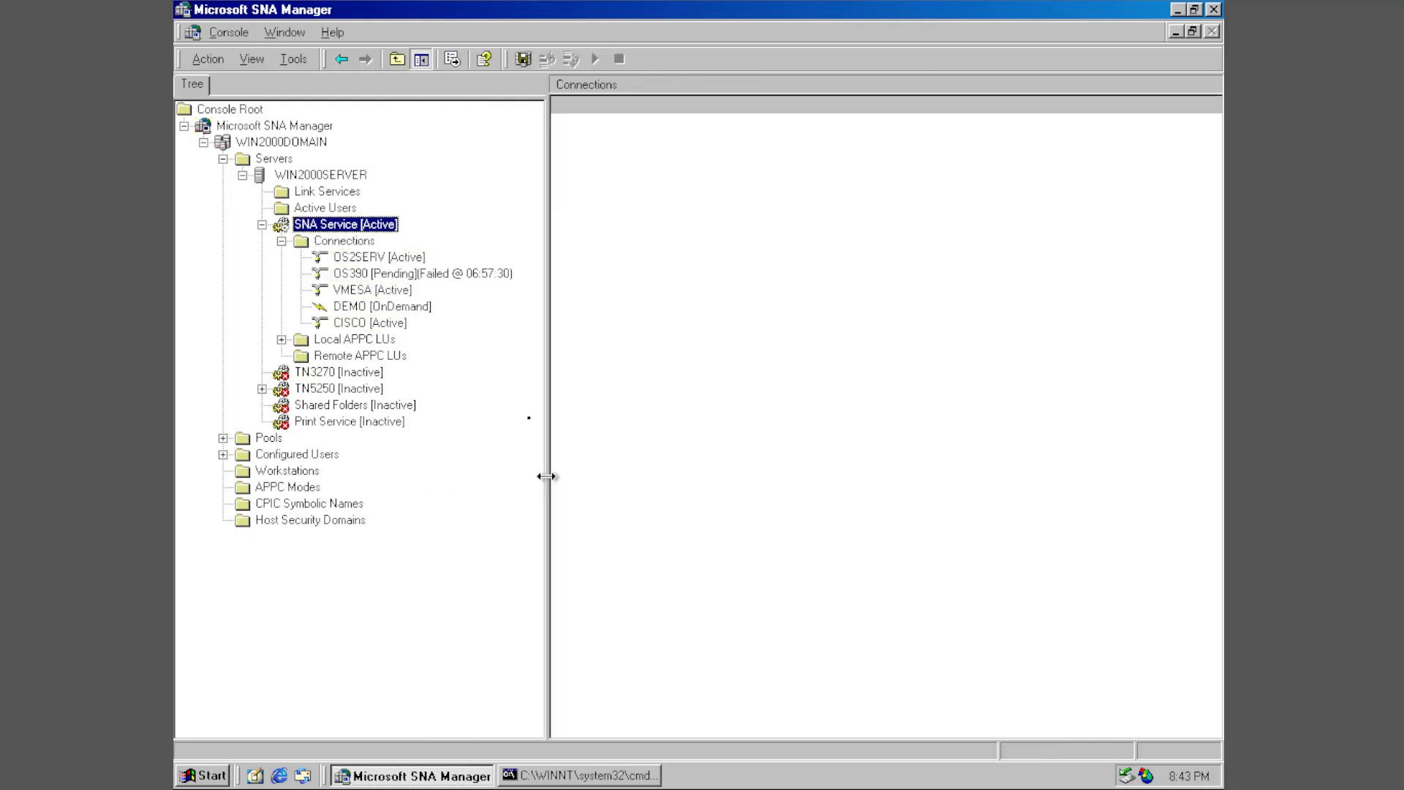
click(327, 191)
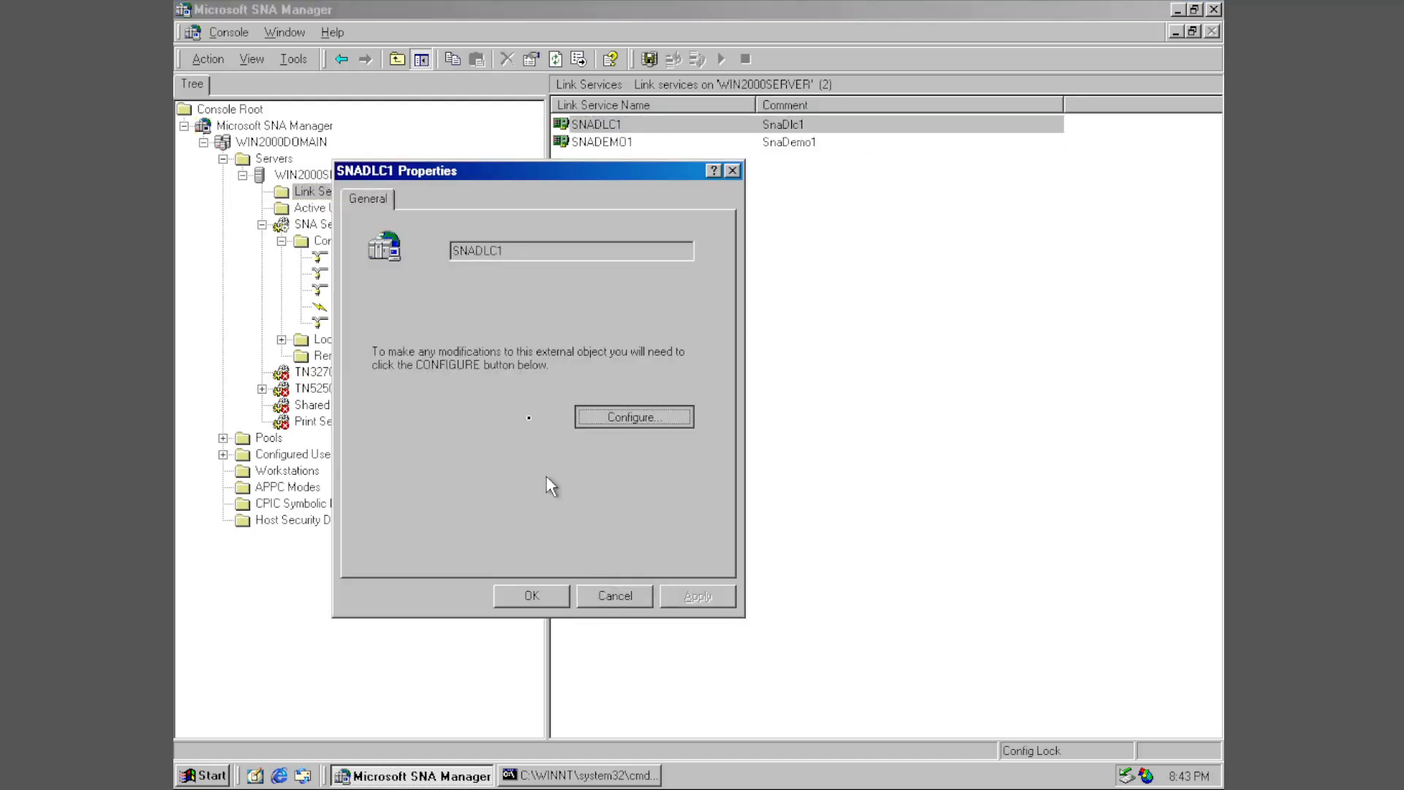
Step: Review the SNADLC1 link service's DLC 802.2 configuration and close it
click(633, 417)
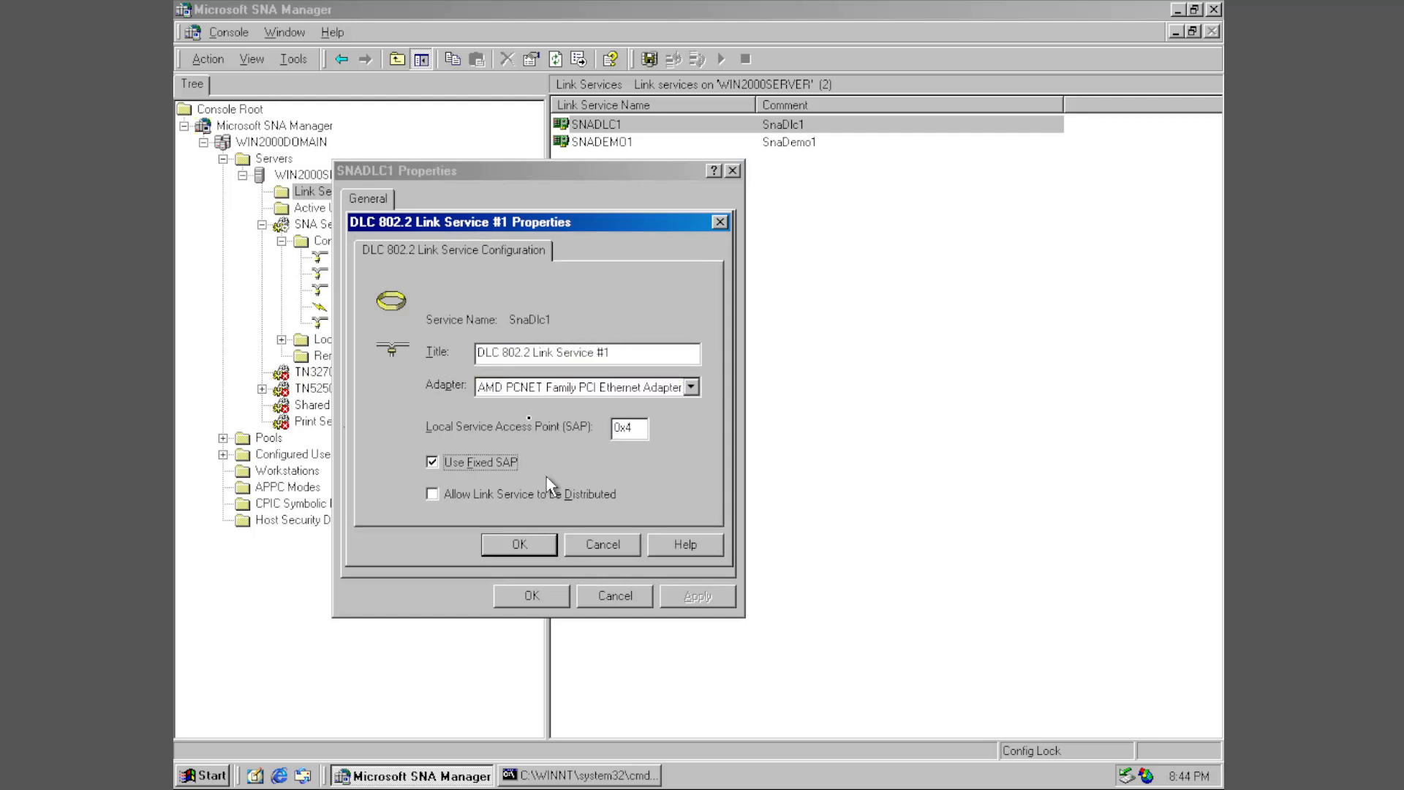
triple_click(587, 351)
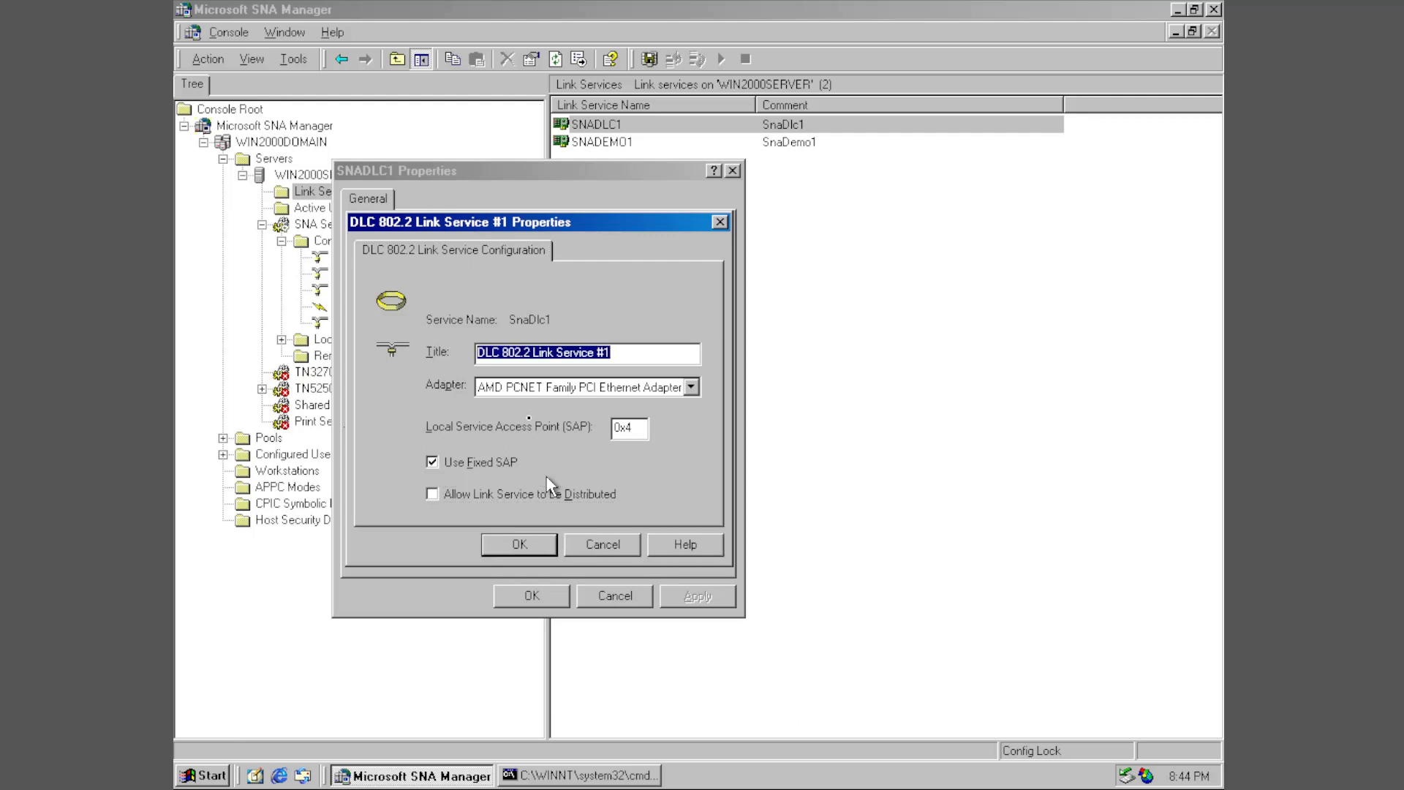
click(583, 386)
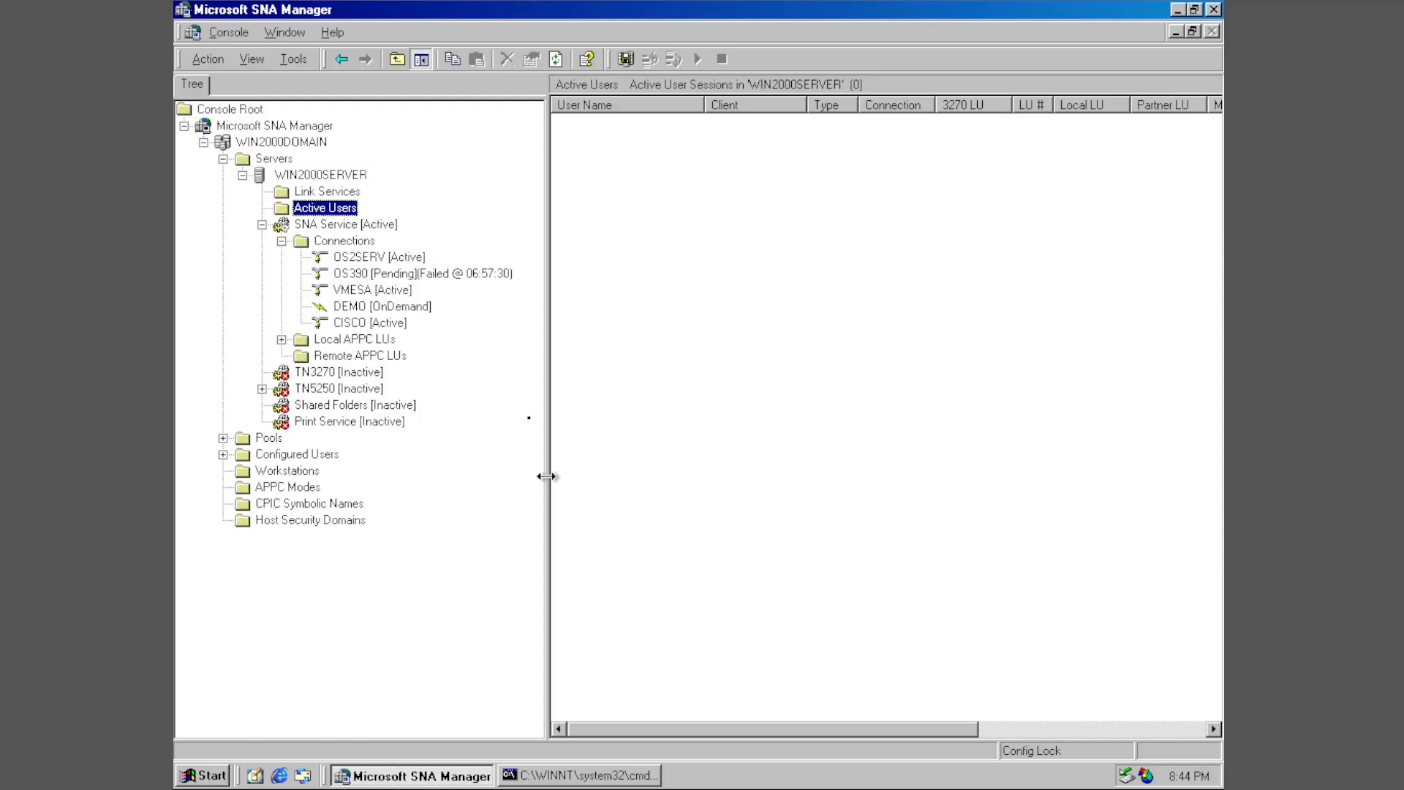
Step: View the LU lists of the SNA Service, TN3270 server, OS390 and OS2SERV connections in turn
click(345, 224)
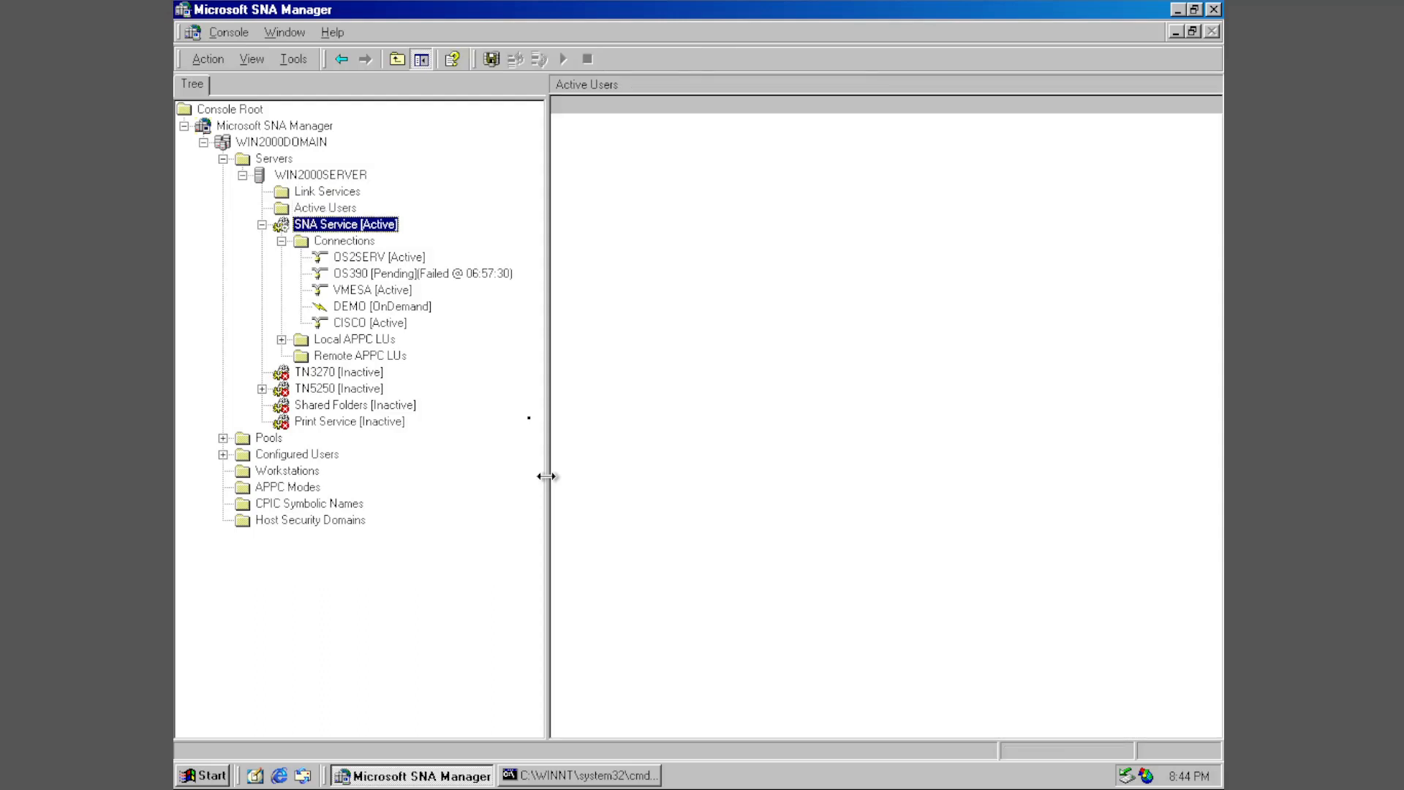
click(339, 371)
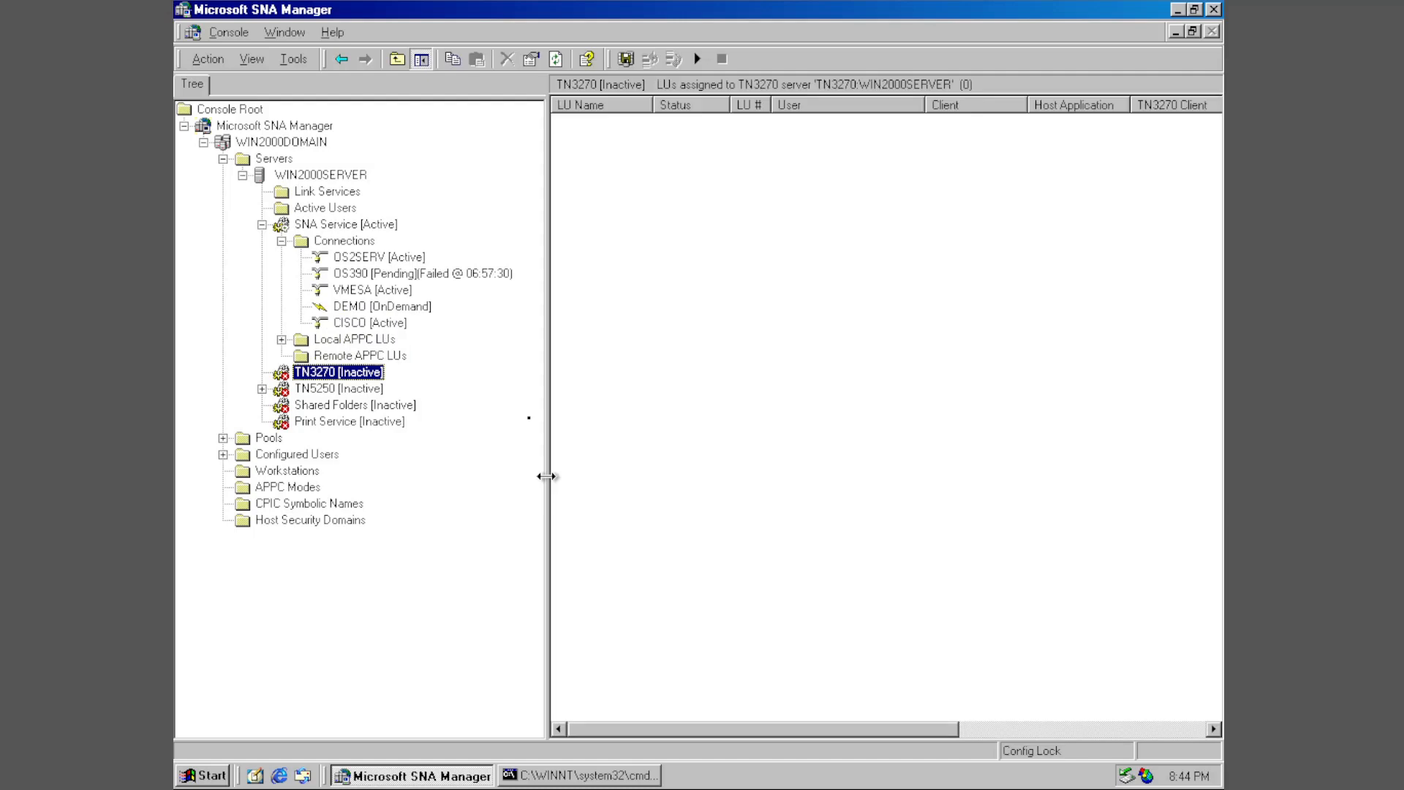
click(403, 273)
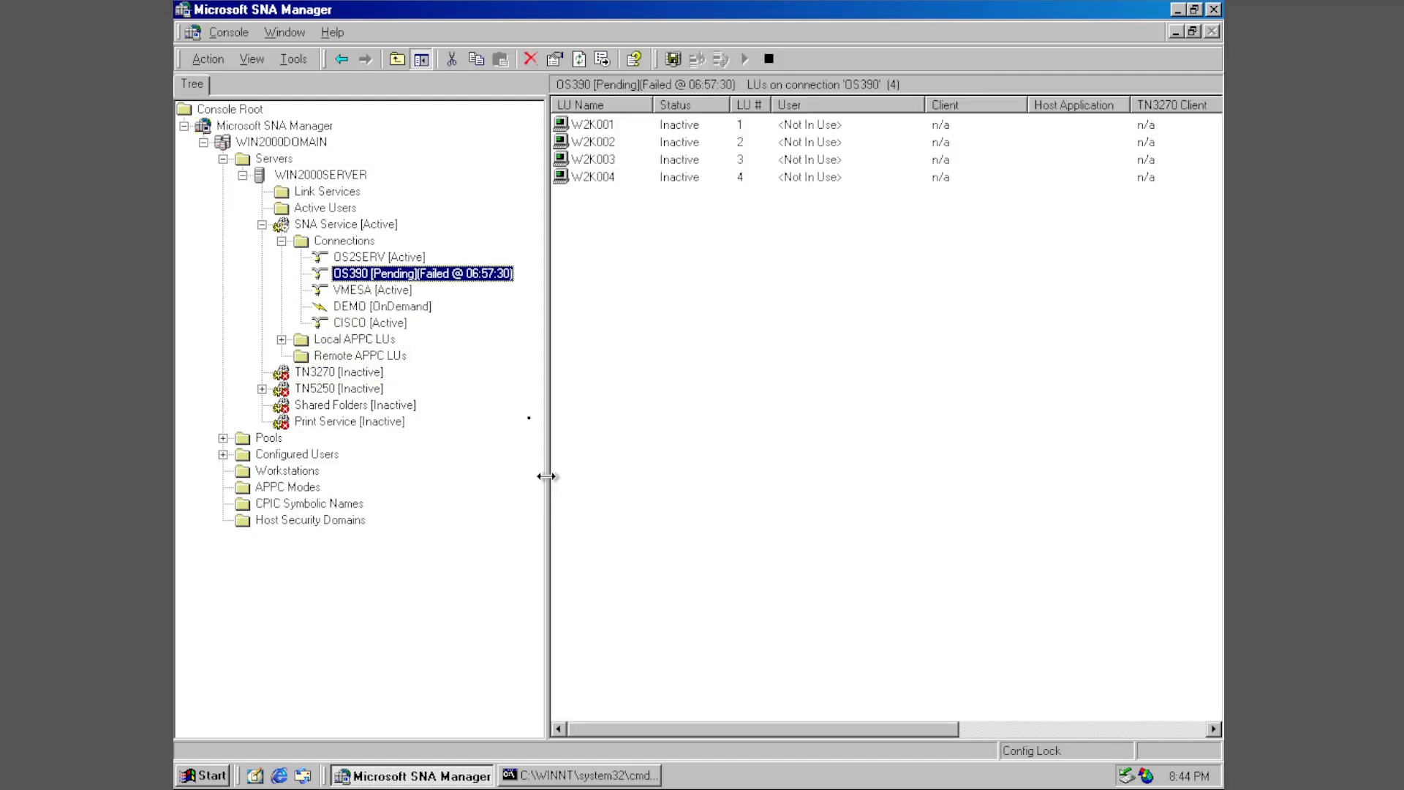
click(379, 257)
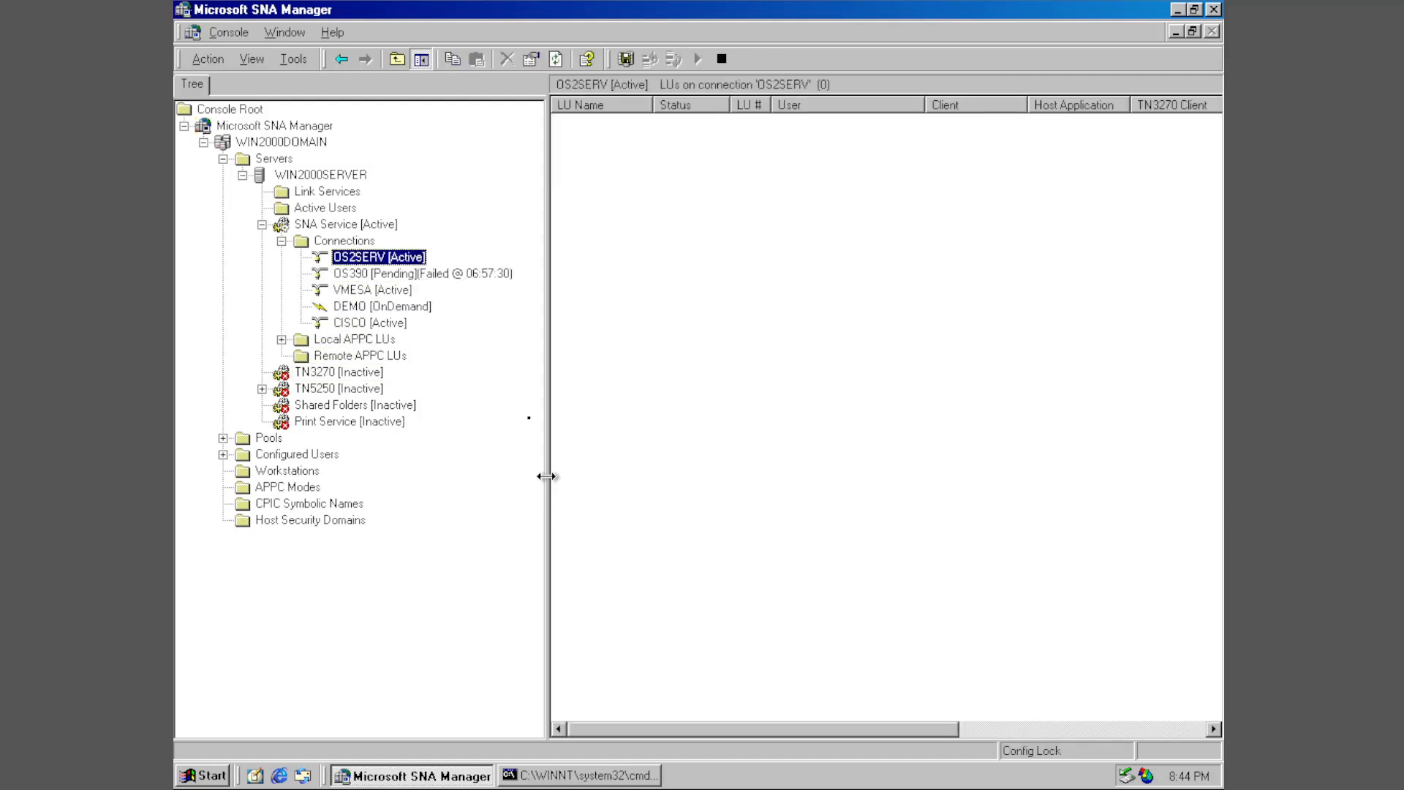
Step: Open OS2SERV's properties and examine its remote network address on the Address settings
double_click(376, 257)
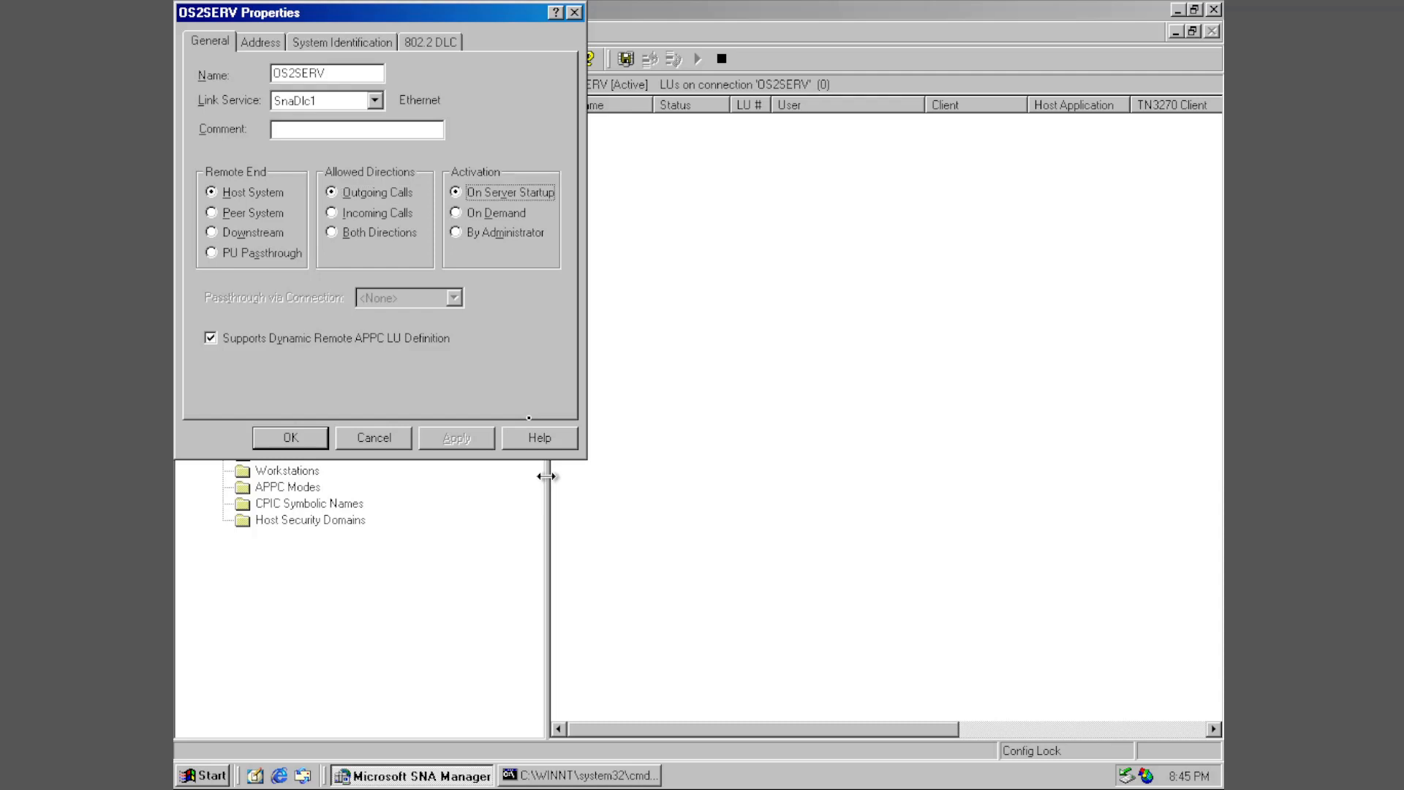
click(259, 41)
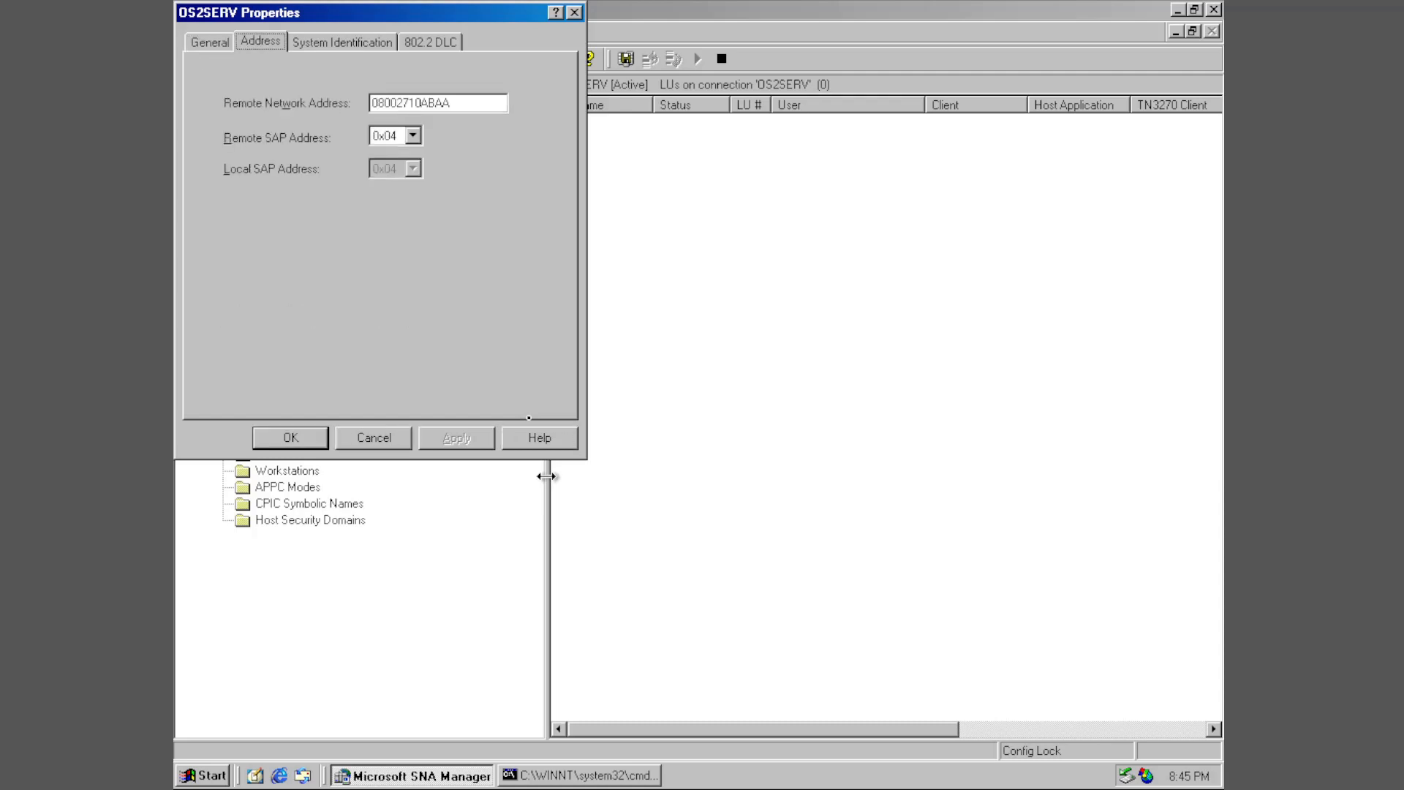
triple_click(438, 103)
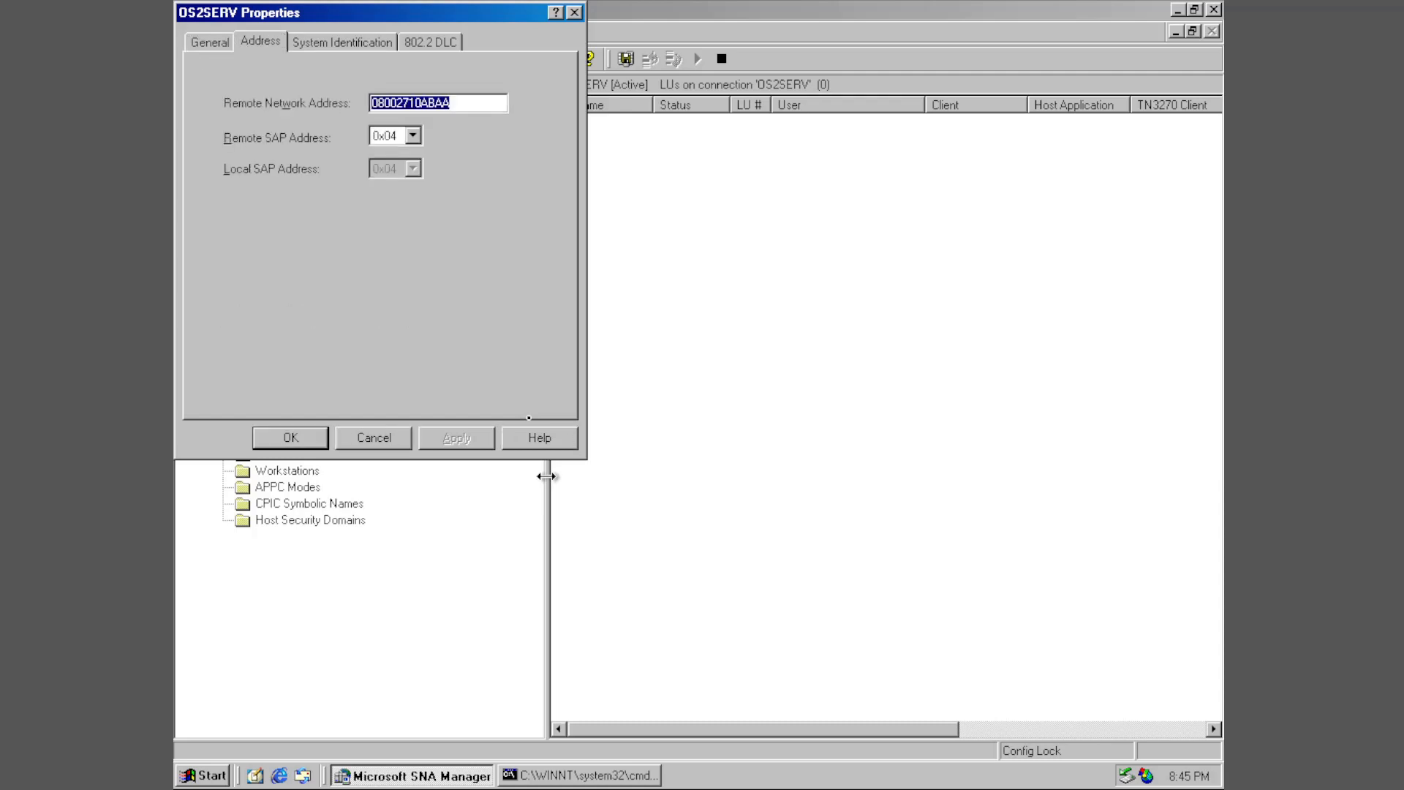
click(387, 135)
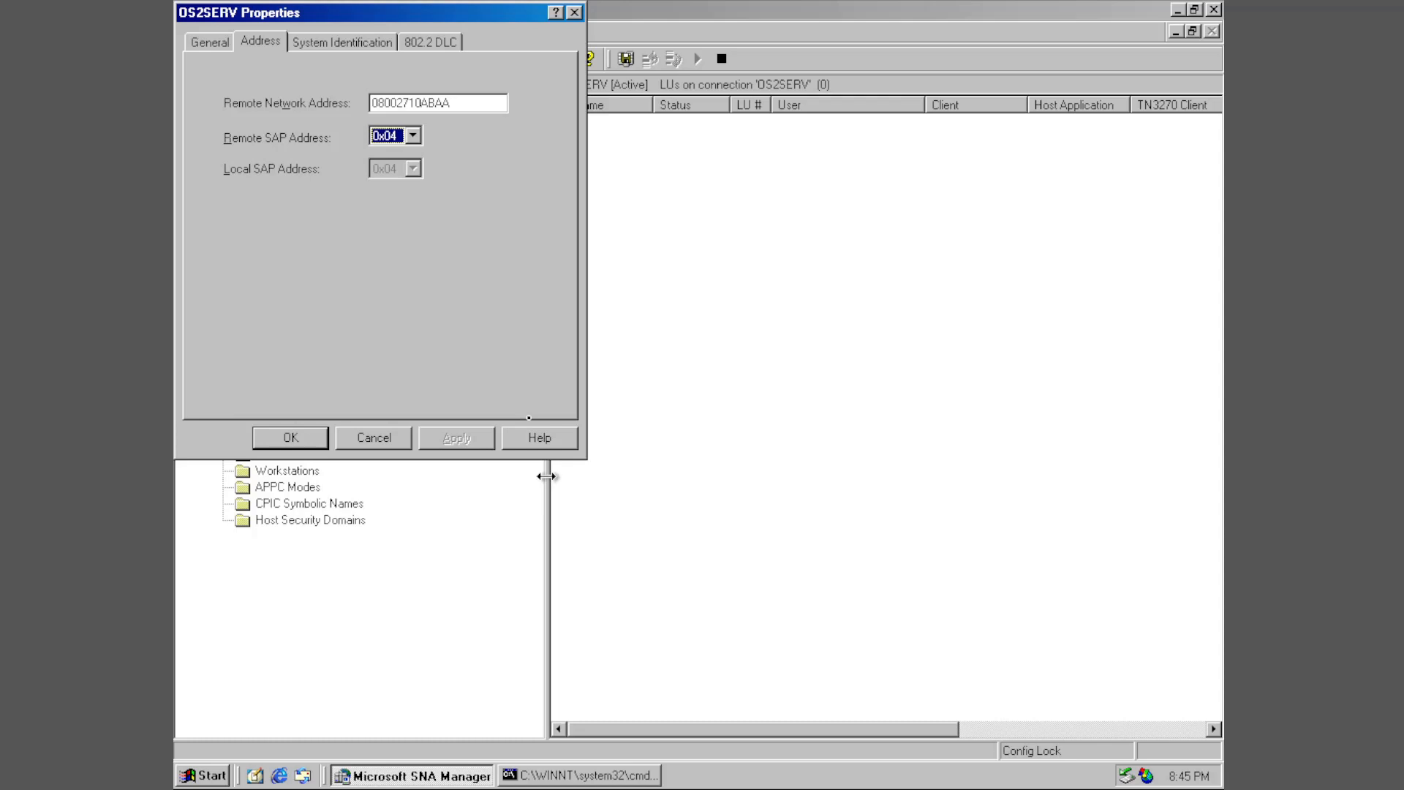
Step: Review OS2SERV's System Identification and 802.2 DLC settings, then close its properties
click(342, 41)
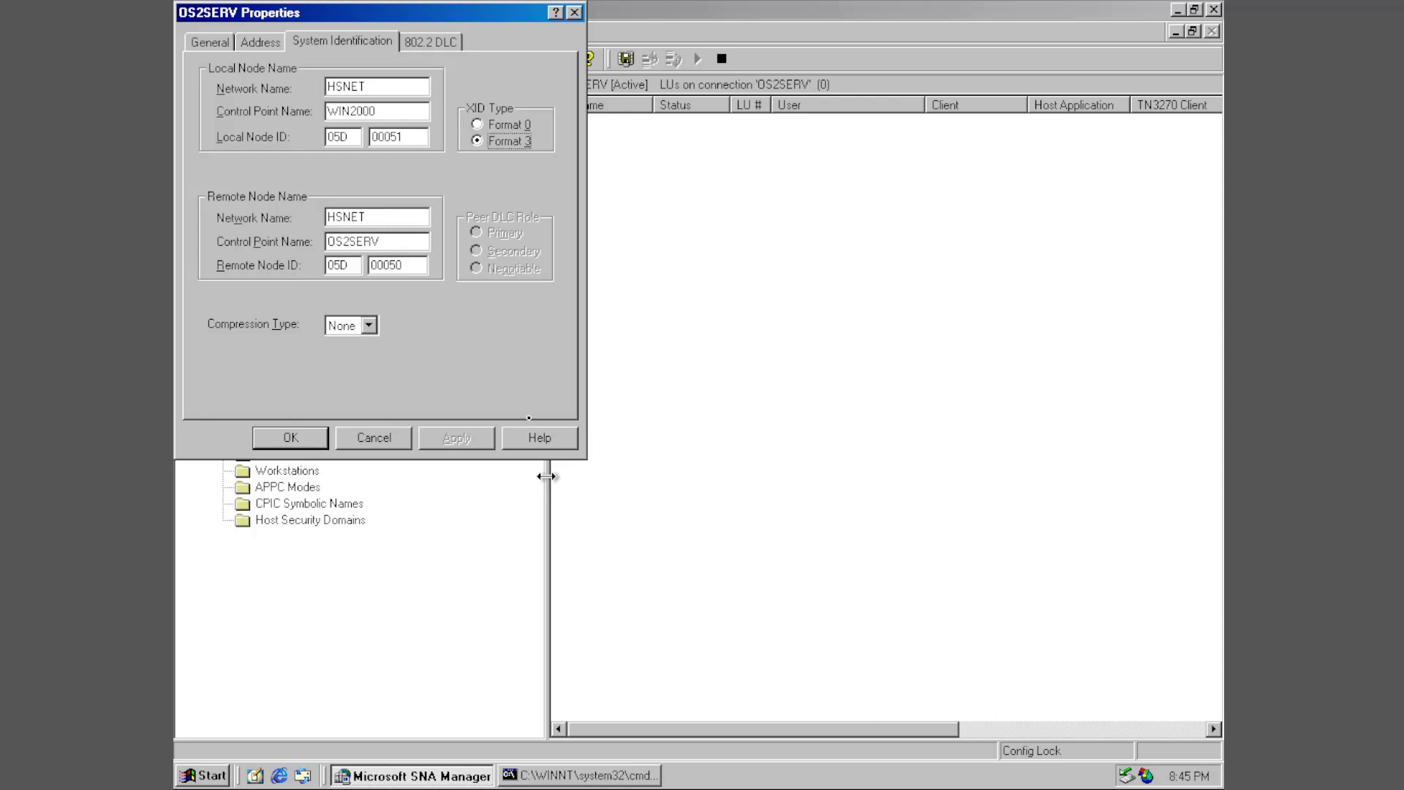
click(343, 324)
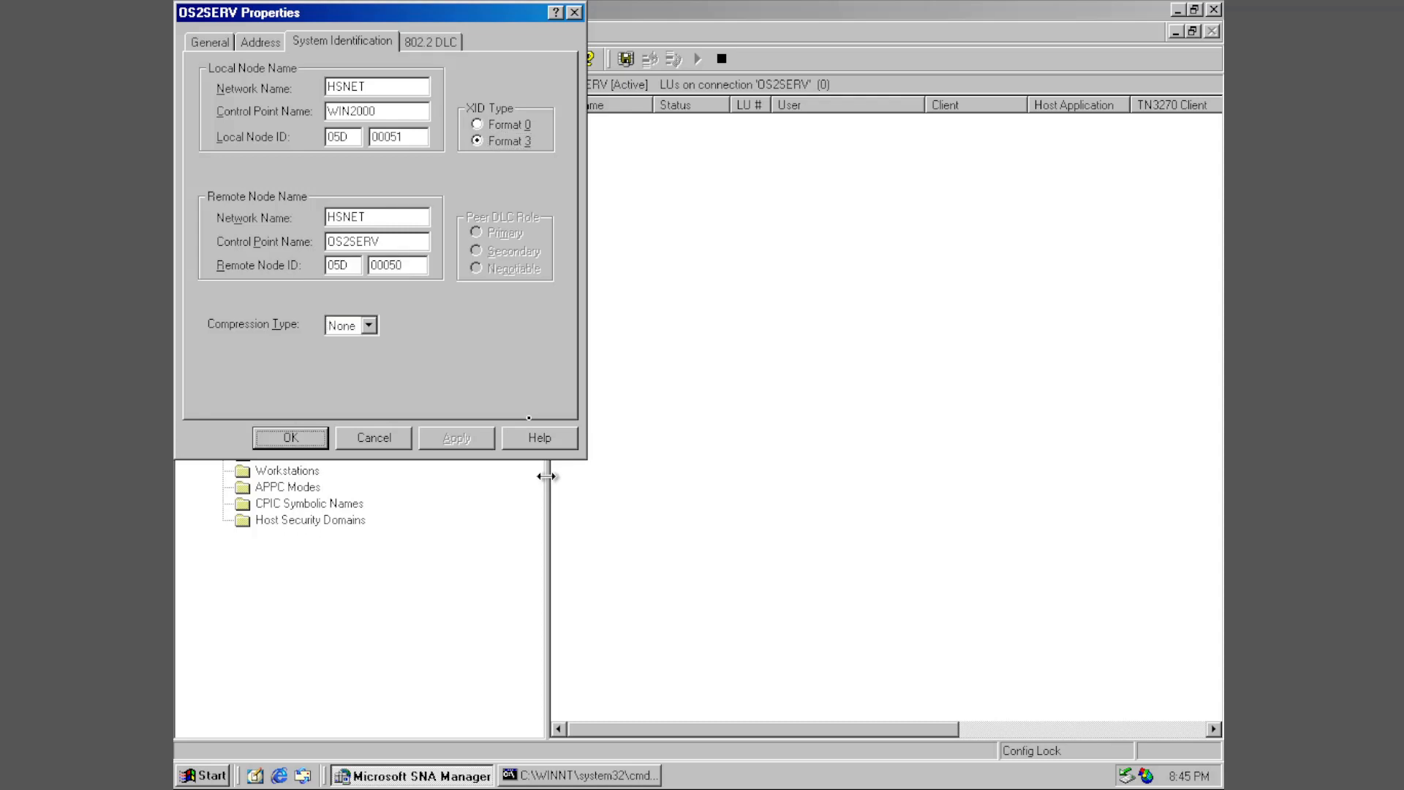
click(431, 41)
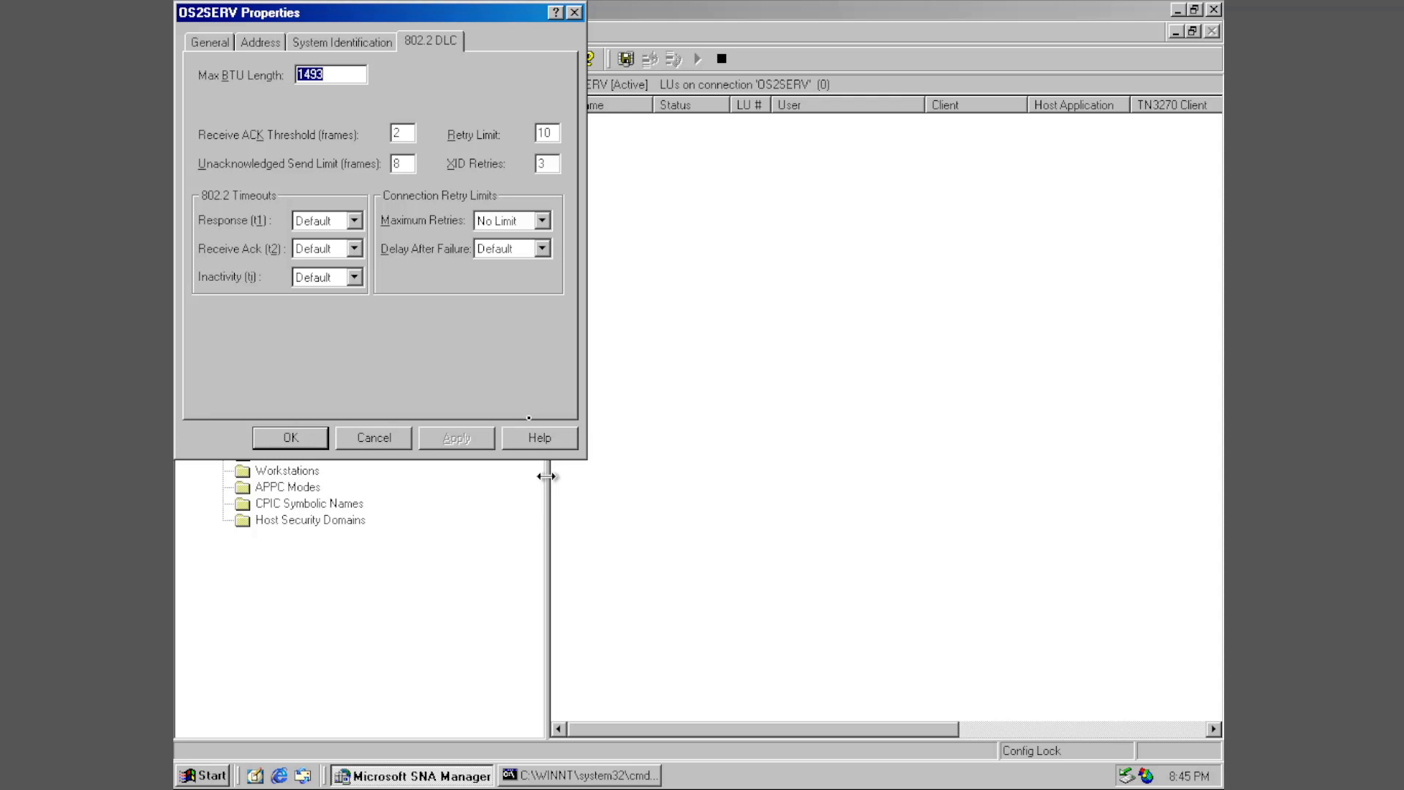
click(372, 438)
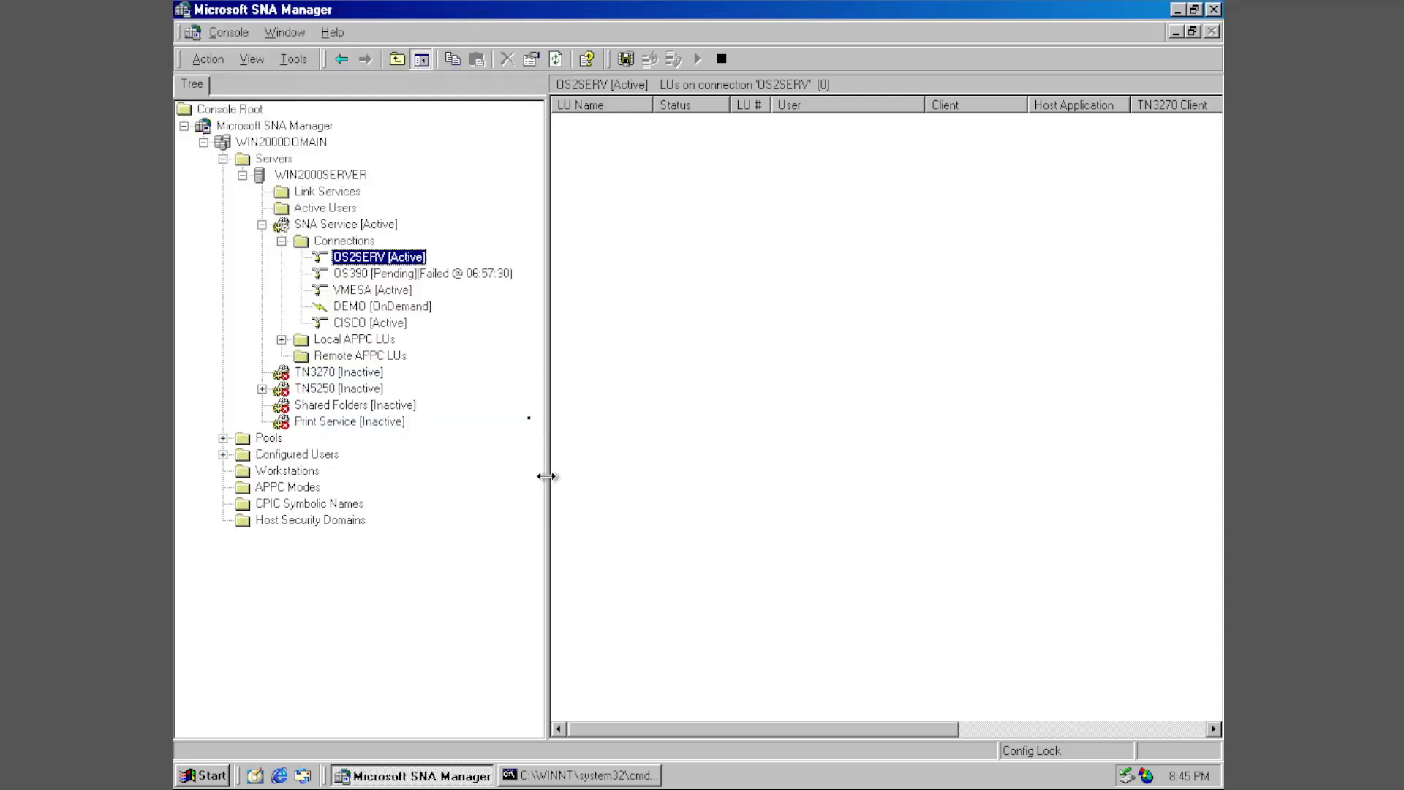
Step: View VMESA's LUs, then check the CISCO connection's General properties and close them
click(372, 290)
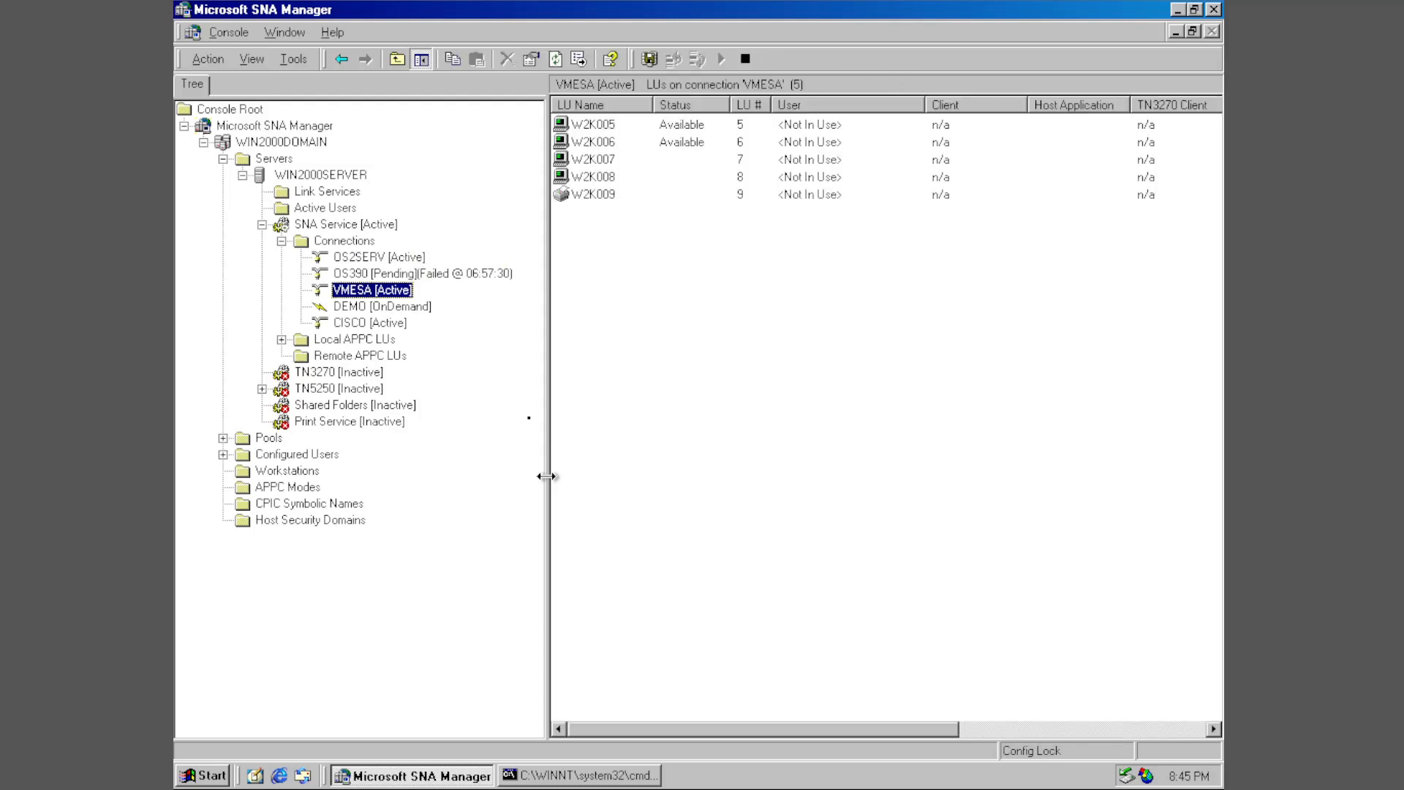
right_click(370, 322)
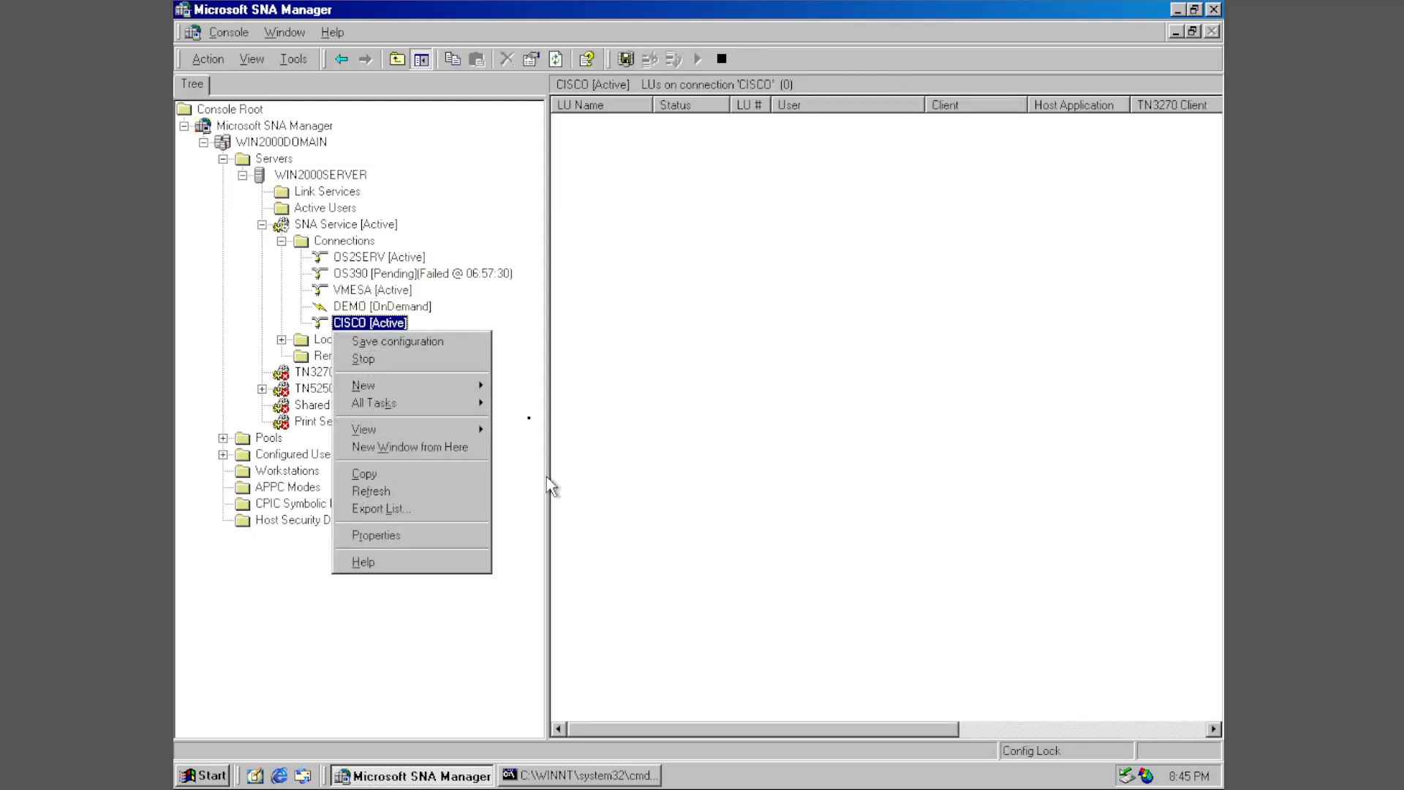
click(375, 535)
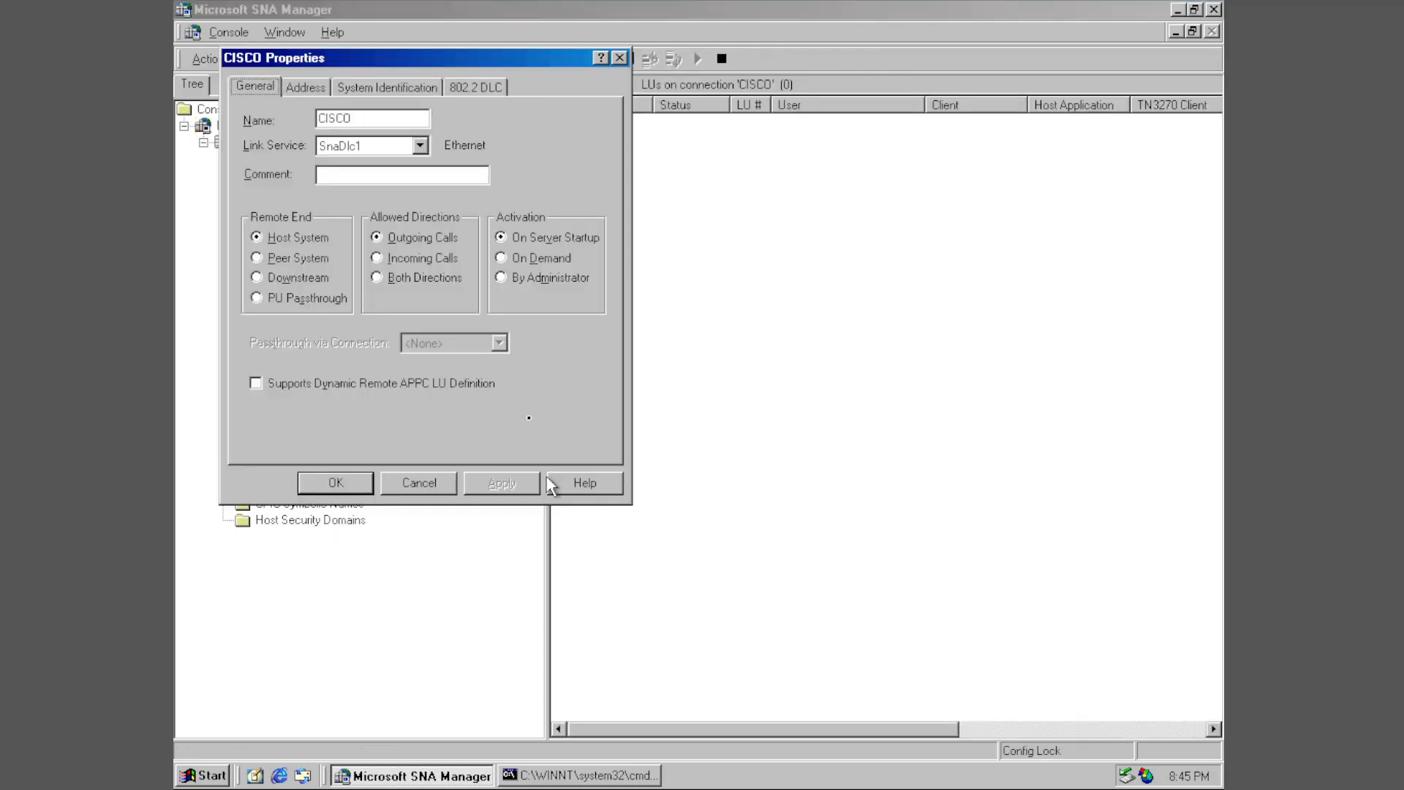
click(387, 87)
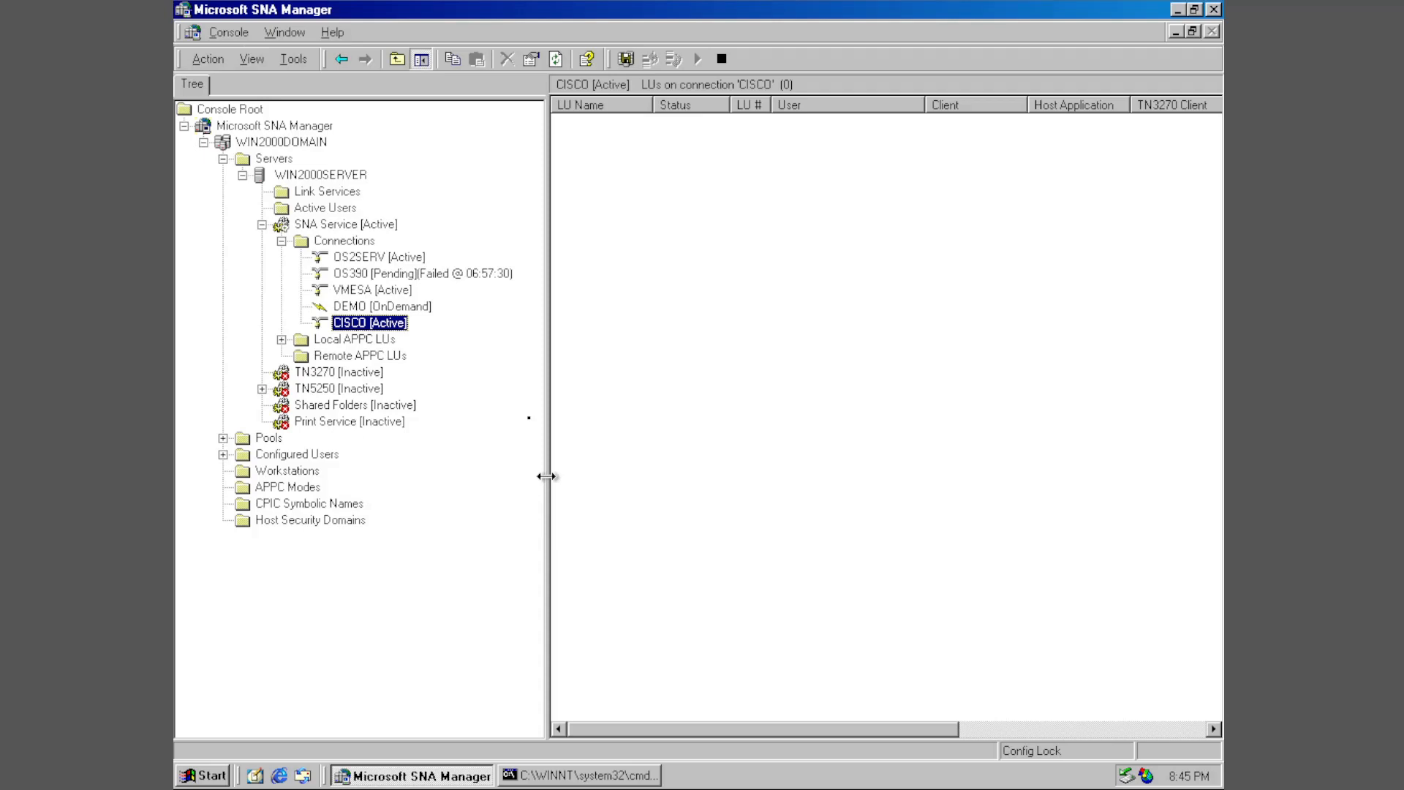
Step: Review VMESA's address and node identification settings, including compression type and local node ID
right_click(371, 289)
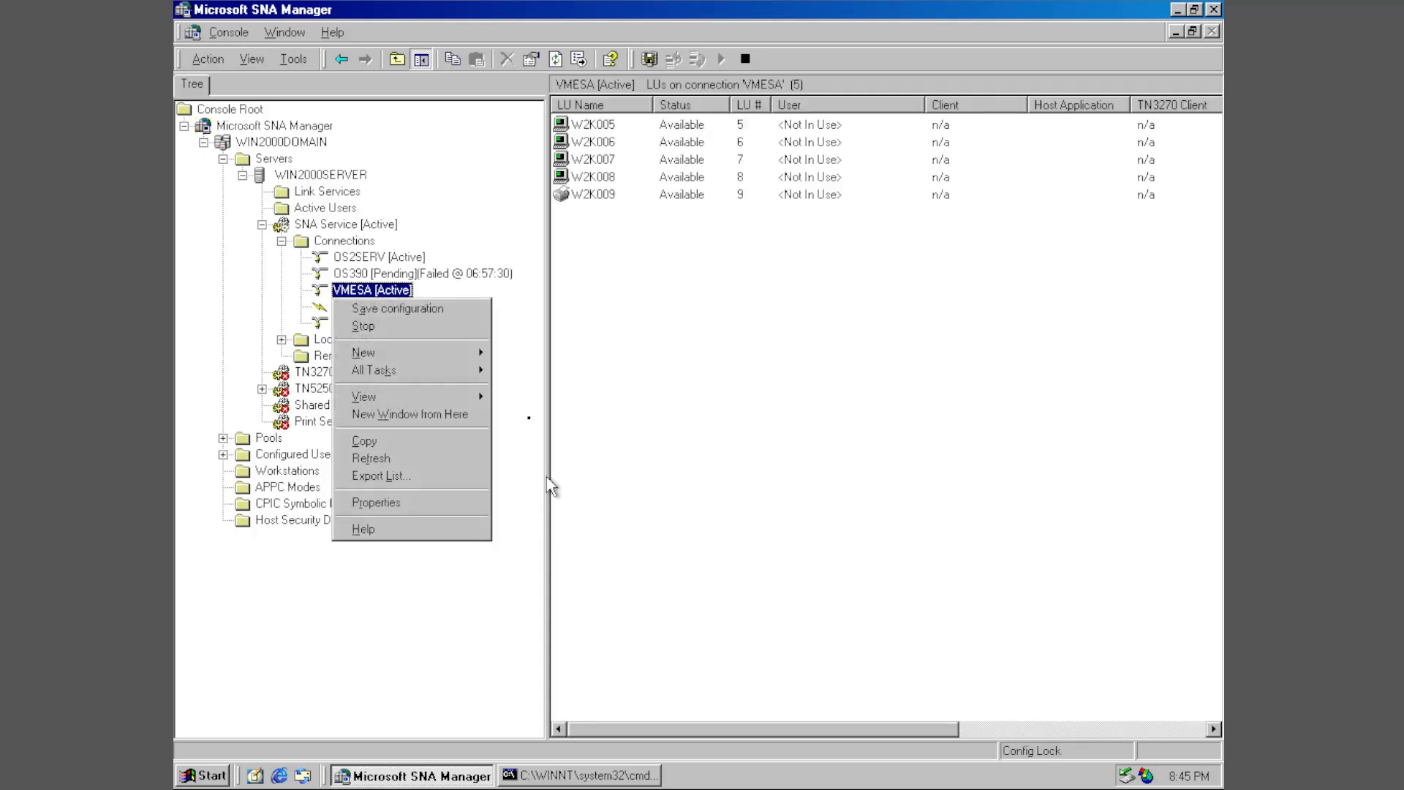
mouse_move(376, 502)
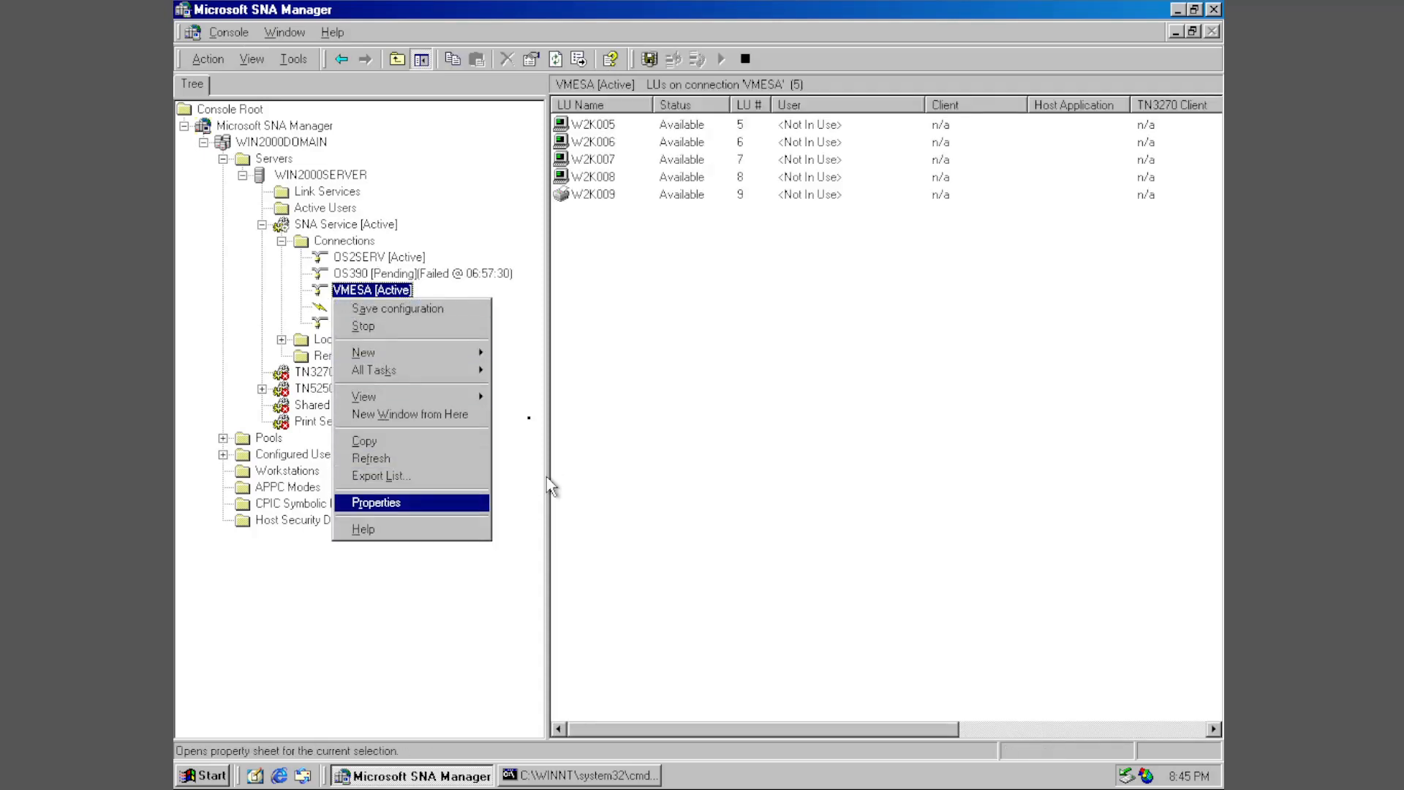
click(376, 501)
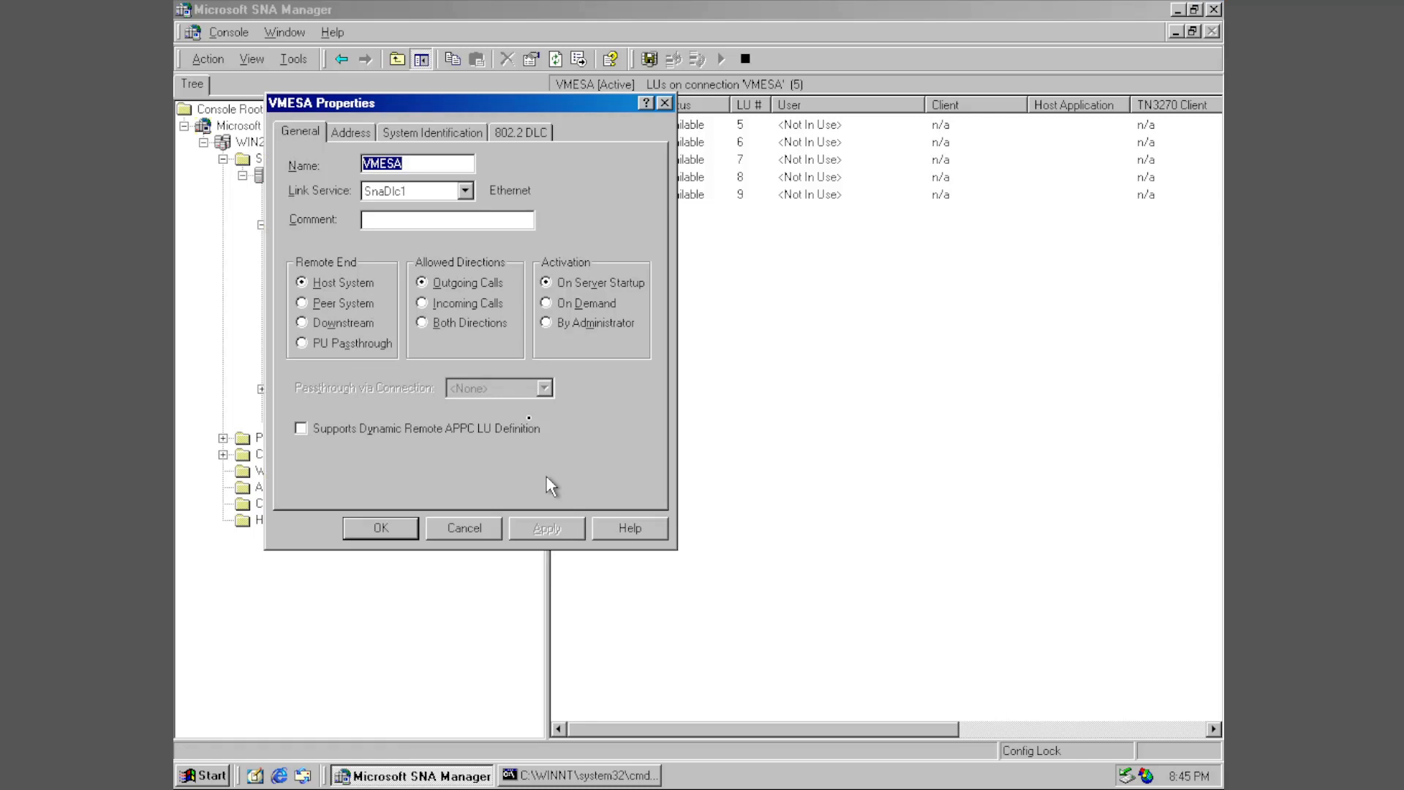
click(351, 132)
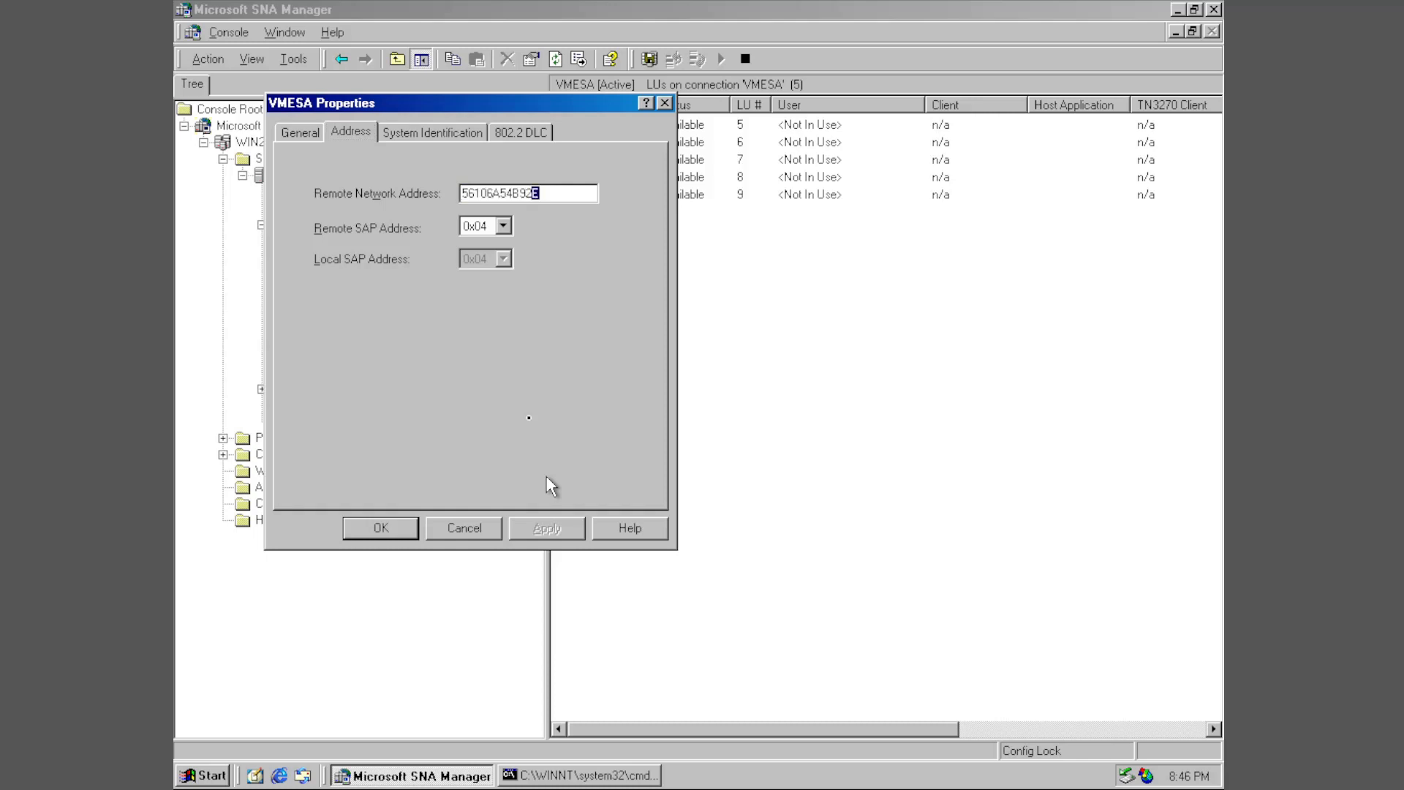
click(432, 132)
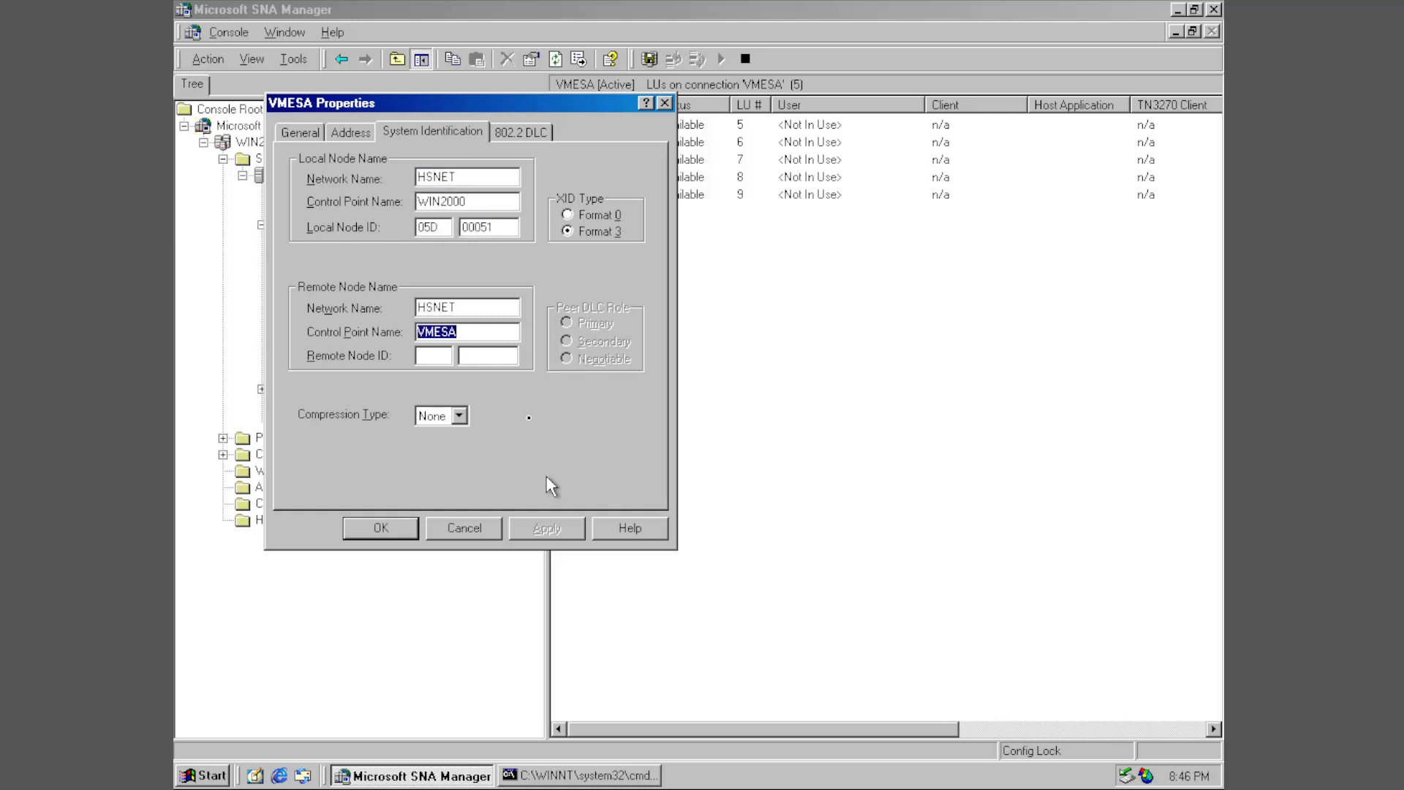
click(438, 414)
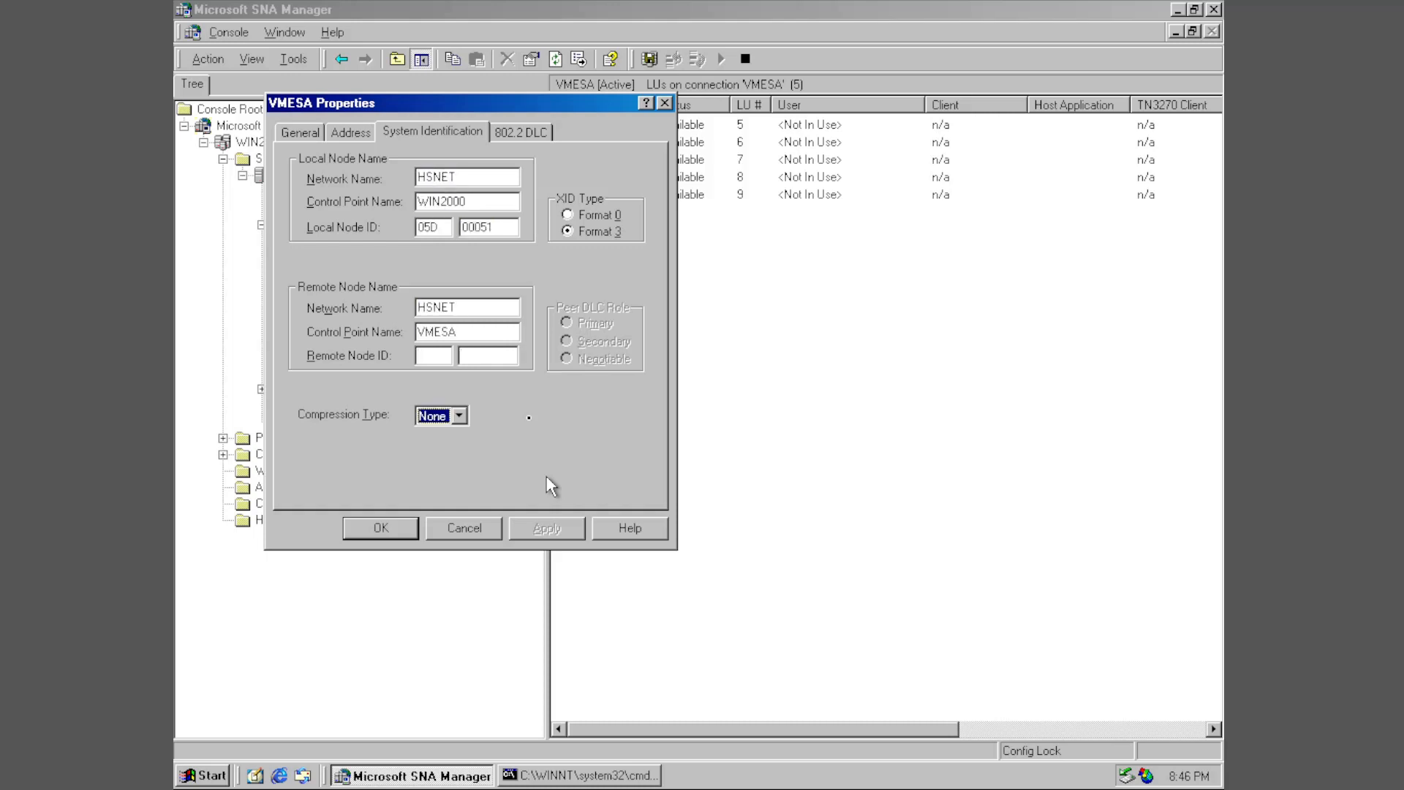
click(488, 227)
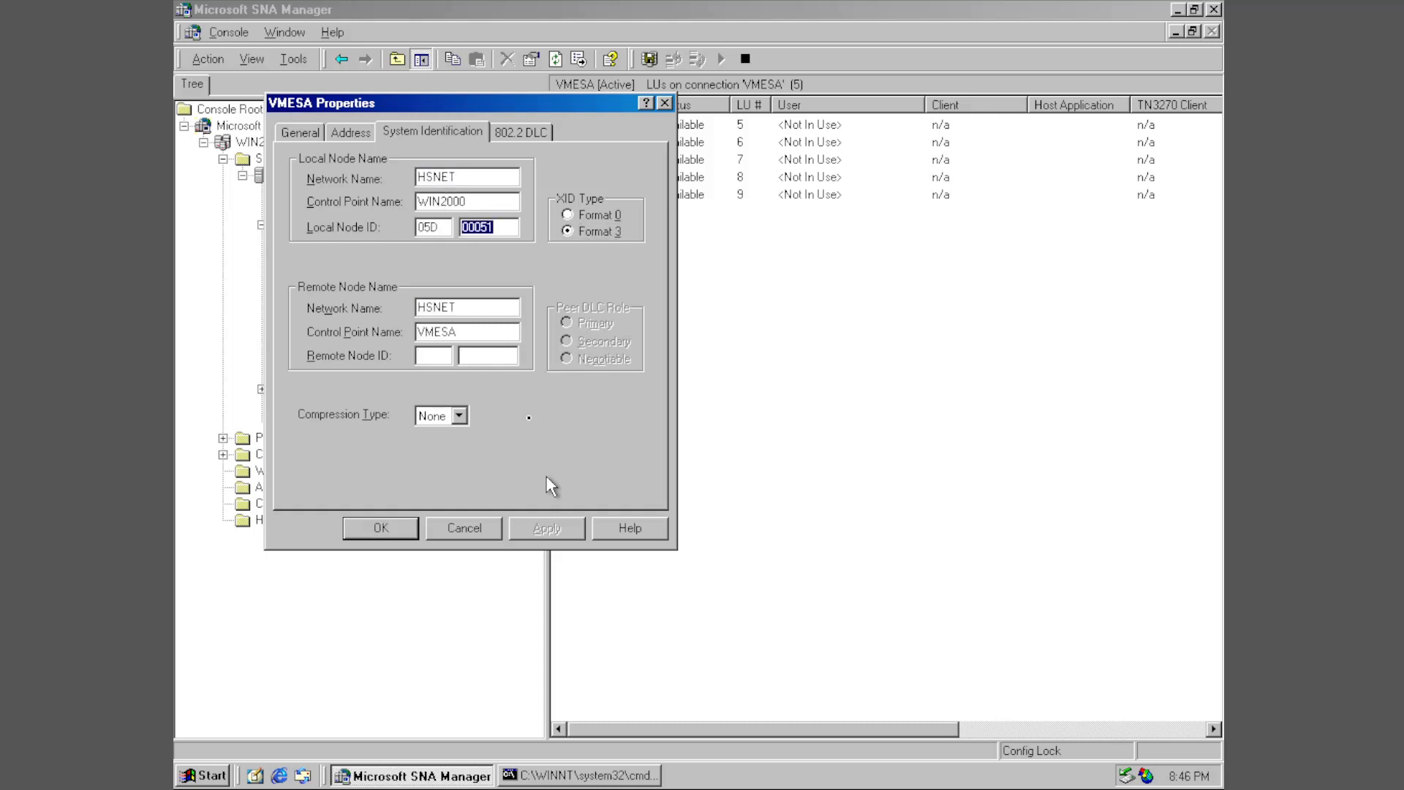
Step: Check VMESA's 802.2 DLC settings, close its properties and bring up the VM/ESA terminal
click(521, 132)
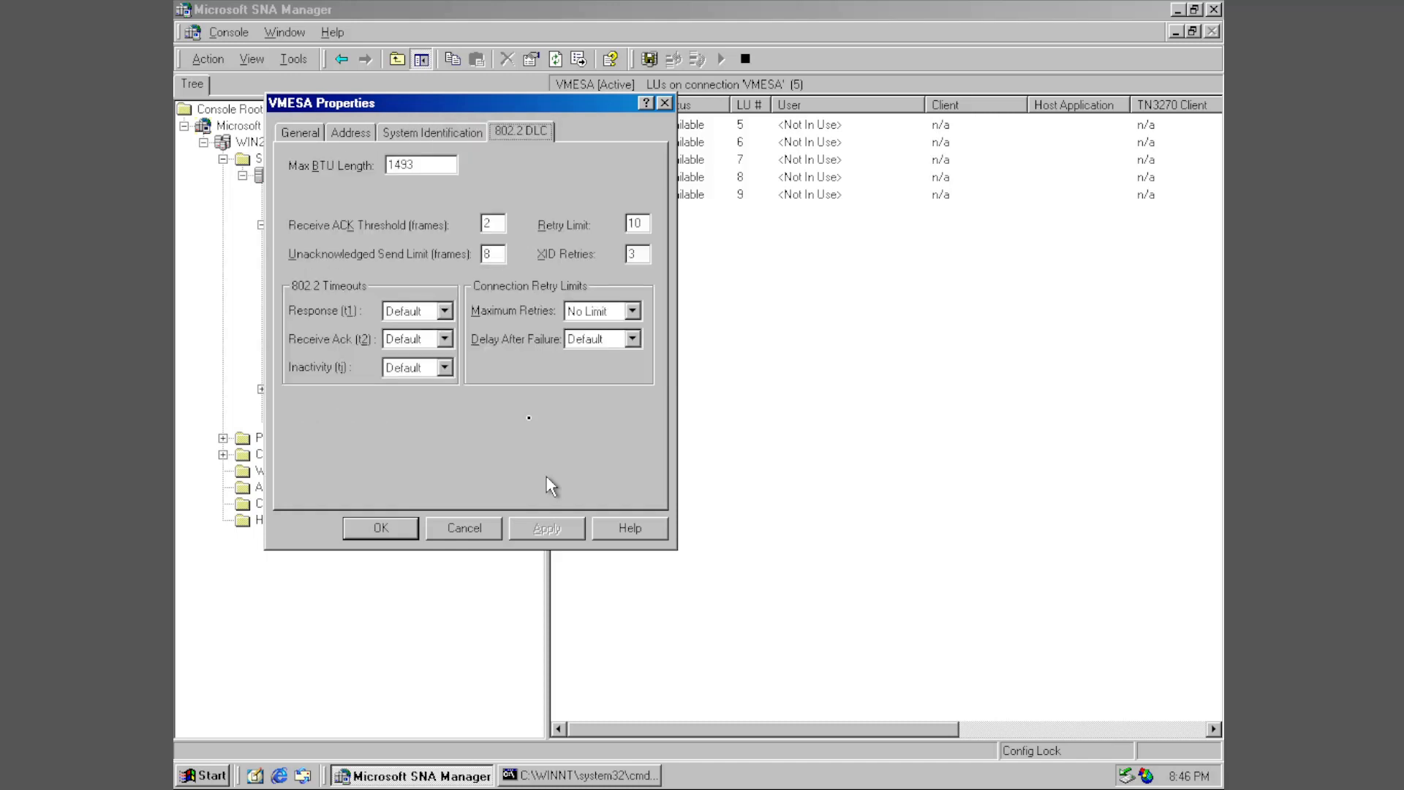
click(464, 527)
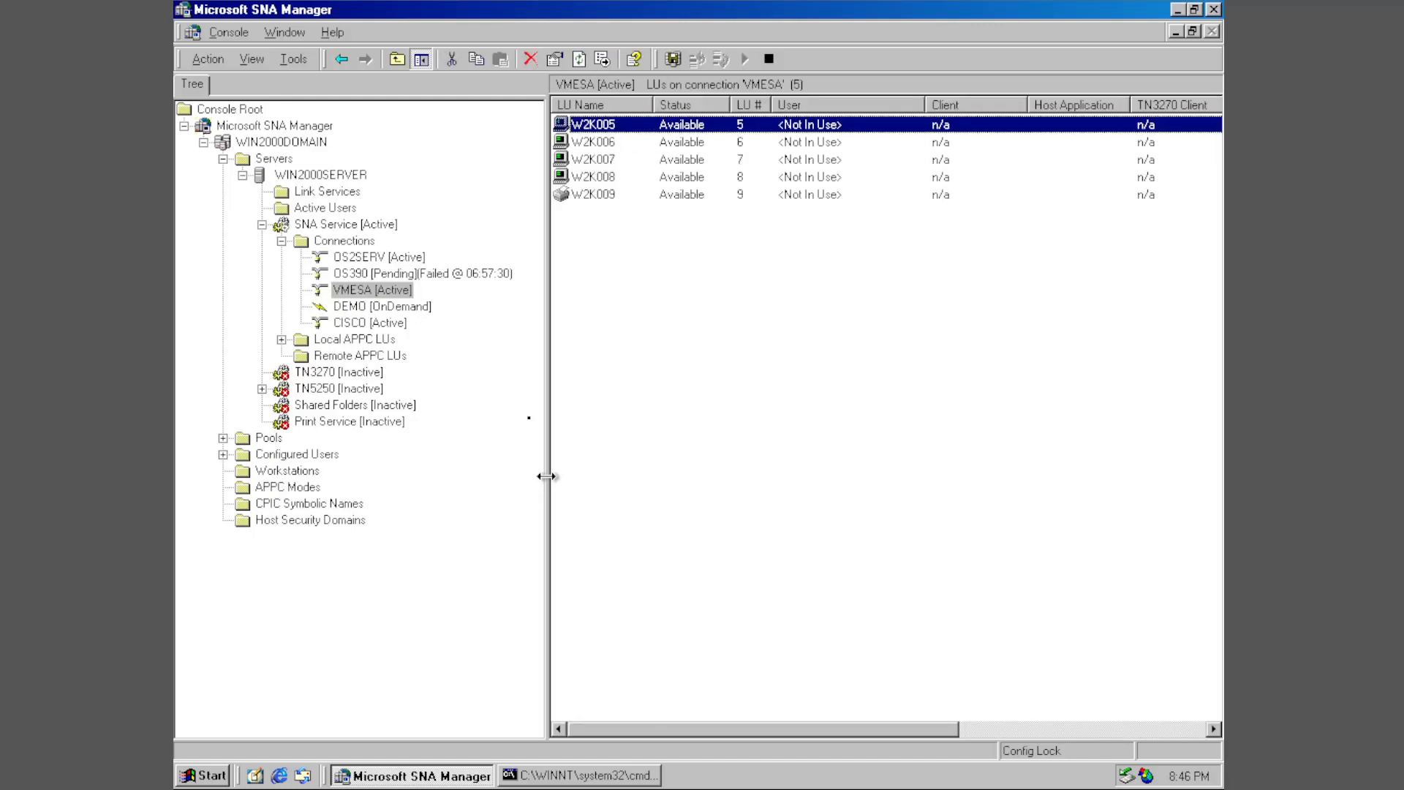
double_click(595, 125)
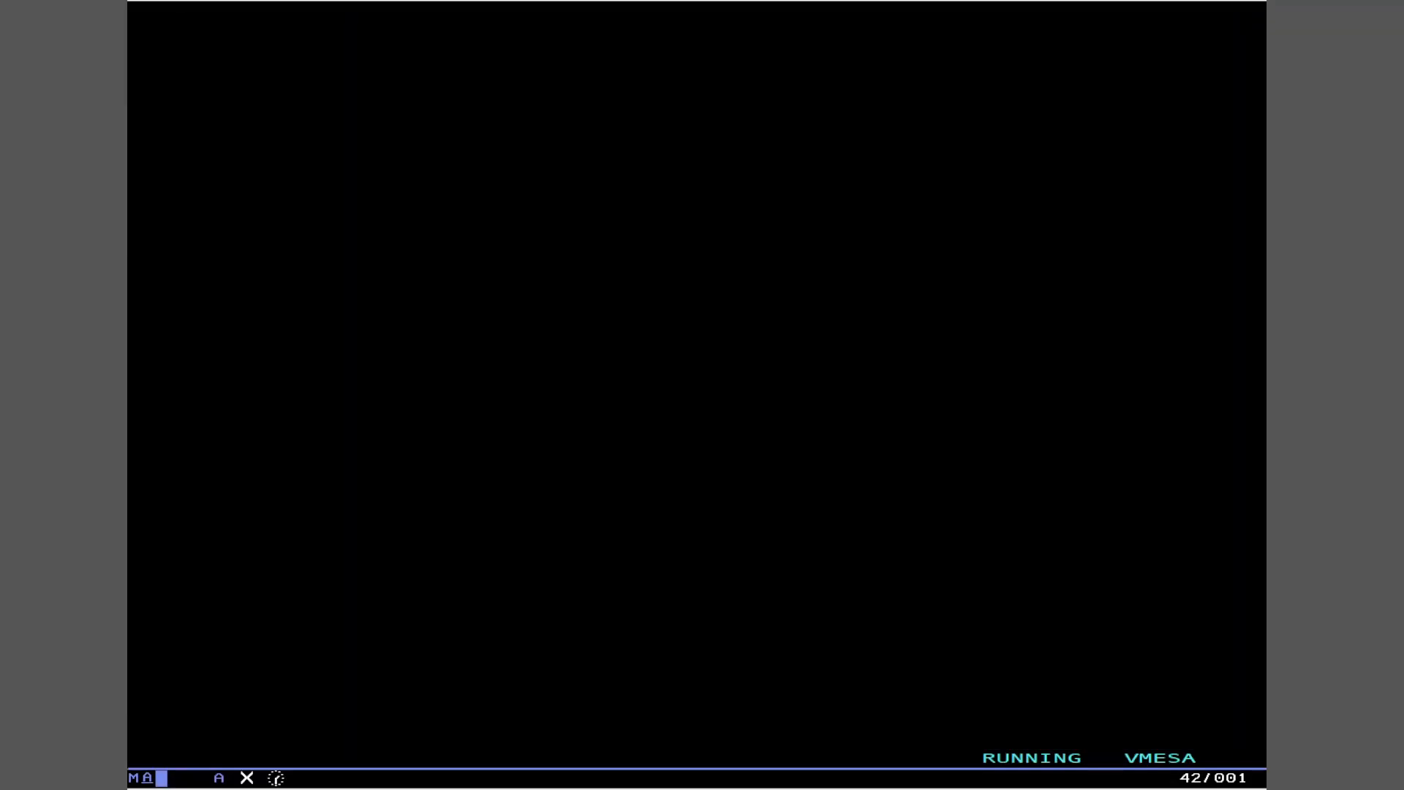
Step: Edit HSNET VTAMLST in XEDIT and scroll through its network definitions
text(x hsnet vtamlst)
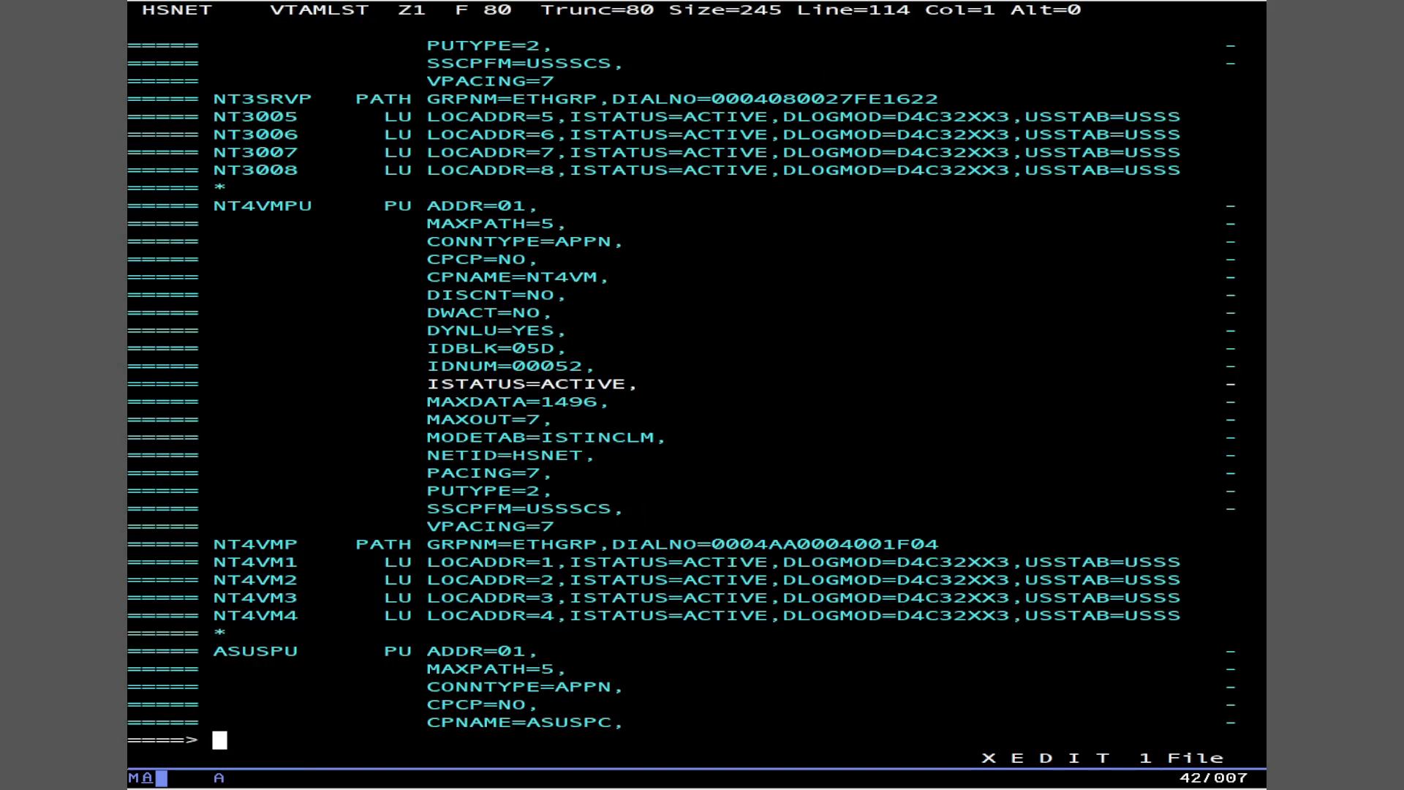
scroll(down, 3)
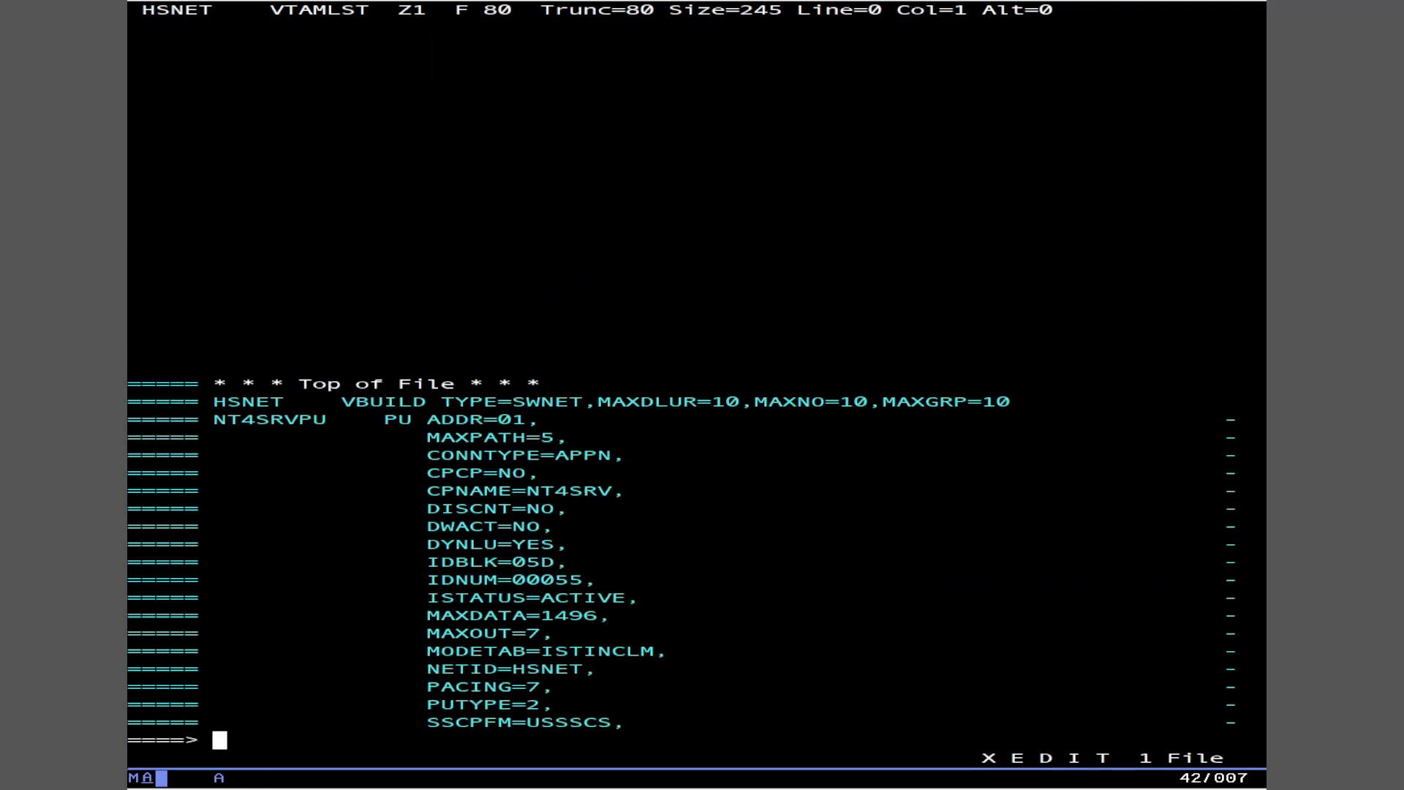
scroll(down, 3)
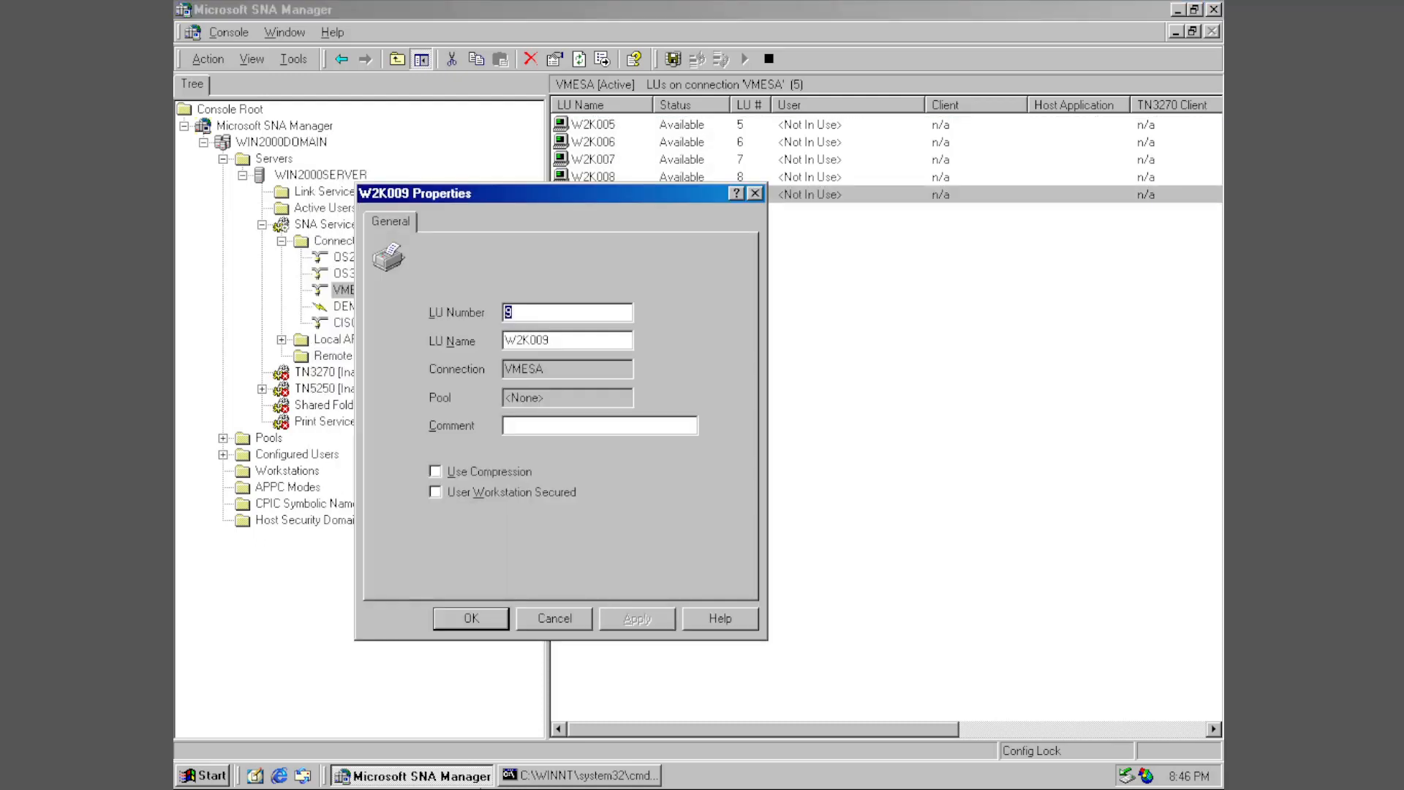
Step: Close the W2K009 LU properties and bring up the Start menu
click(470, 619)
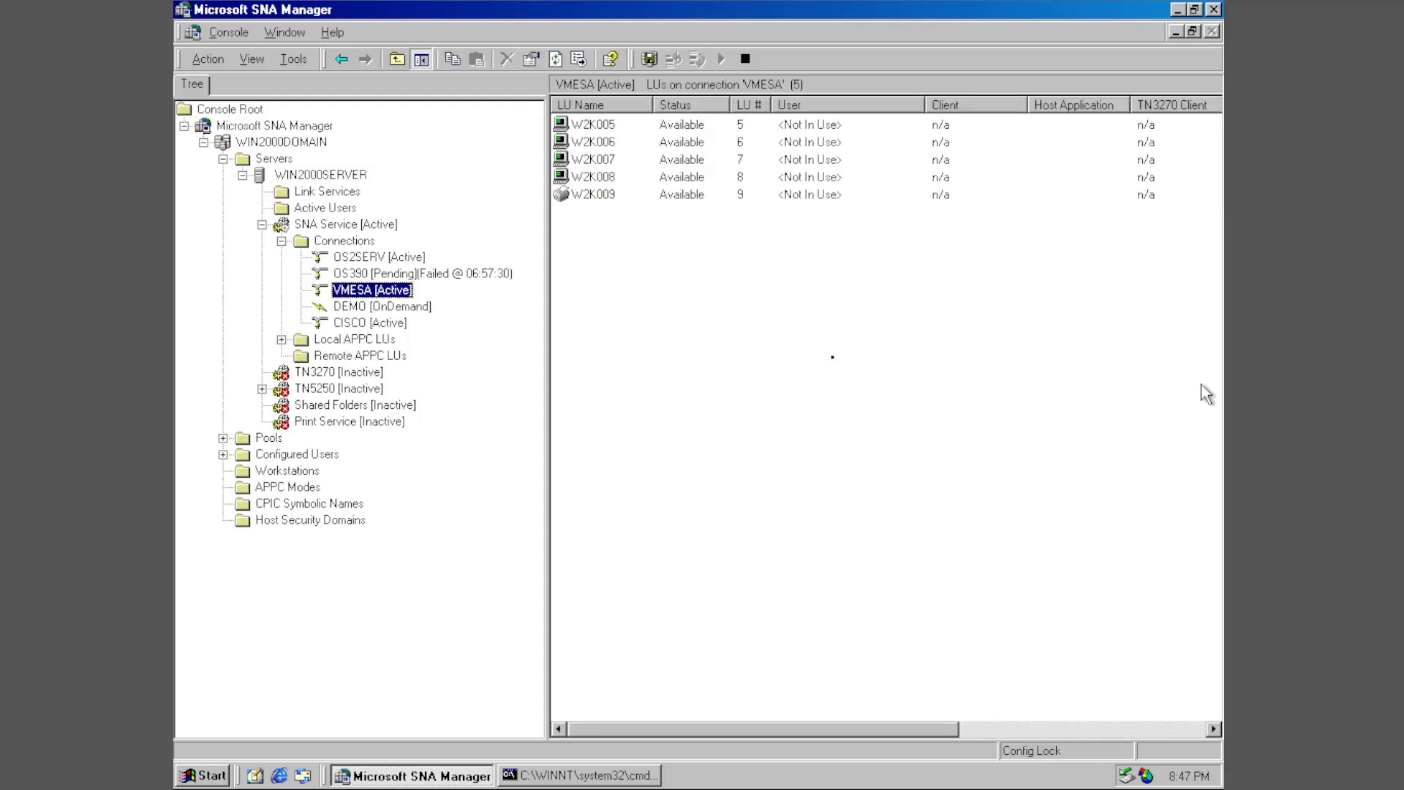
click(203, 775)
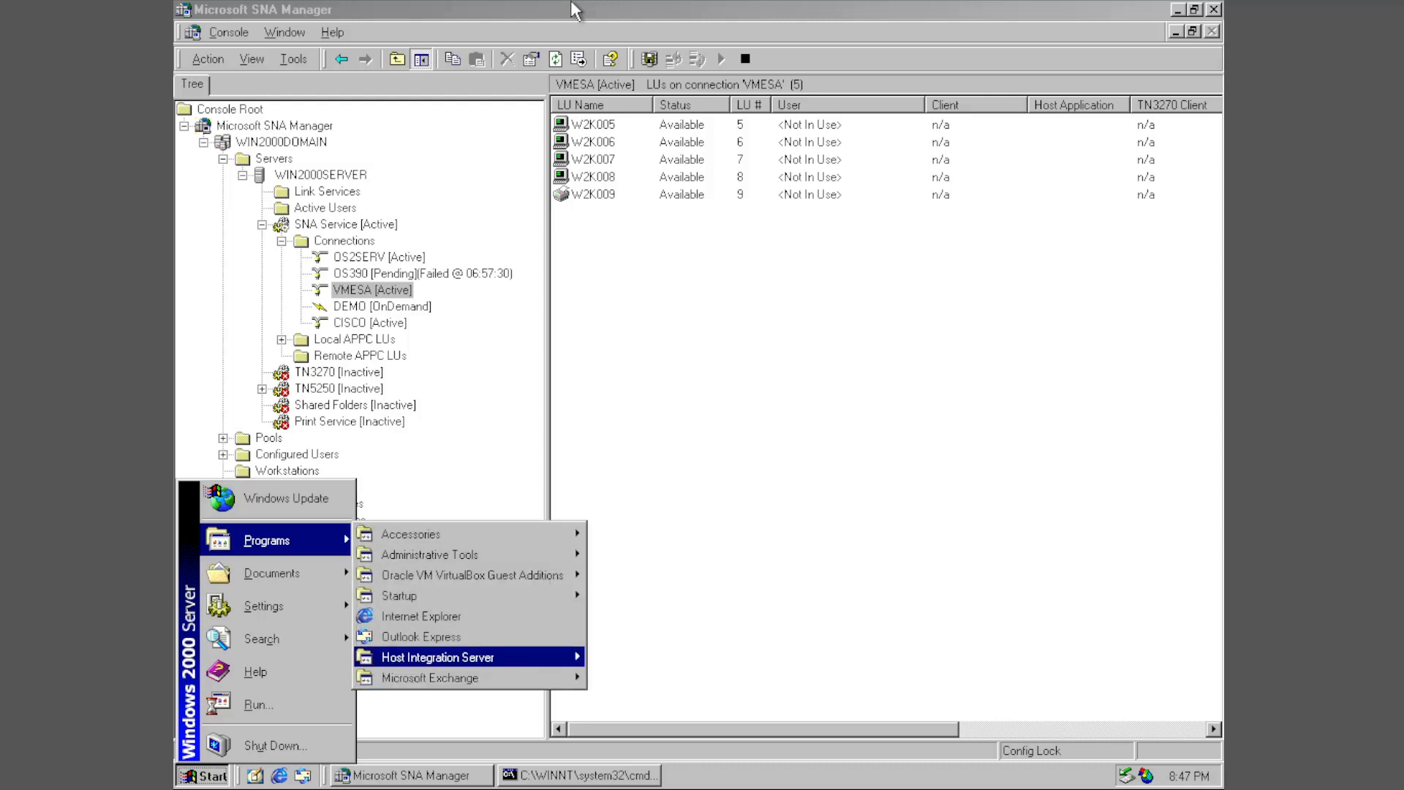
mouse_move(438, 657)
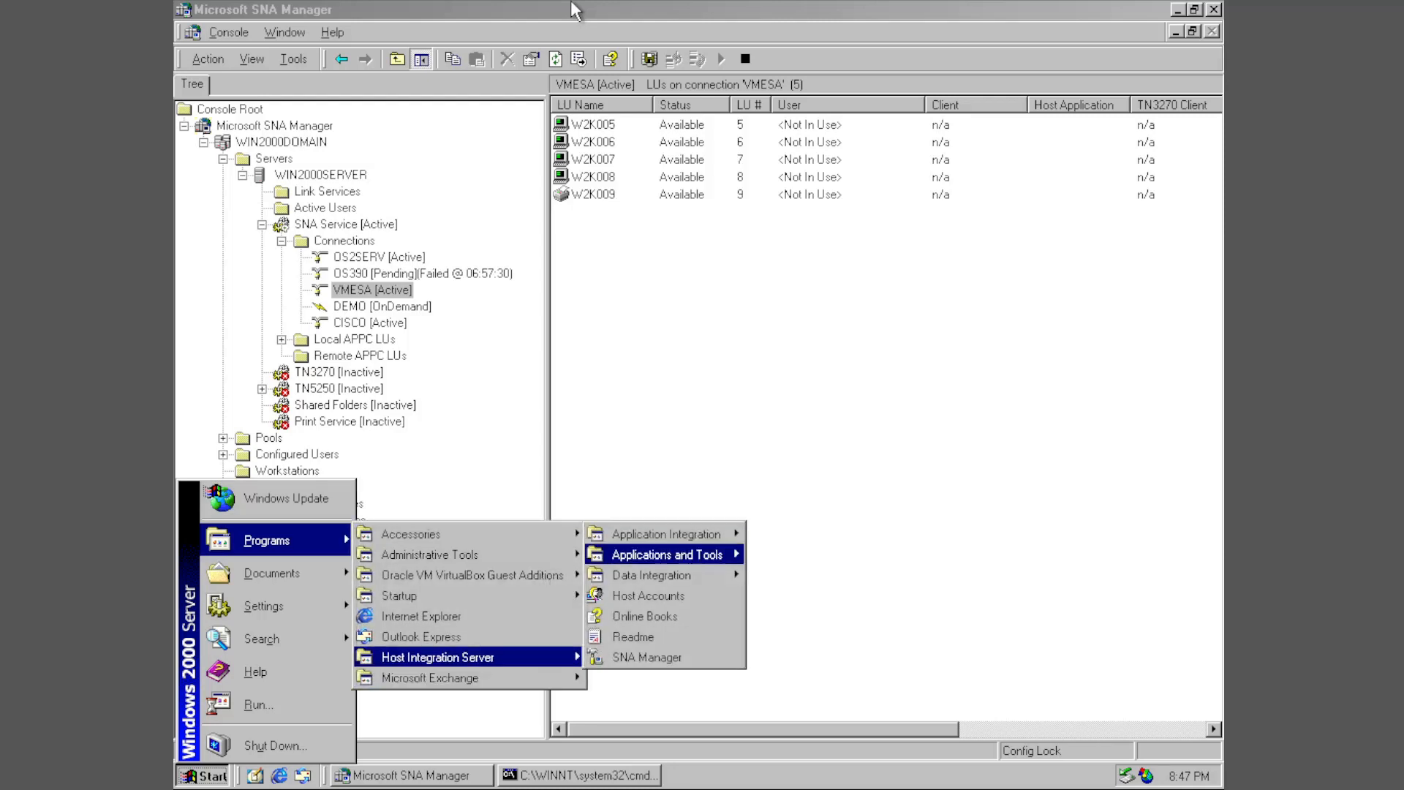
mouse_move(663, 534)
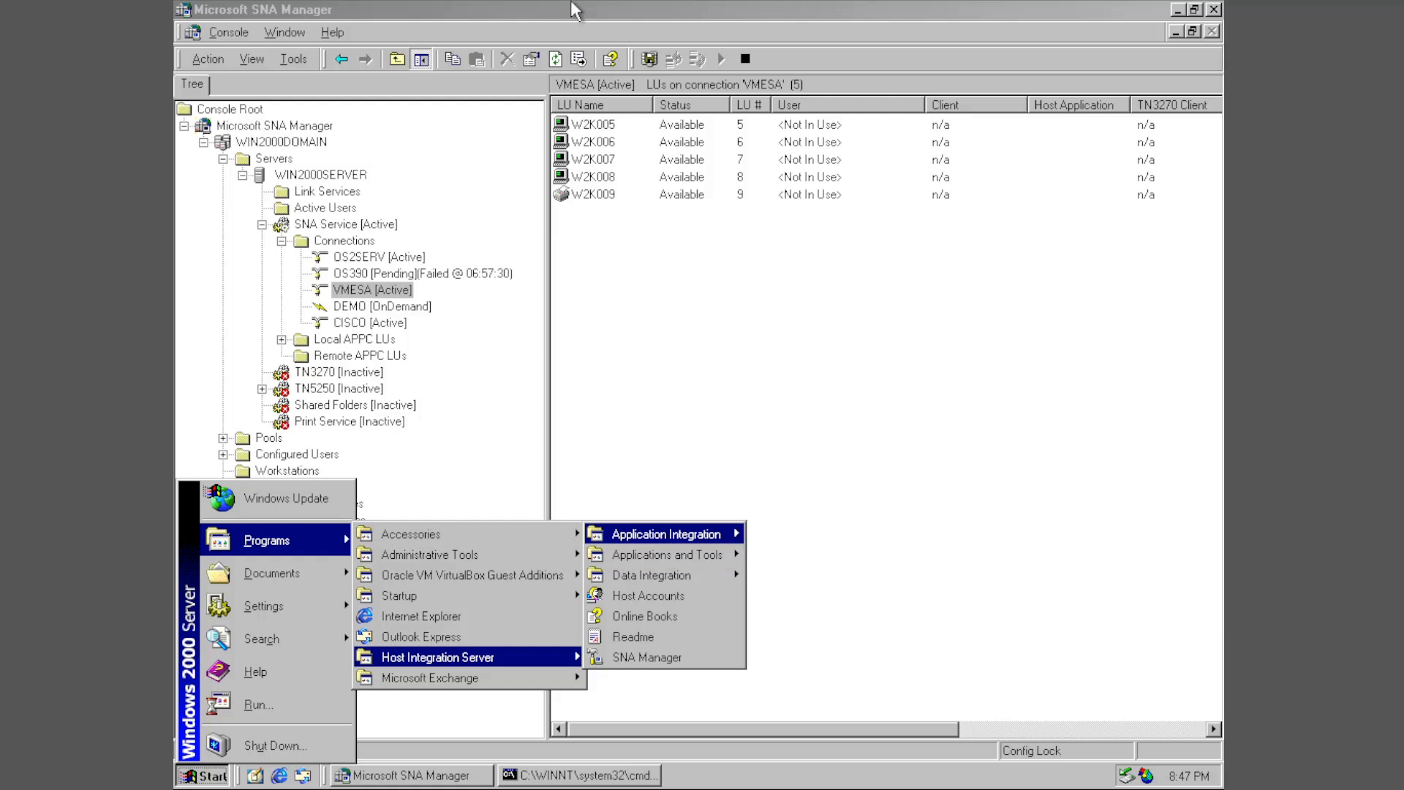
mouse_move(667, 555)
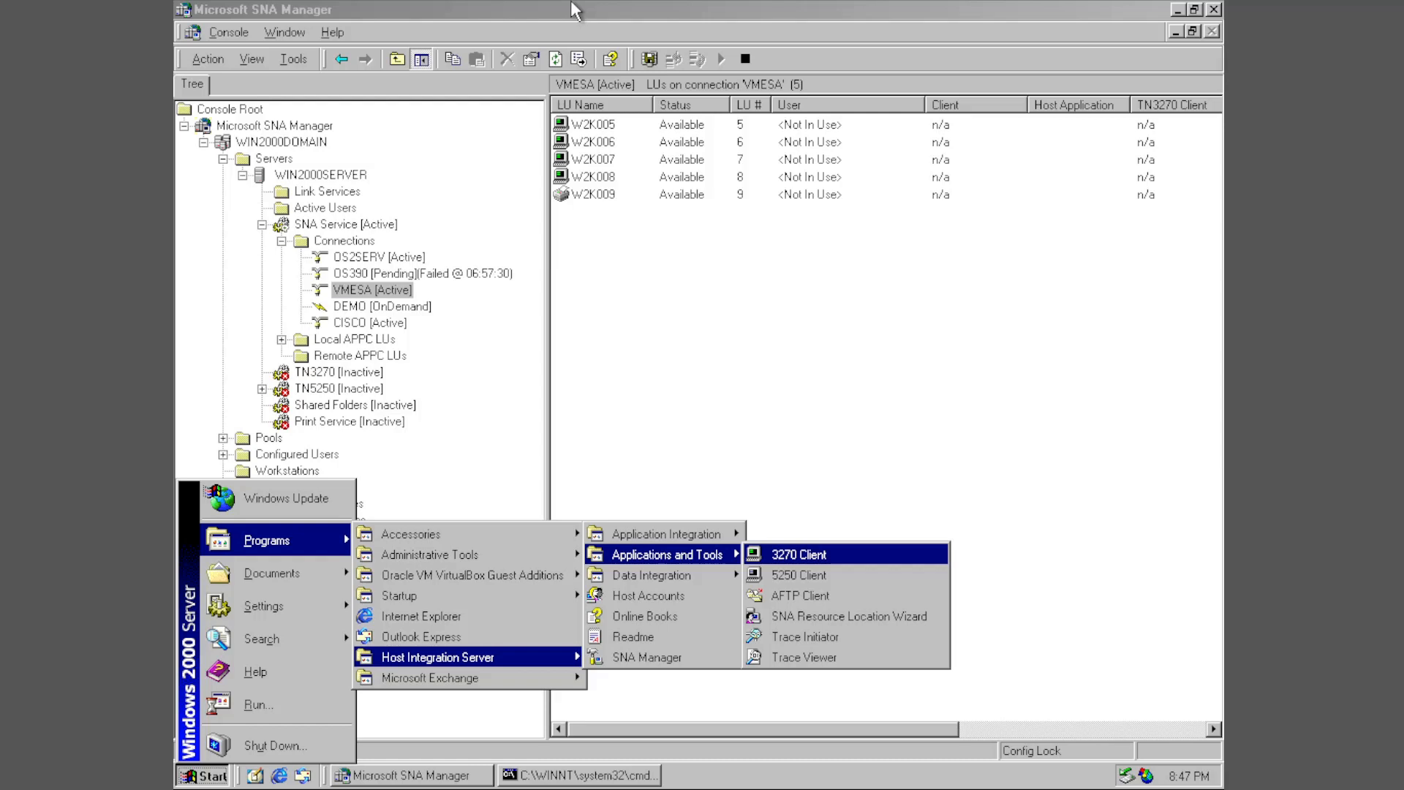
Step: Launch the Host Integration Server 3270 Client from the Applications and Tools menu
click(797, 554)
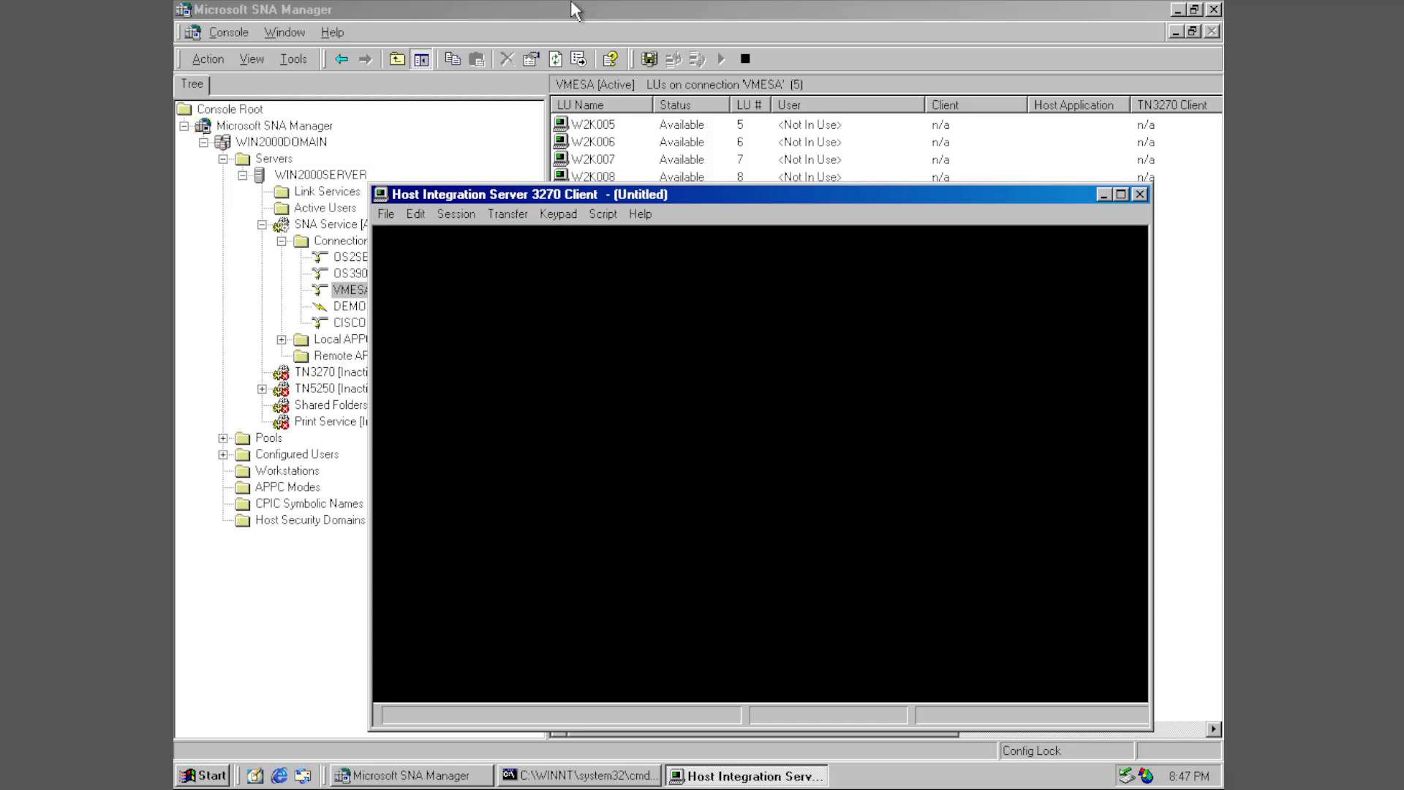
Step: Create a new session using the SNA Server connection with LU W2K005 and connect
click(386, 215)
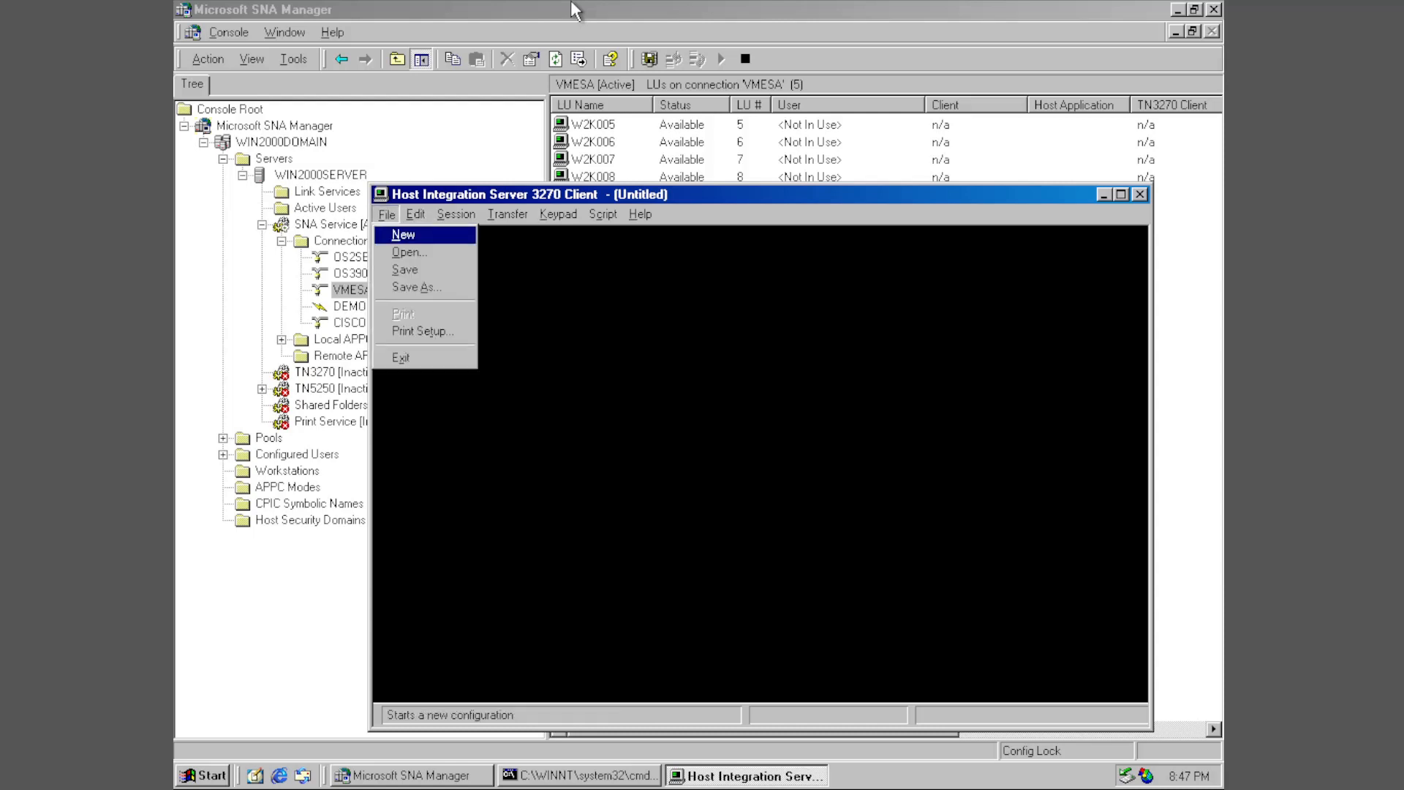
click(456, 214)
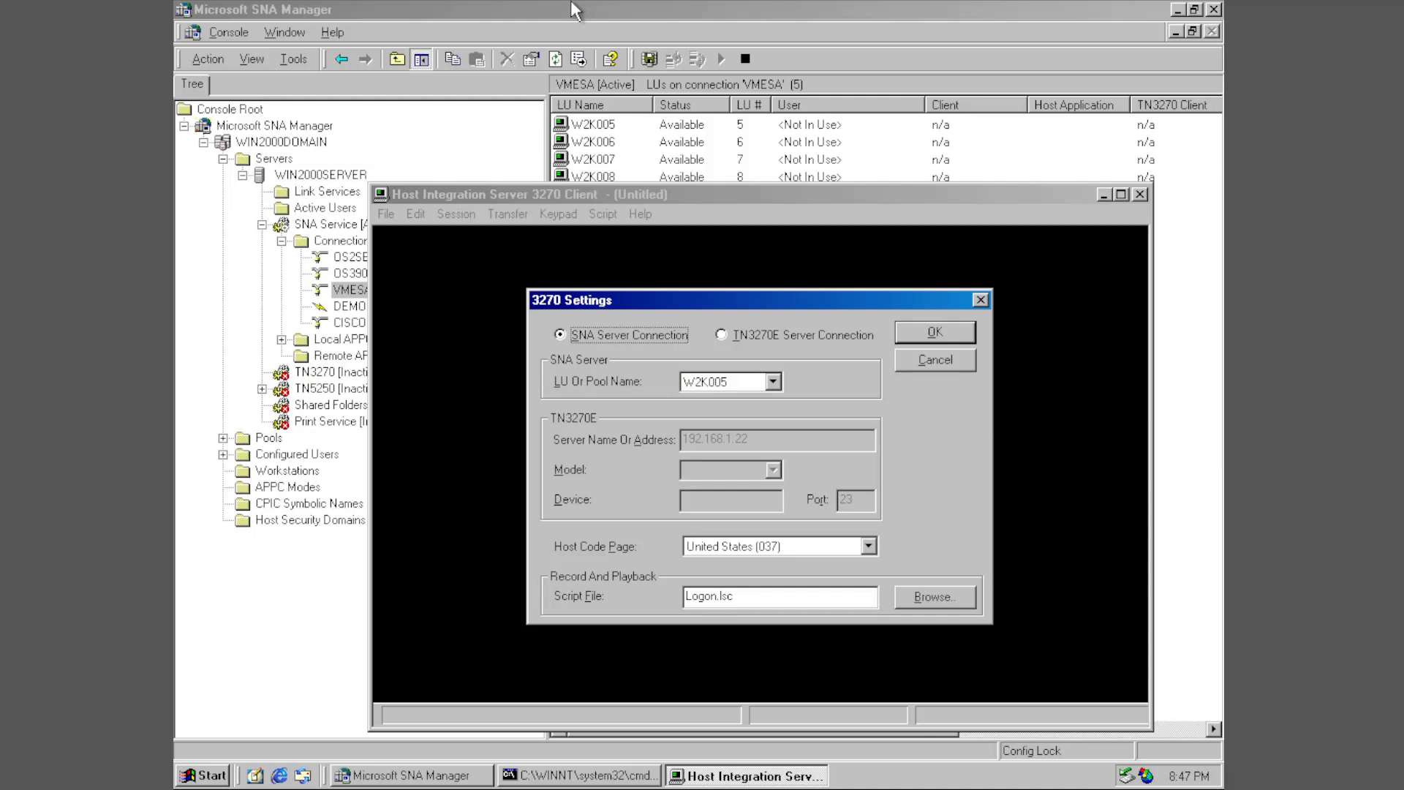
click(724, 382)
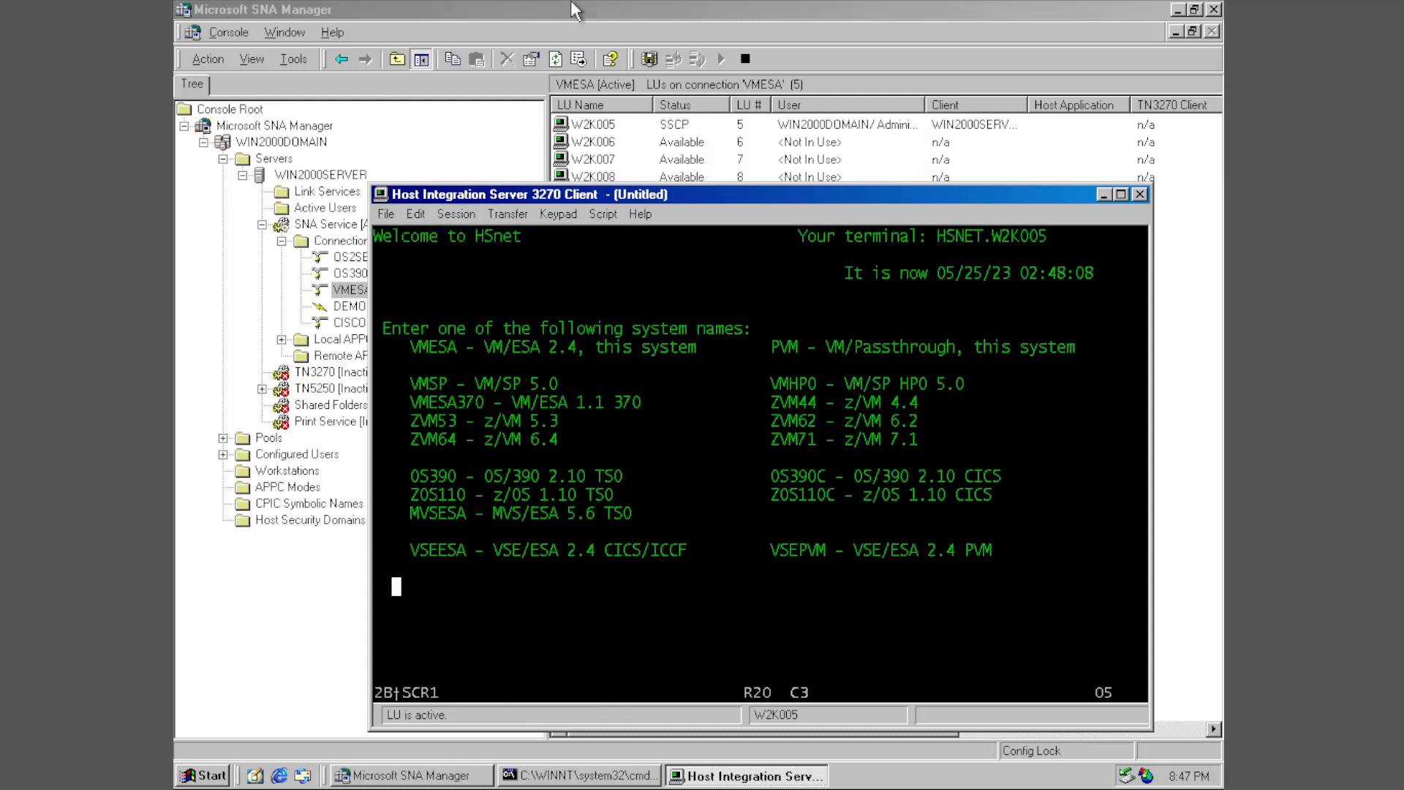
Step: Select the VM system at the HSnet menu, sign on, then continue past the sign-off message
text(vm)
text(sd)
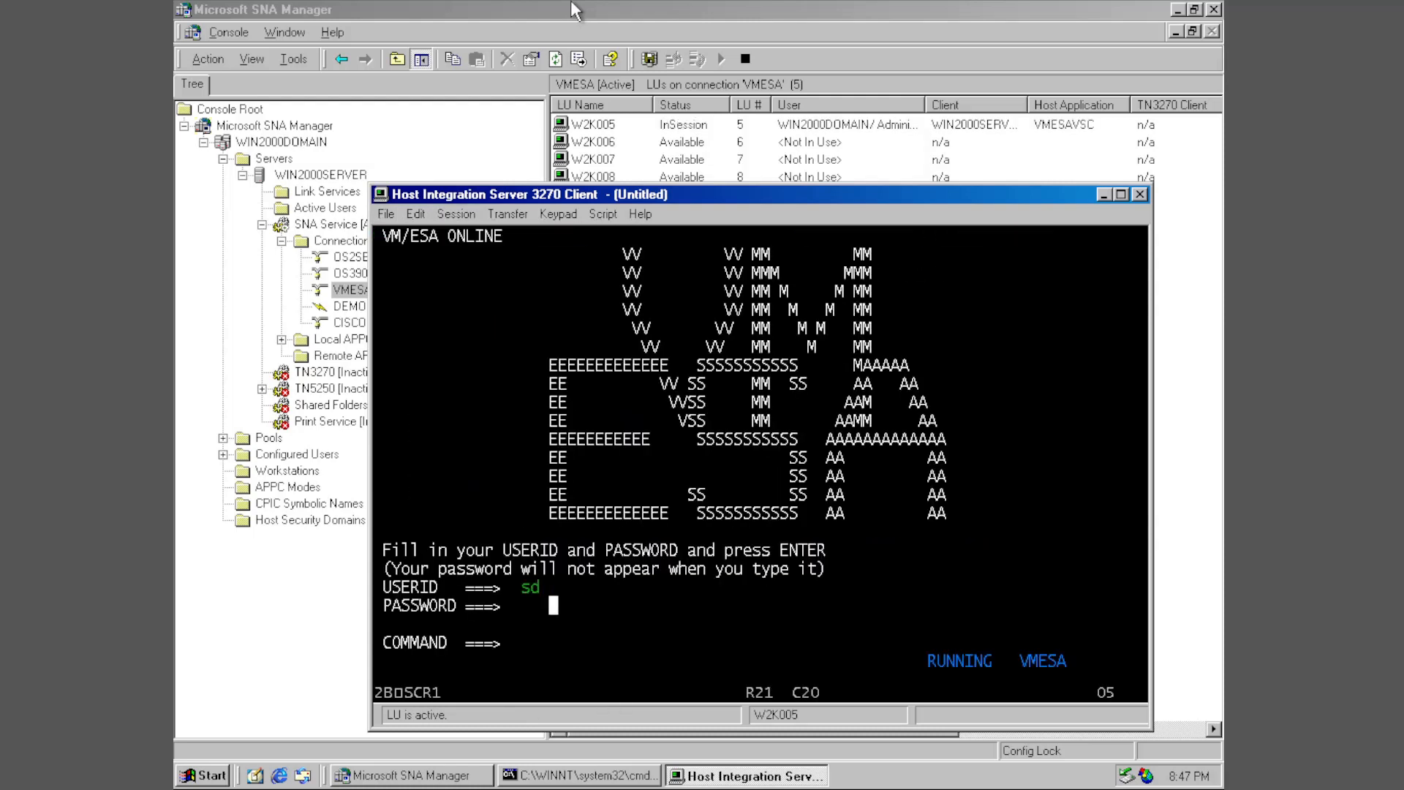
key(enter)
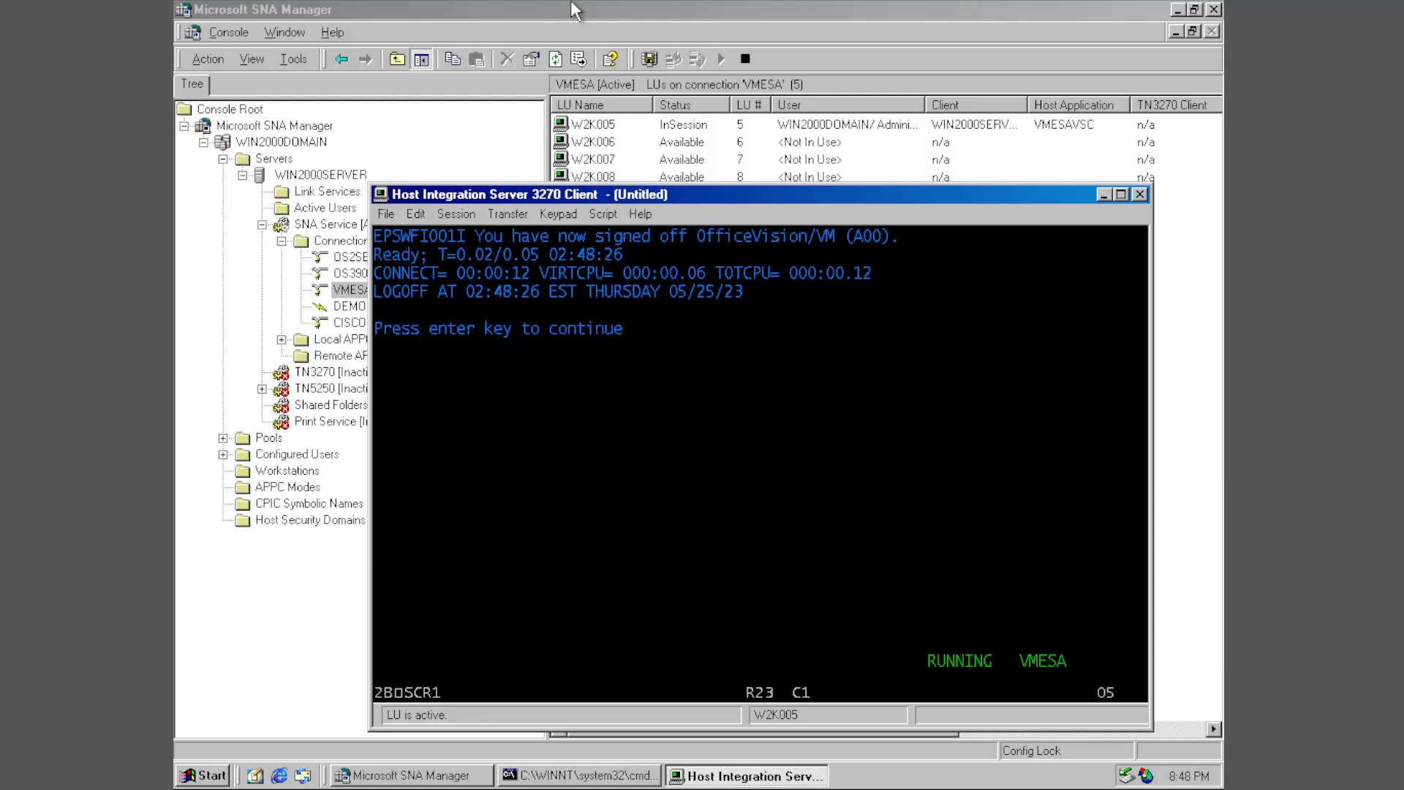
key(enter)
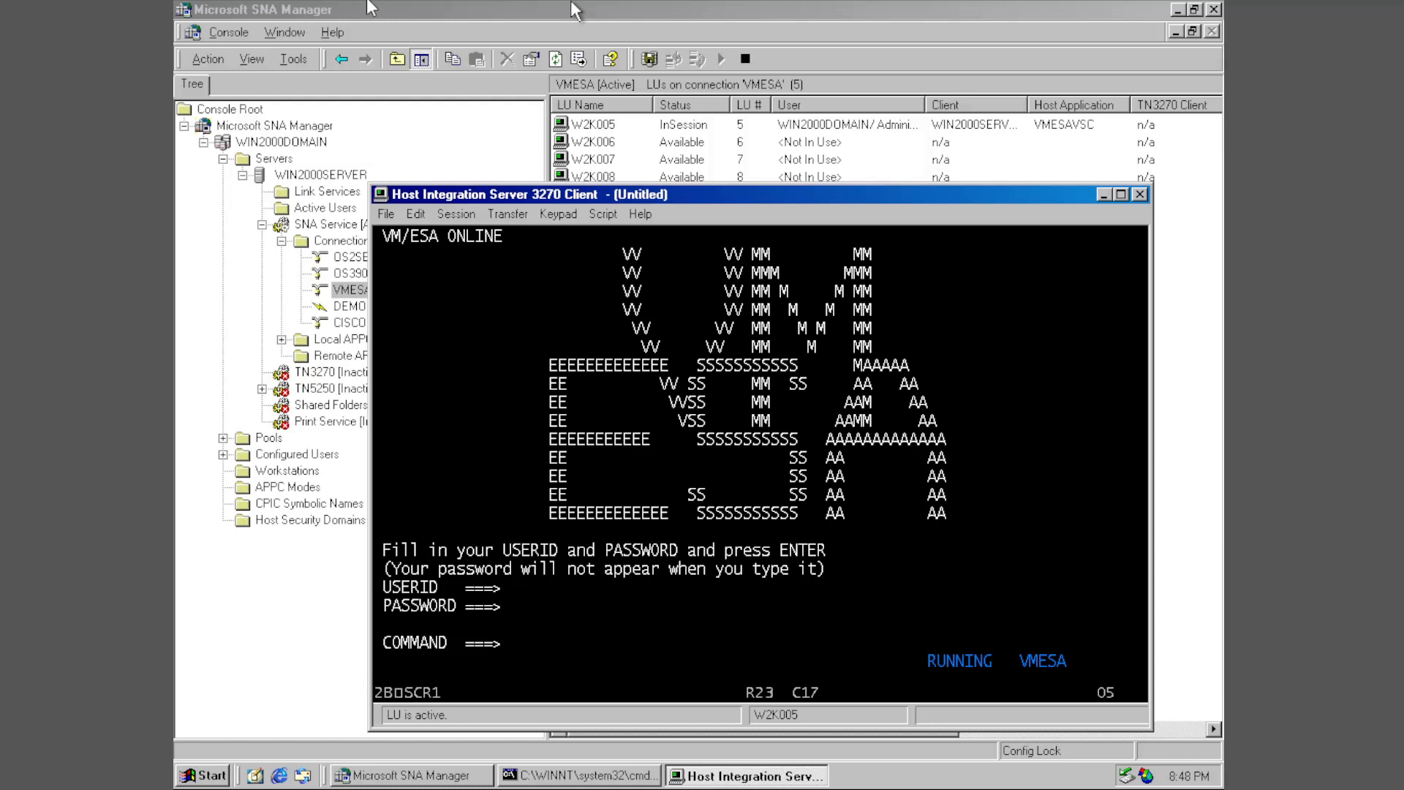
Step: Browse the Session, Keypad and Transfer menus and cancel File Transfer Settings unchanged
click(456, 215)
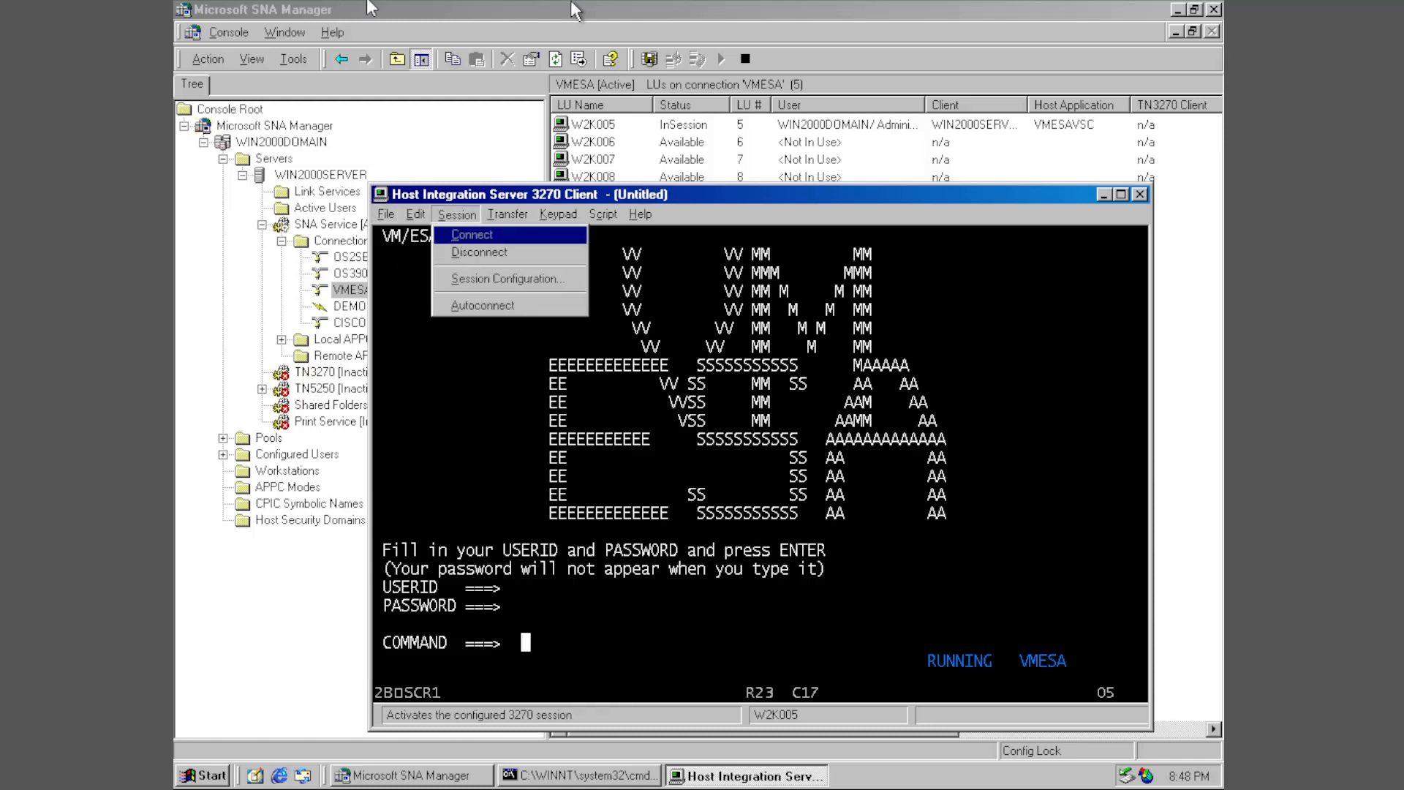
mouse_move(508, 279)
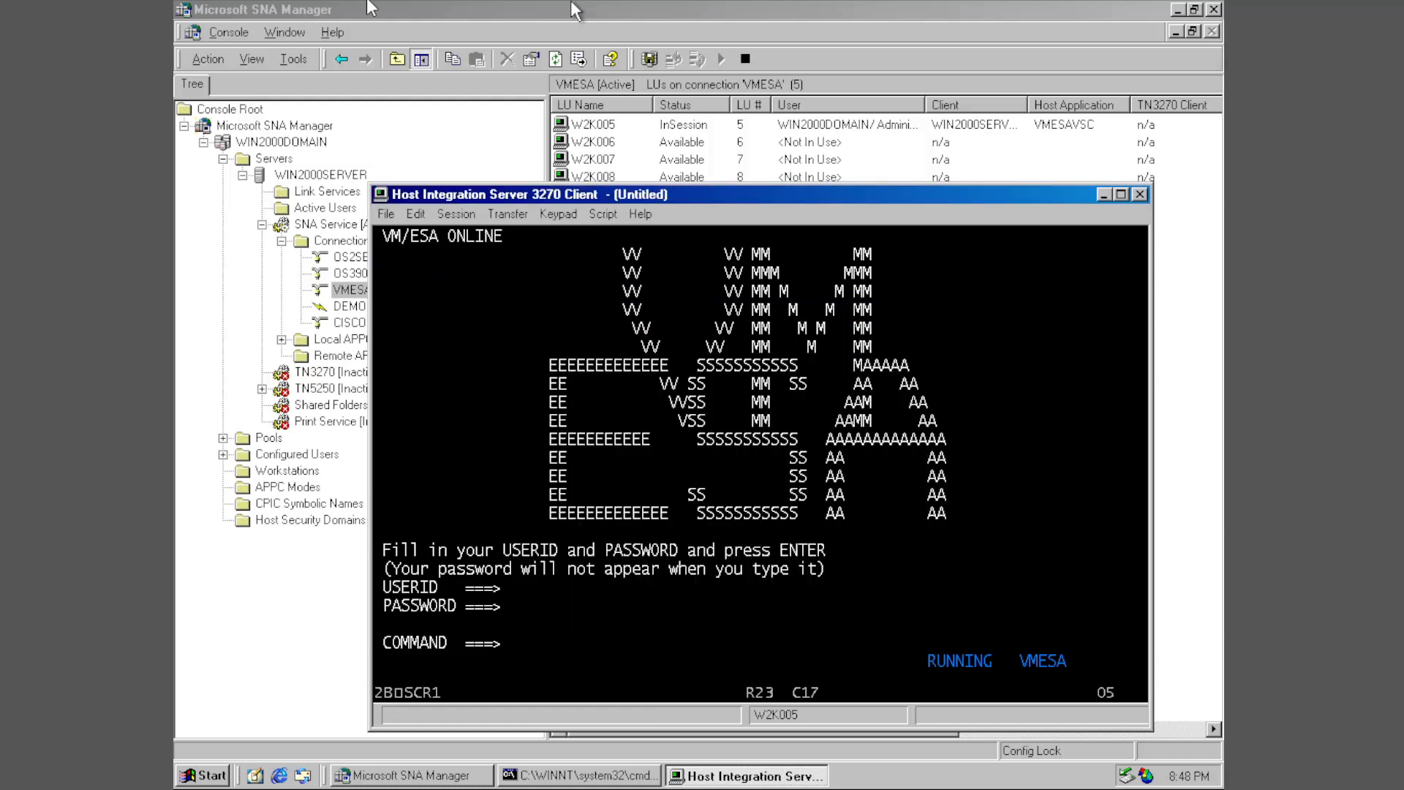
click(558, 213)
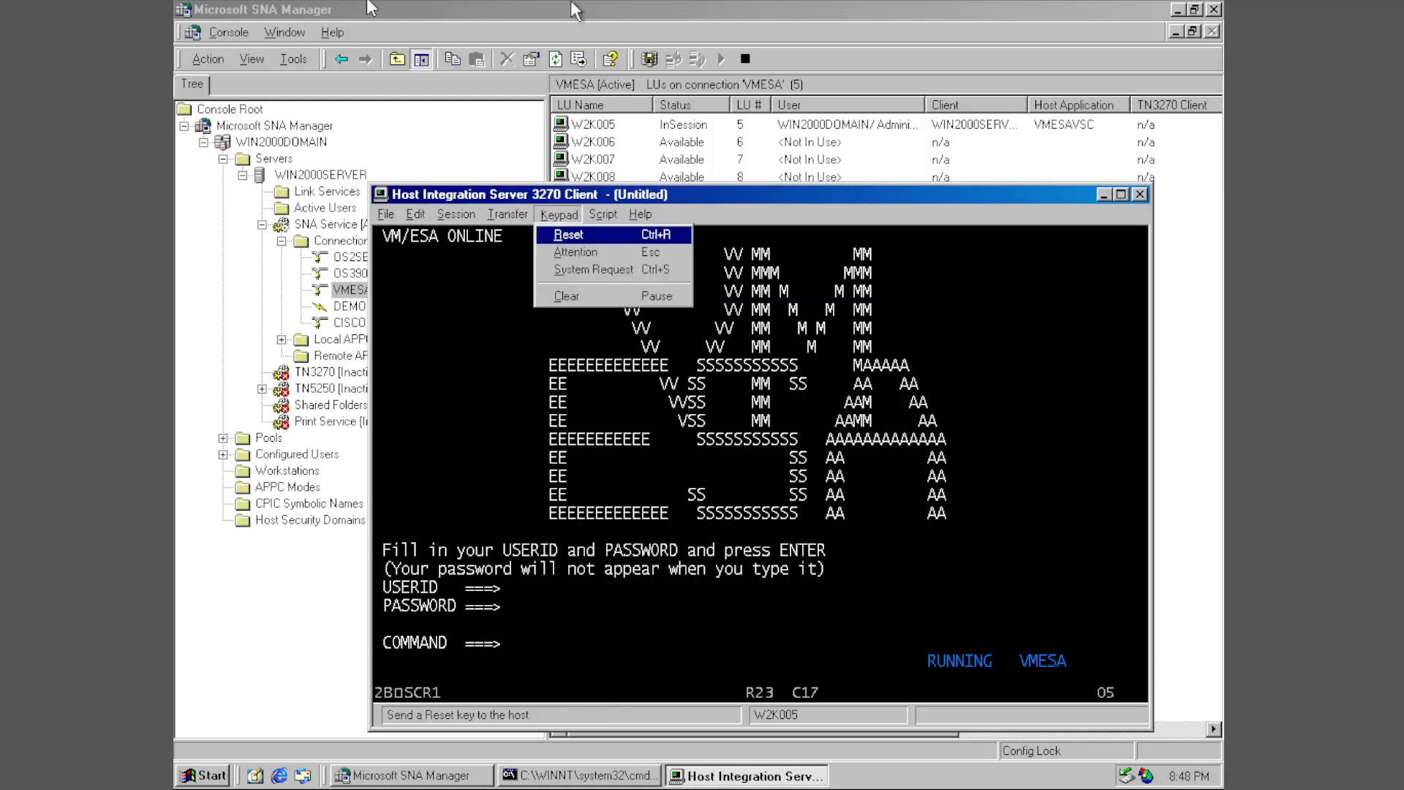
click(508, 214)
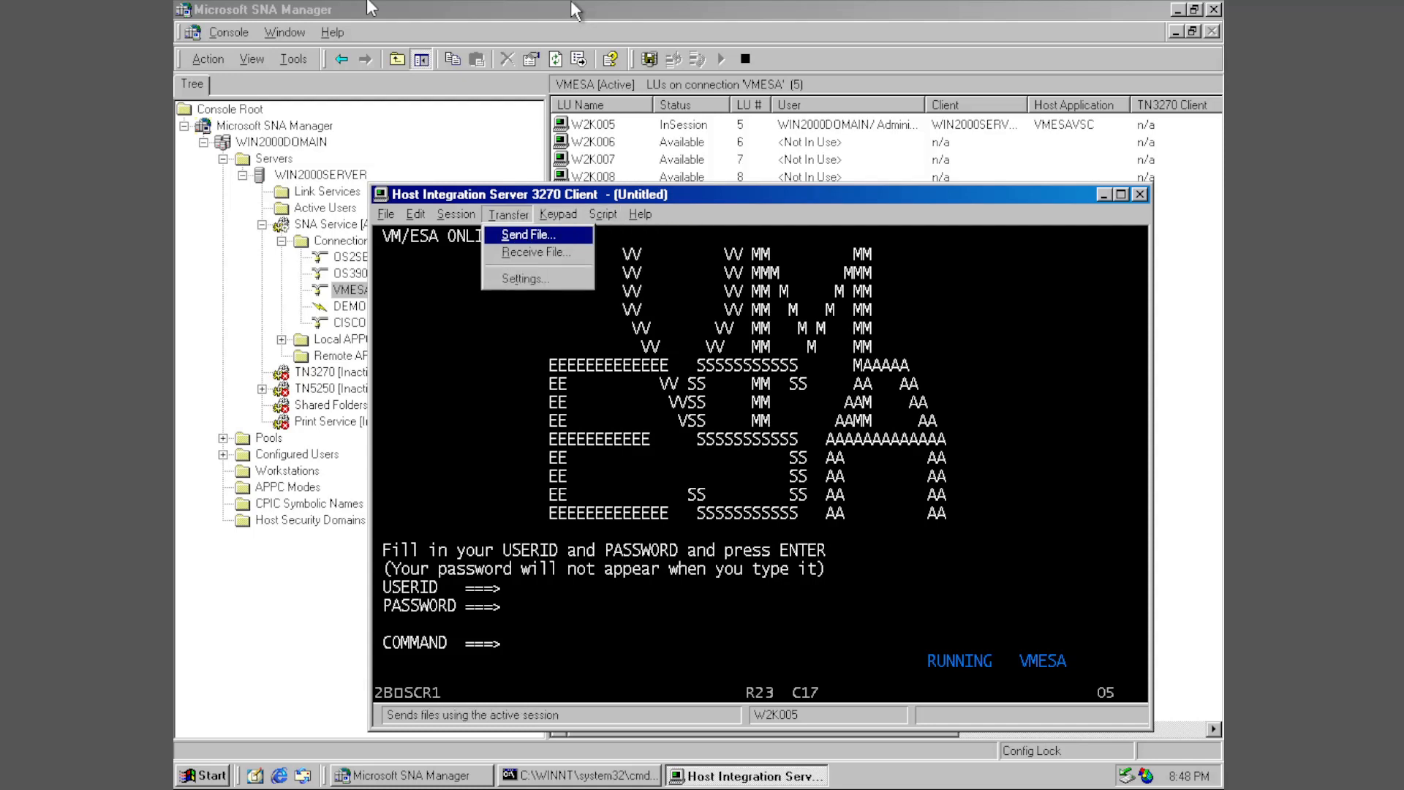
mouse_move(535, 252)
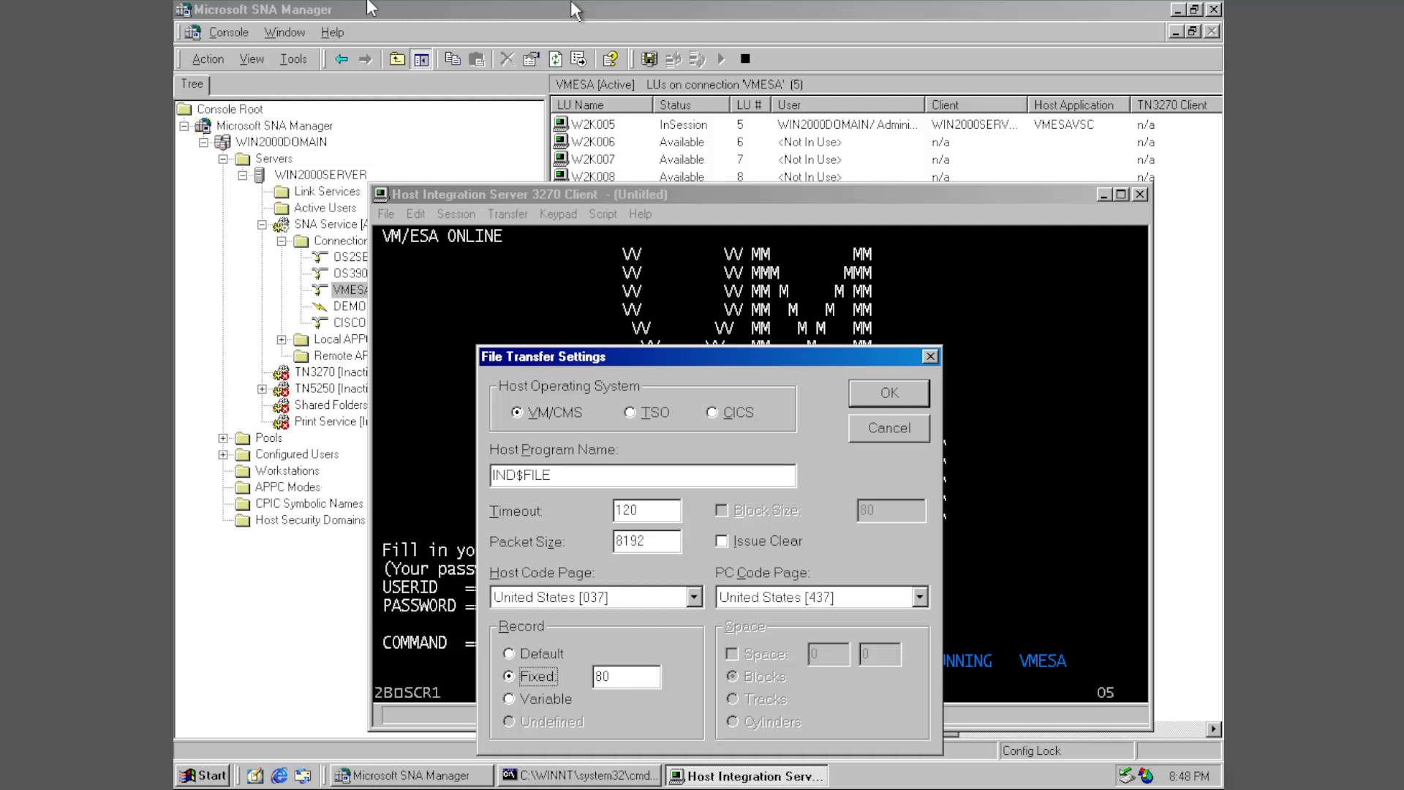
click(647, 510)
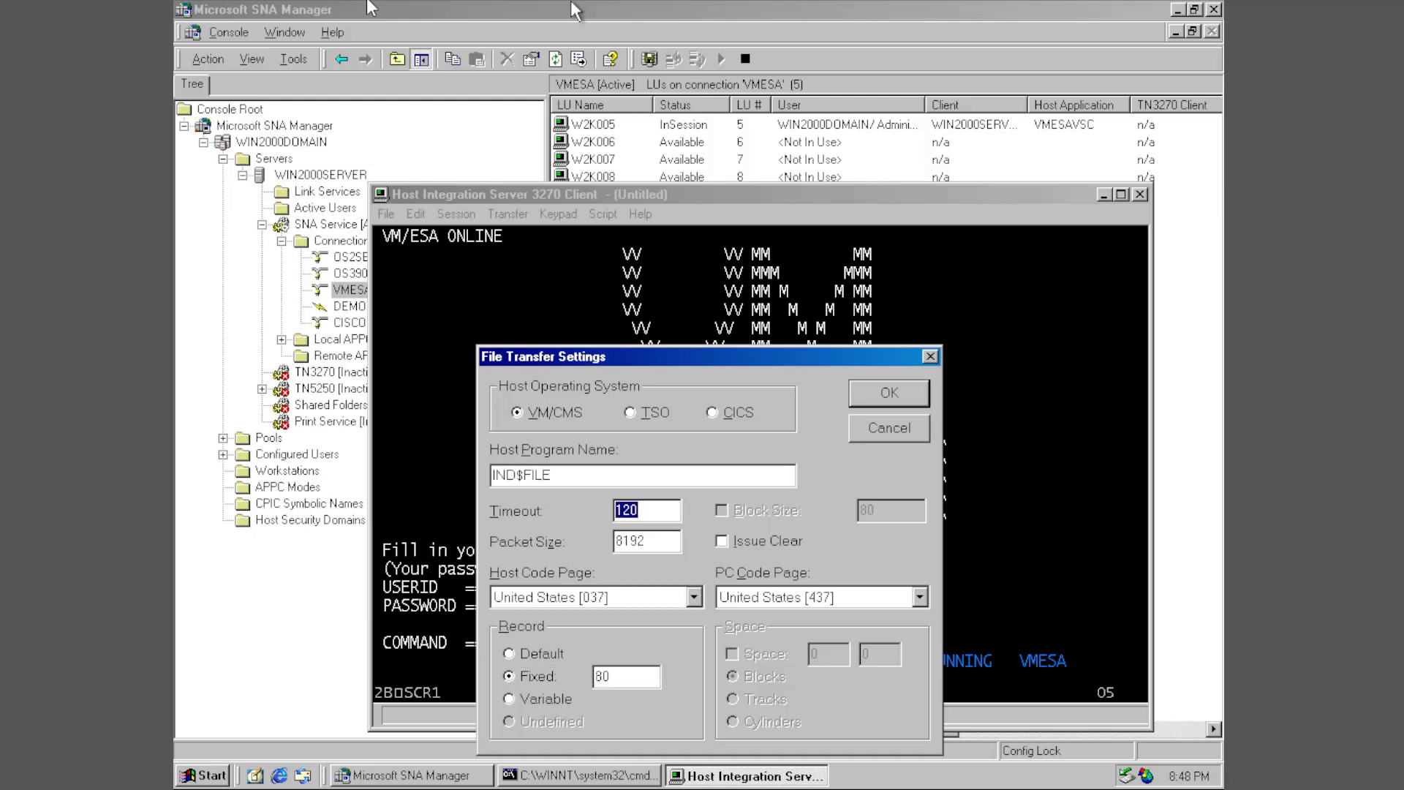
click(887, 427)
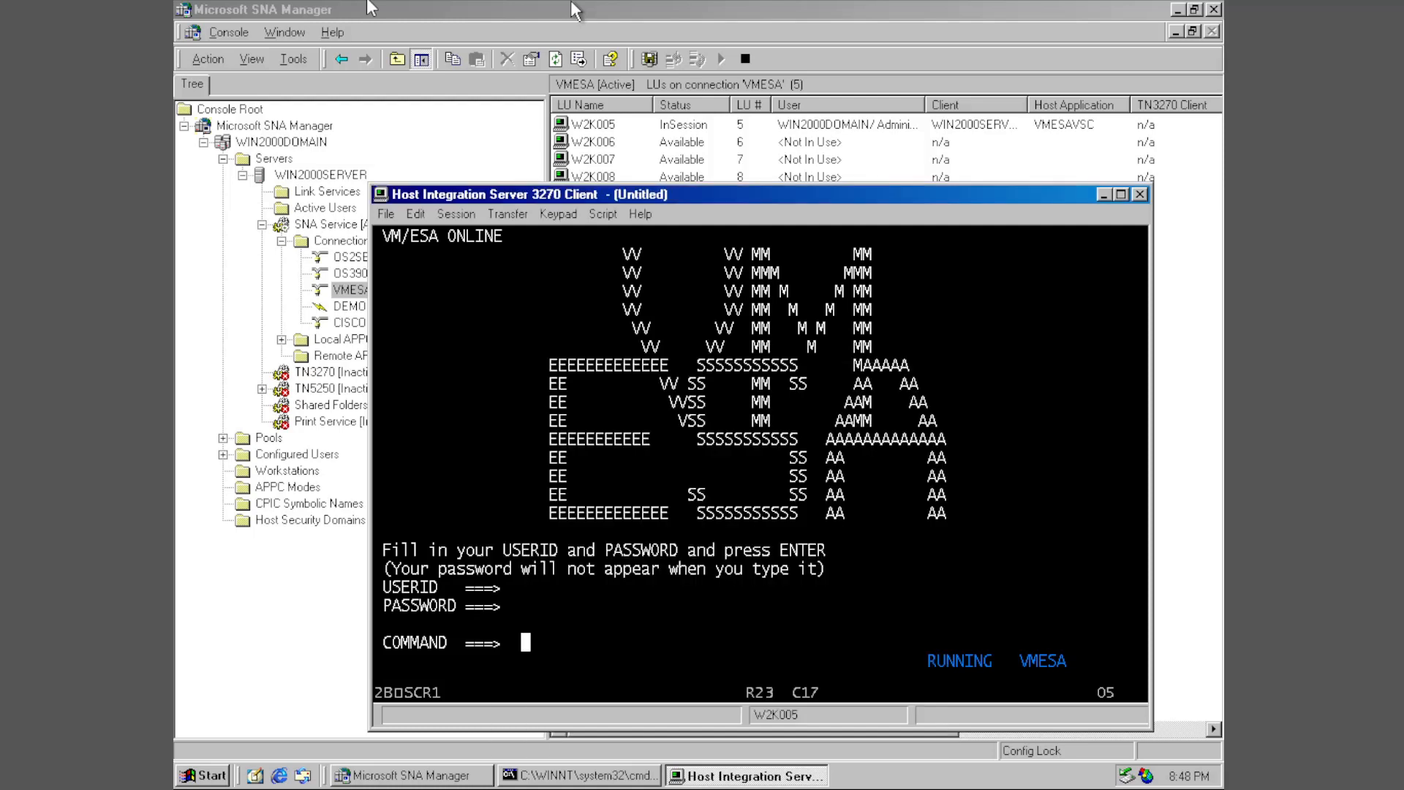
Step: Disconnect the 3270 session from the host via Session > Disconnect
click(455, 213)
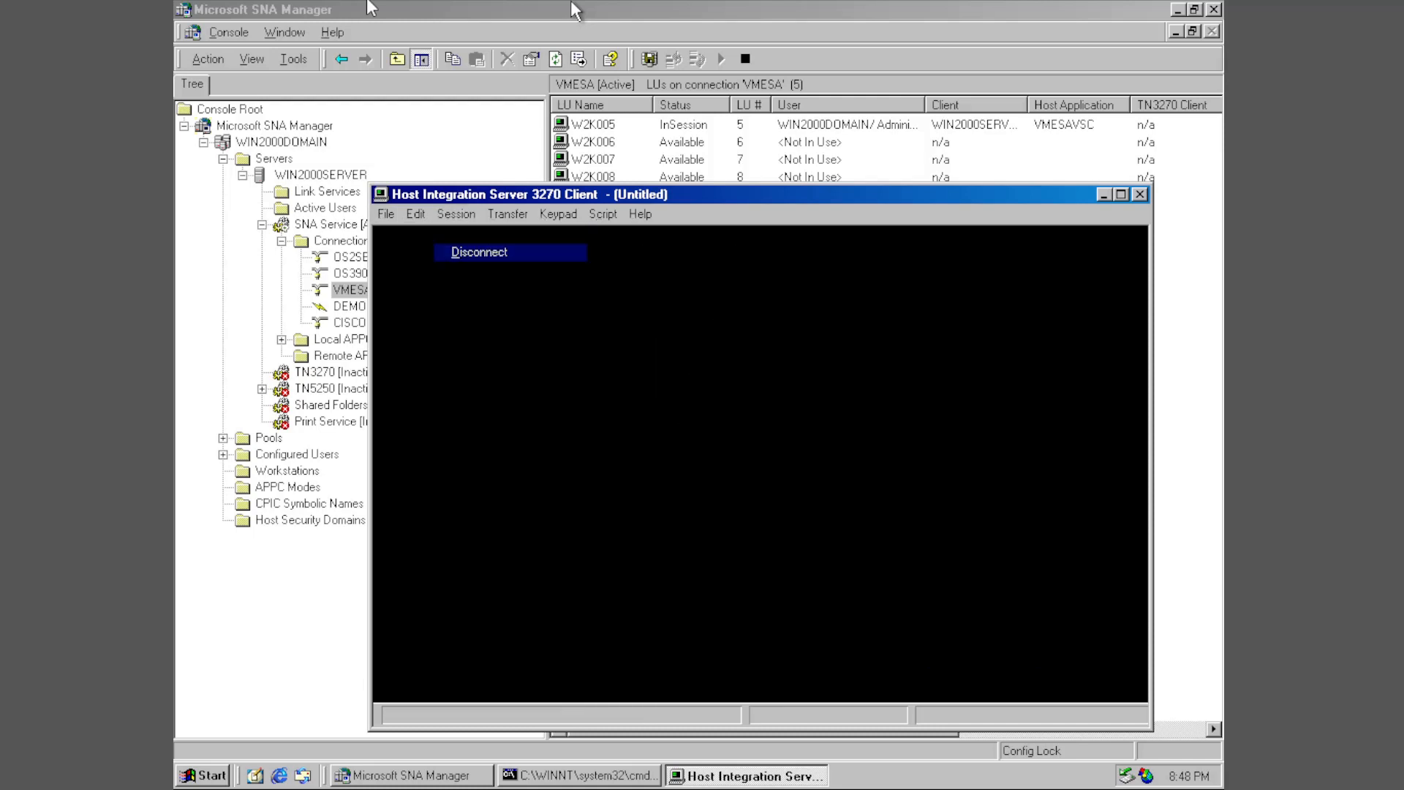
click(479, 252)
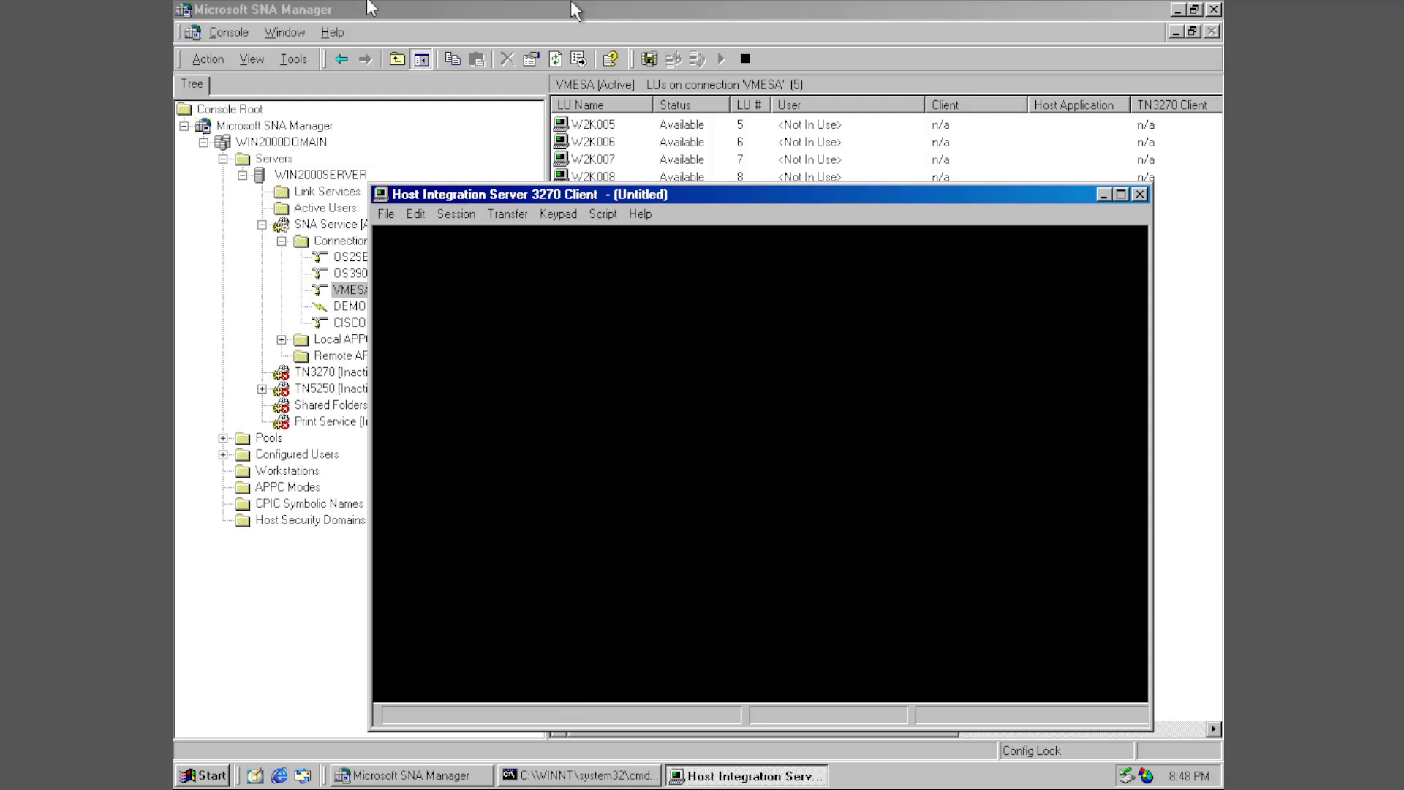
mouse_move(574, 10)
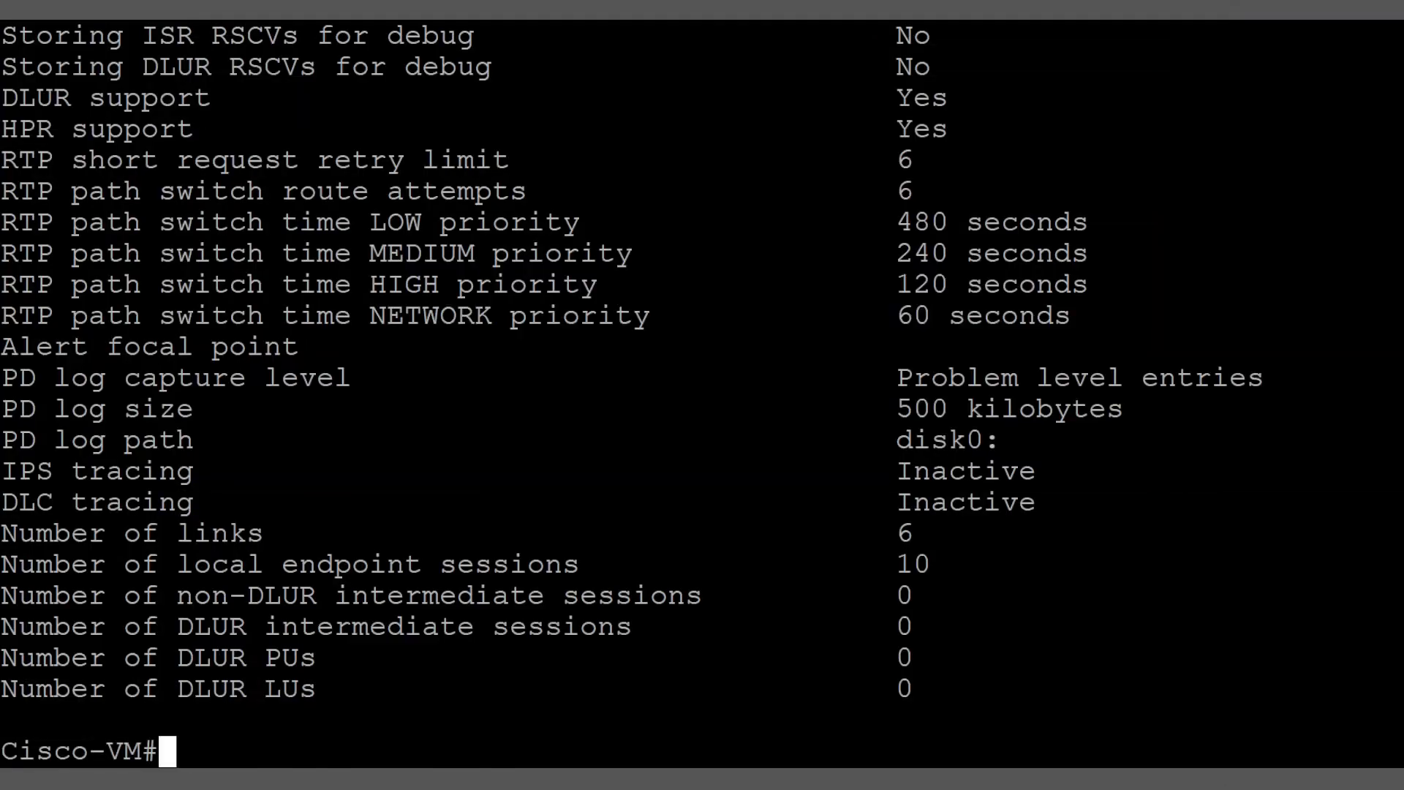
Step: Run show snasw link and highlight the OS390 link row carrying all 10 sessions
text(show shasw link)
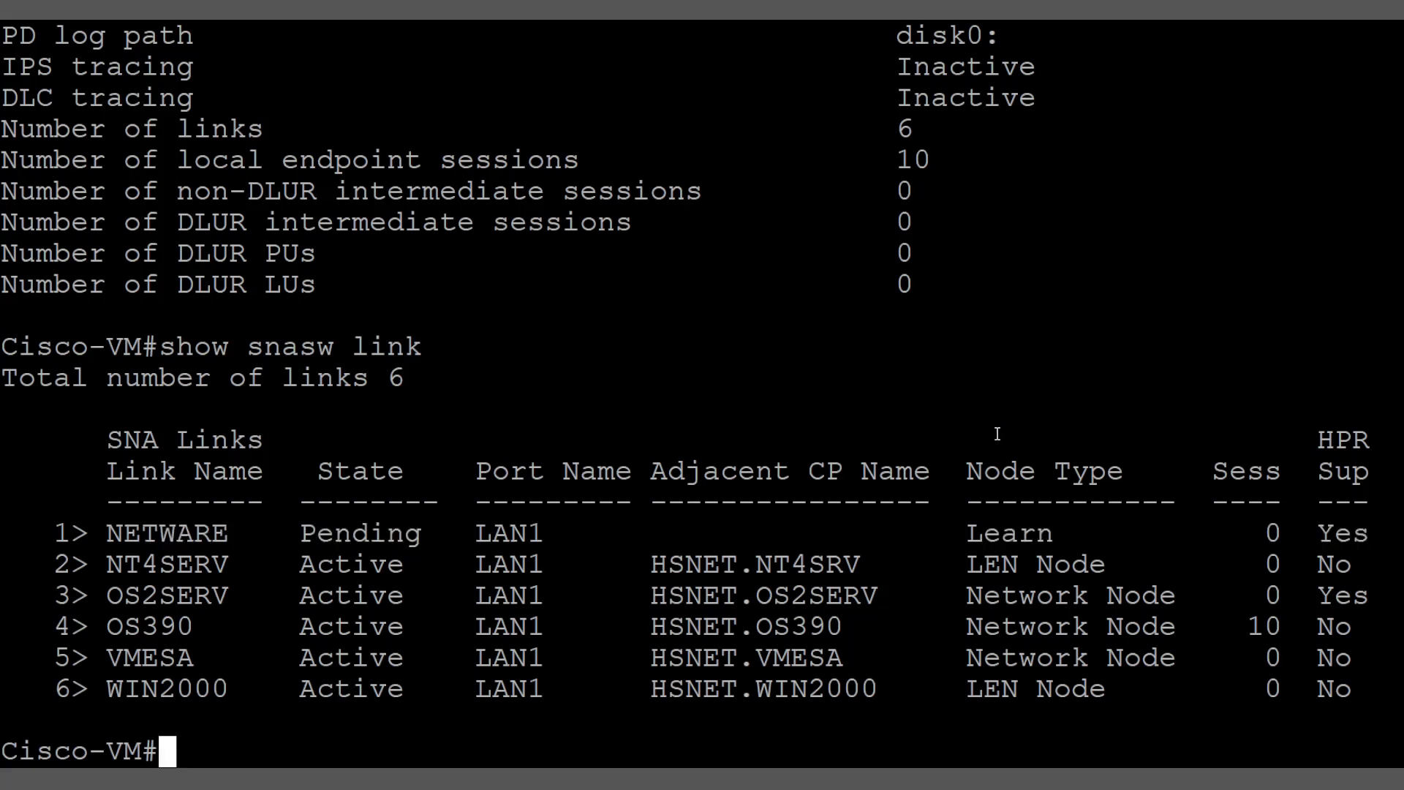
mouse_move(929, 459)
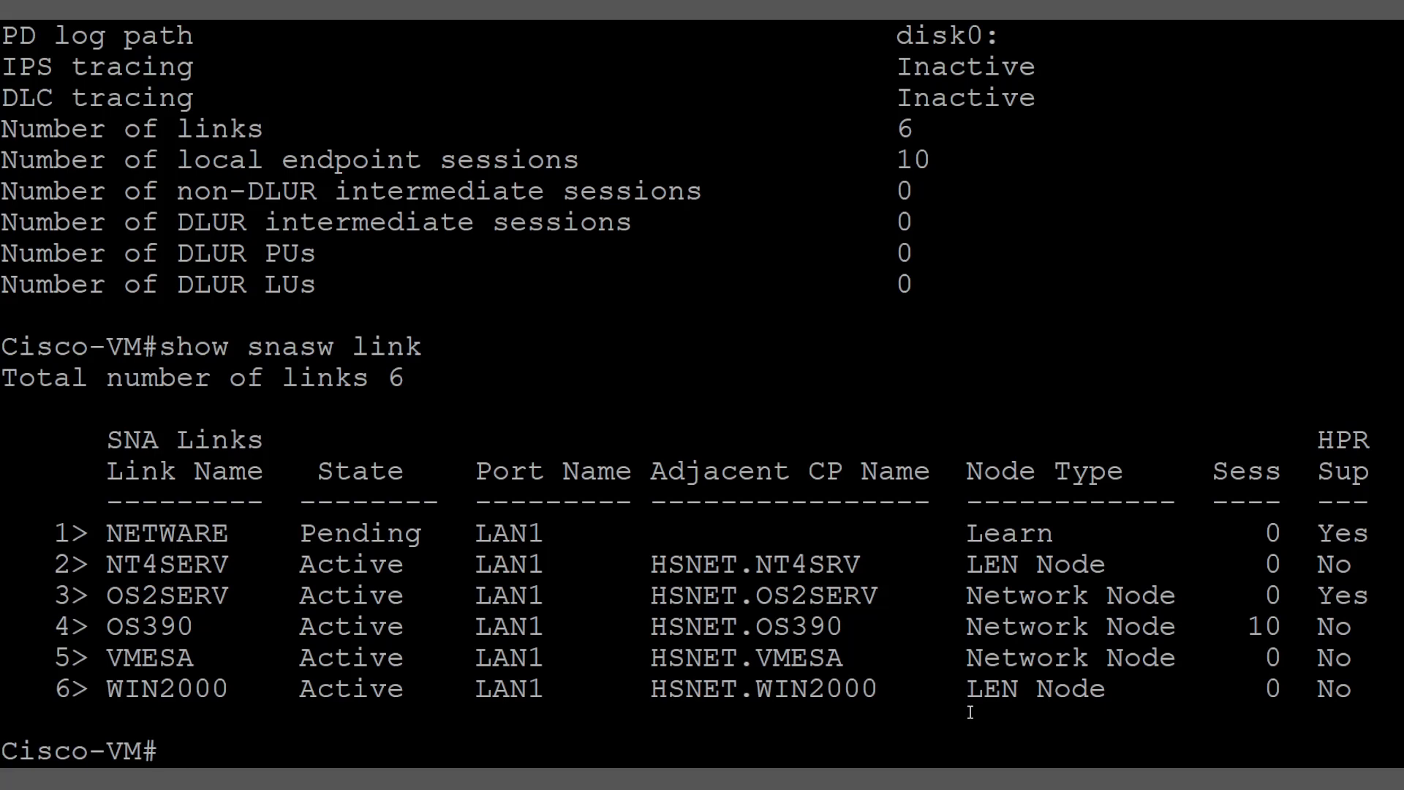
mouse_move(1061, 652)
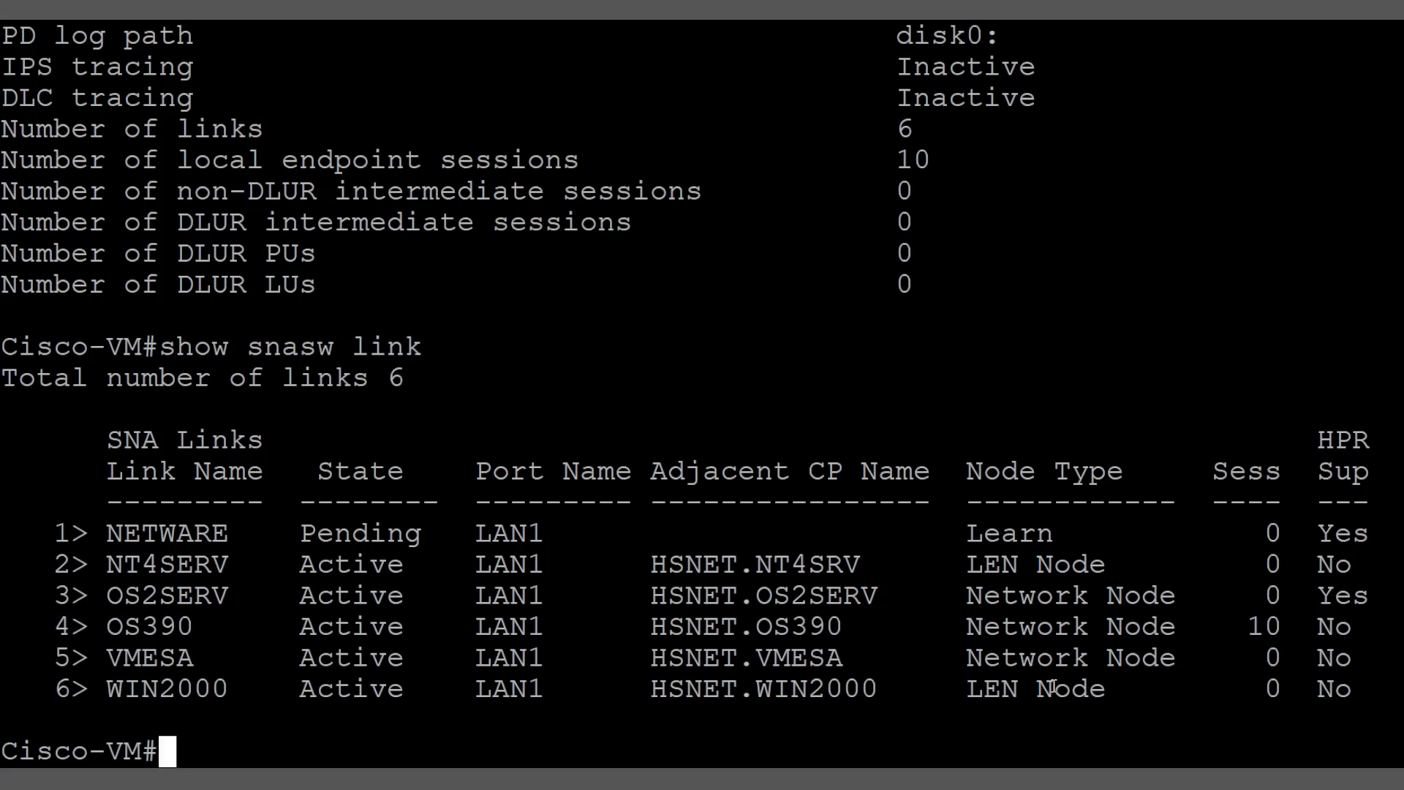
double_click(149, 659)
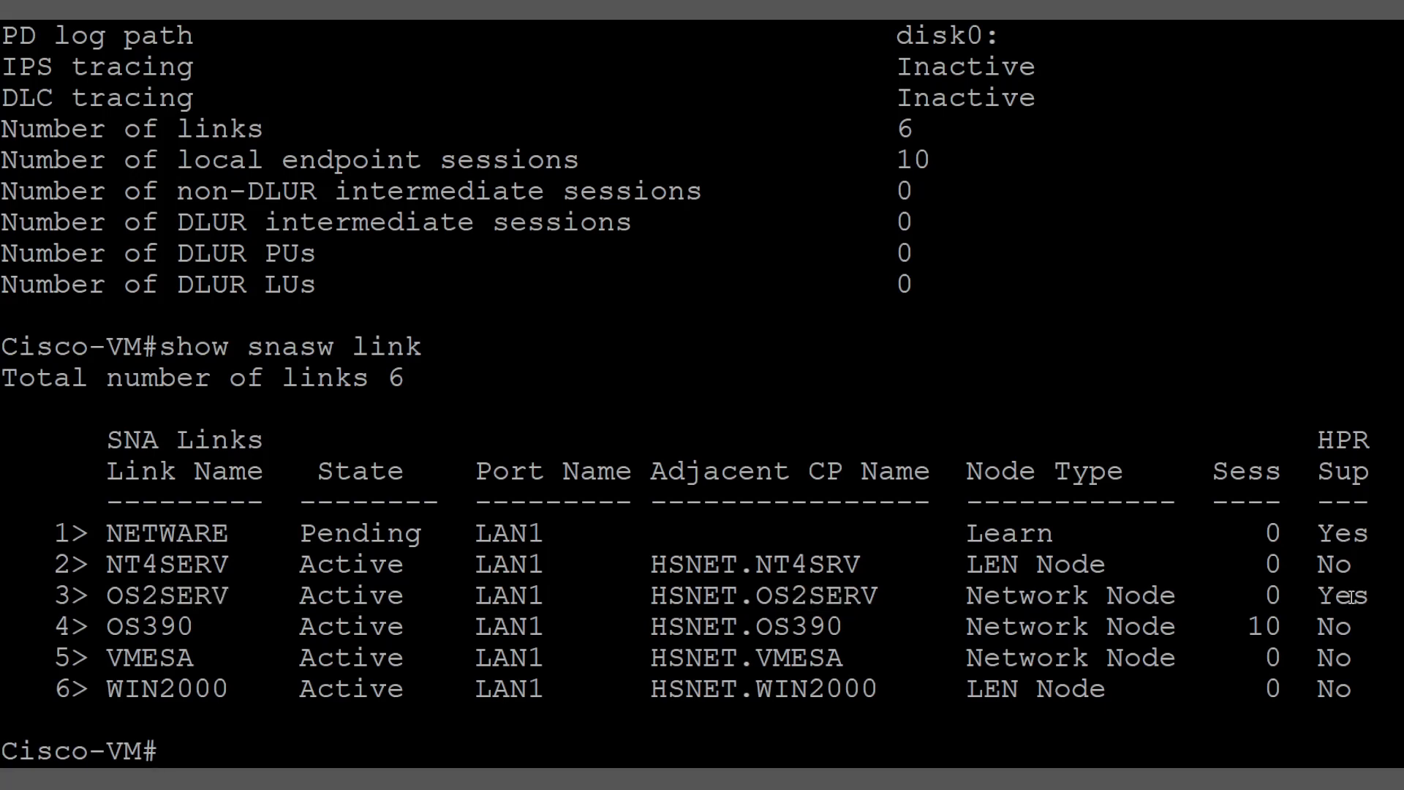
double_click(1337, 595)
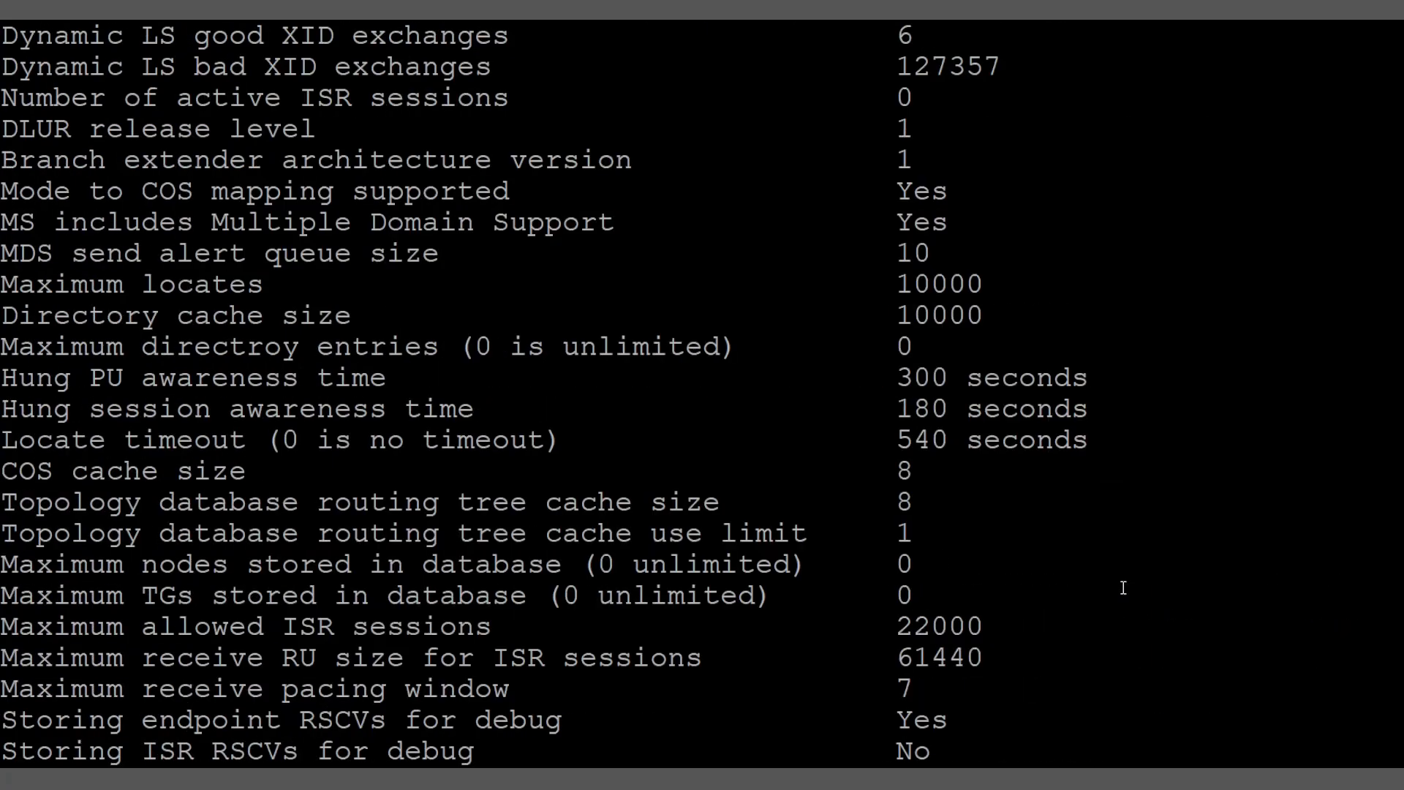
scroll(down, 3)
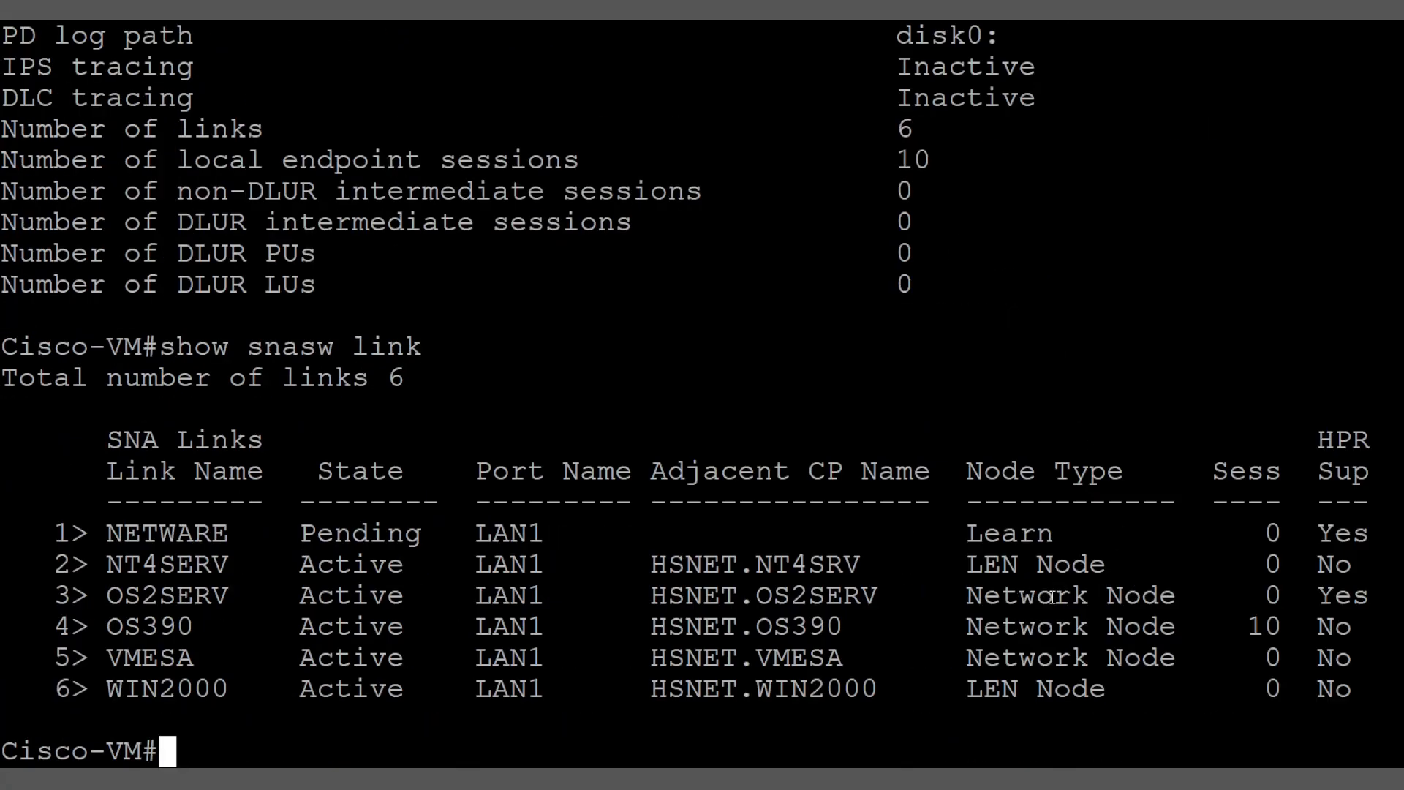
double_click(1070, 626)
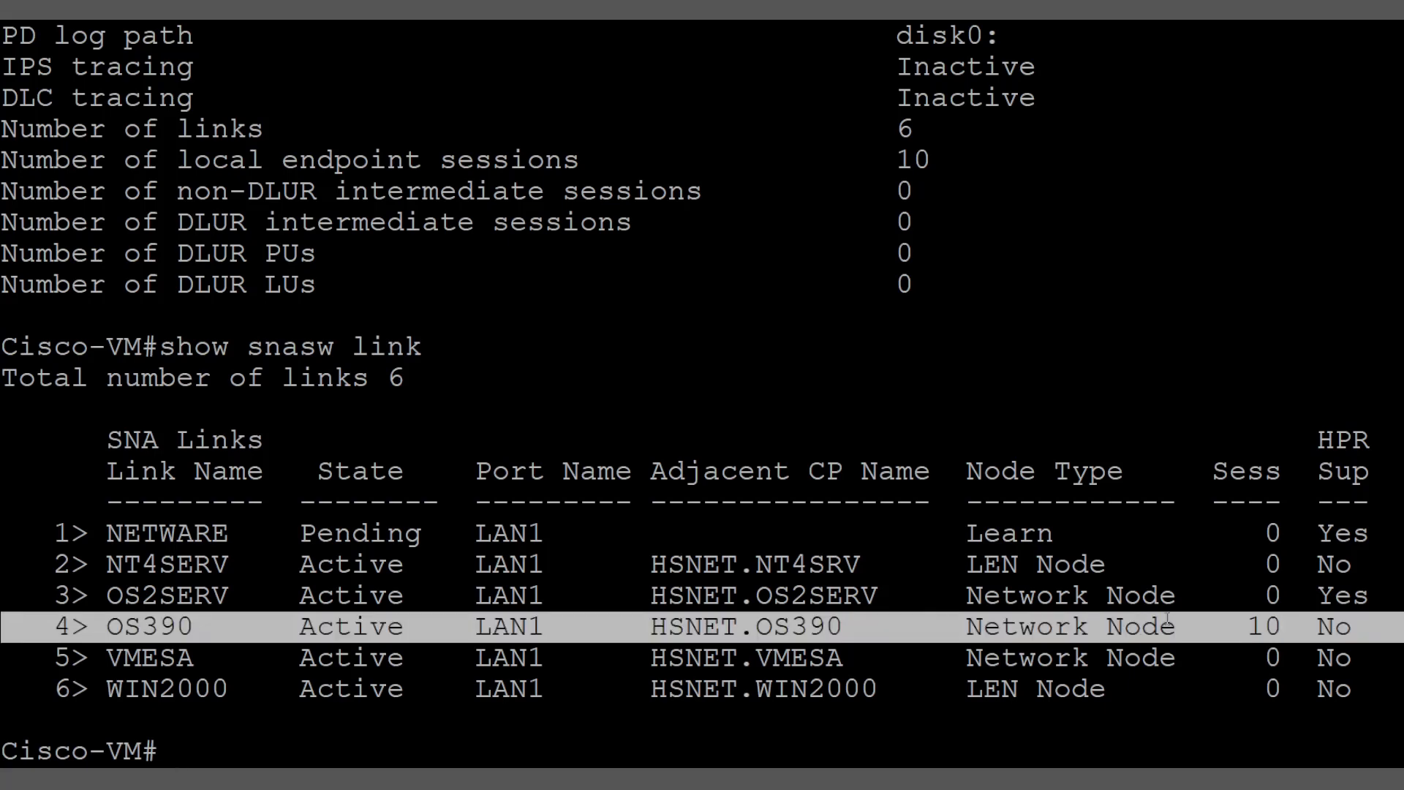
Step: Query the available show snasw subcommands with show snasw ?
text(show snasw)
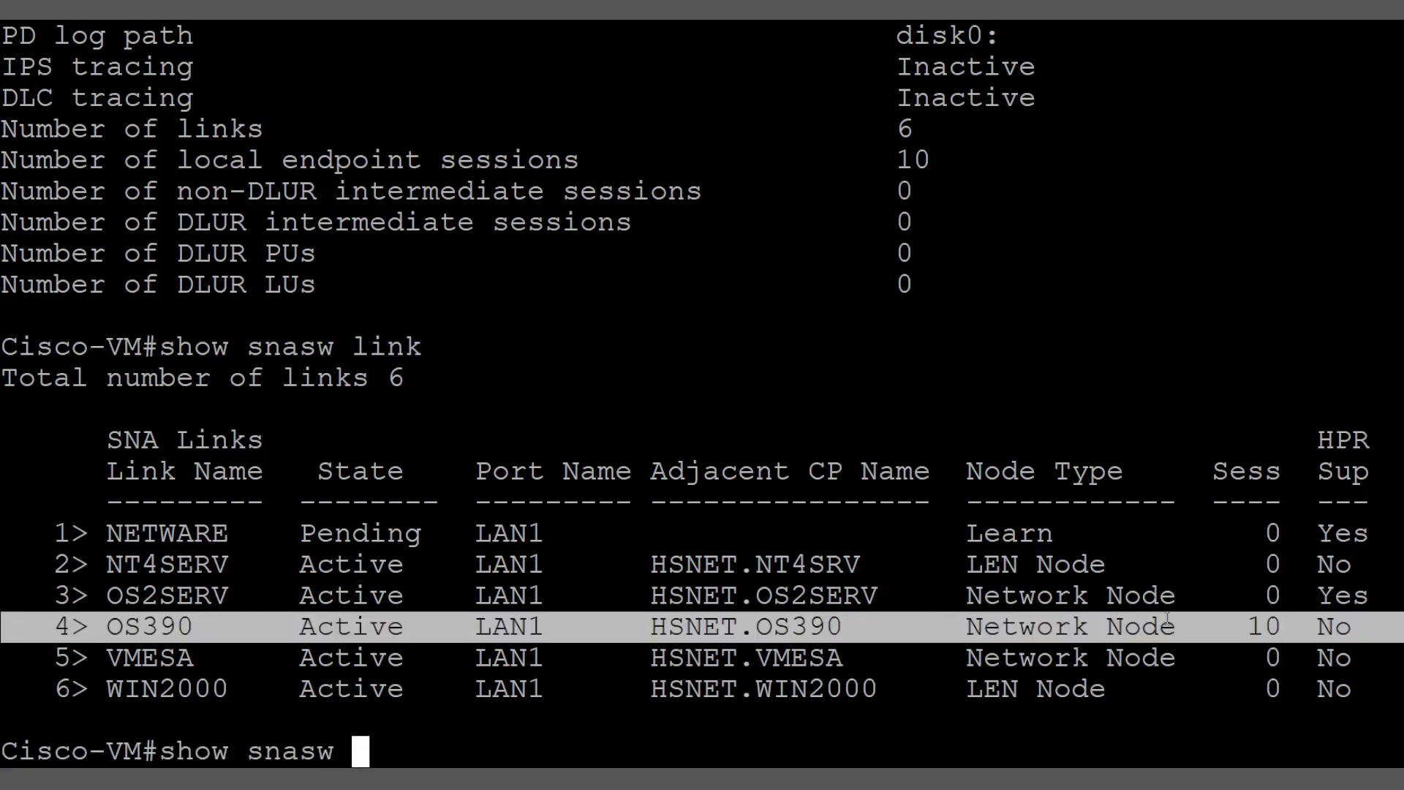
text(?)
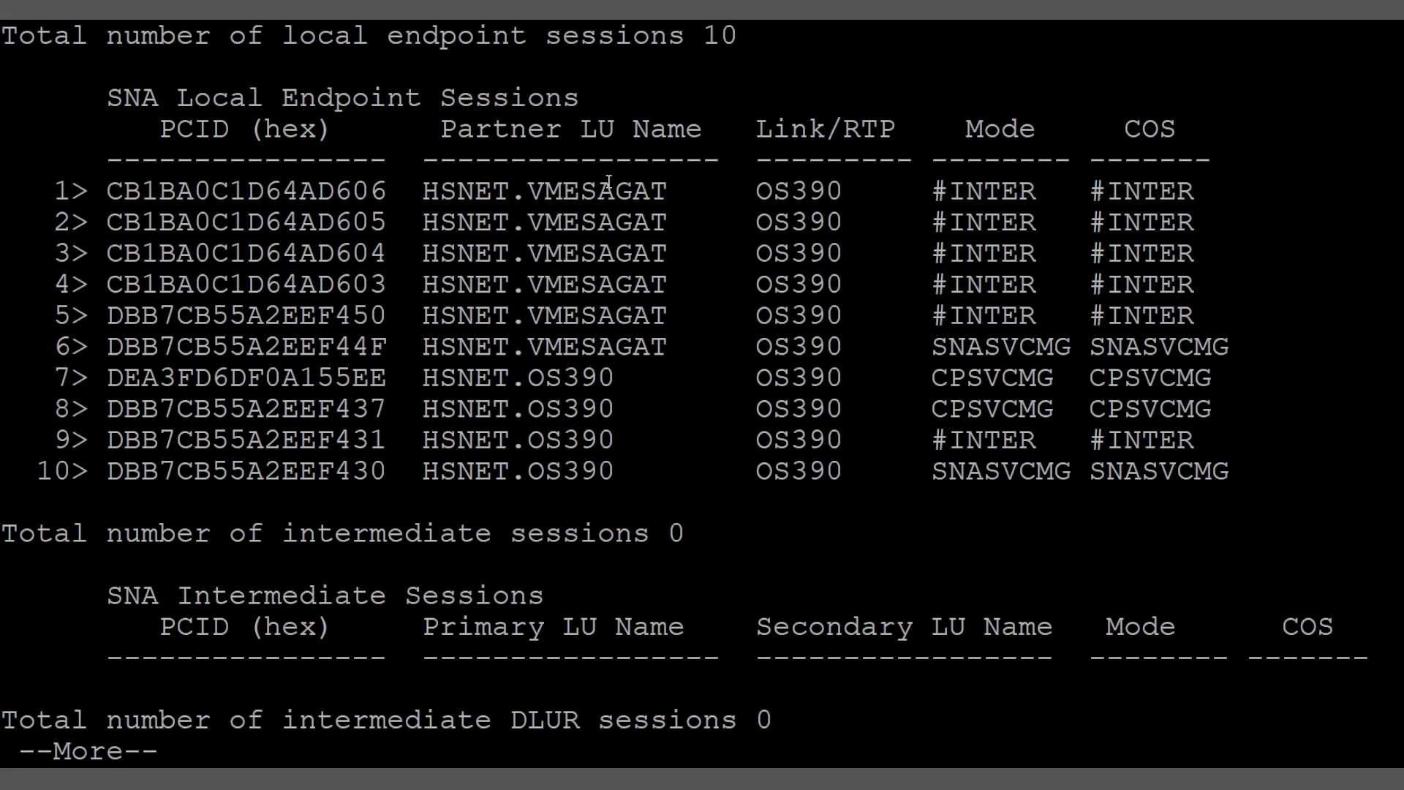
mouse_move(781, 172)
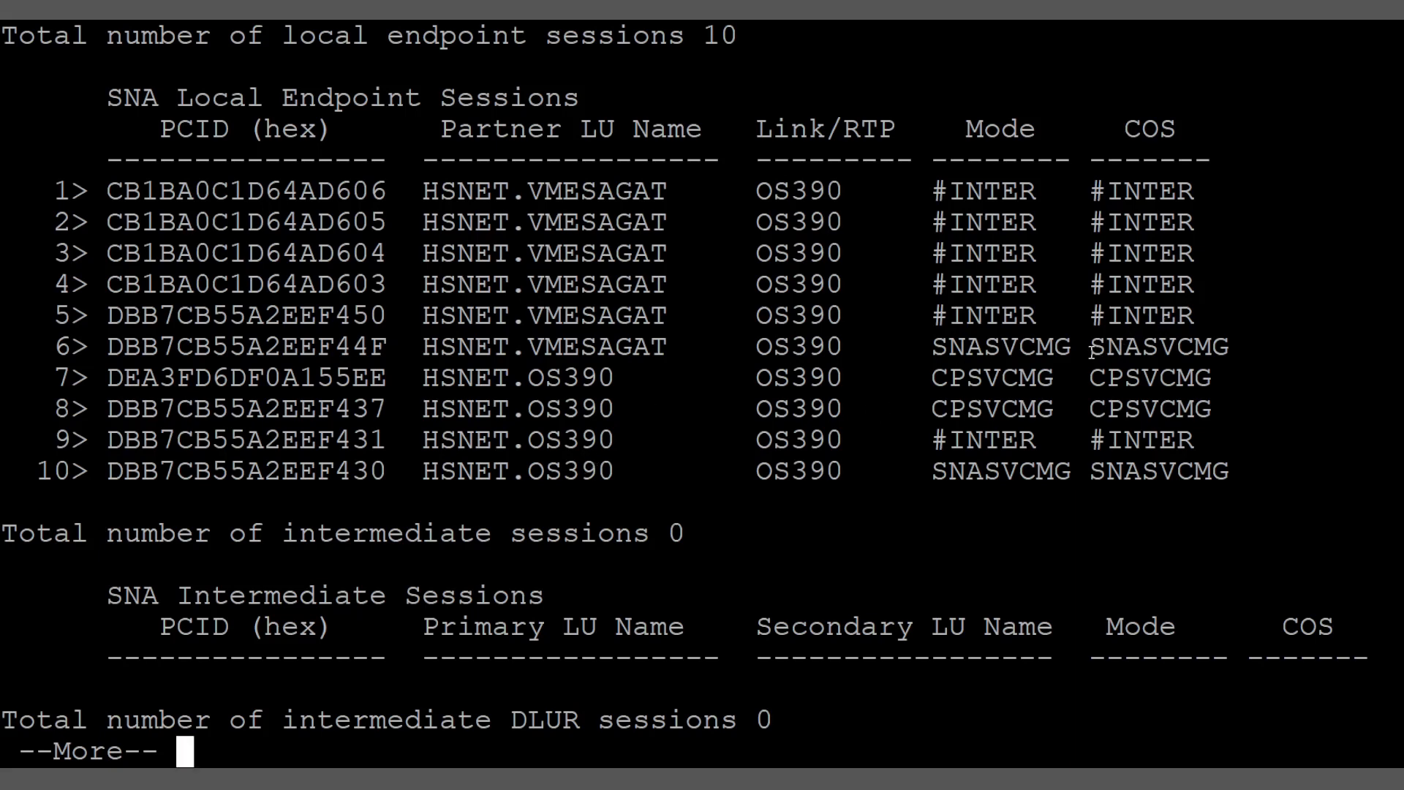
mouse_move(1089, 353)
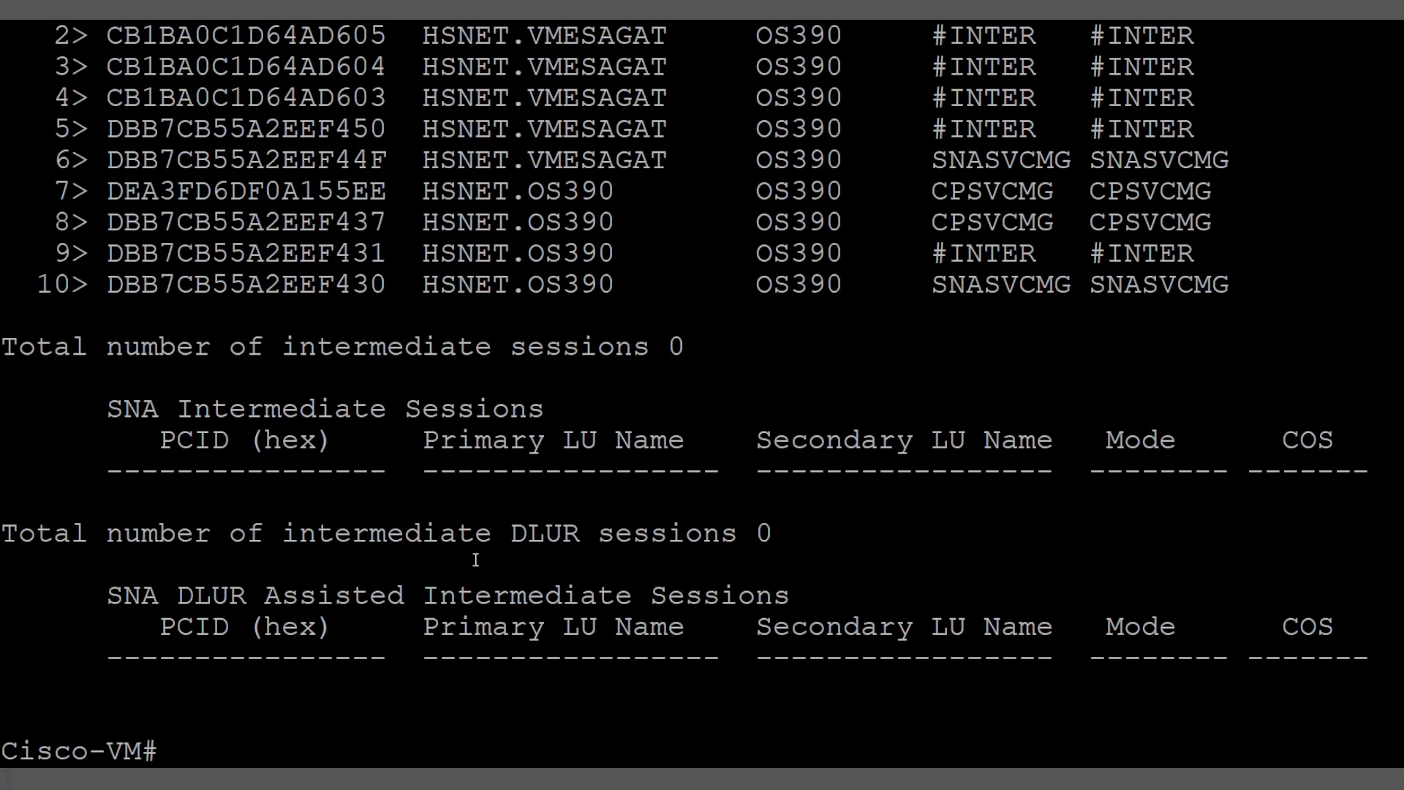
Step: Issue ping sna toward the hsnet.os partner node from the Cisco-VM# prompt
text(ping s)
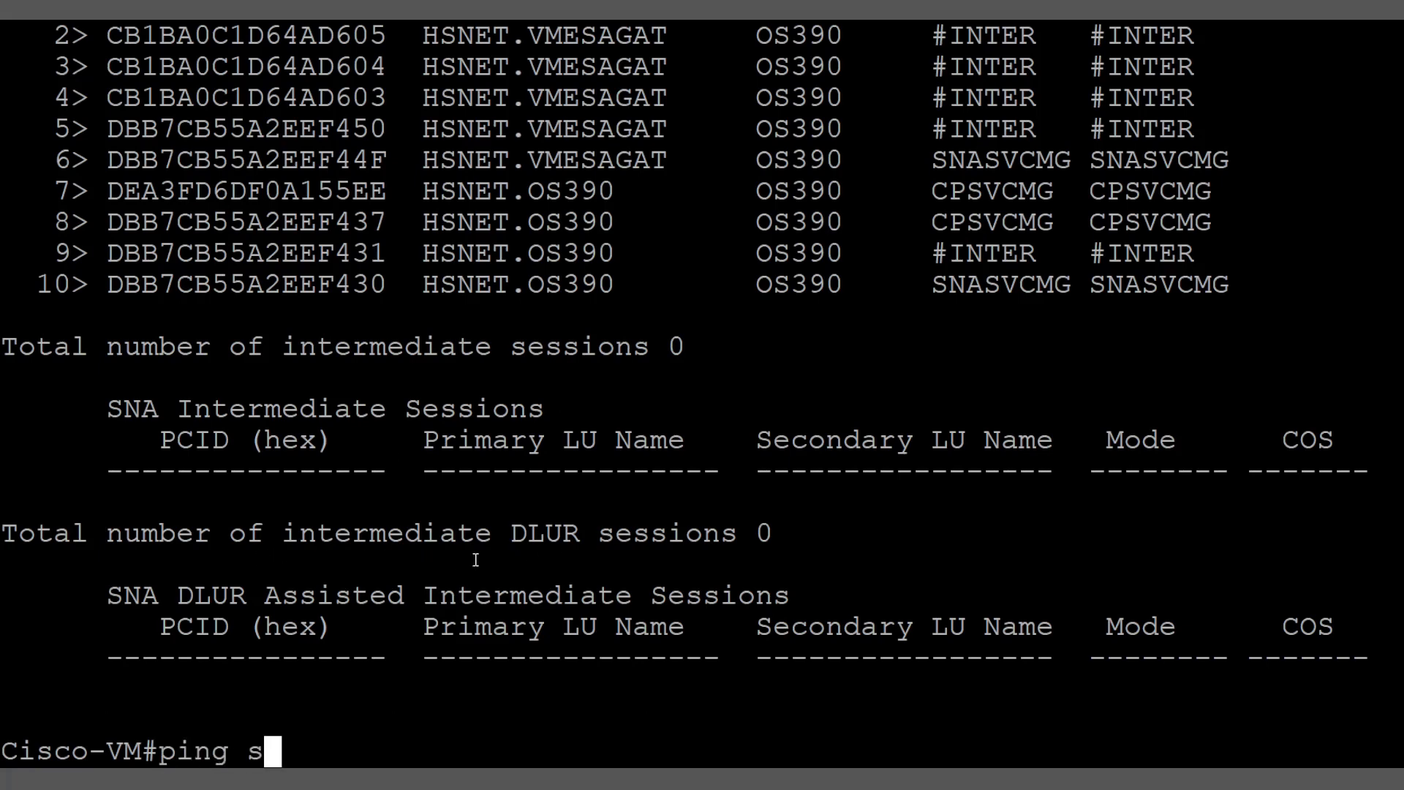
text(na hsnet.os)
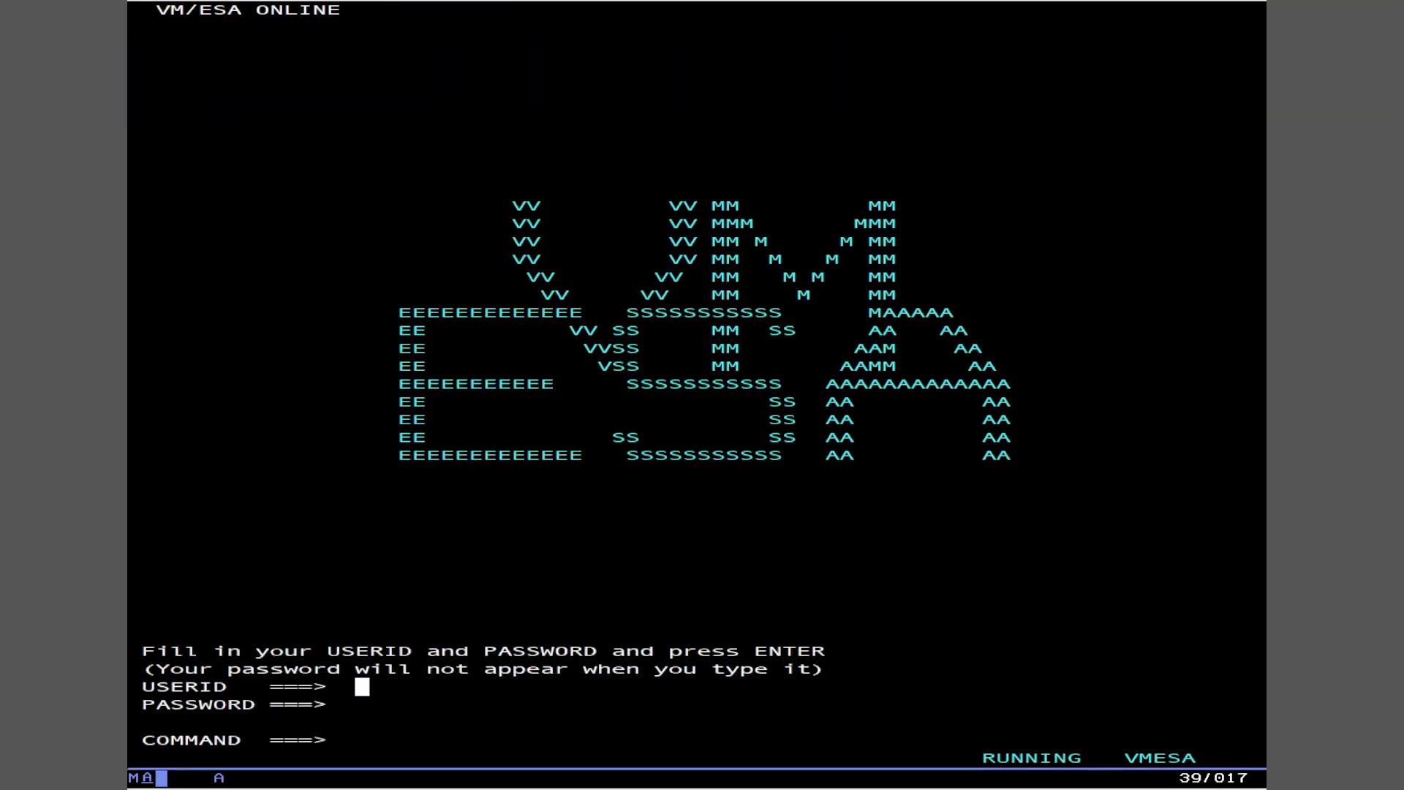
Step: Log on as APING, confirm APINGD was contacted by VMESAGAT CISCO, then stop the server
text(ap)
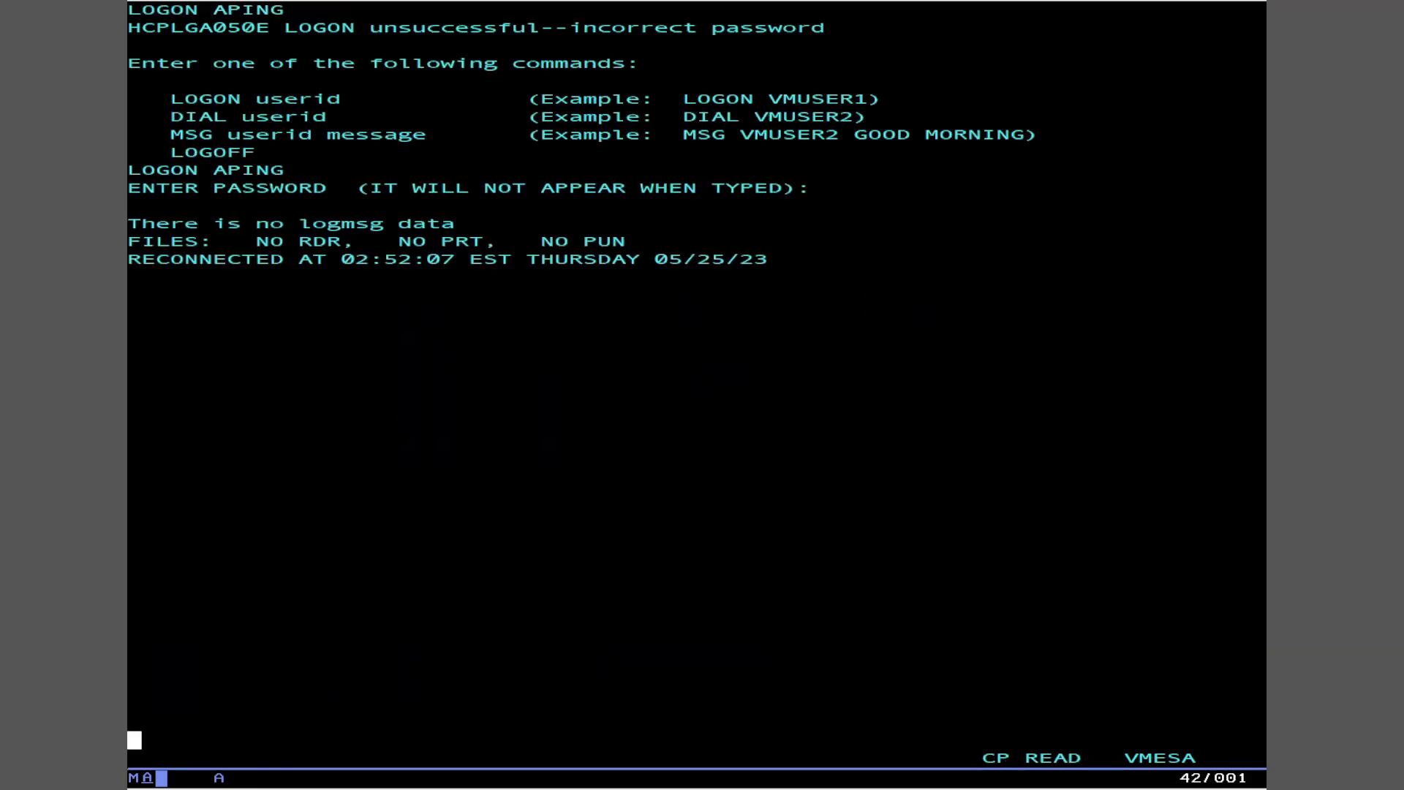
text(CP)
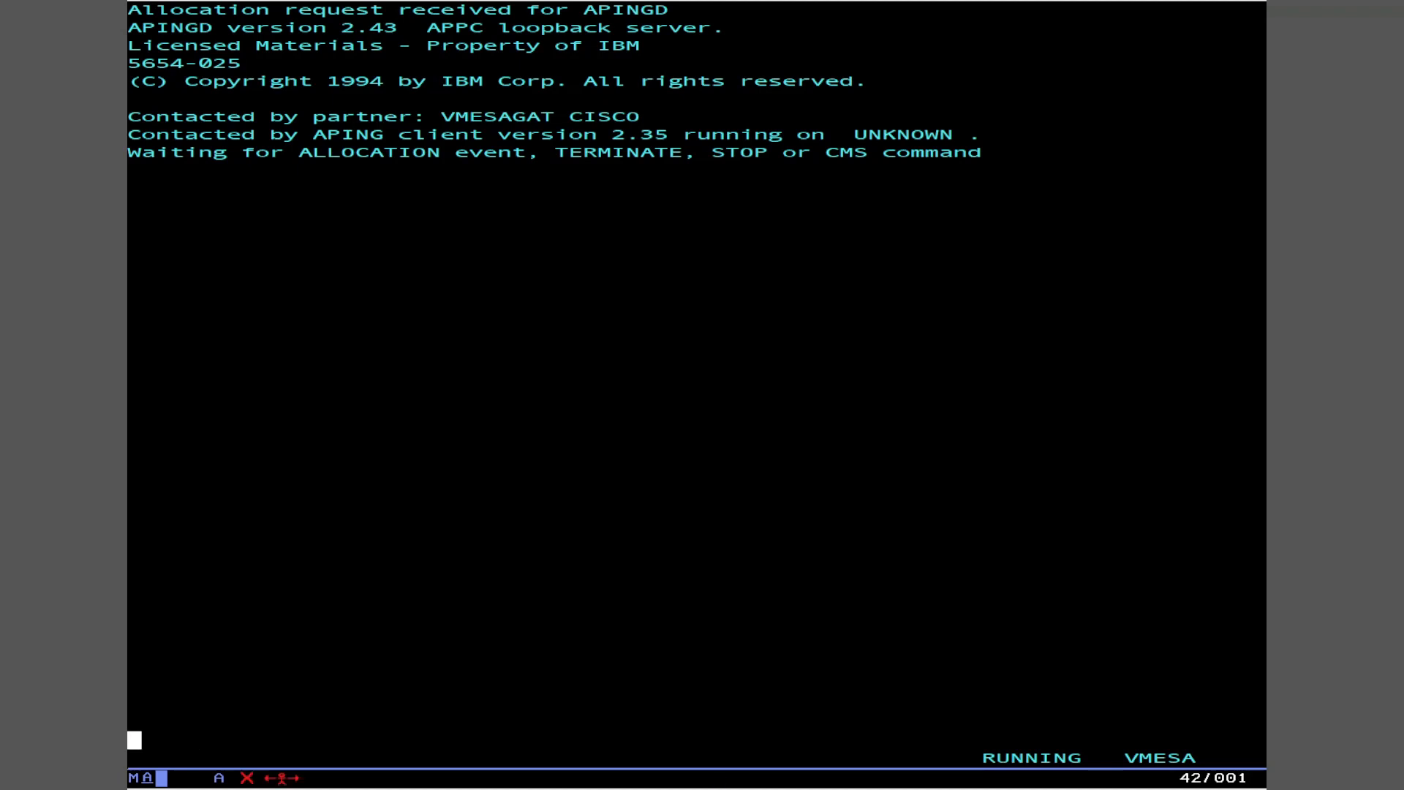
text(stop)
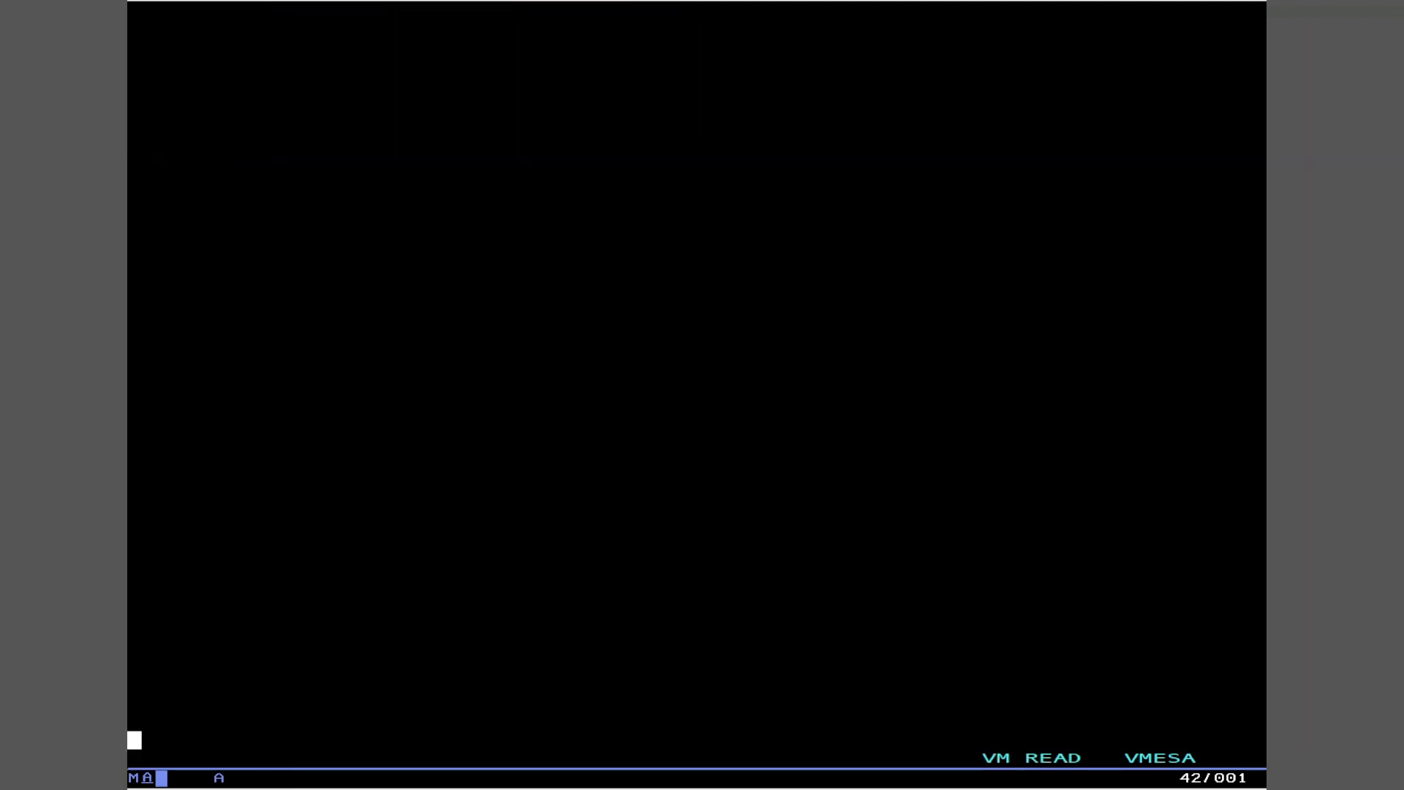
key(Return)
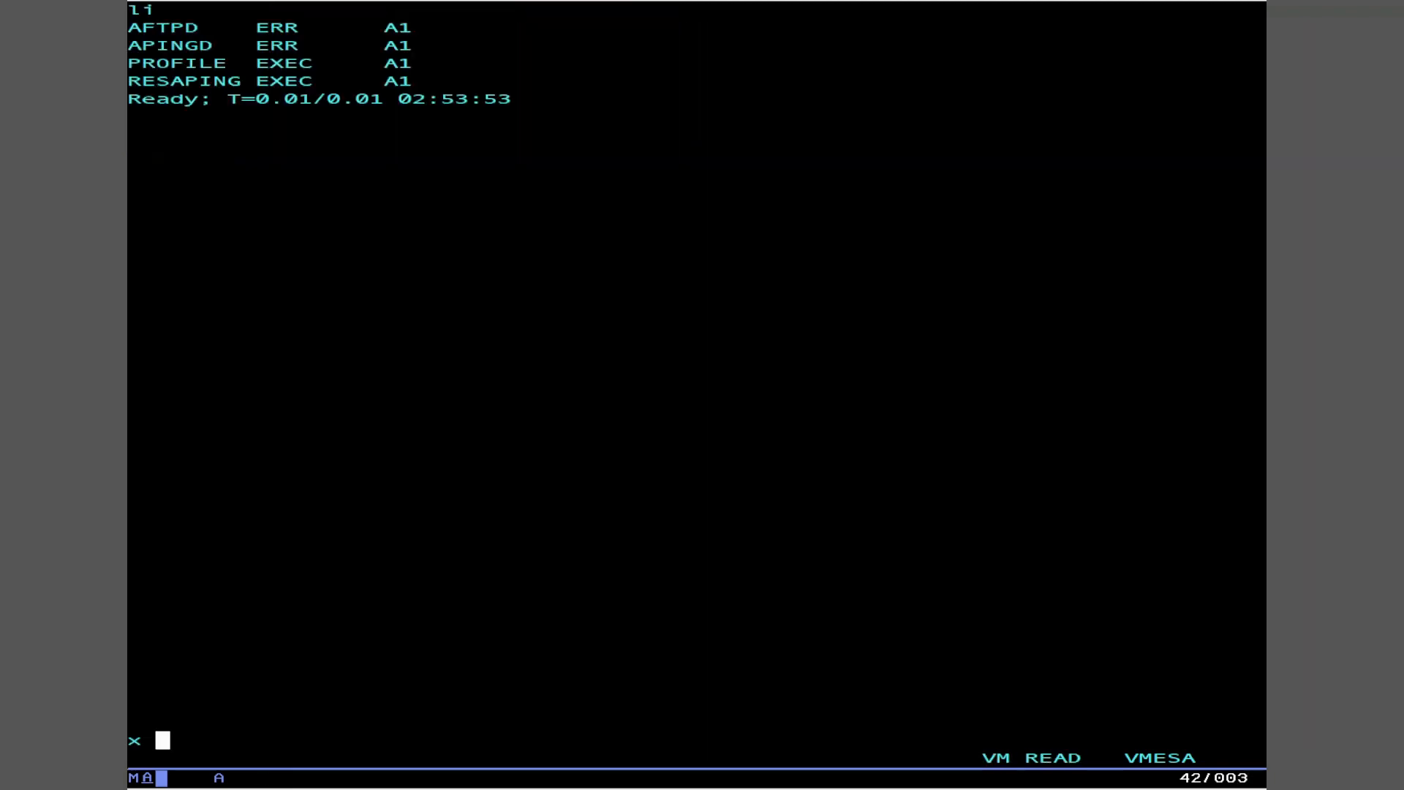
text(profile exec)
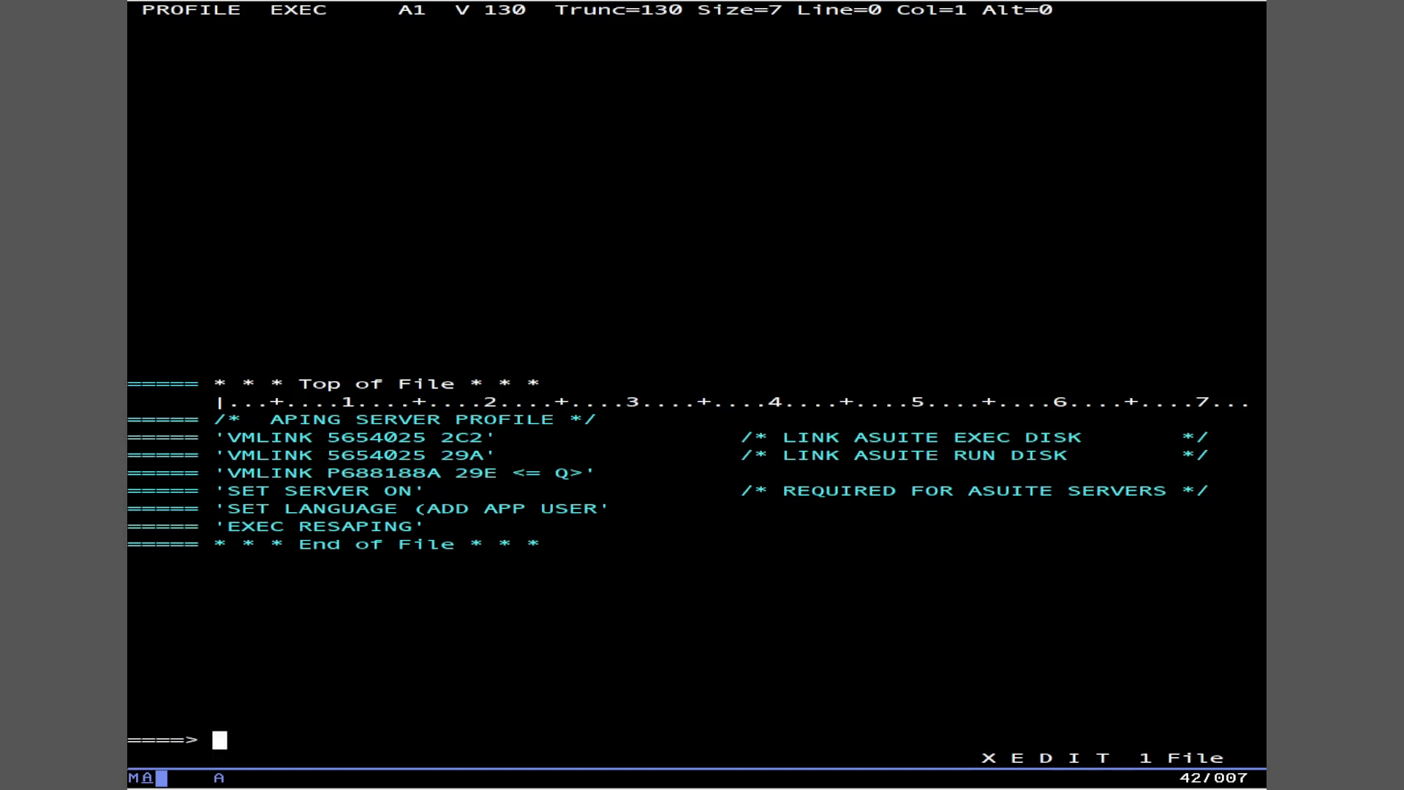
drag(210, 437, 1214, 482)
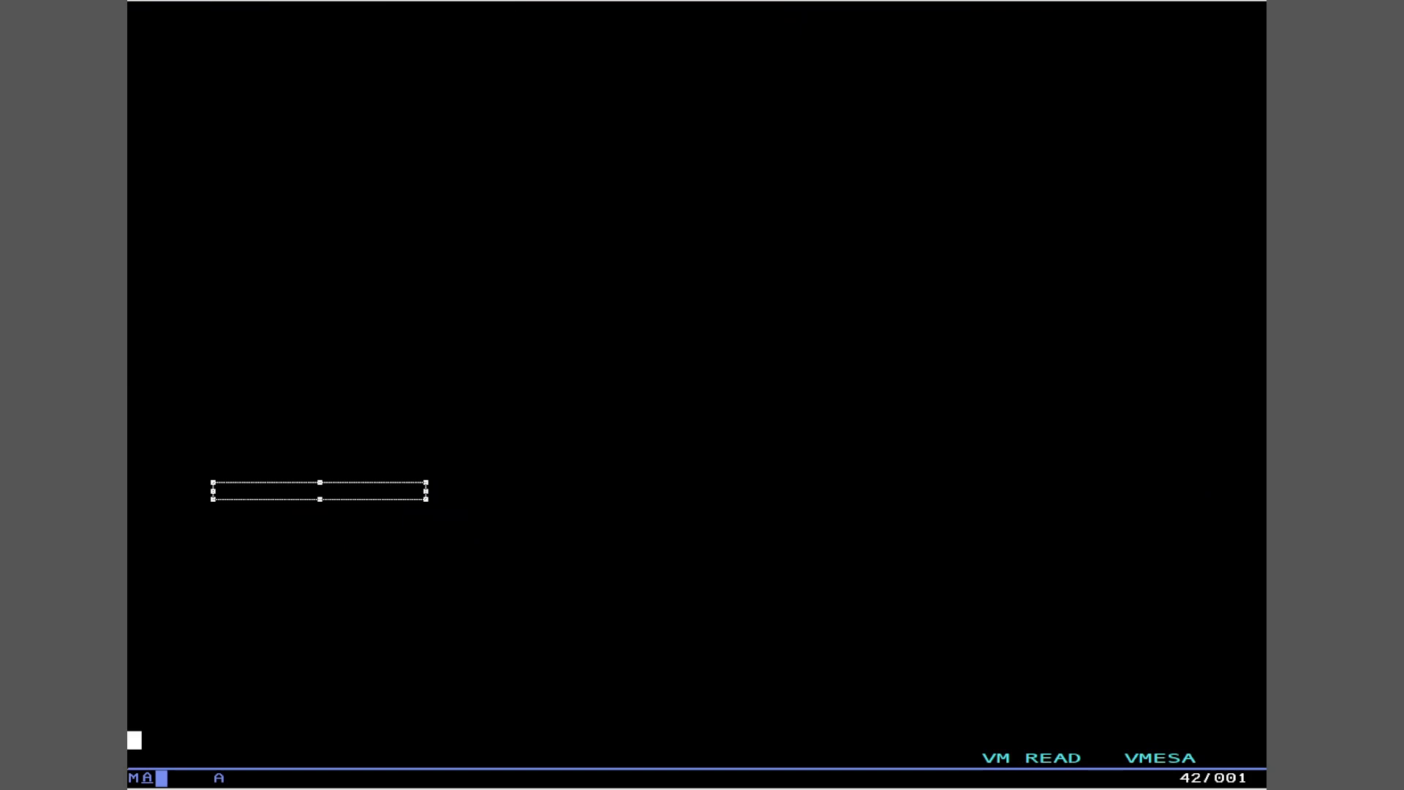
text(liu)
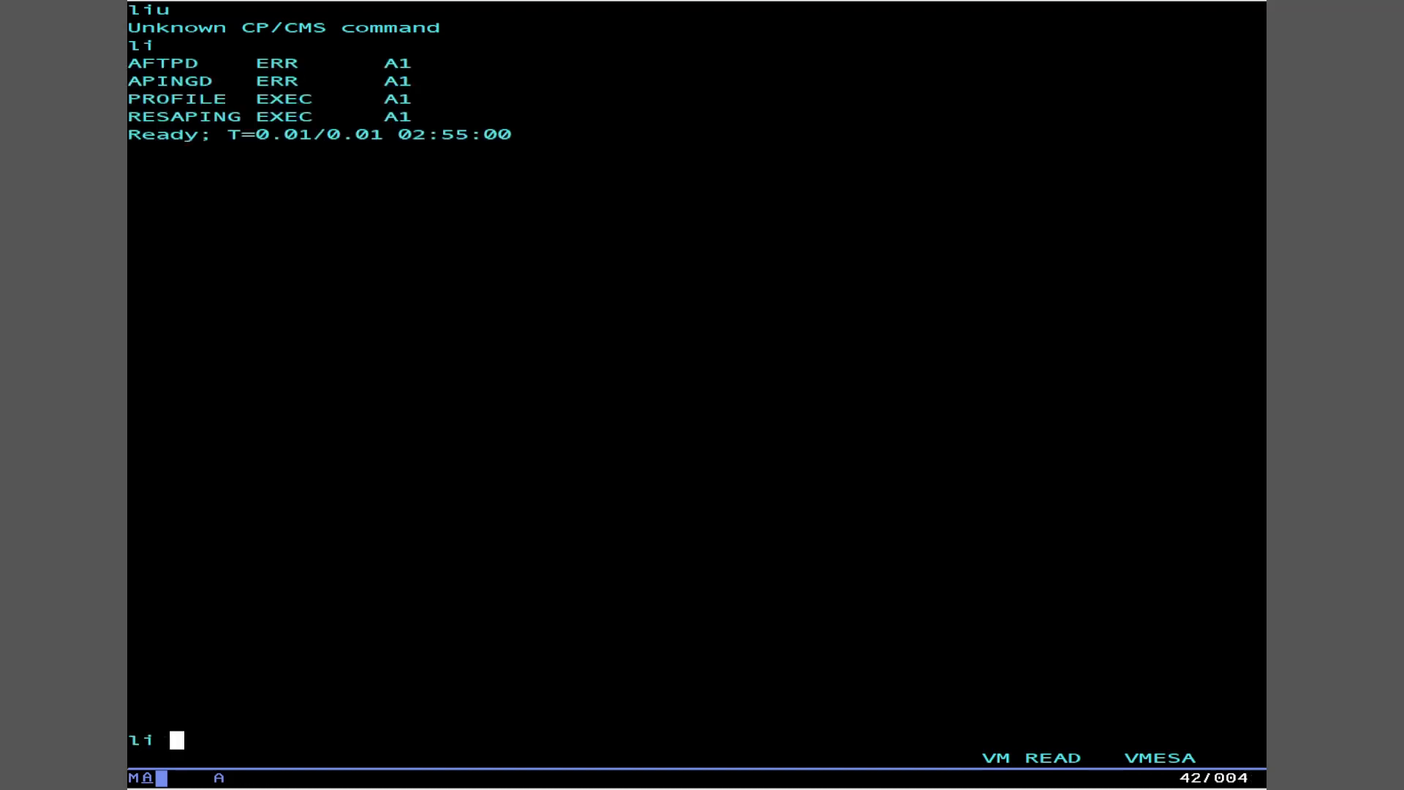
Step: Review the RESAPING EXEC Rexx script in XEDIT, scrolling through it
text(x resap)
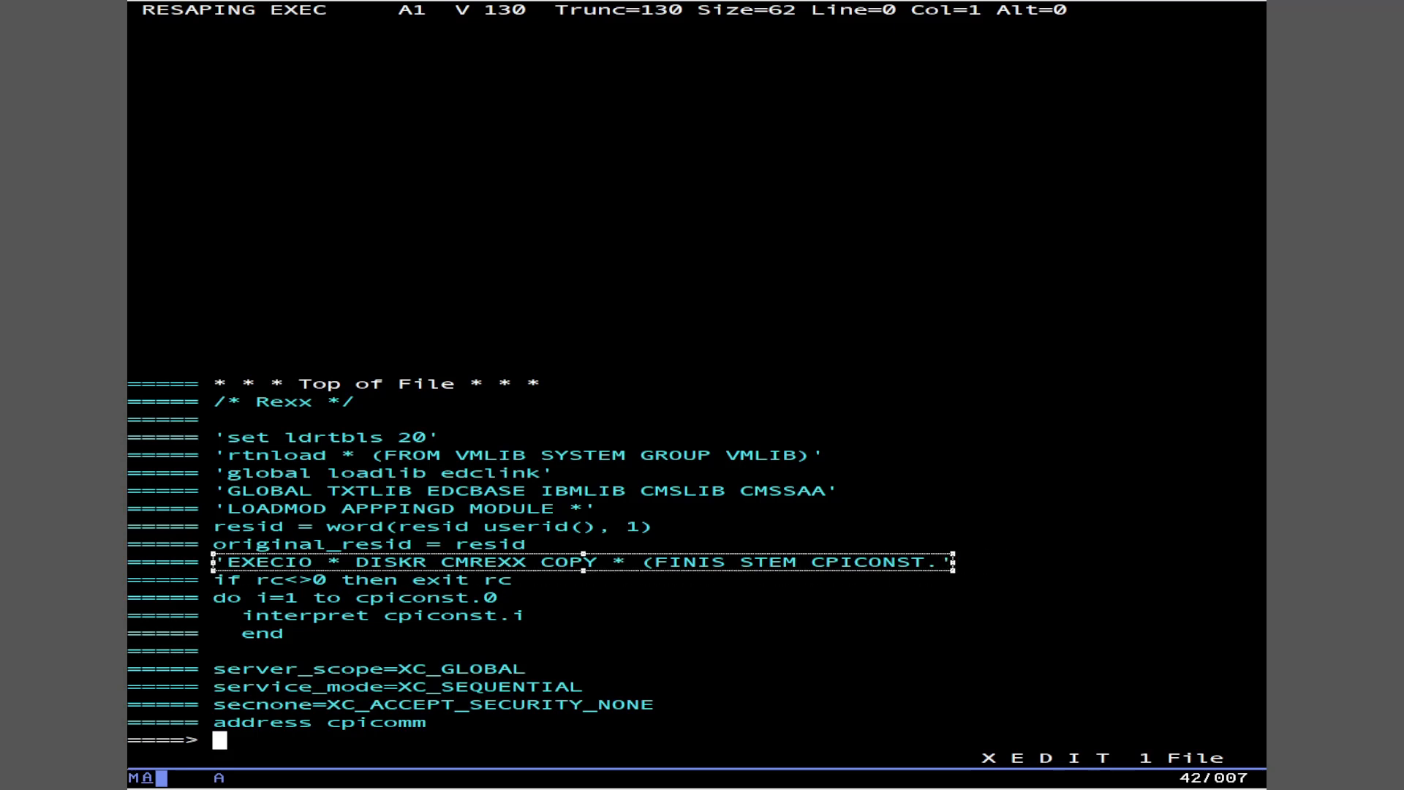
scroll(down, 3)
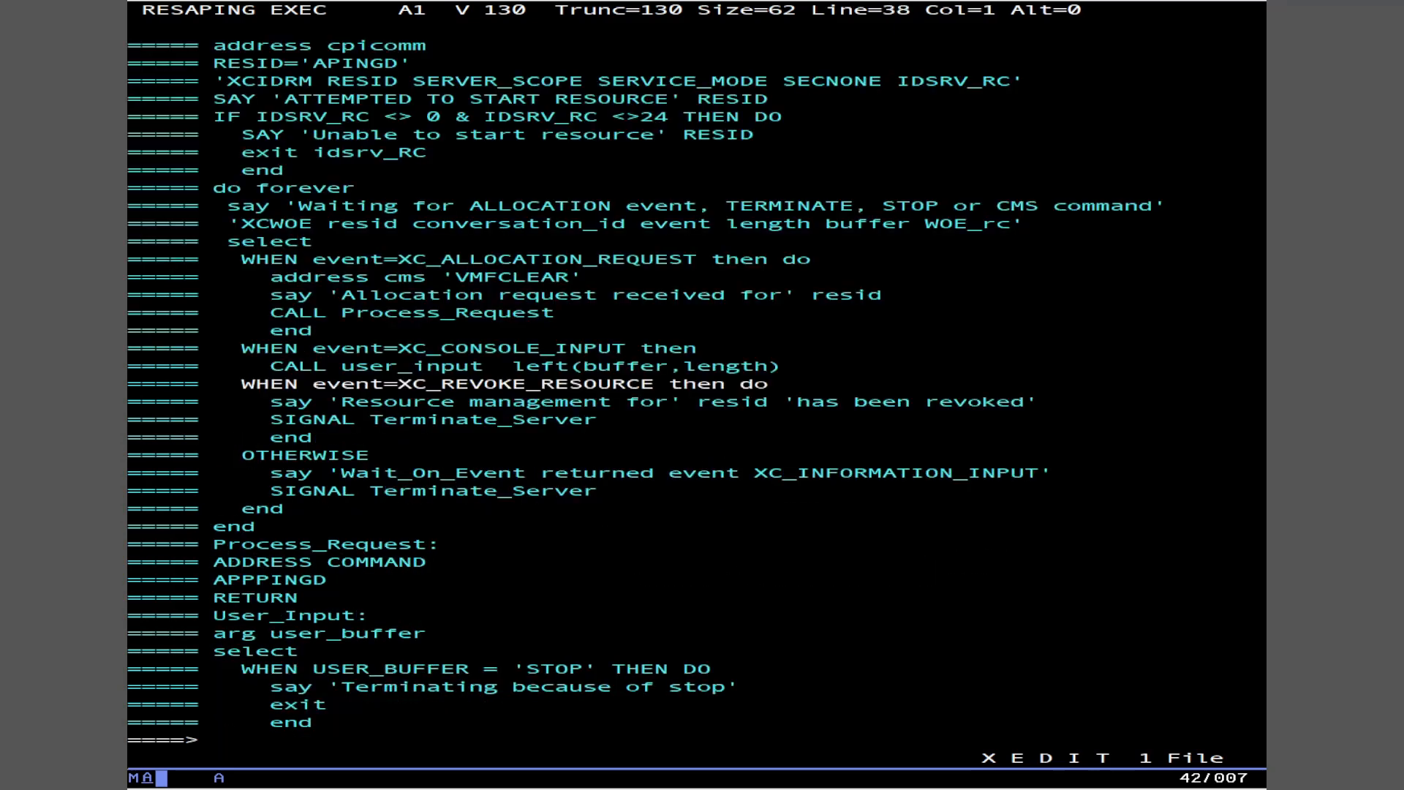
scroll(down, 3)
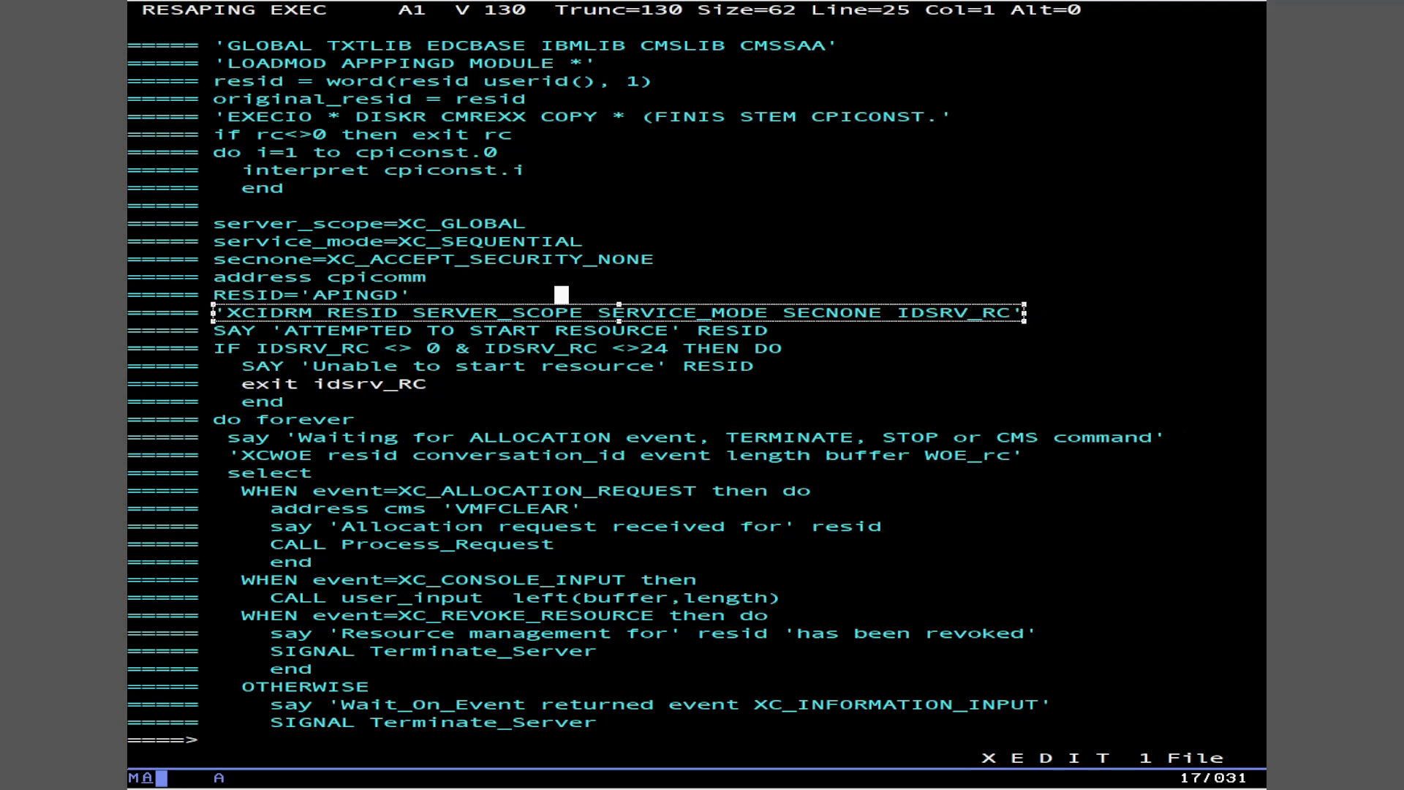
scroll(down, 3)
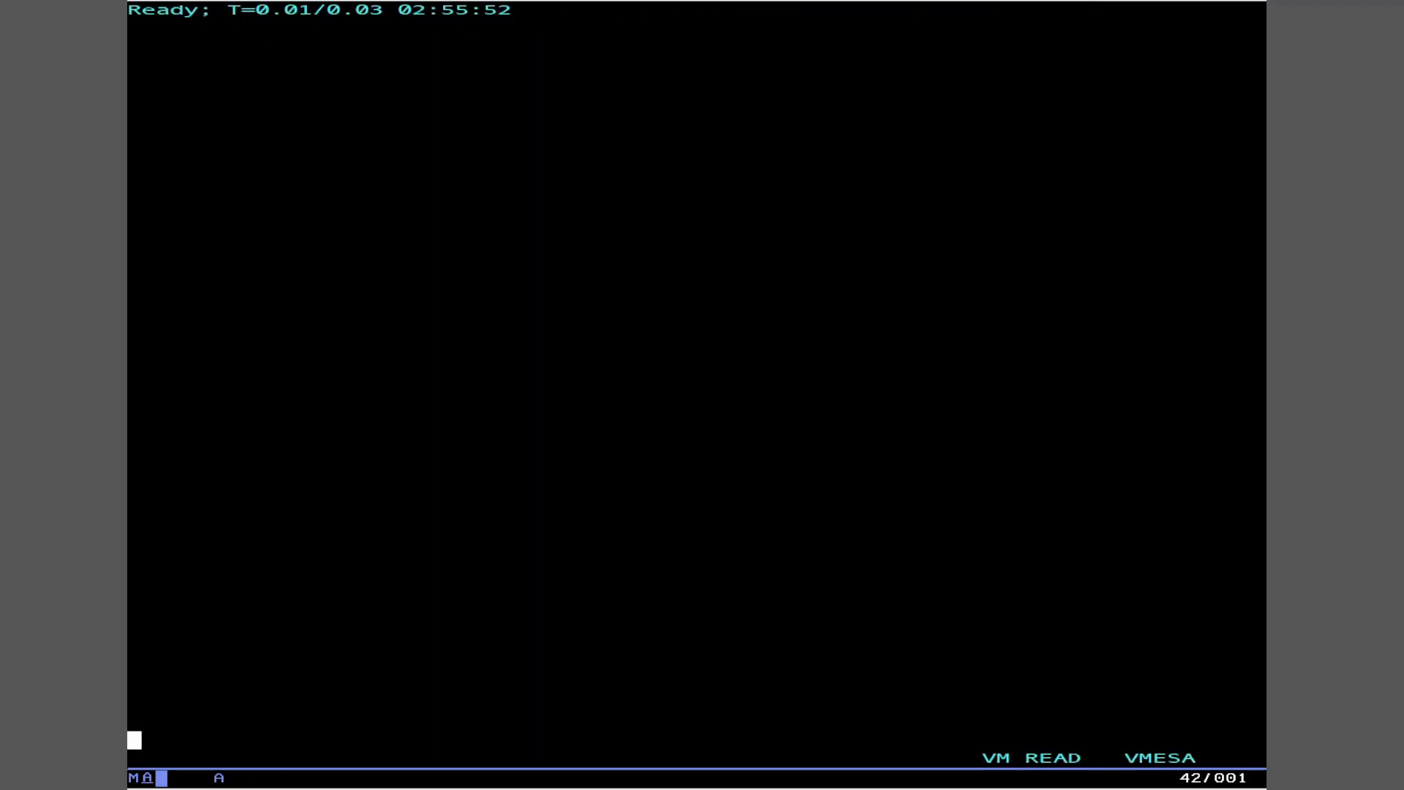
Step: Re-IPL CMS with CP IPL CMS so the profile starts APINGD
text(cp ipl cms)
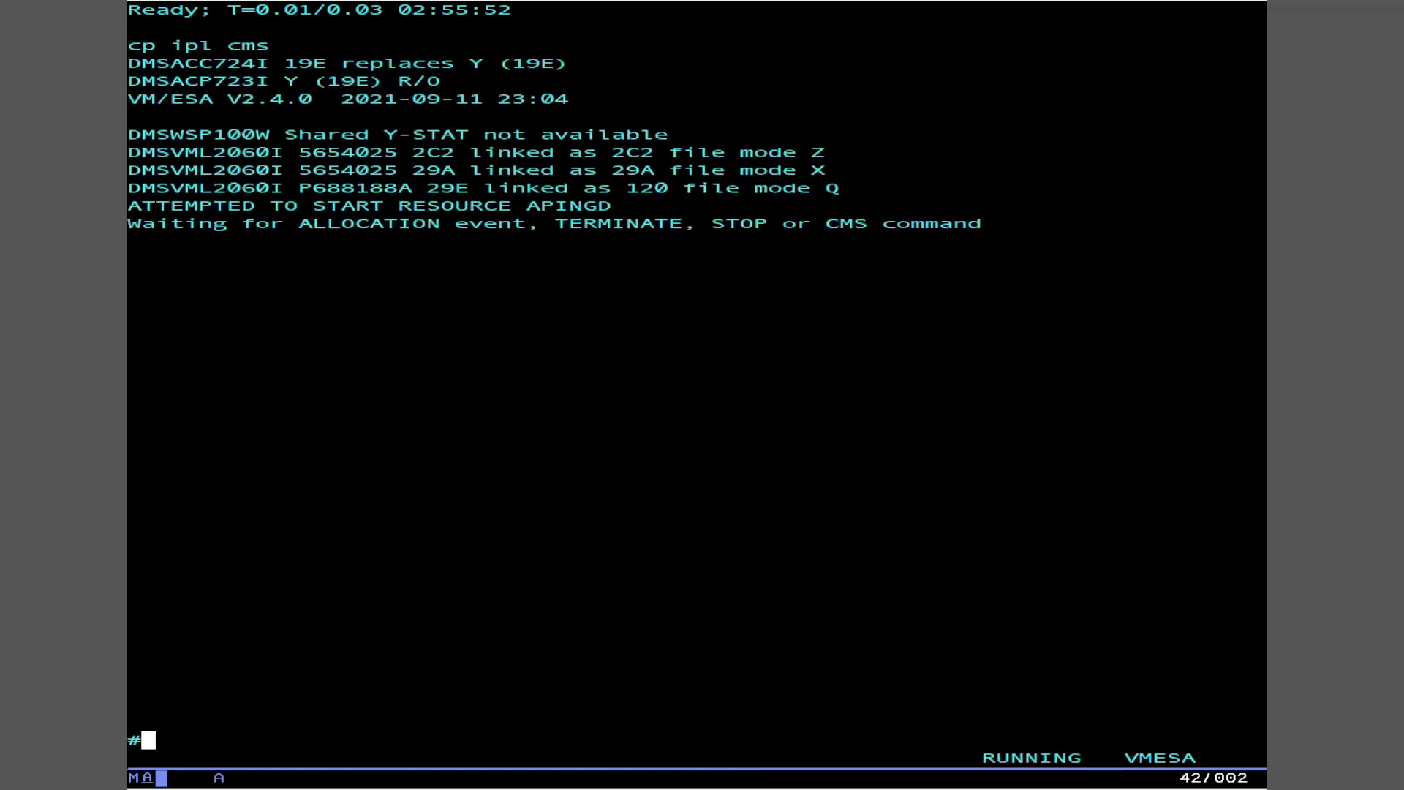
text(cp)
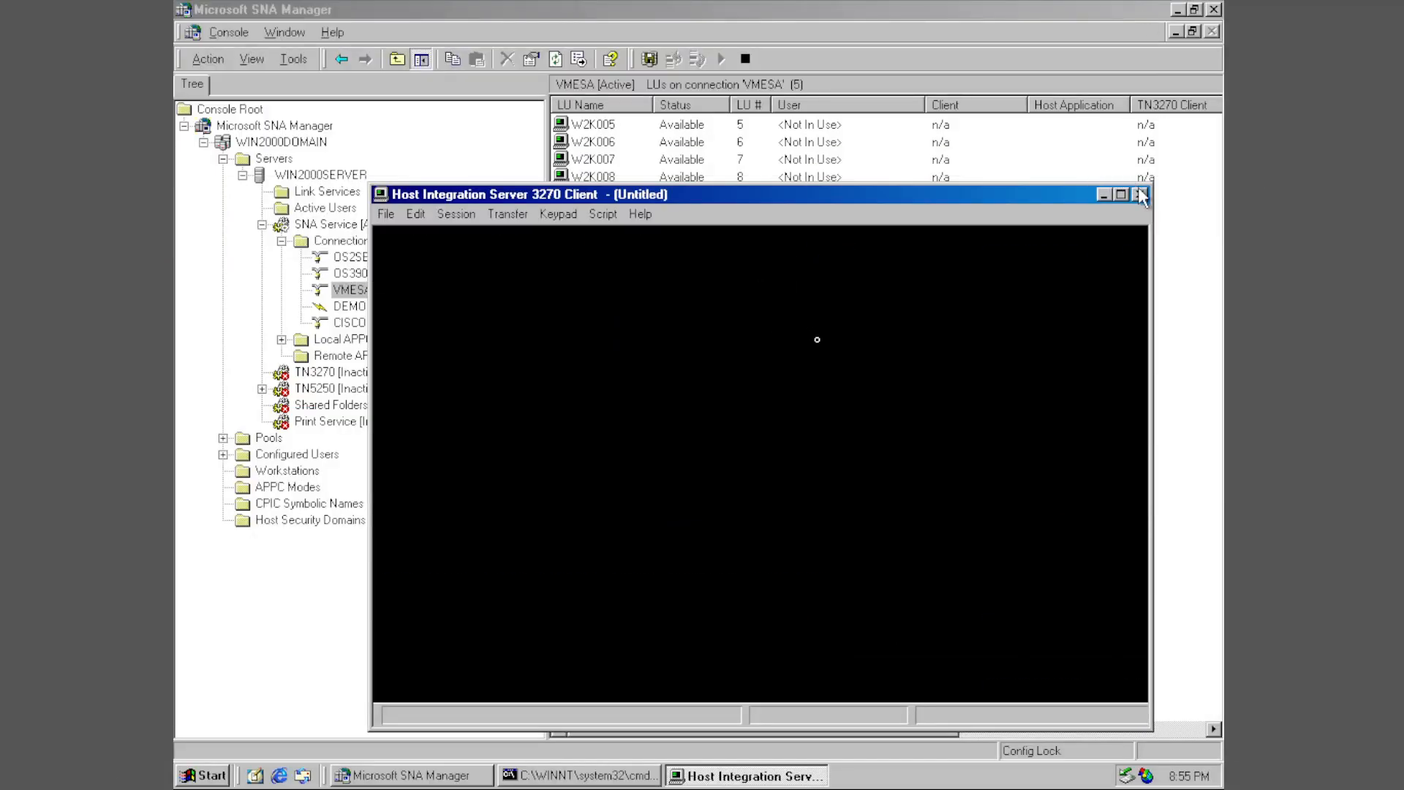
mouse_move(1142, 202)
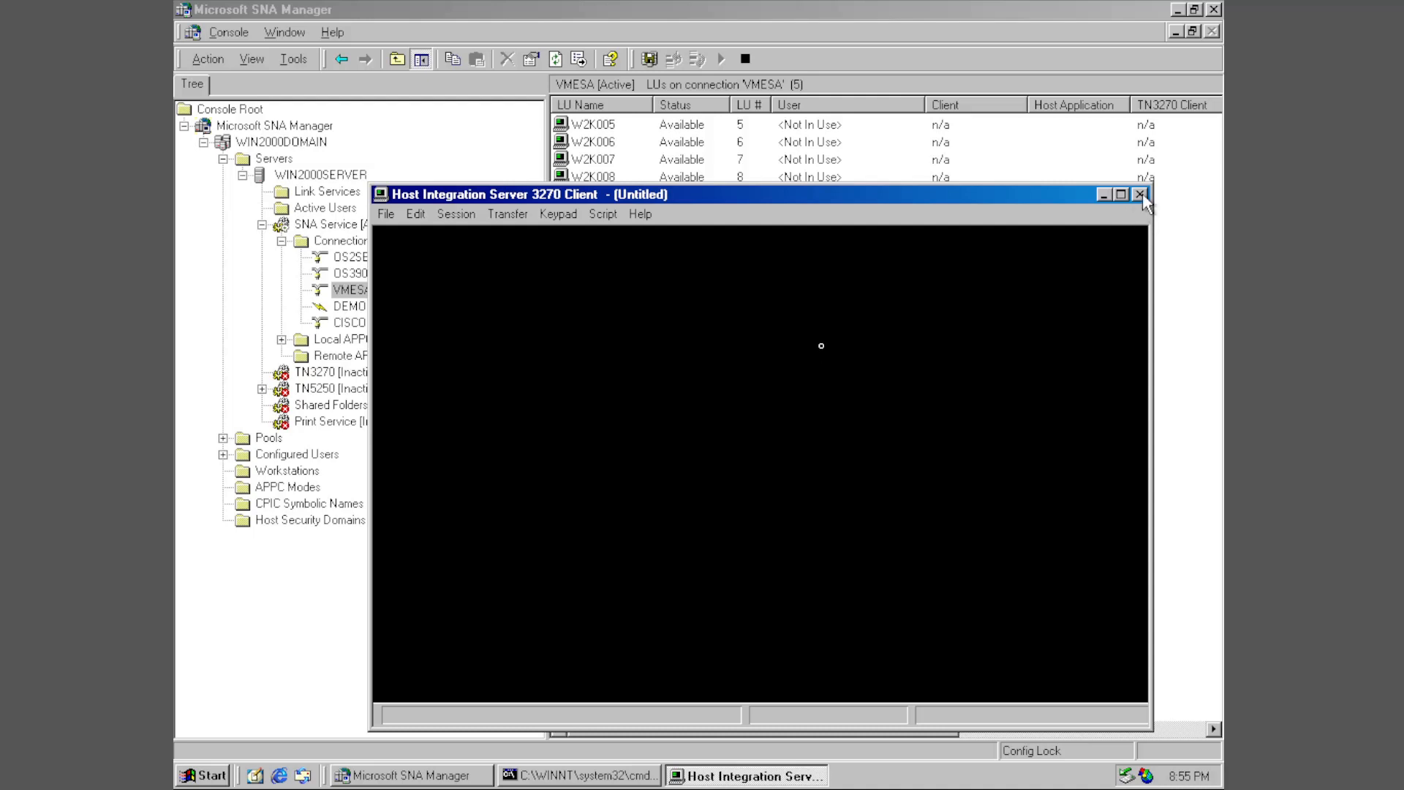
Step: Close the 3270 client, start the TN3270 service and check its idle timeout and RU size properties
click(1141, 193)
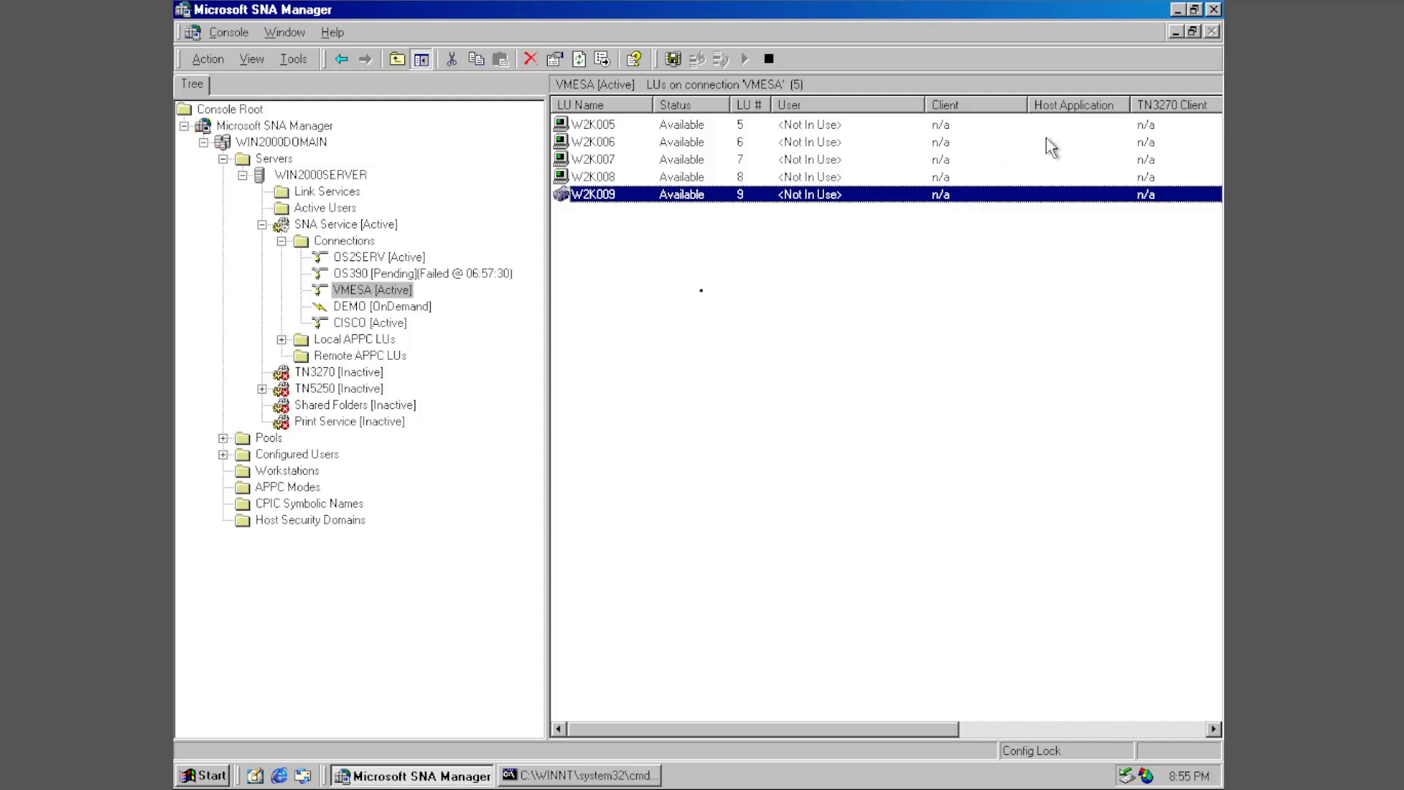
right_click(314, 371)
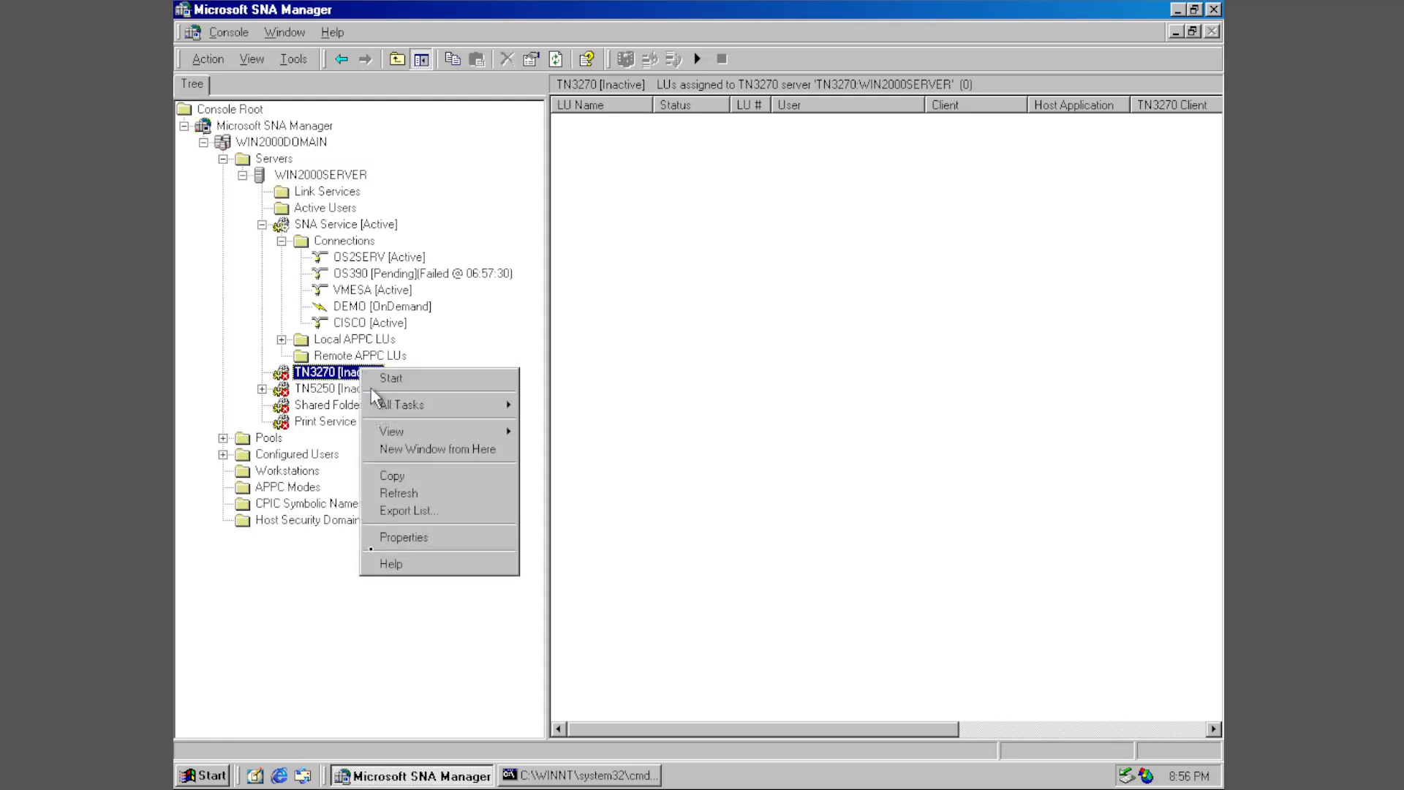
click(390, 378)
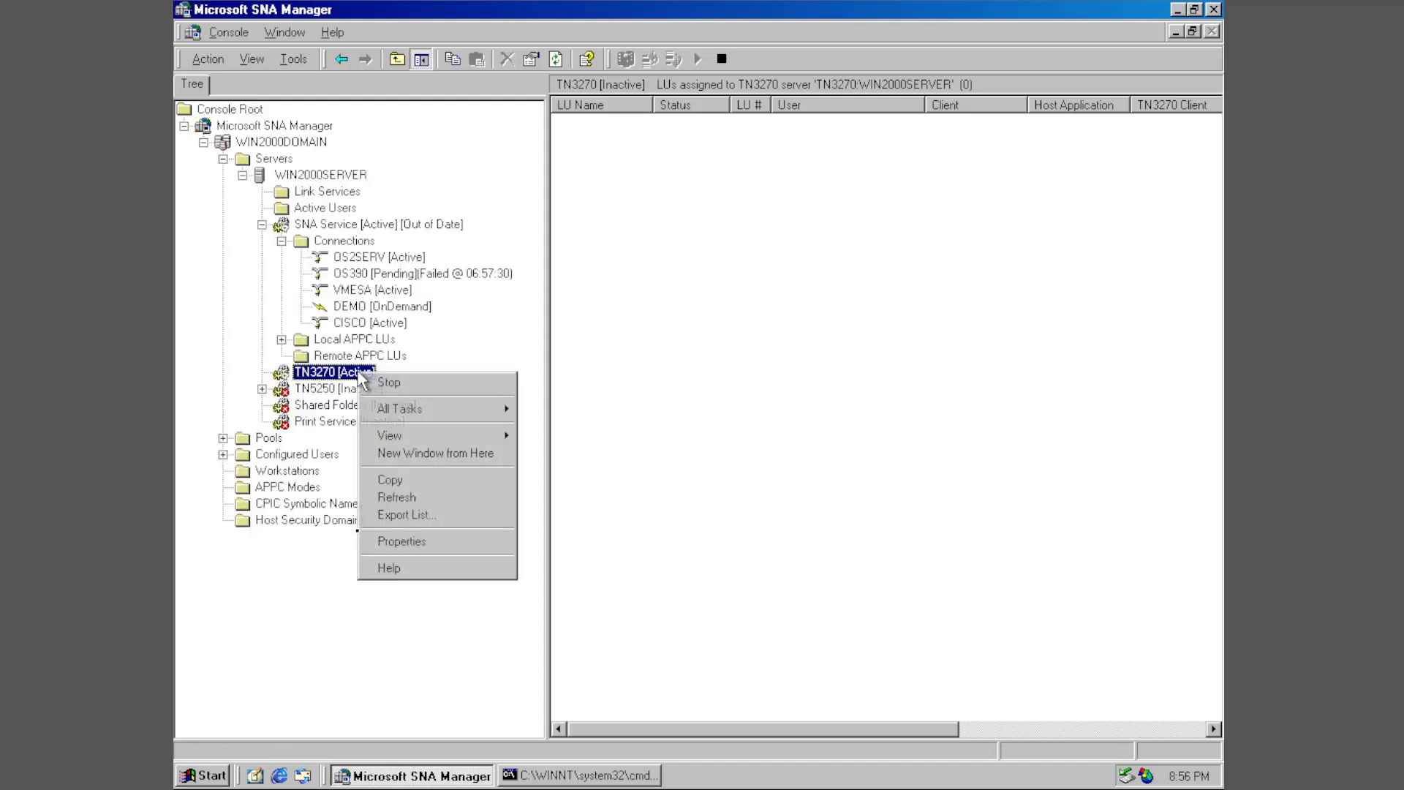
click(401, 541)
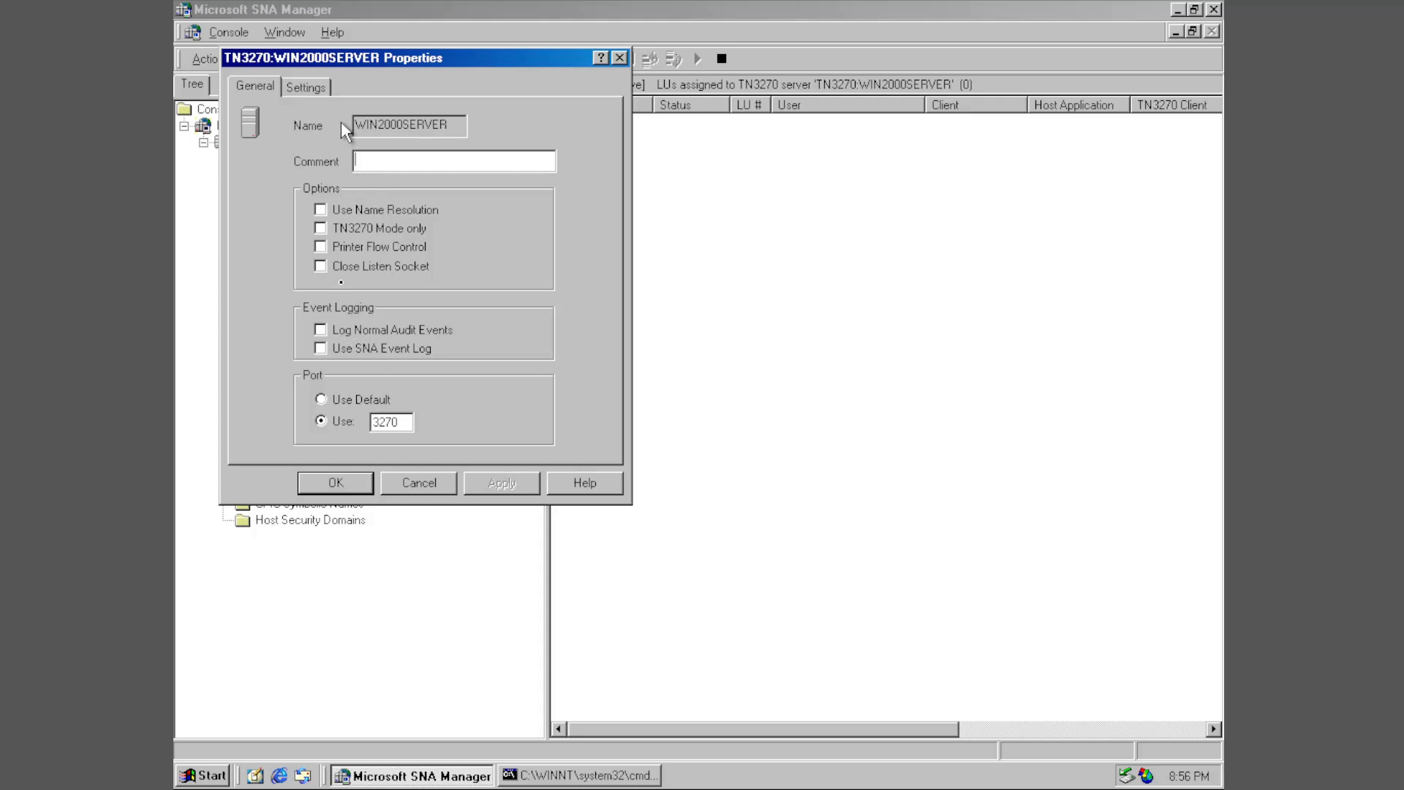
click(306, 86)
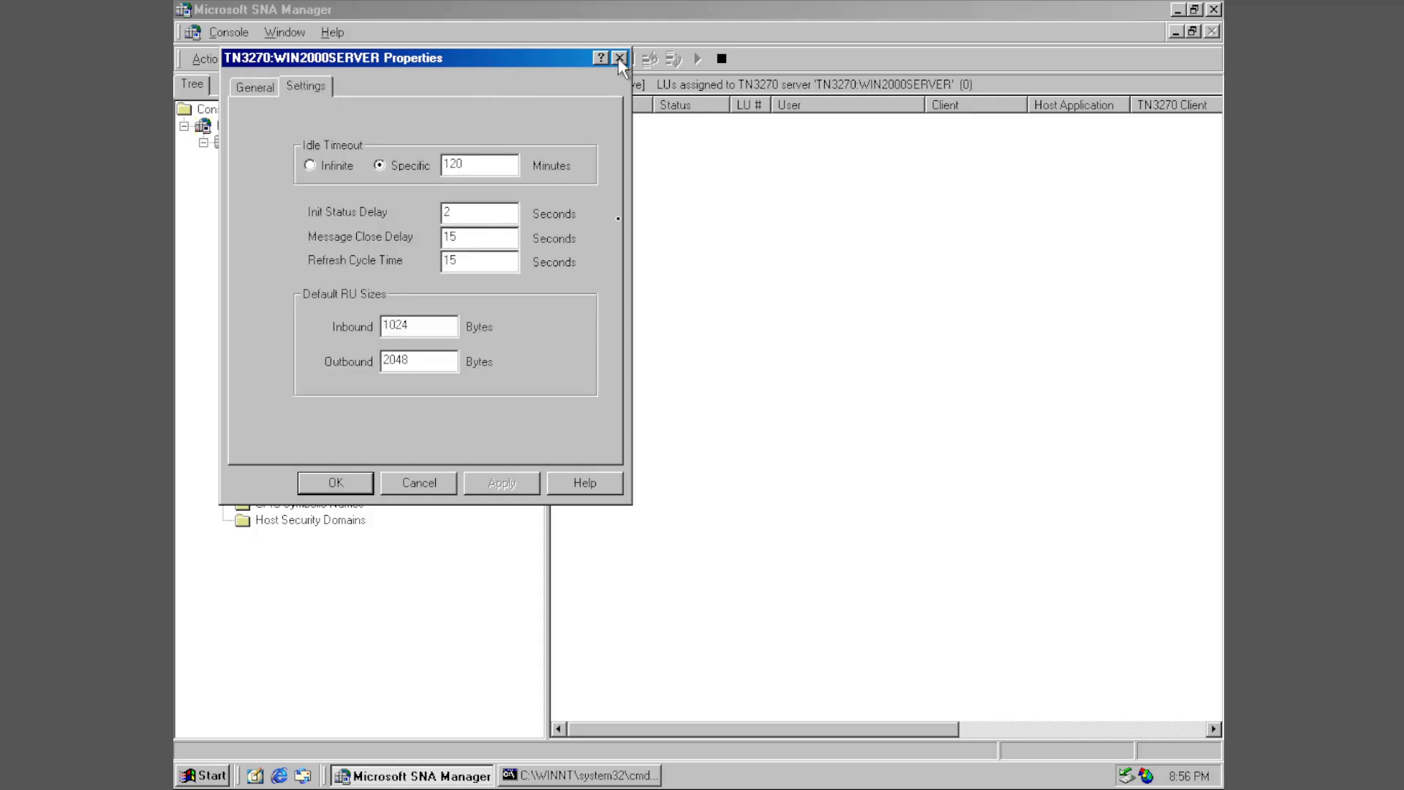
click(619, 59)
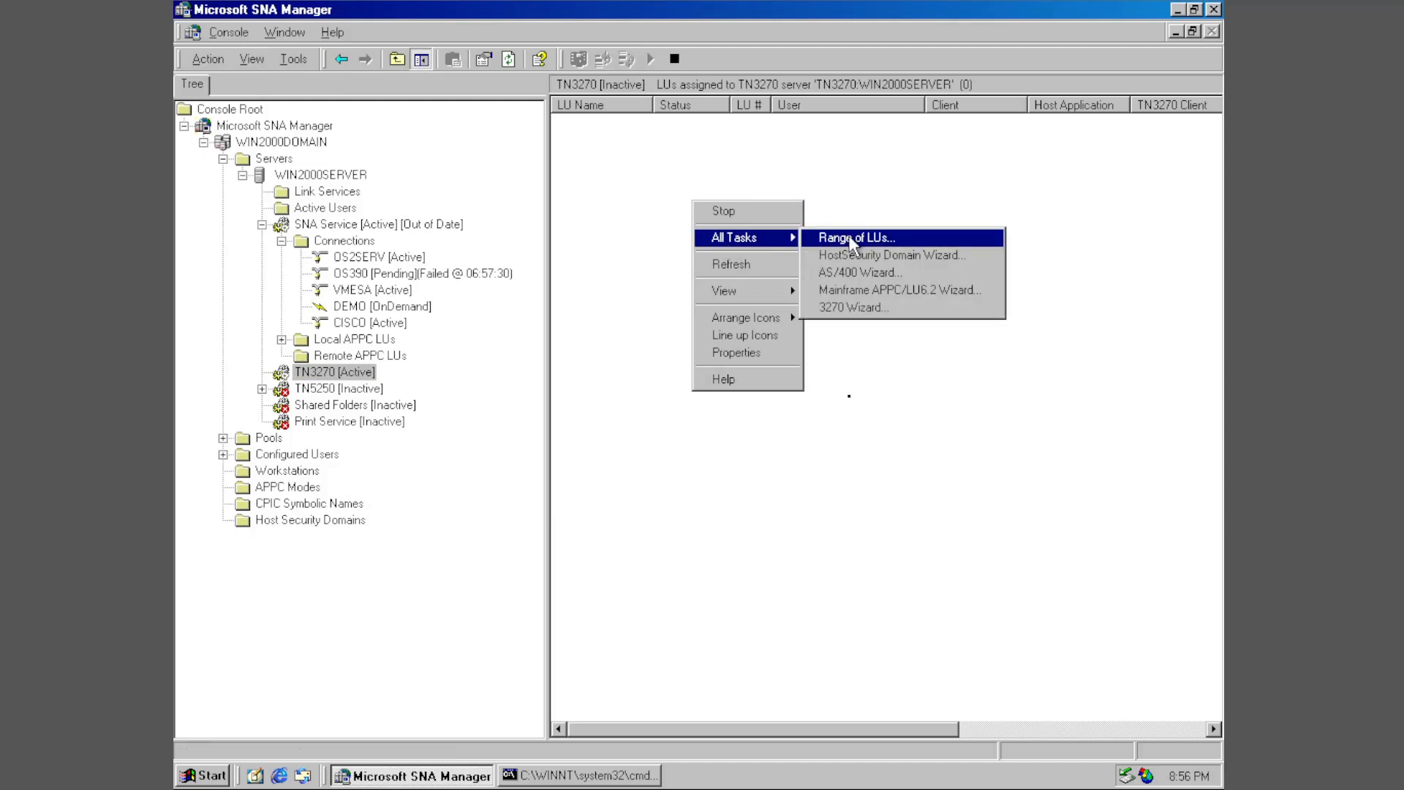
Step: Begin a Range of LUs of type LUA/TN3270, then cancel it
click(856, 237)
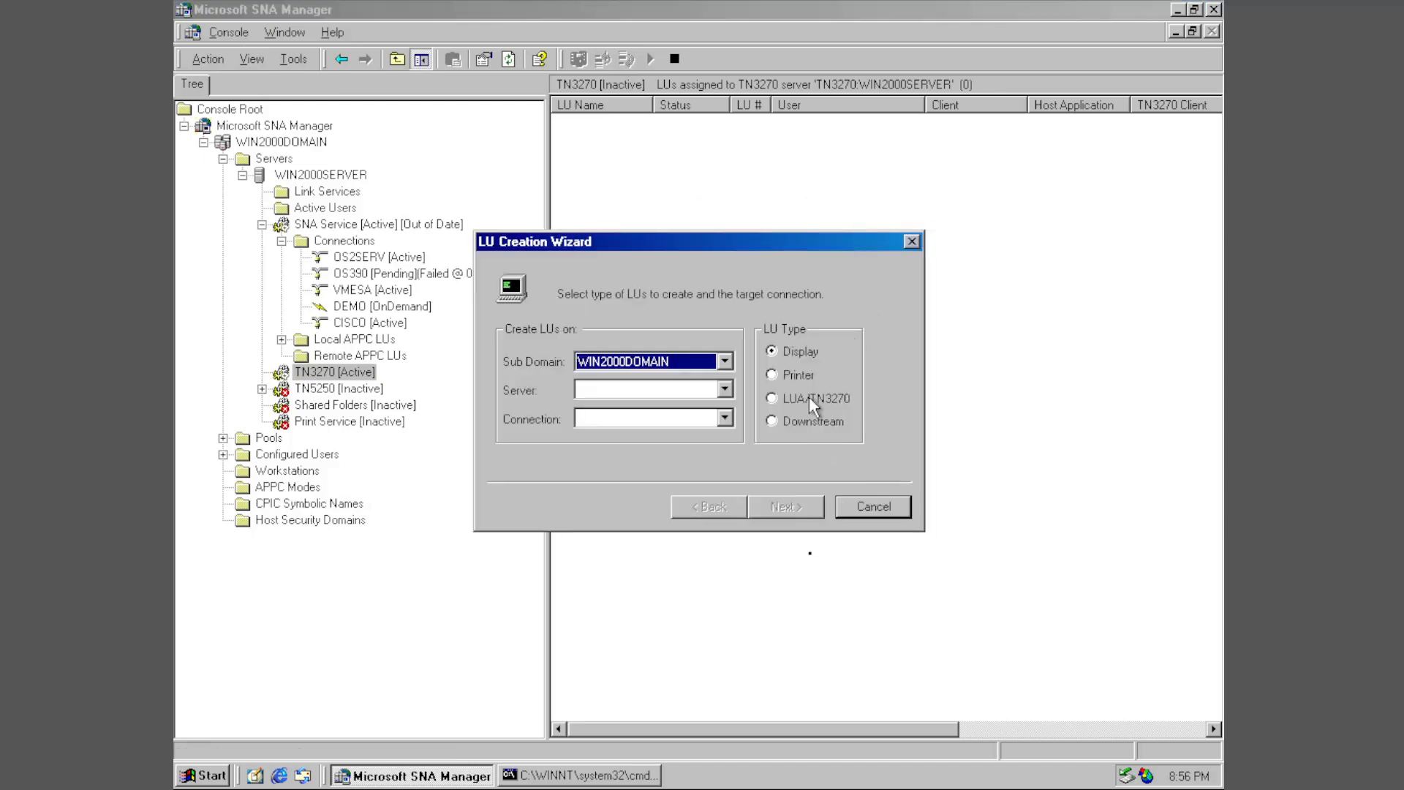
click(771, 398)
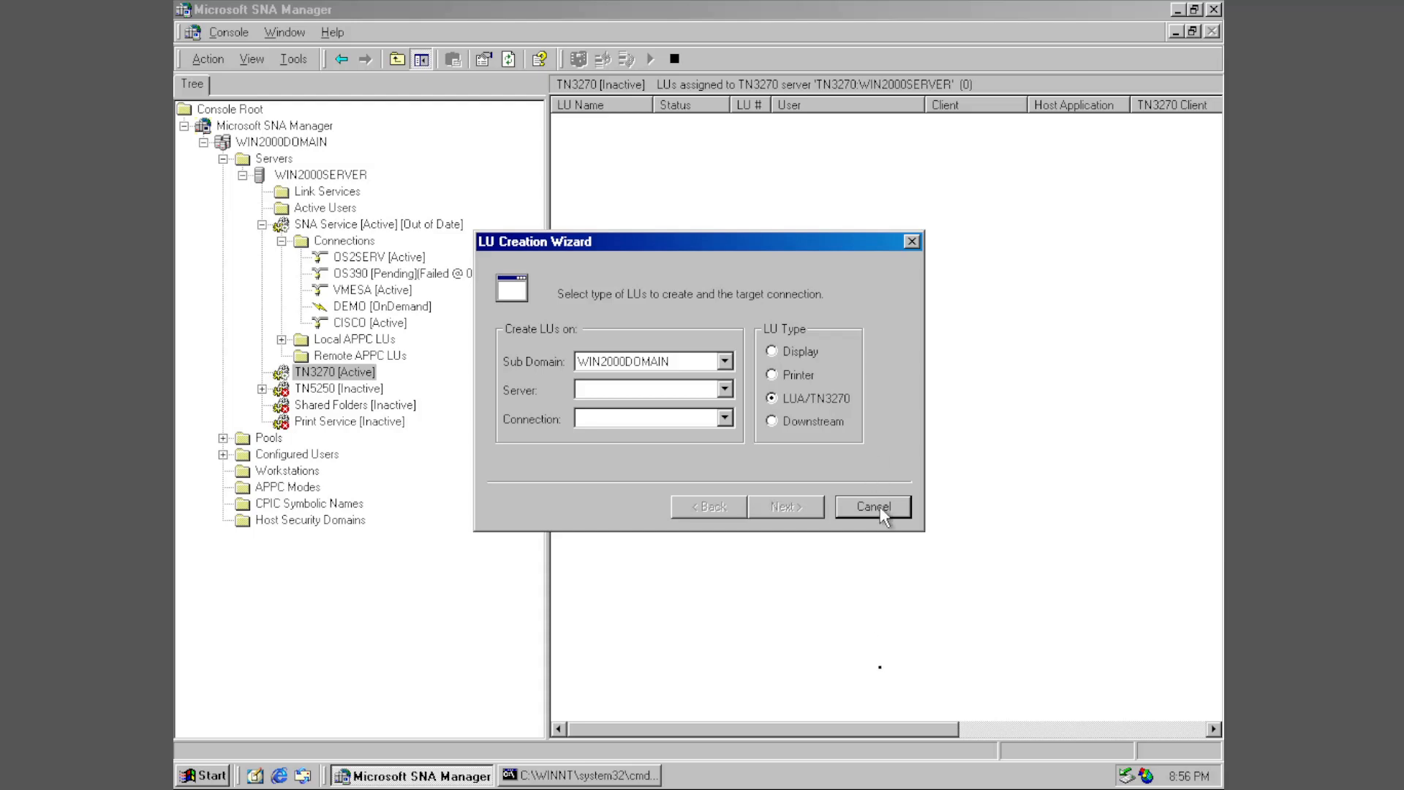
click(871, 507)
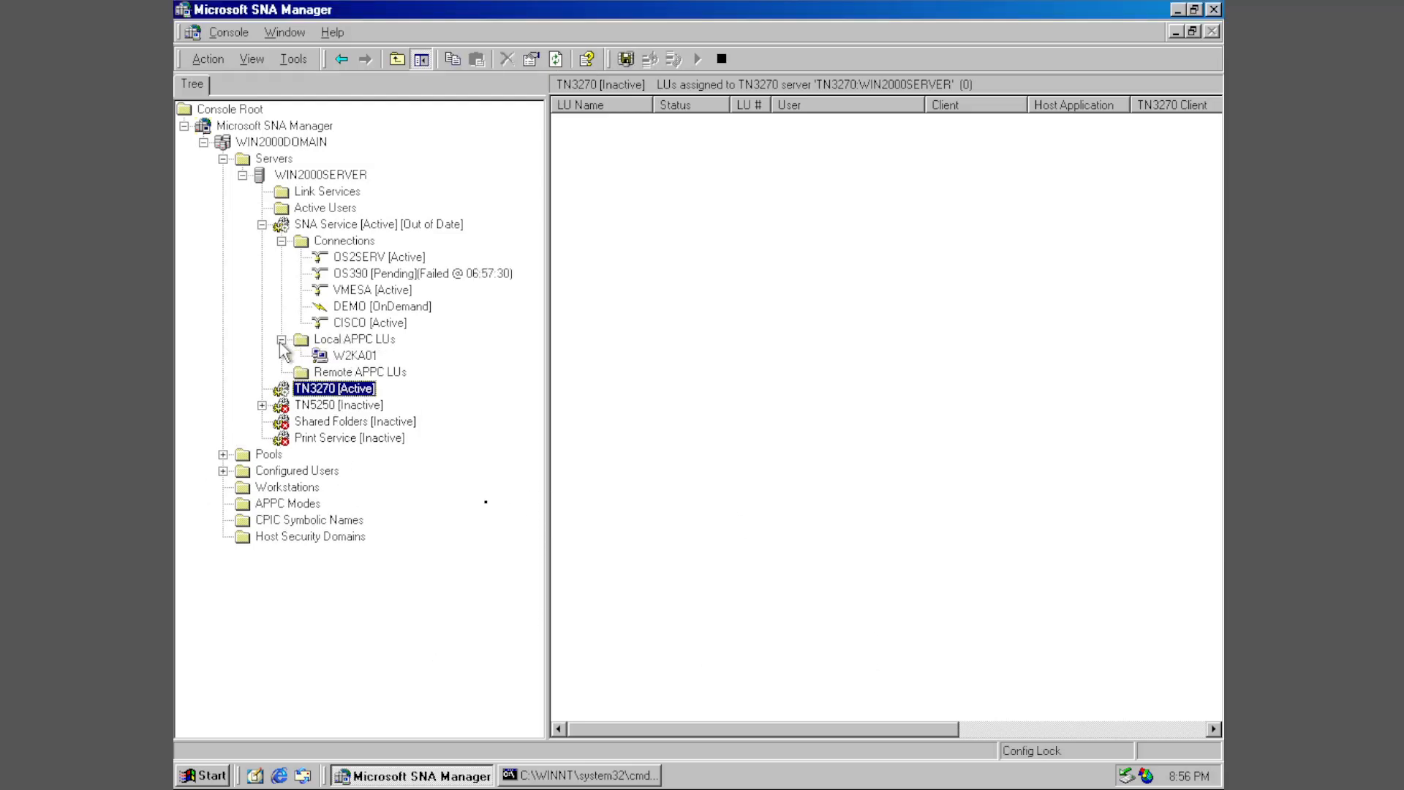
Step: Show the local APPC LU W2KA01 and reach the SNA tools in the Start menu
click(355, 338)
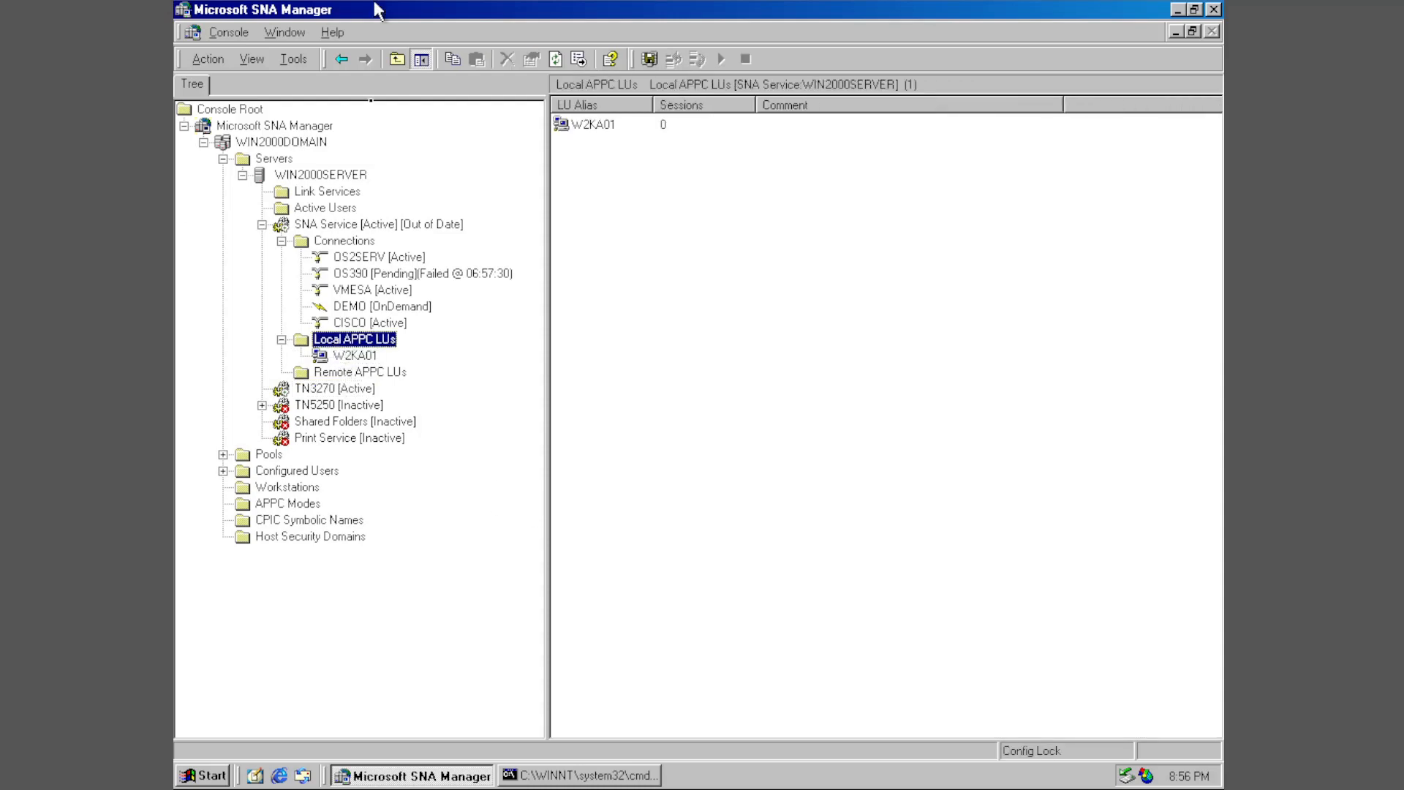
click(293, 59)
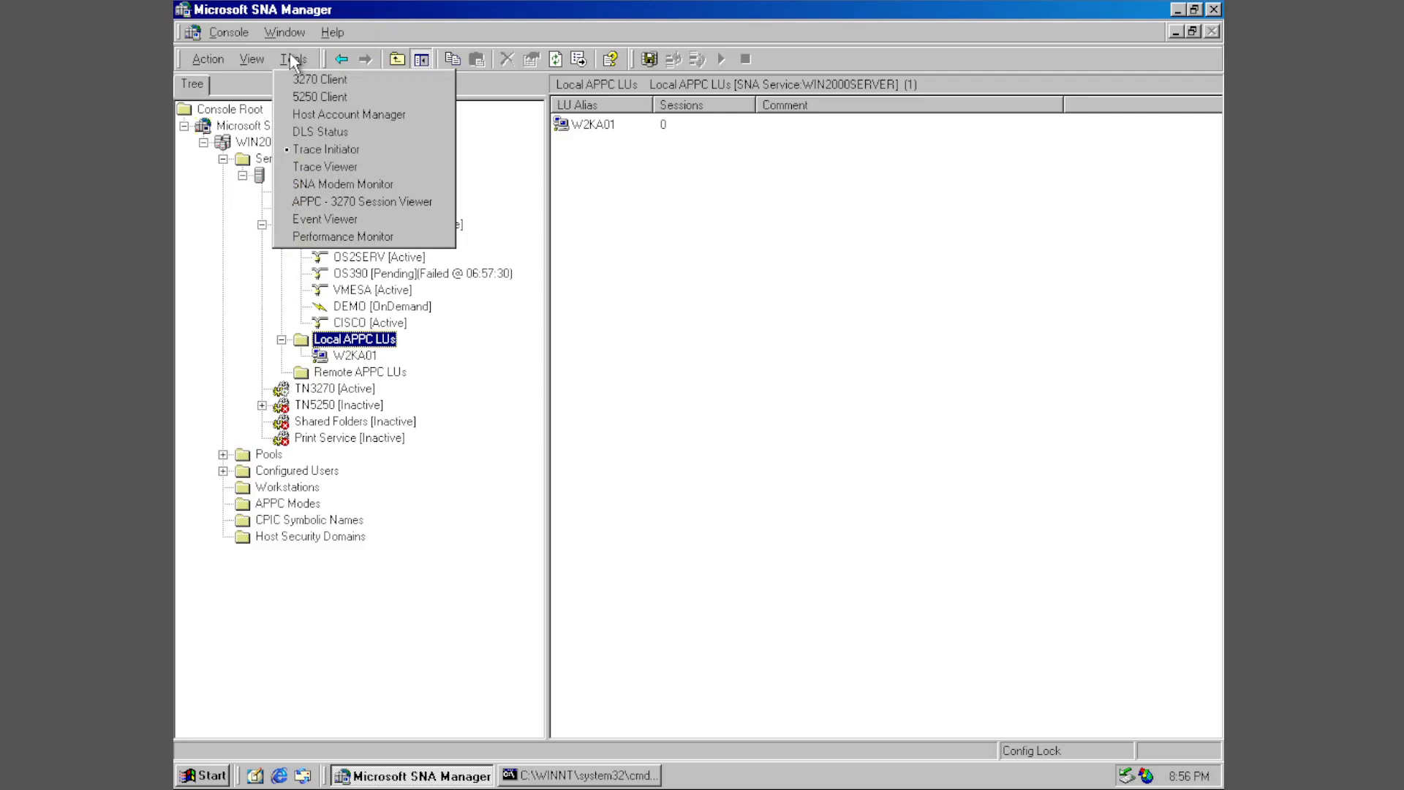
click(655, 307)
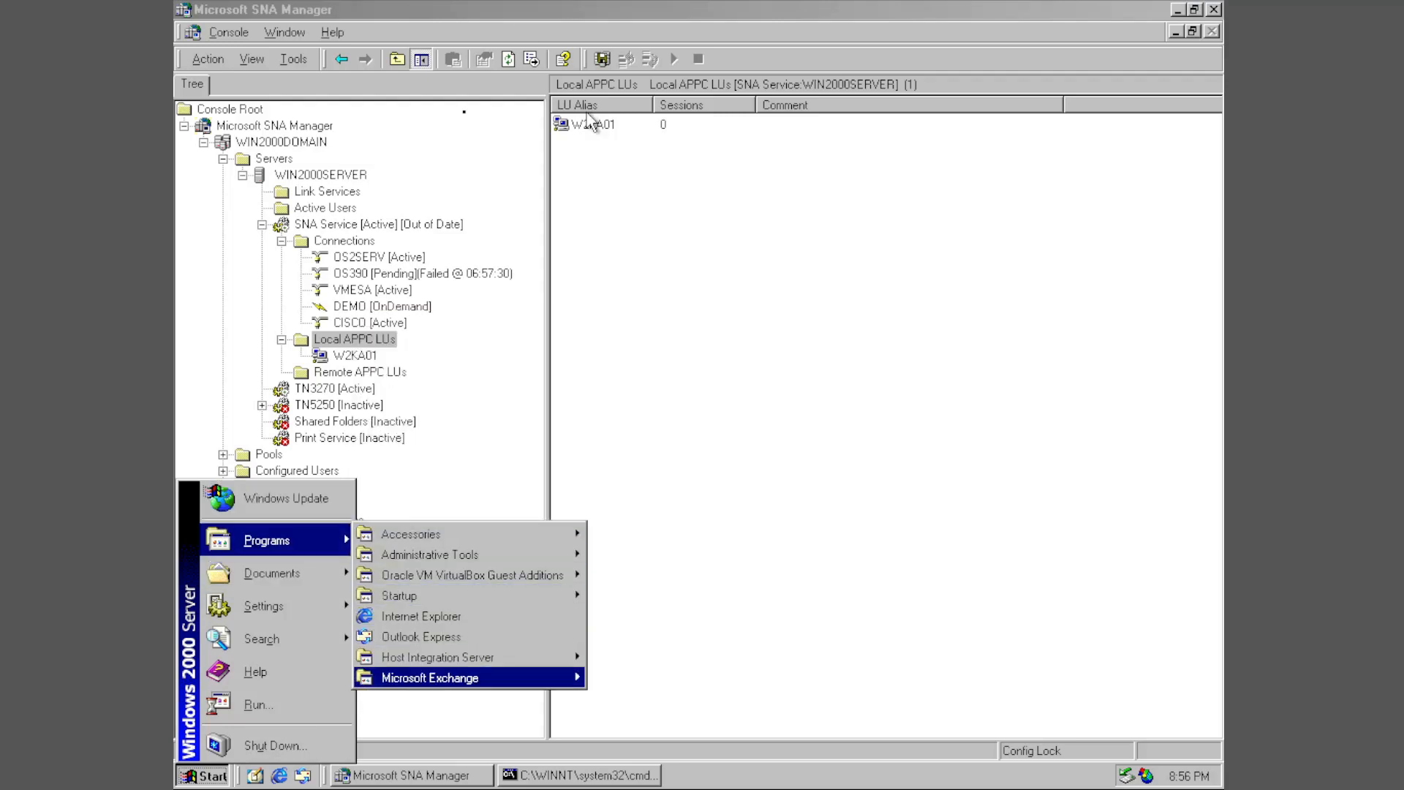
mouse_move(437, 657)
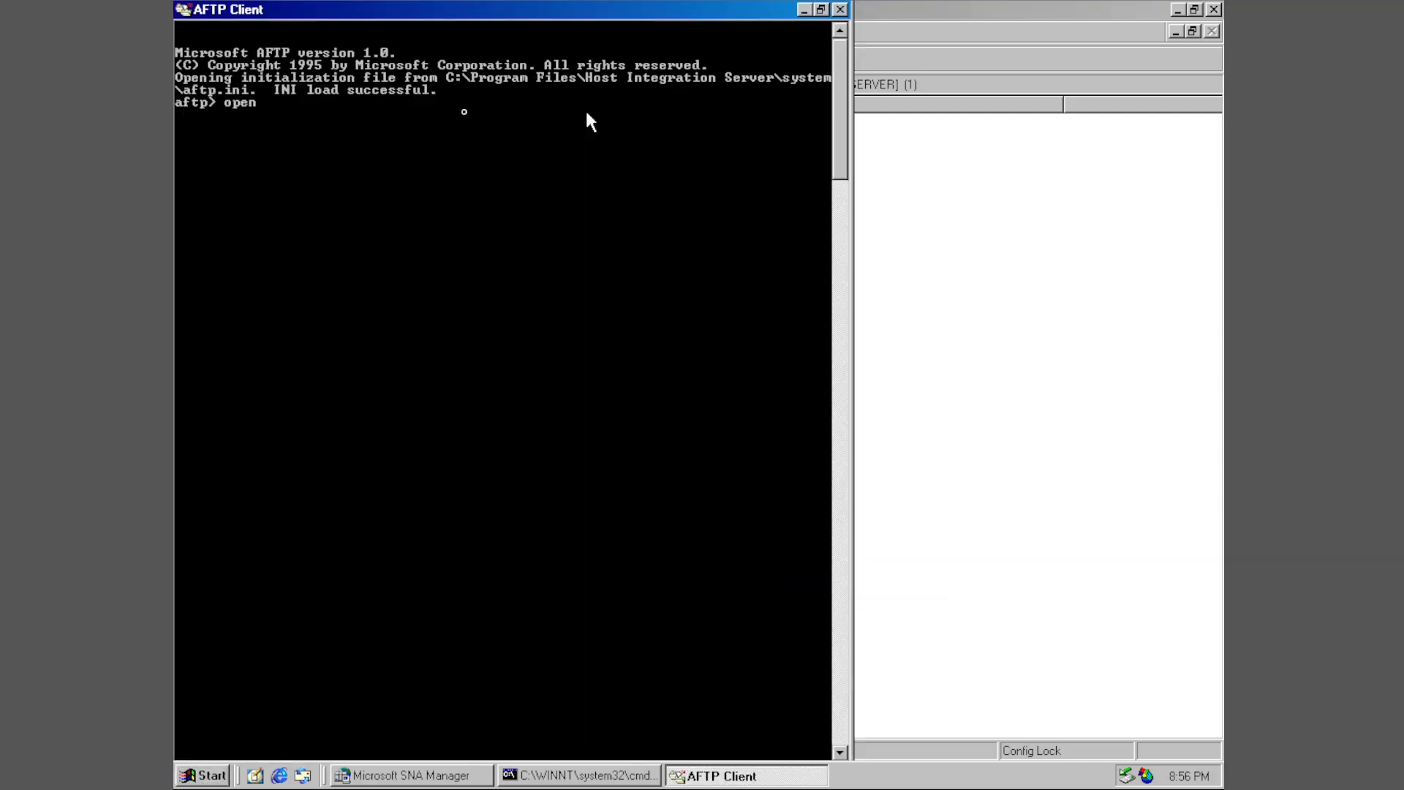
Step: Try opening hsnet.vmesagat in AFTP with credentials, hit a CPI-C error, return to SNA Manager
text(hsnet.vmesagat)
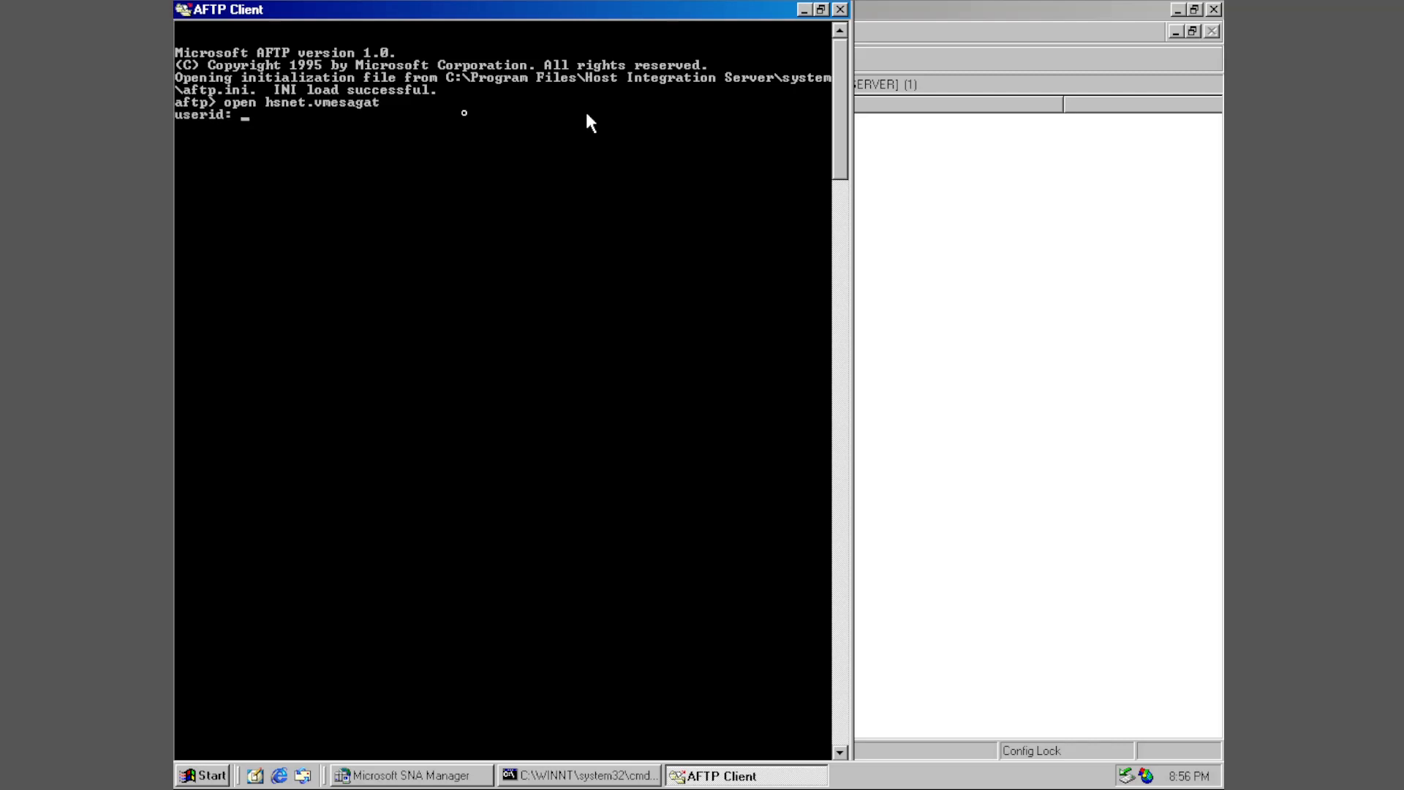
text(sd)
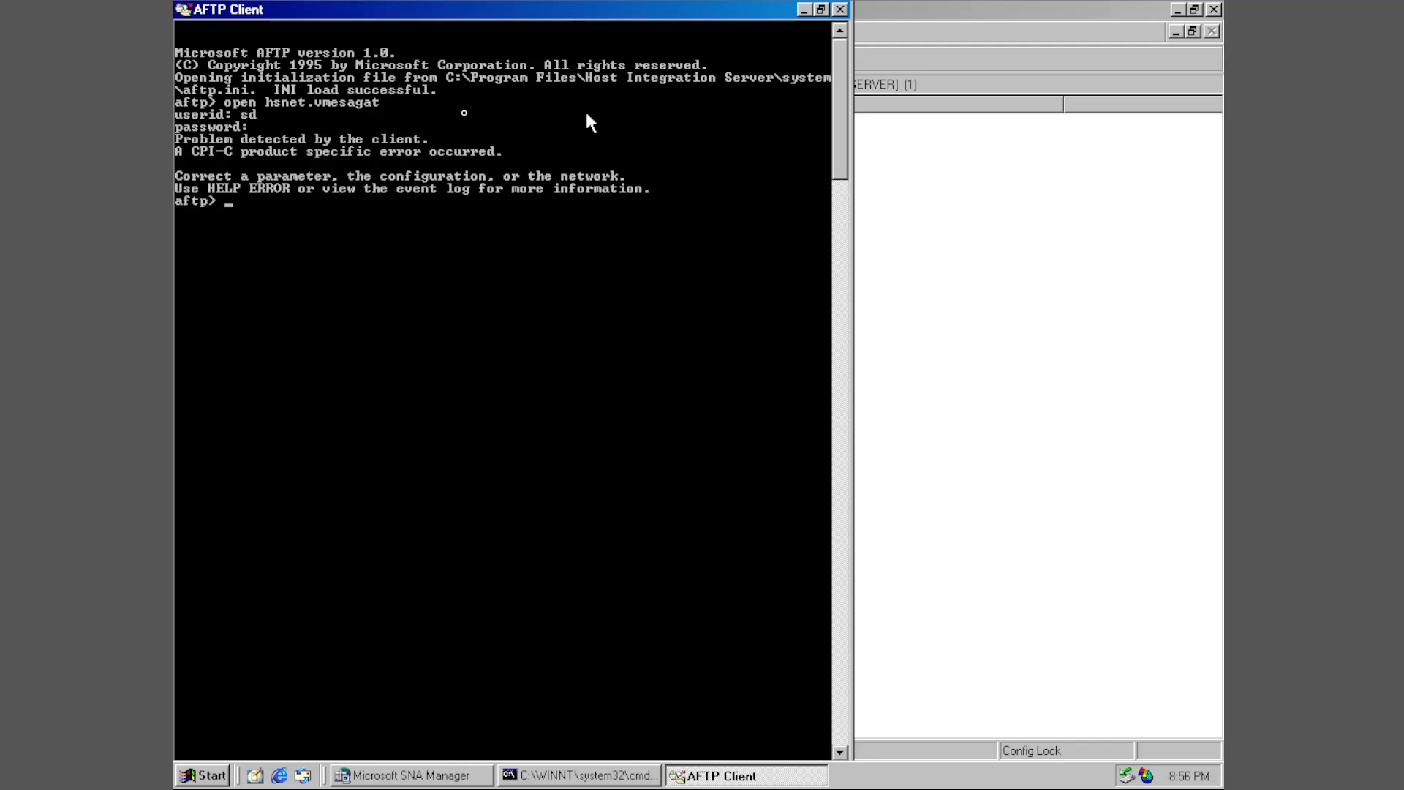
click(404, 775)
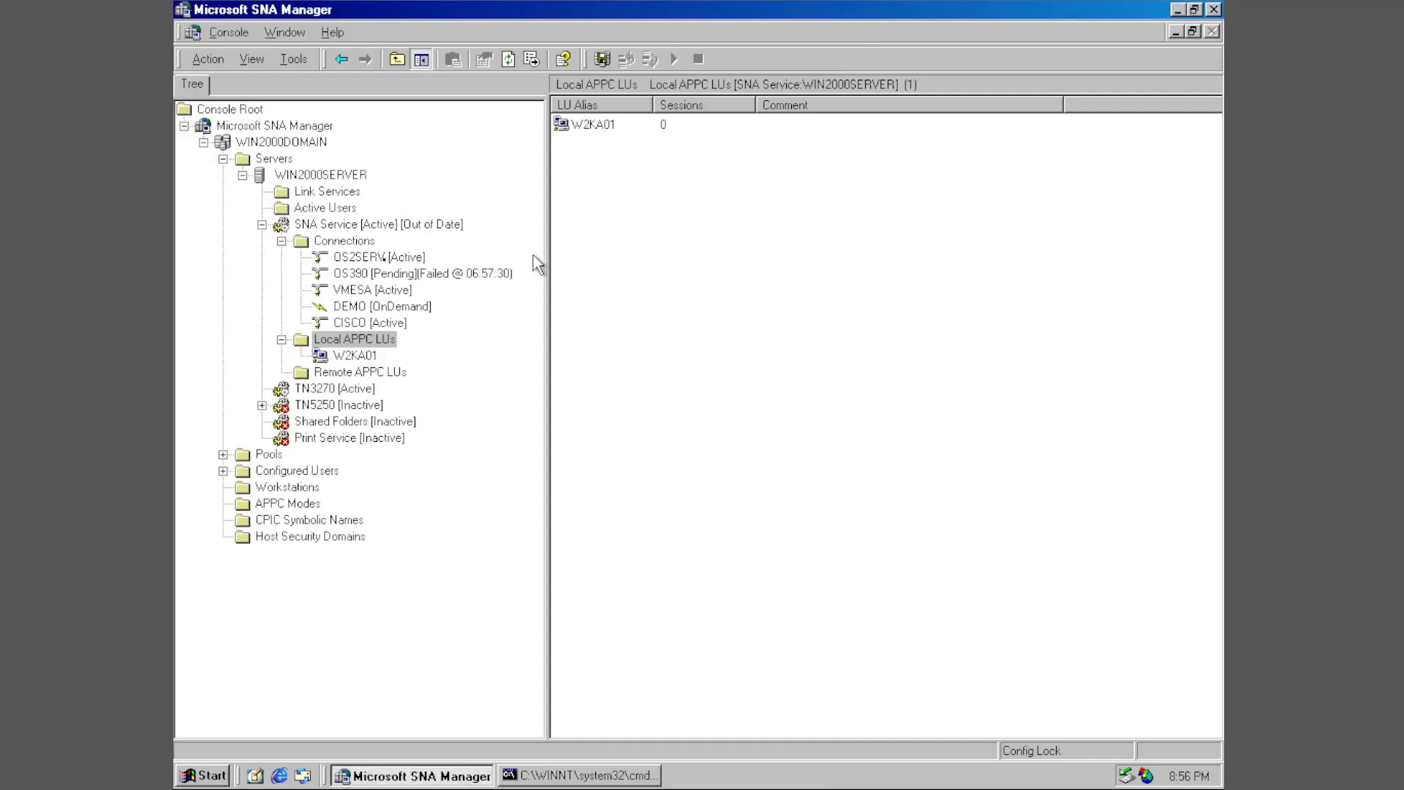
Step: List the OS390 connection's four inactive W2K LUs, then OS2SERV's empty LU list
click(388, 272)
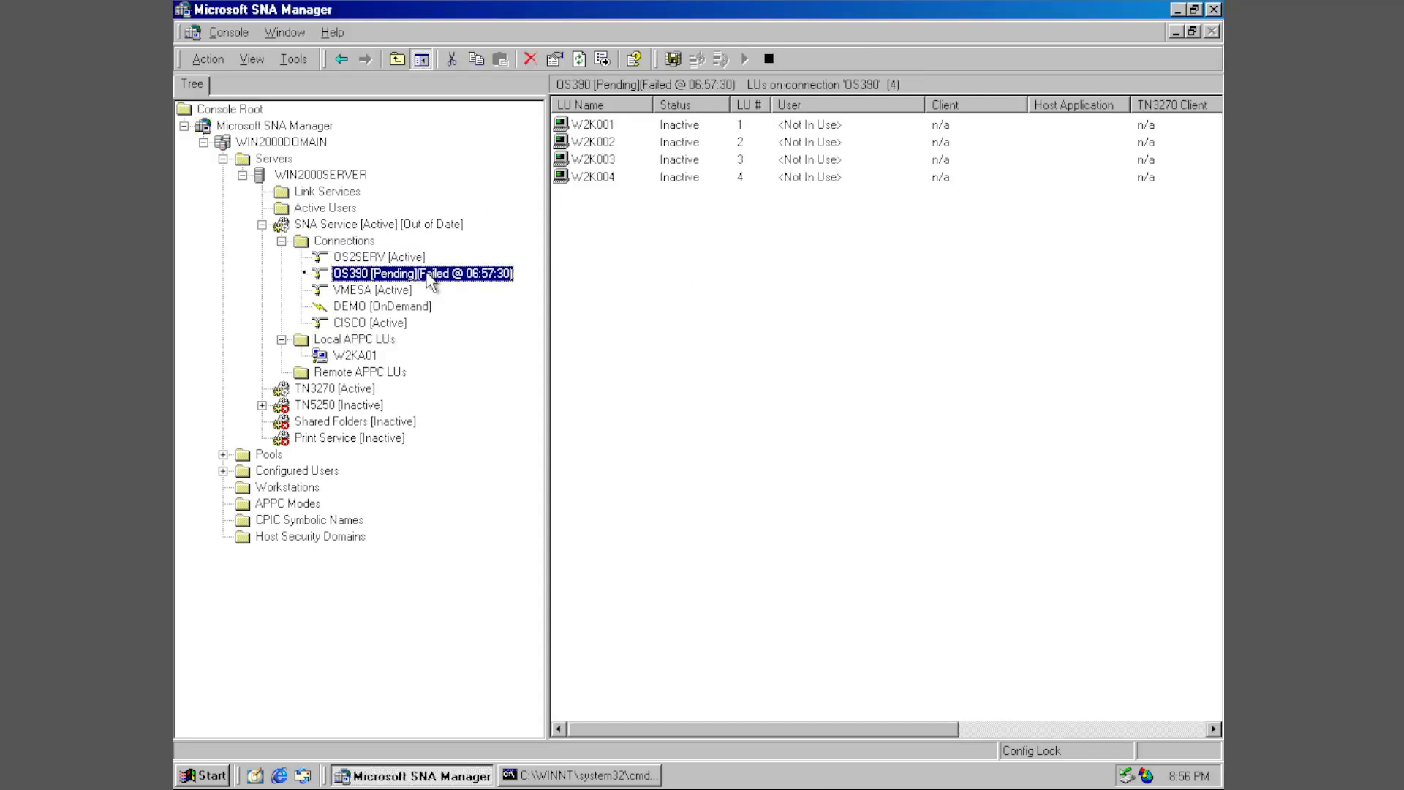
click(378, 256)
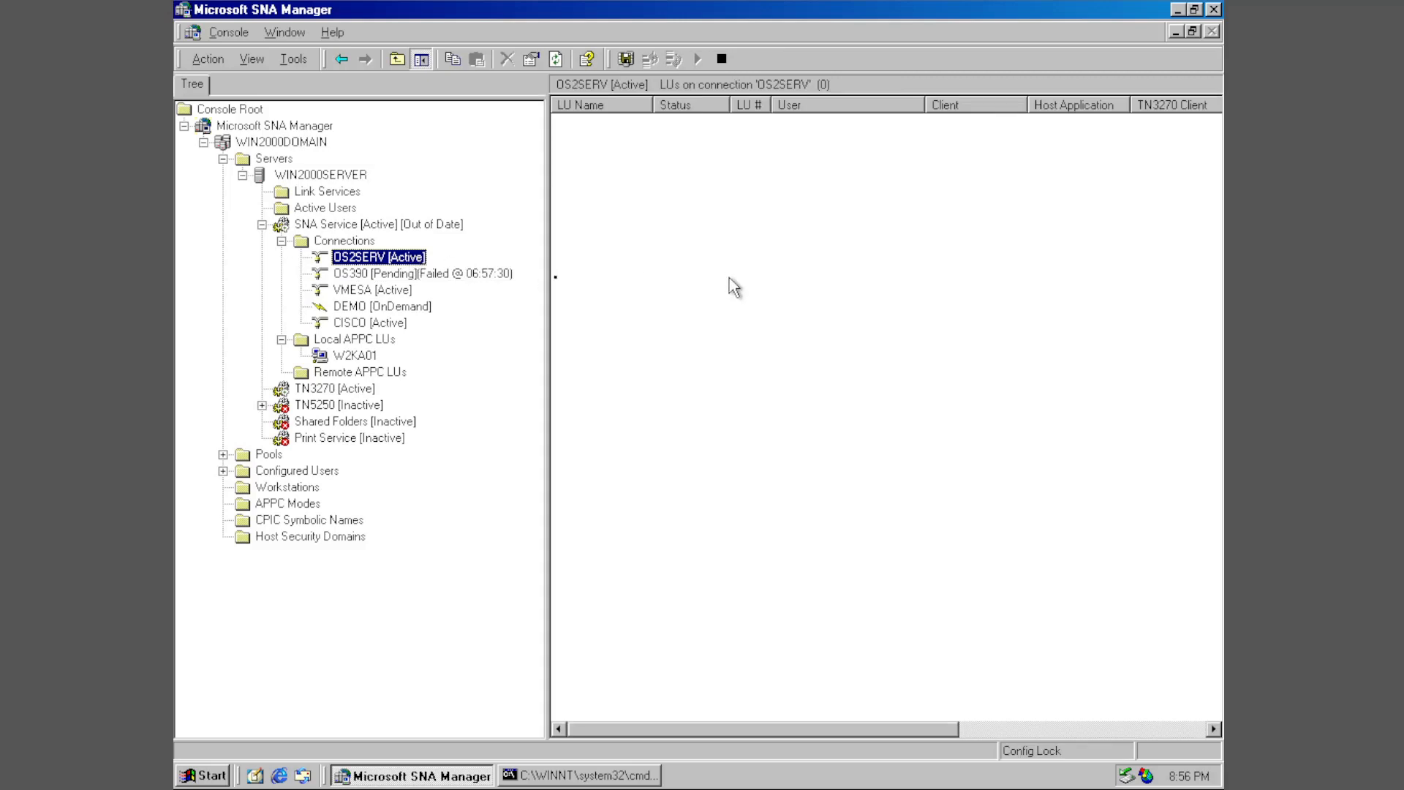